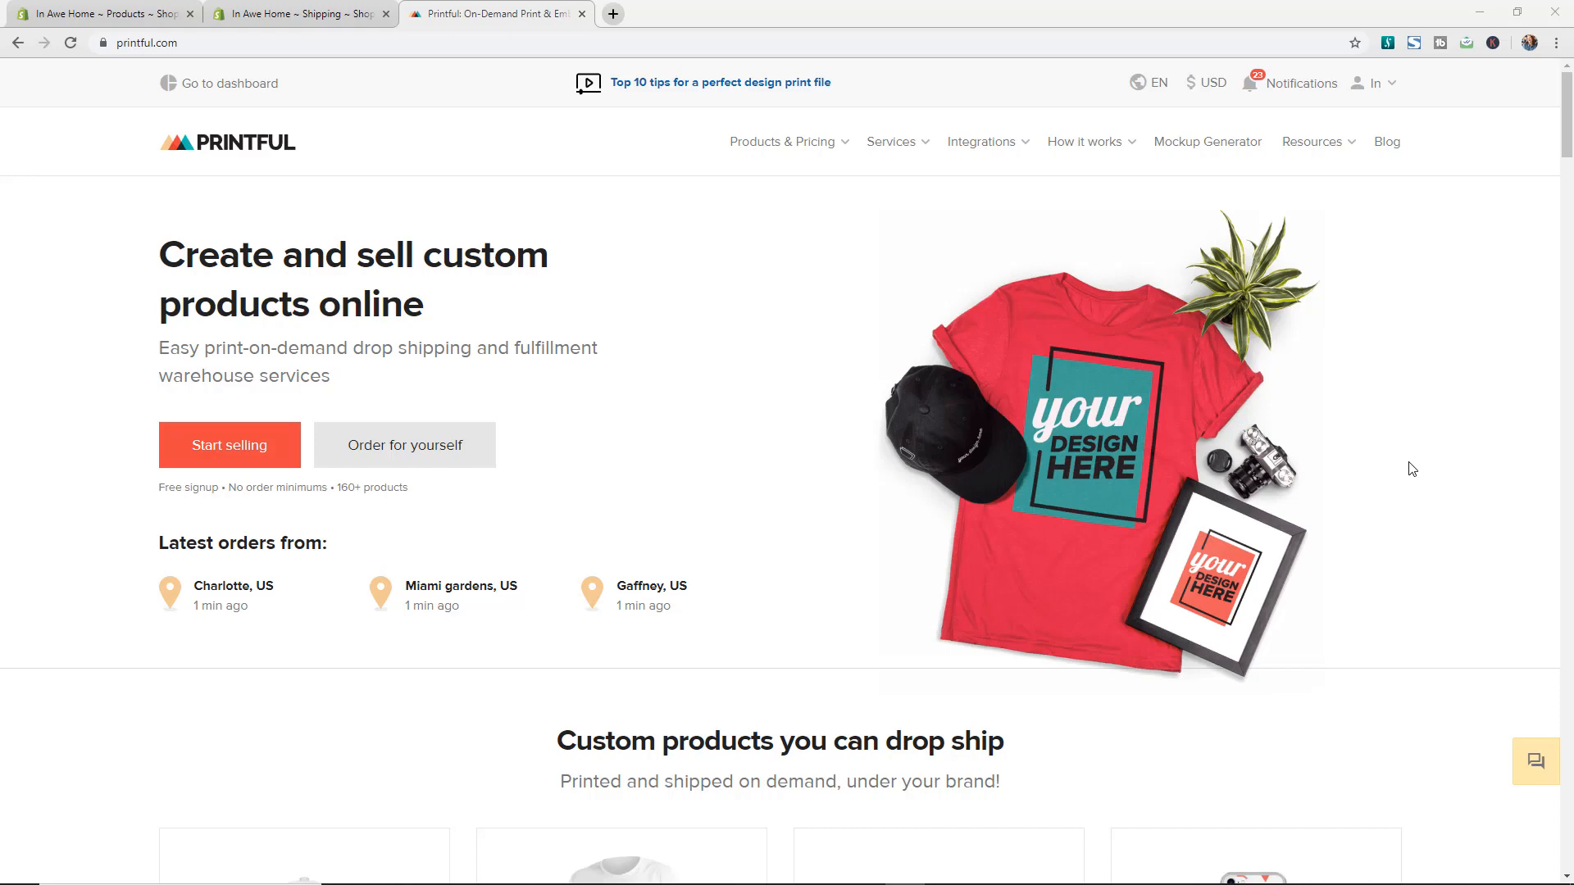
mouse_move(1416, 461)
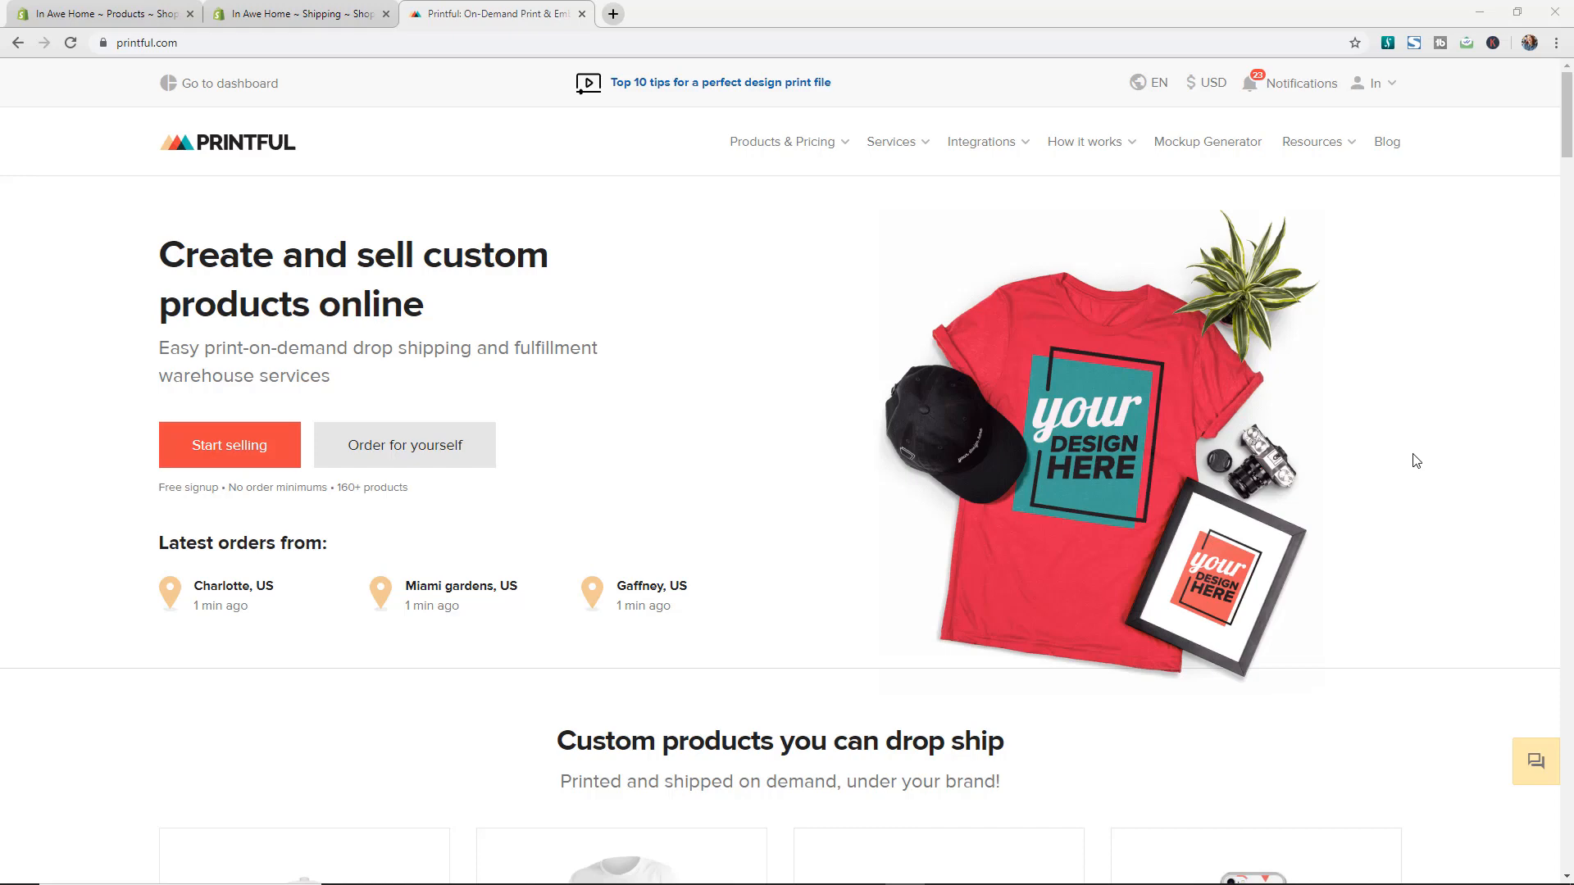
mouse_move(1414, 425)
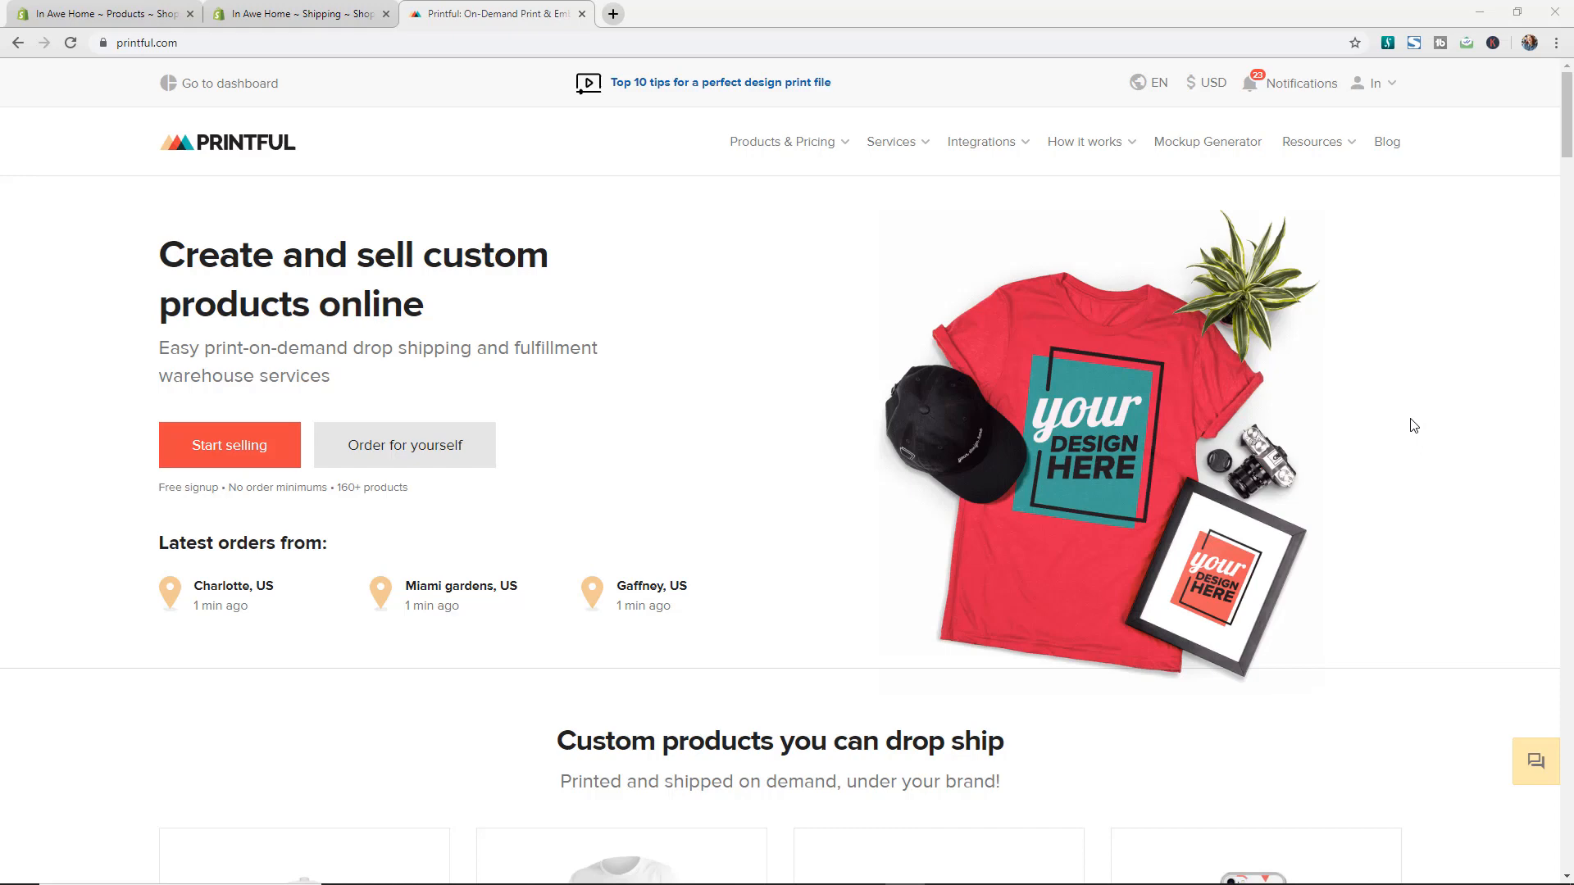
mouse_move(1293, 252)
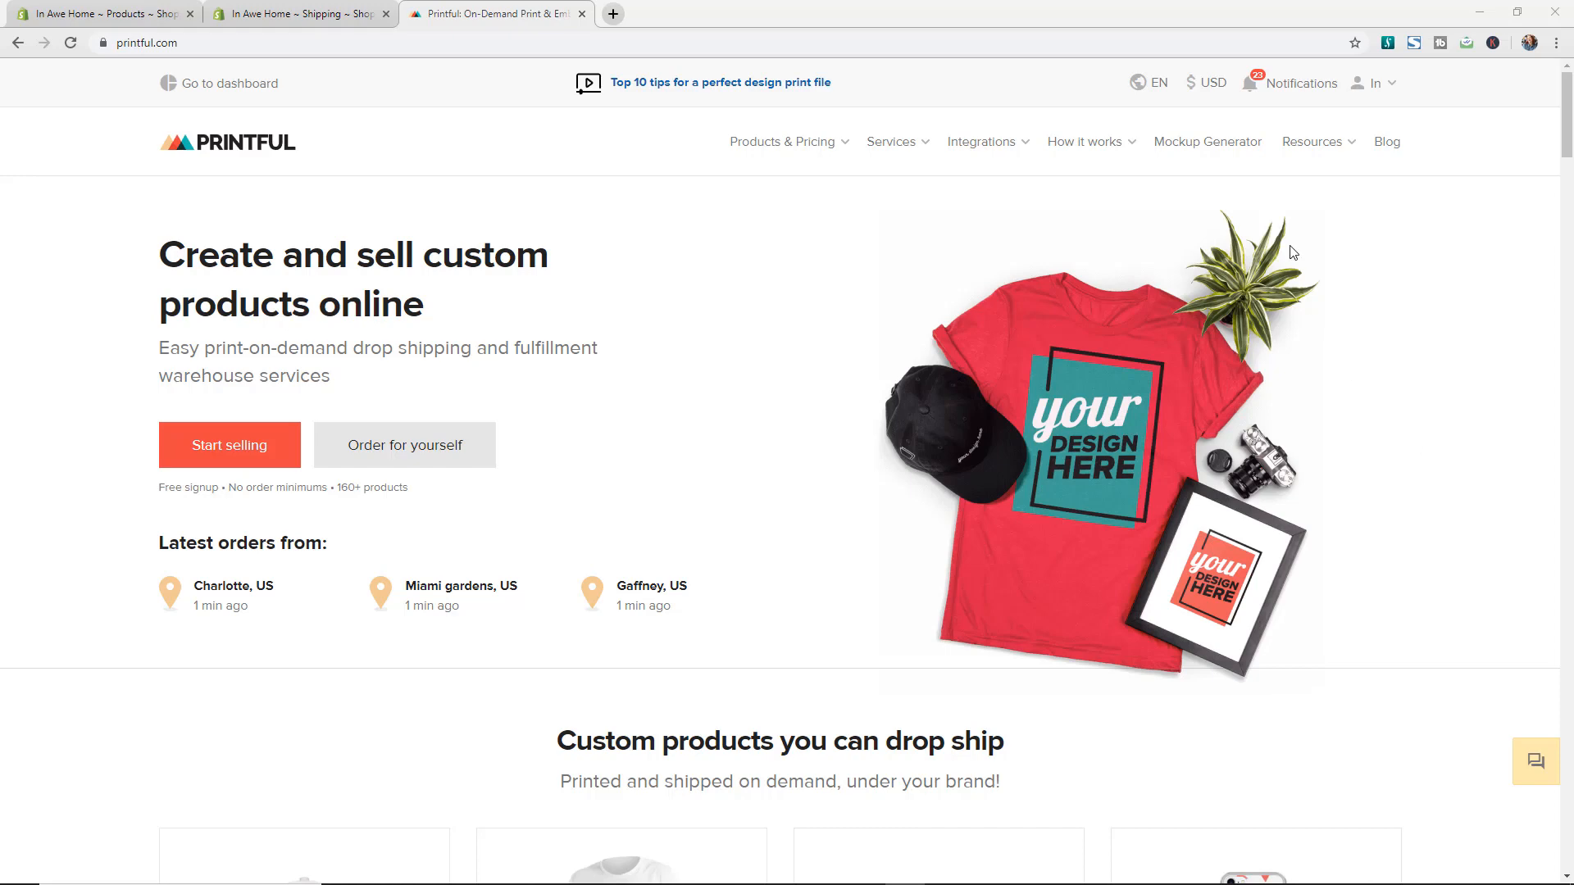
- Open Printful's 'Shipping speeds & pricing' page from the How it works menu
click(1086, 142)
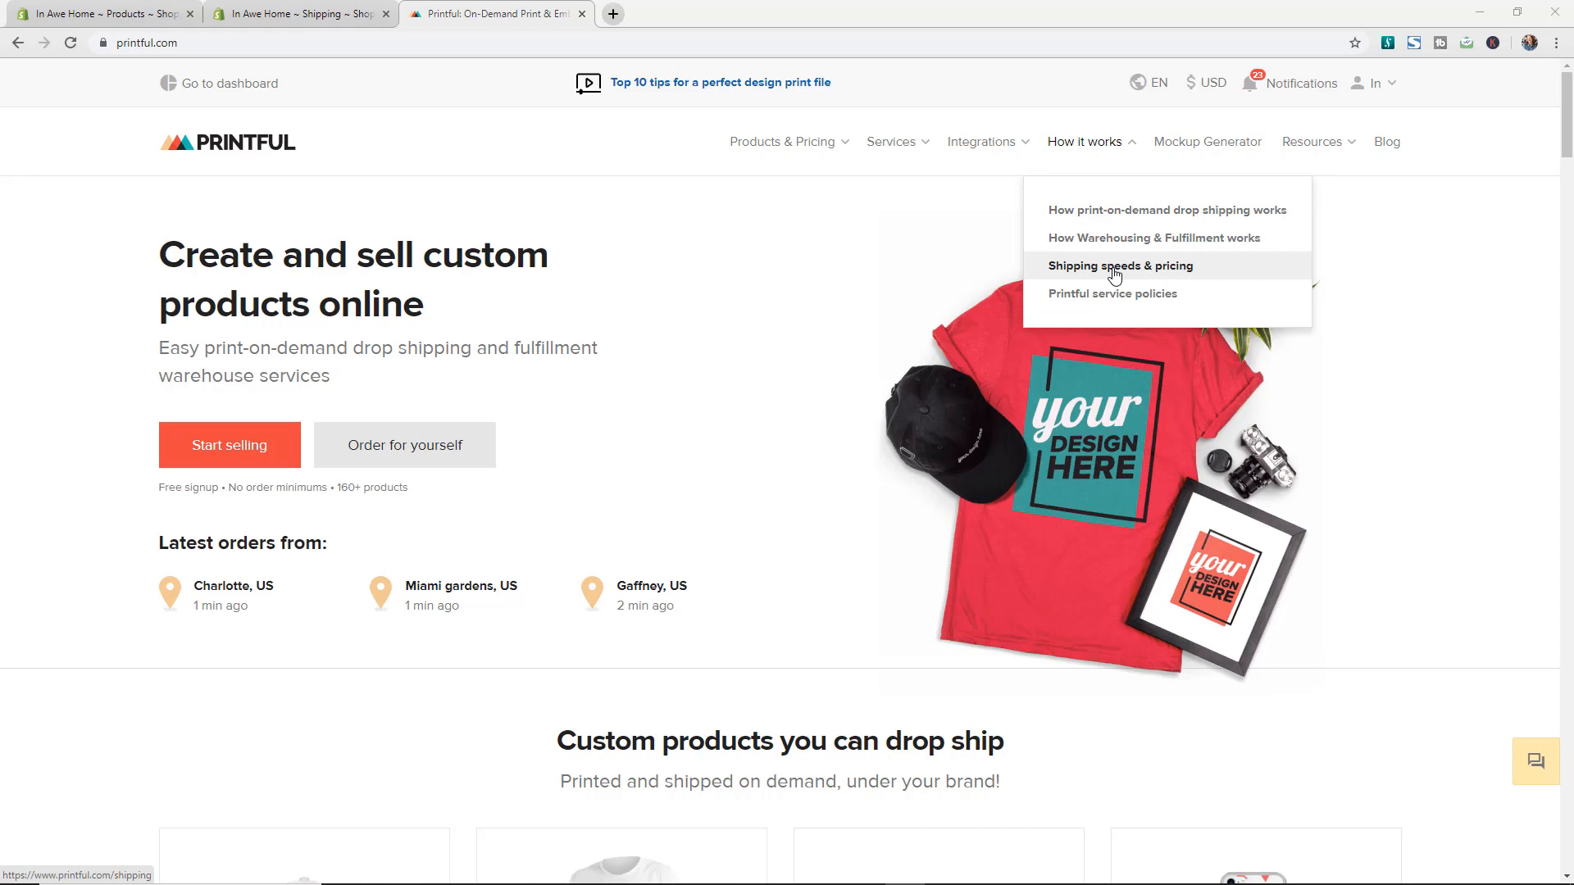
click(1119, 265)
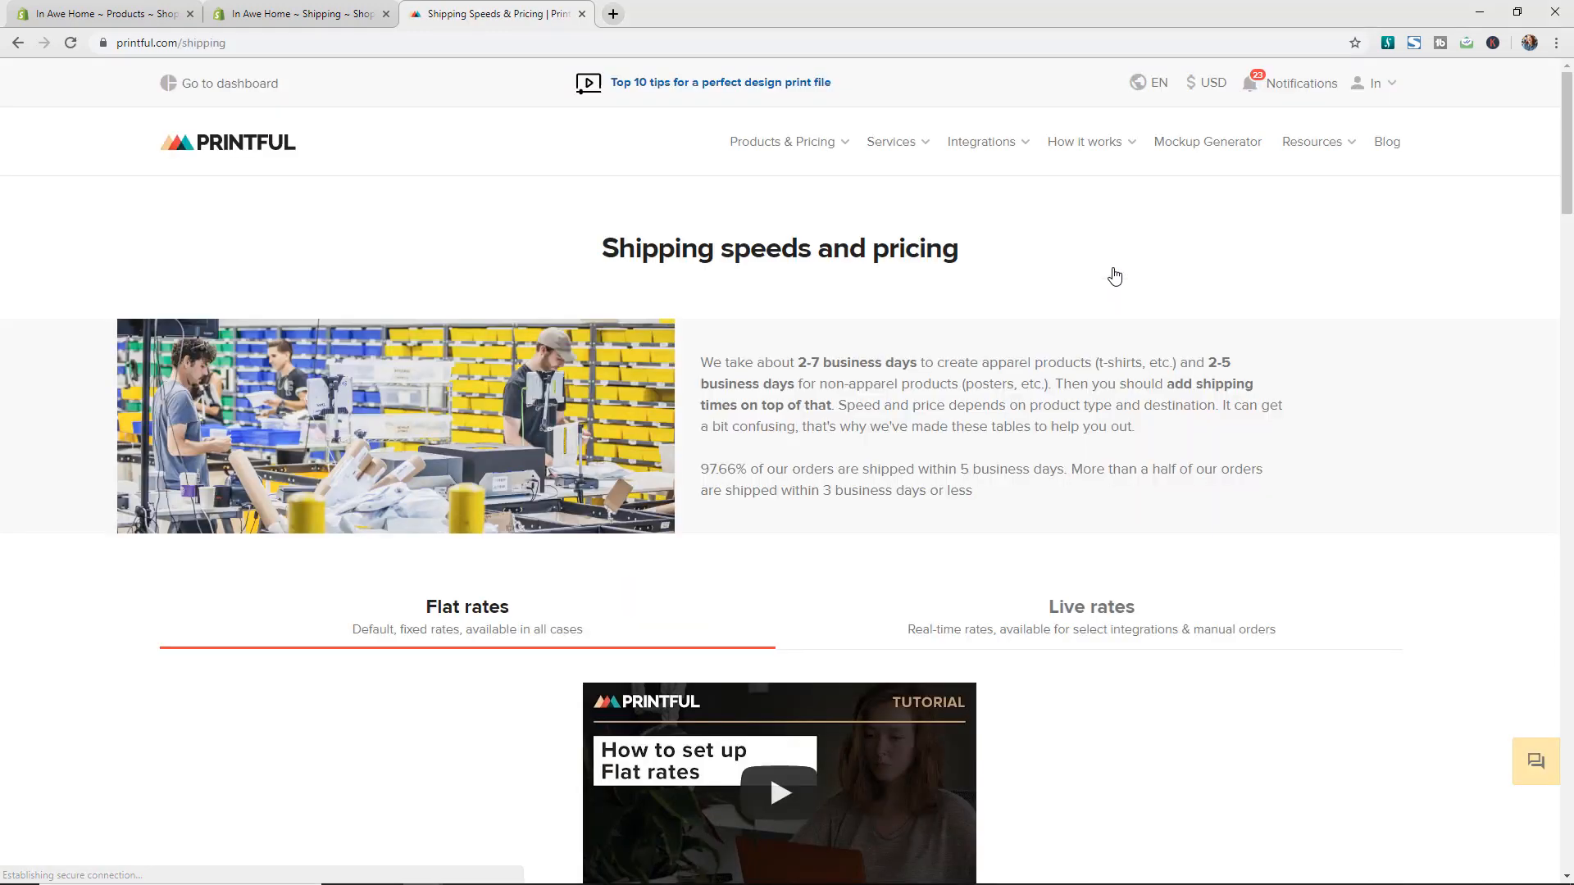
- Scroll the Flat rates product list and expand the Pillows shipping rate row
scroll(down, 3)
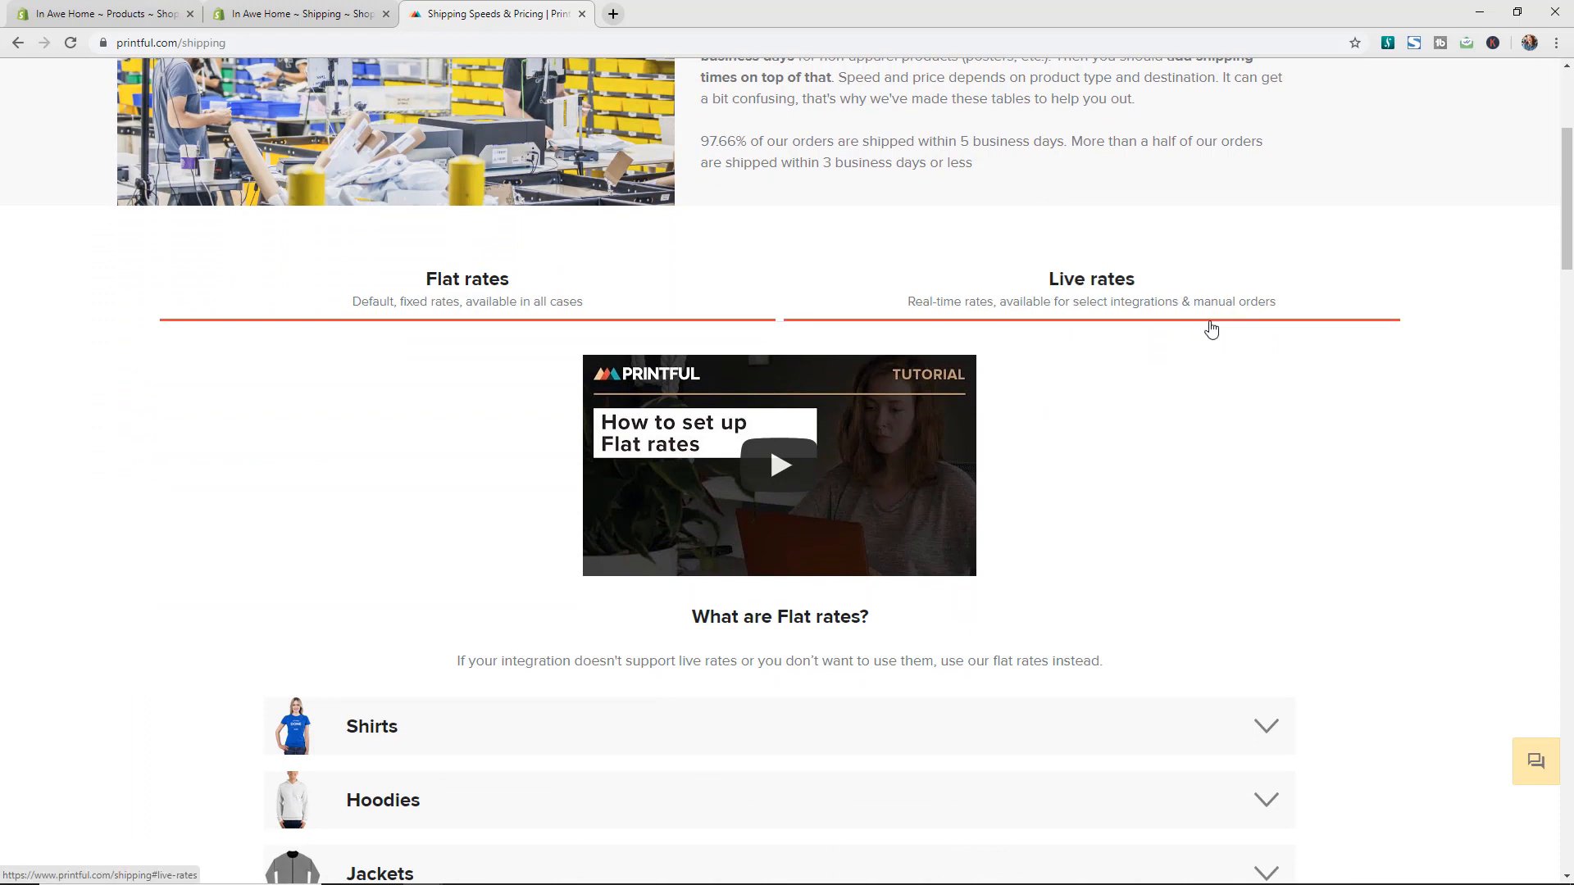
mouse_move(1202, 330)
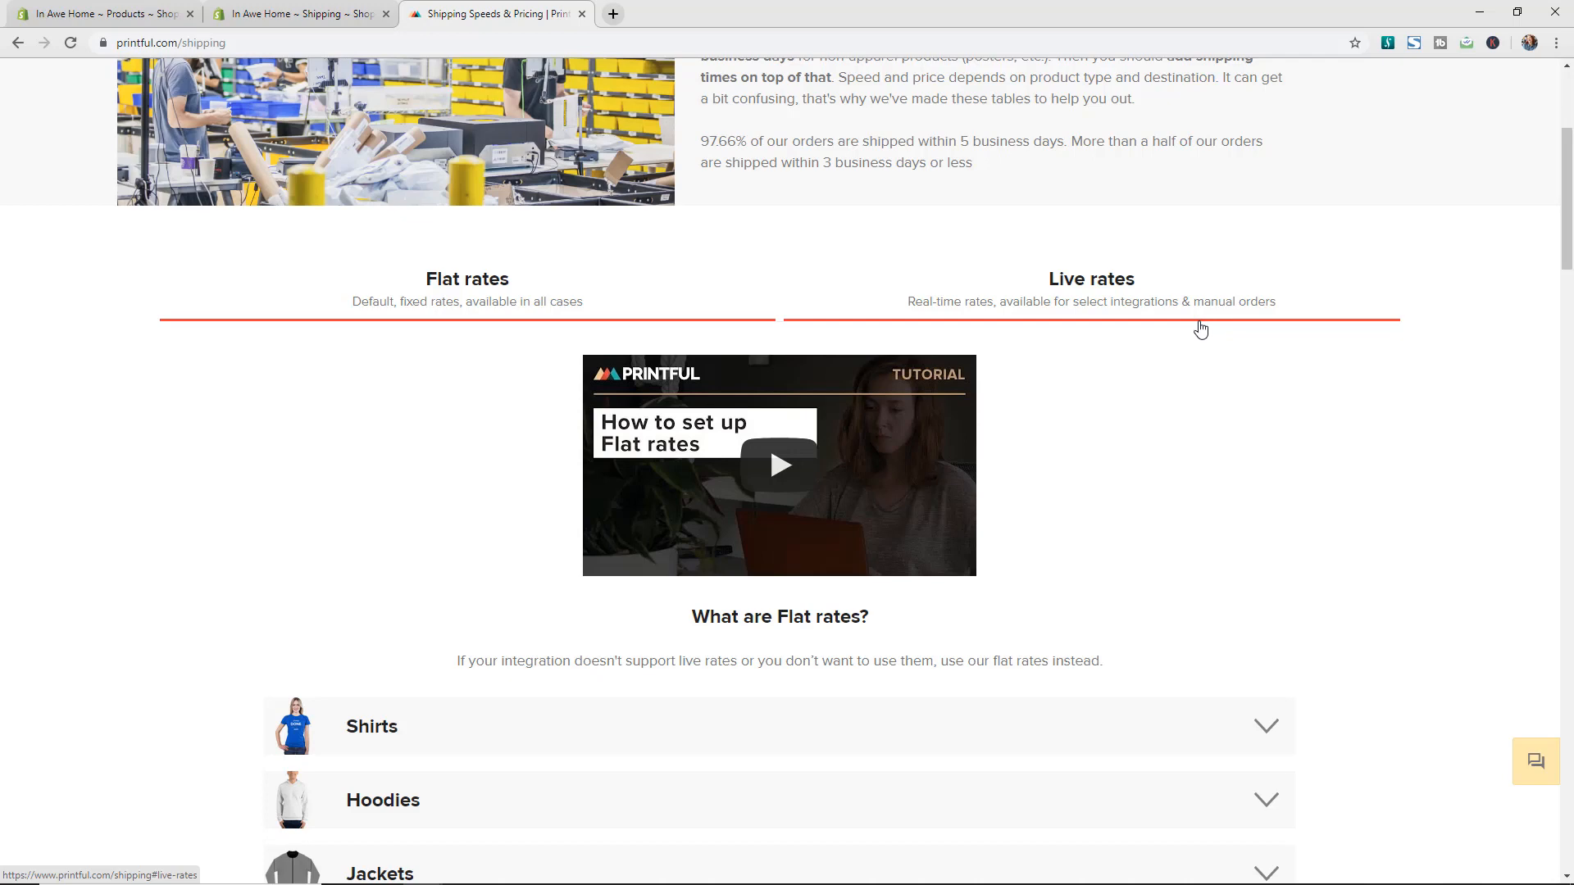
mouse_move(1503, 580)
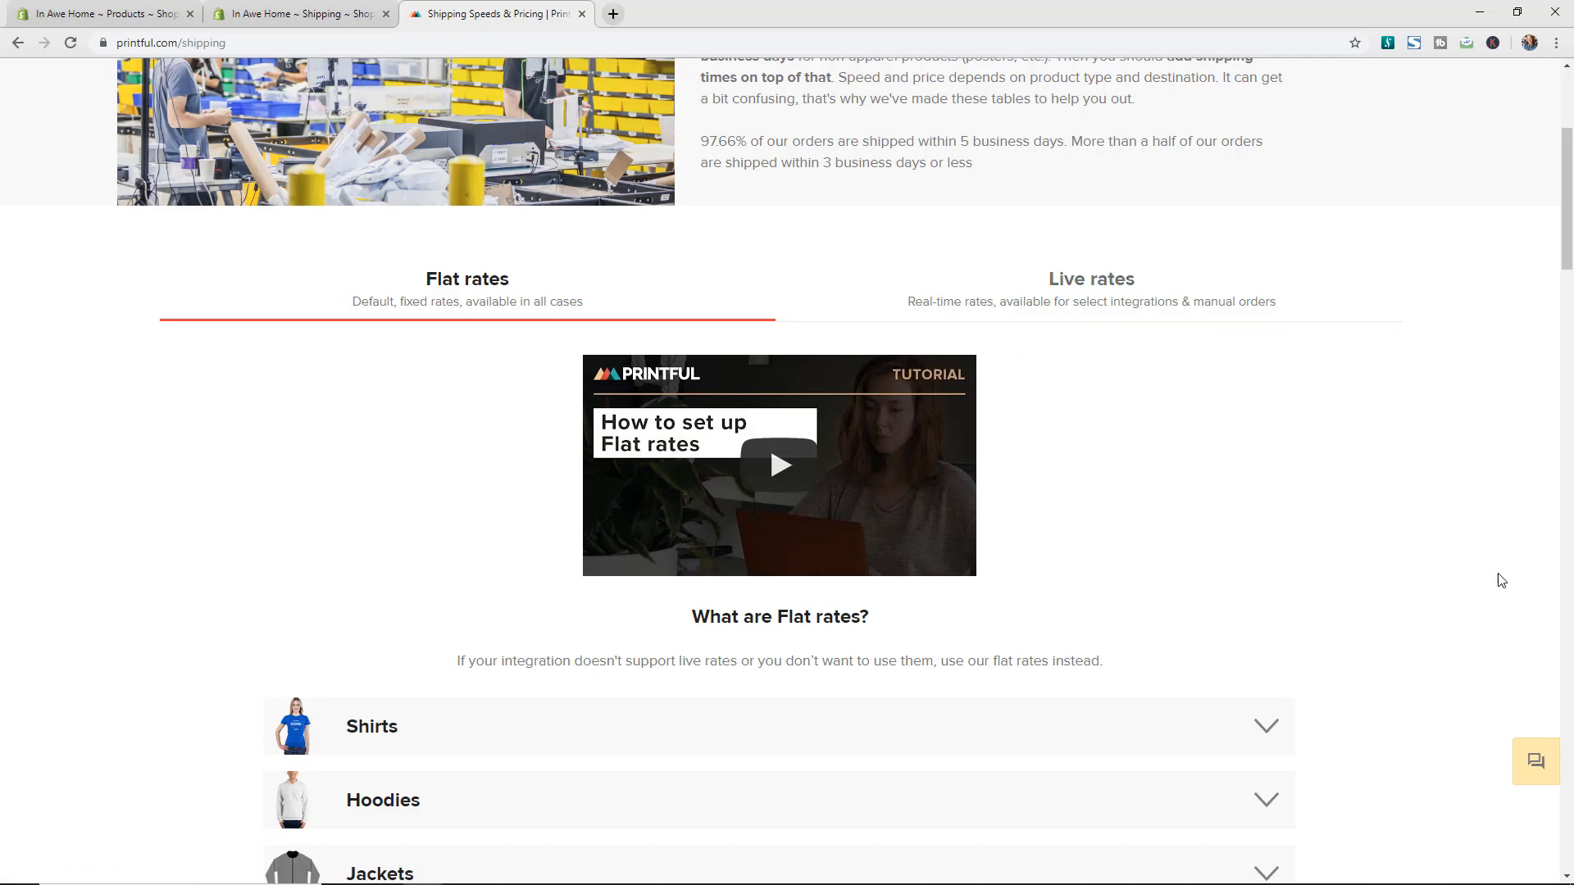
scroll(down, 3)
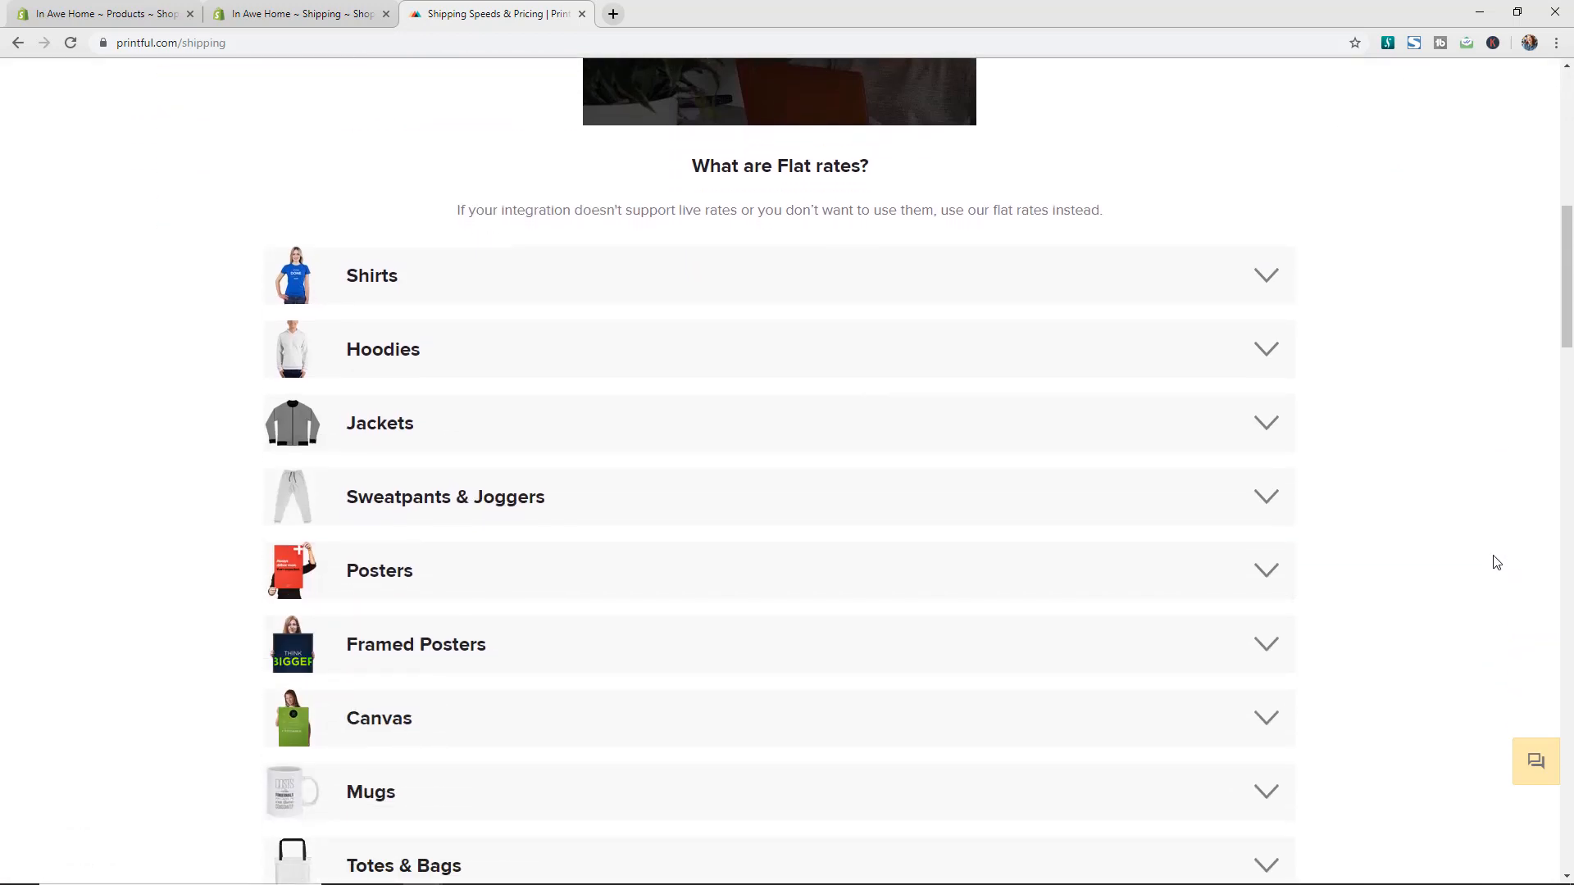
scroll(down, 3)
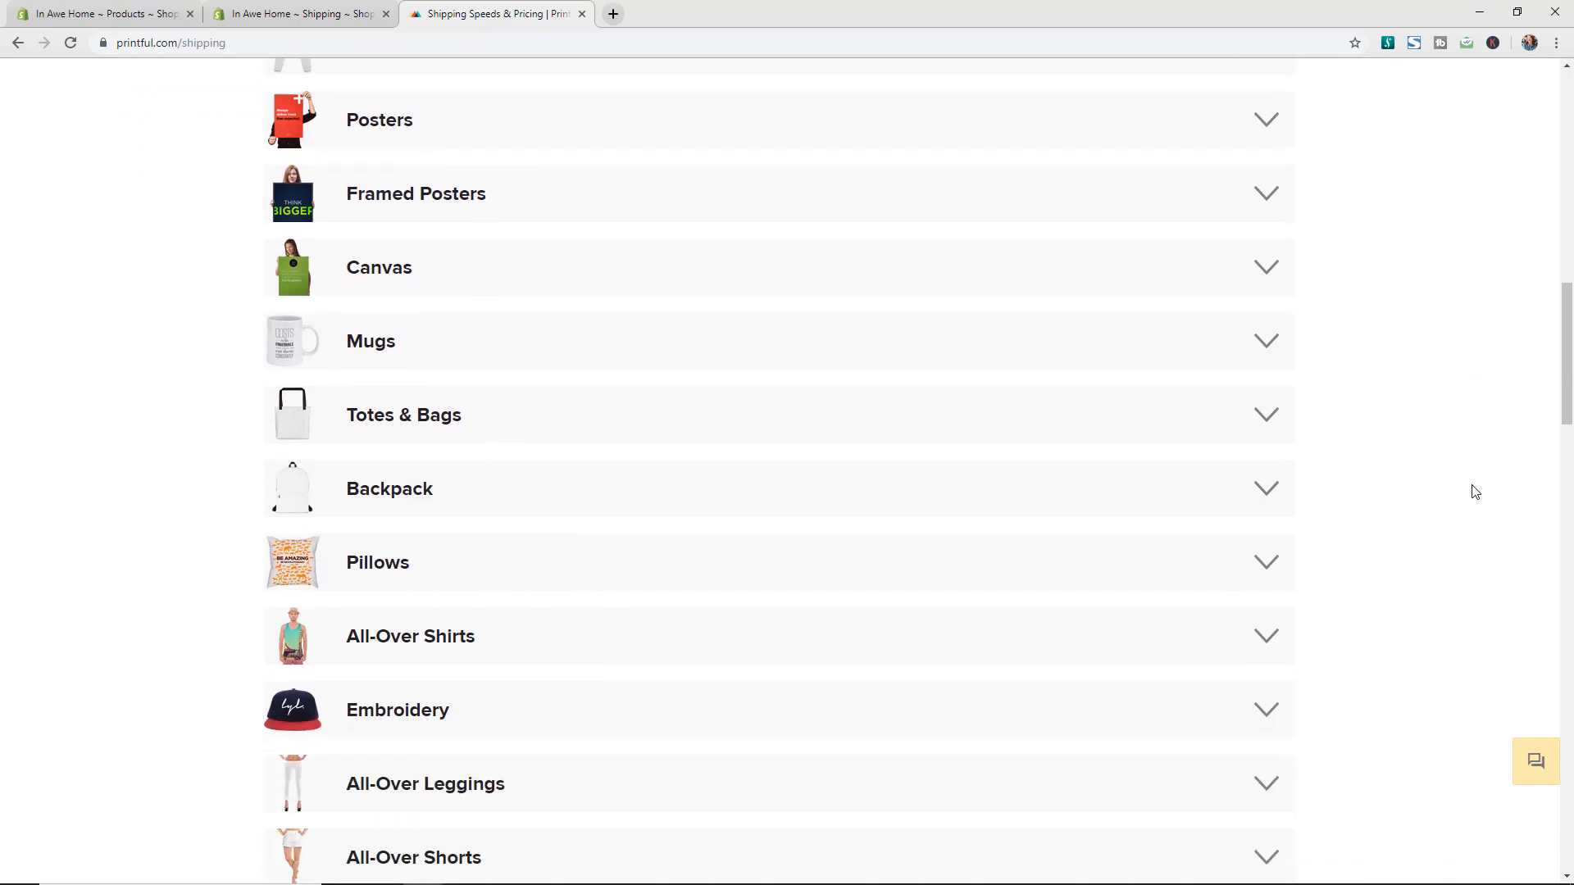
scroll(down, 3)
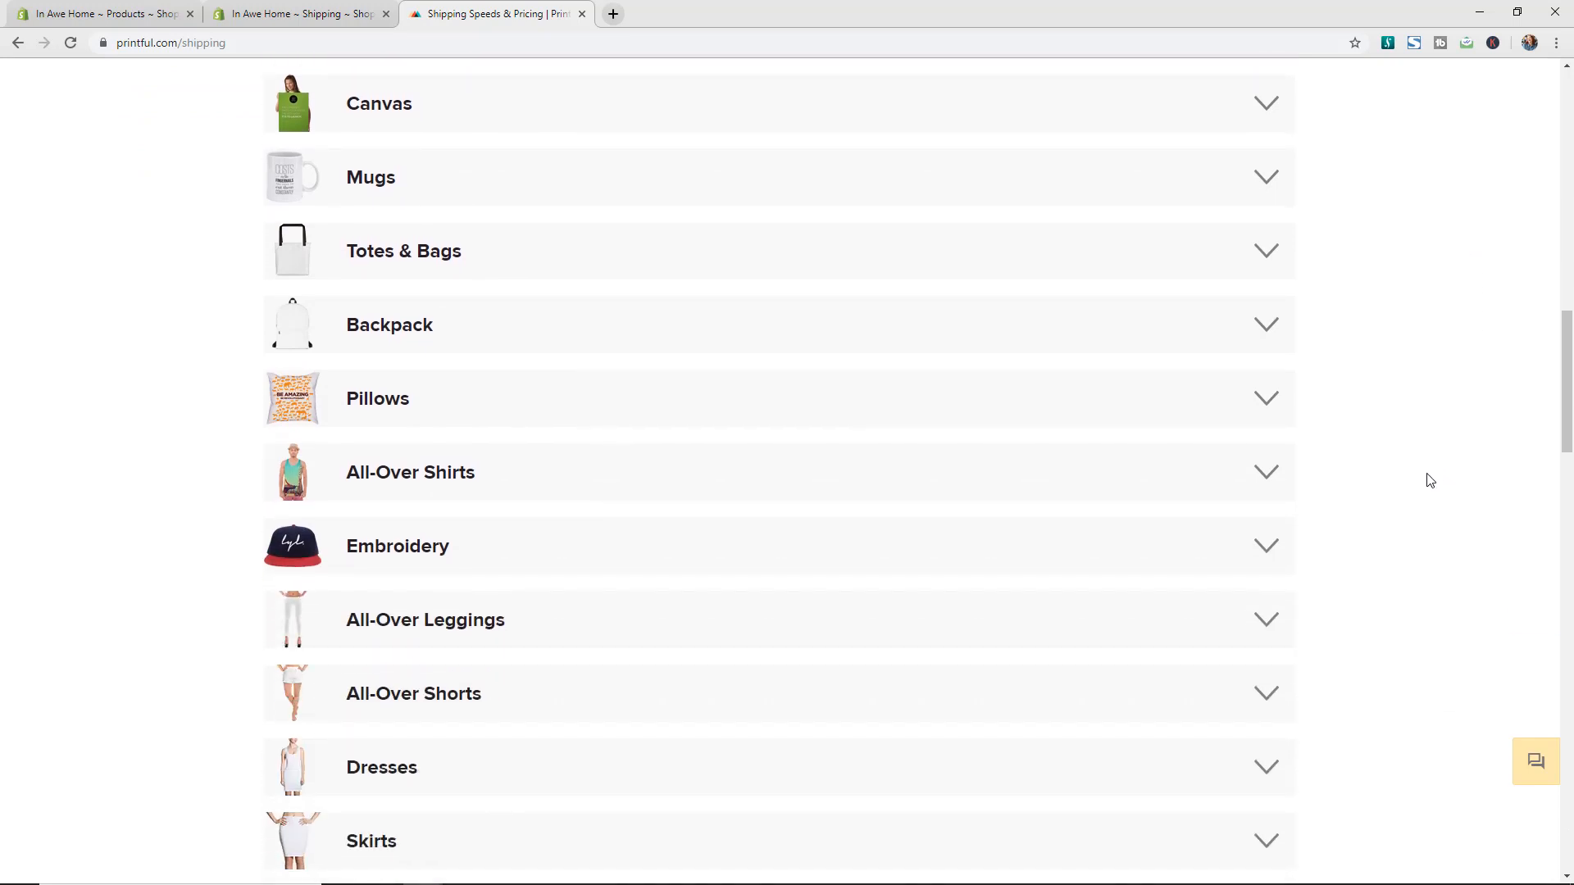
scroll(up, 3)
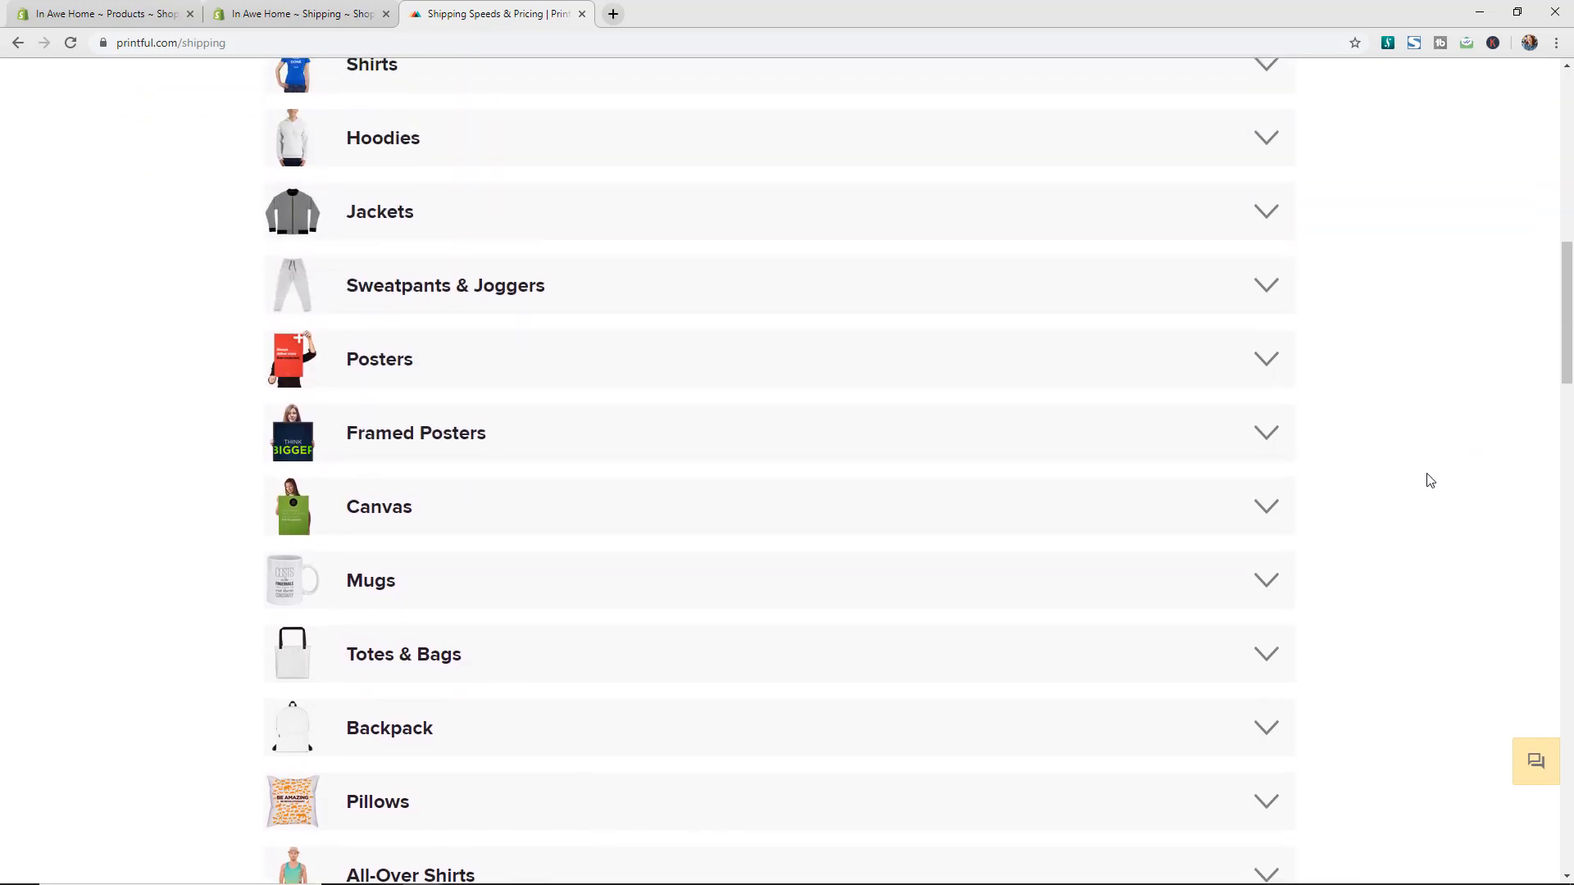
scroll(up, 3)
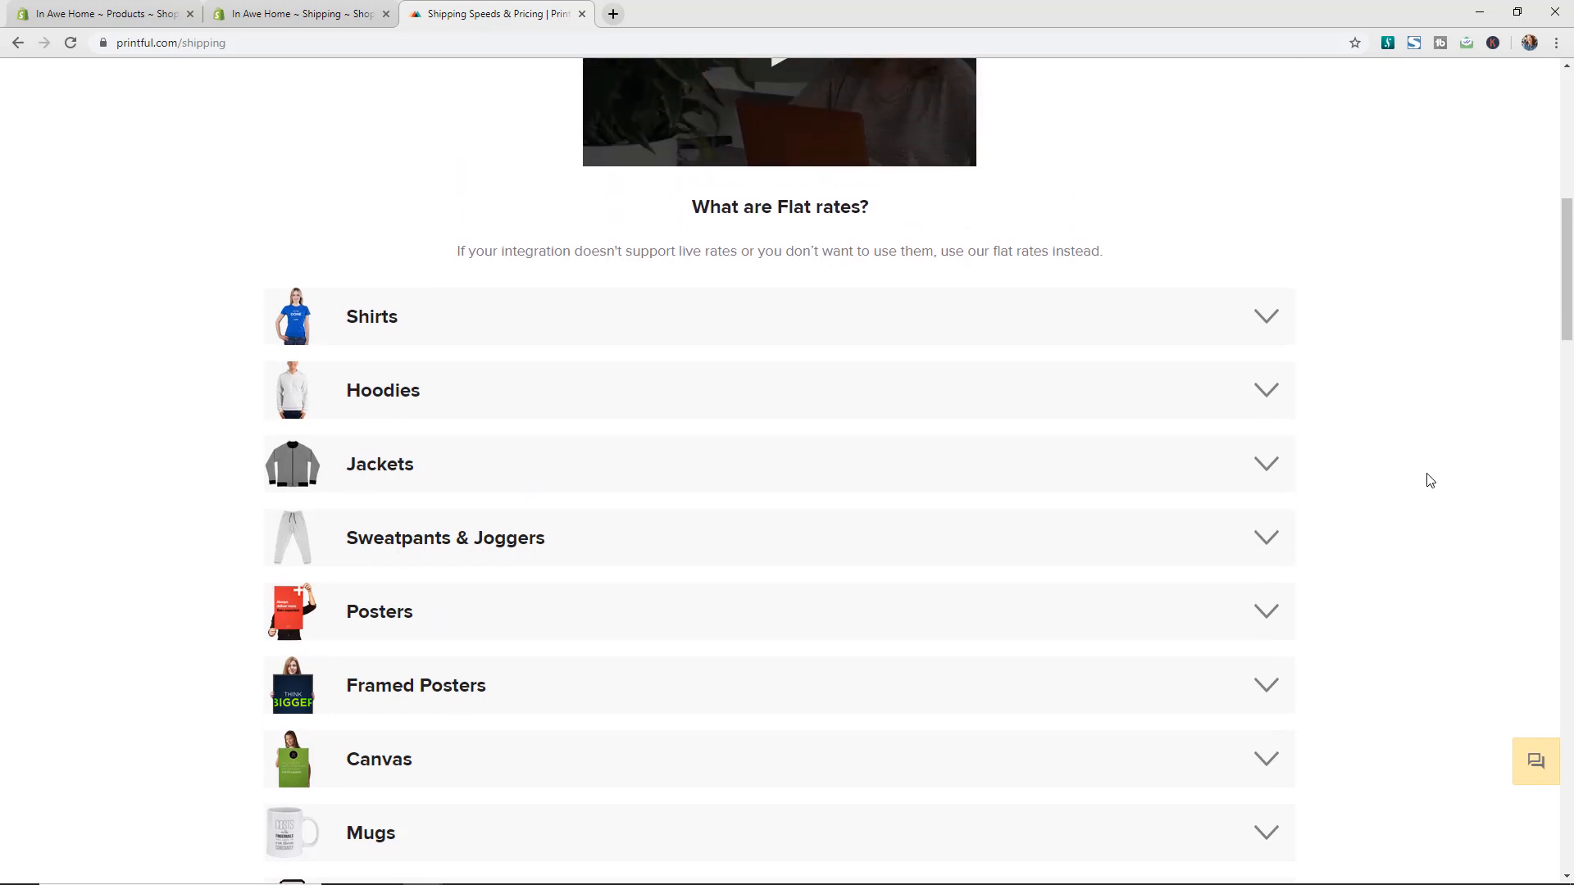
scroll(down, 3)
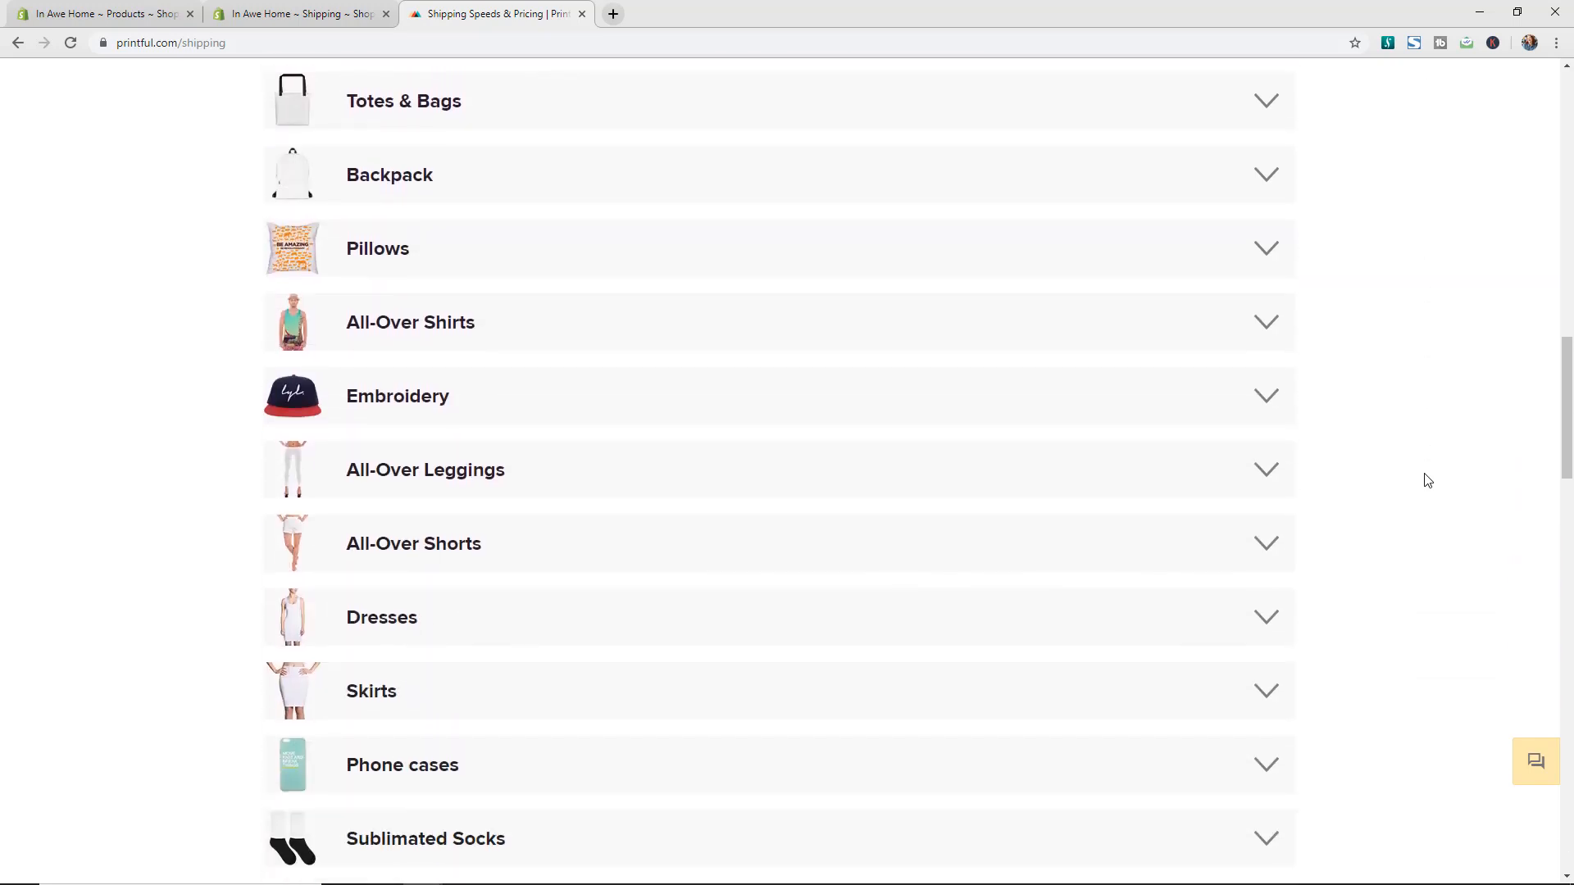
scroll(down, 3)
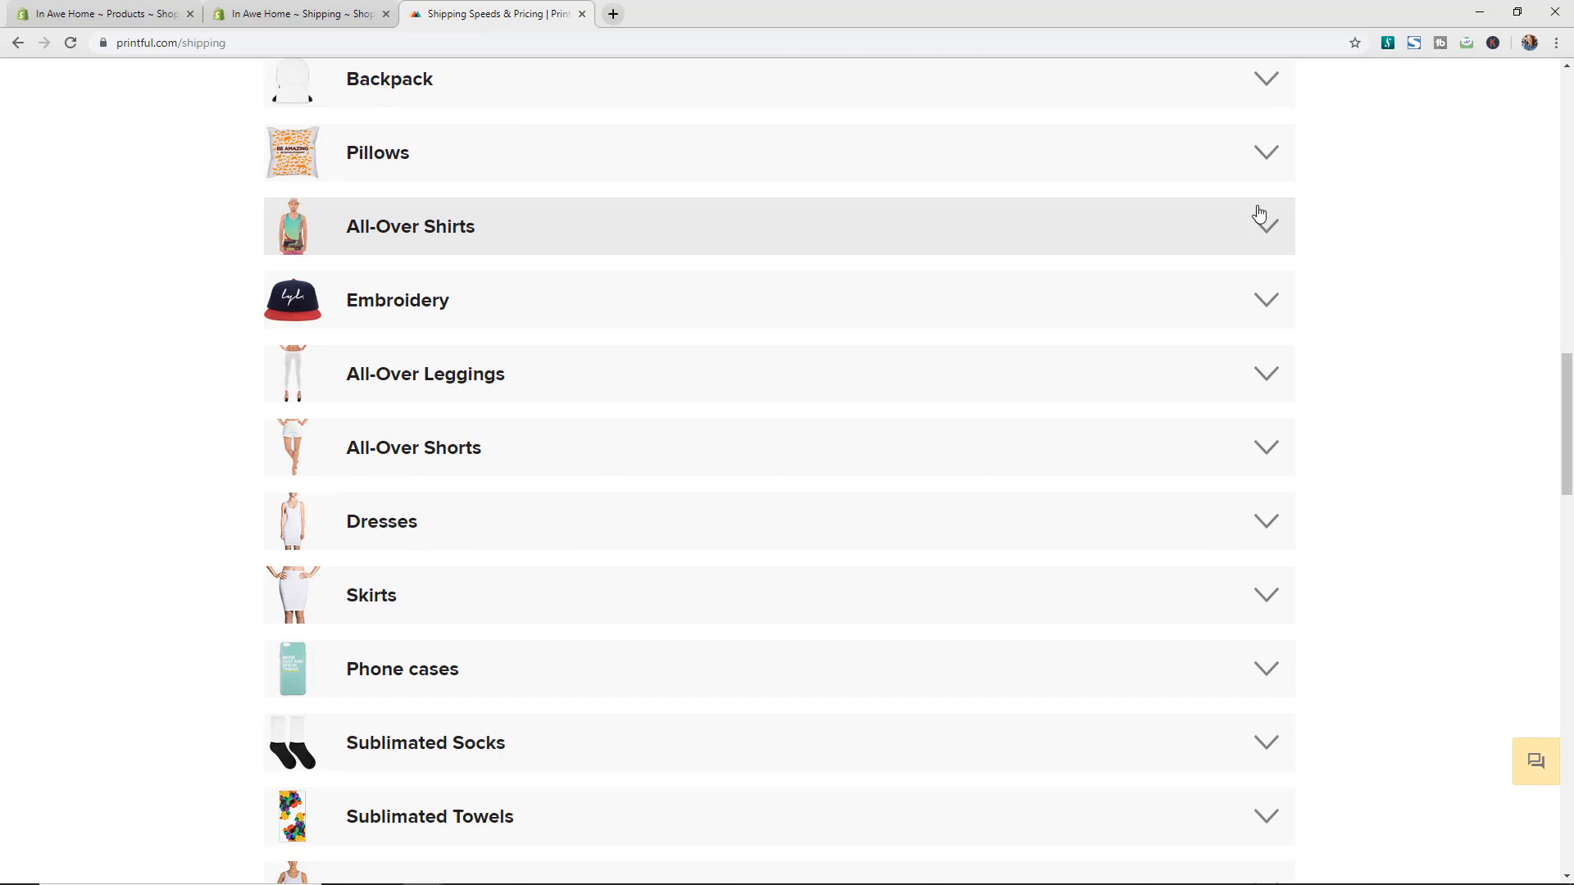
click(1265, 153)
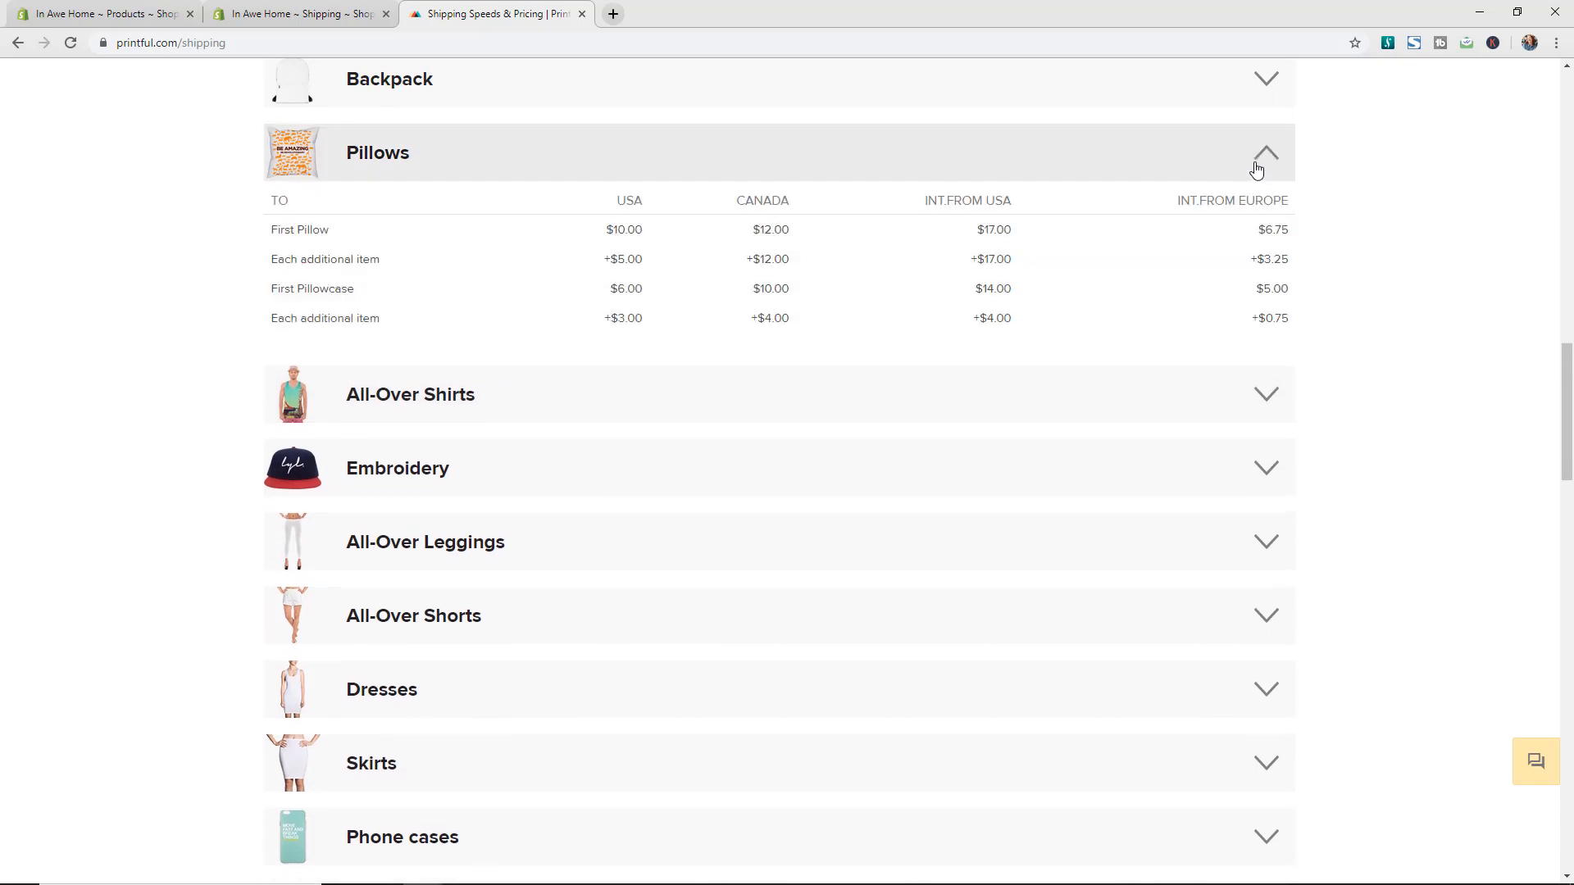
mouse_move(1256, 164)
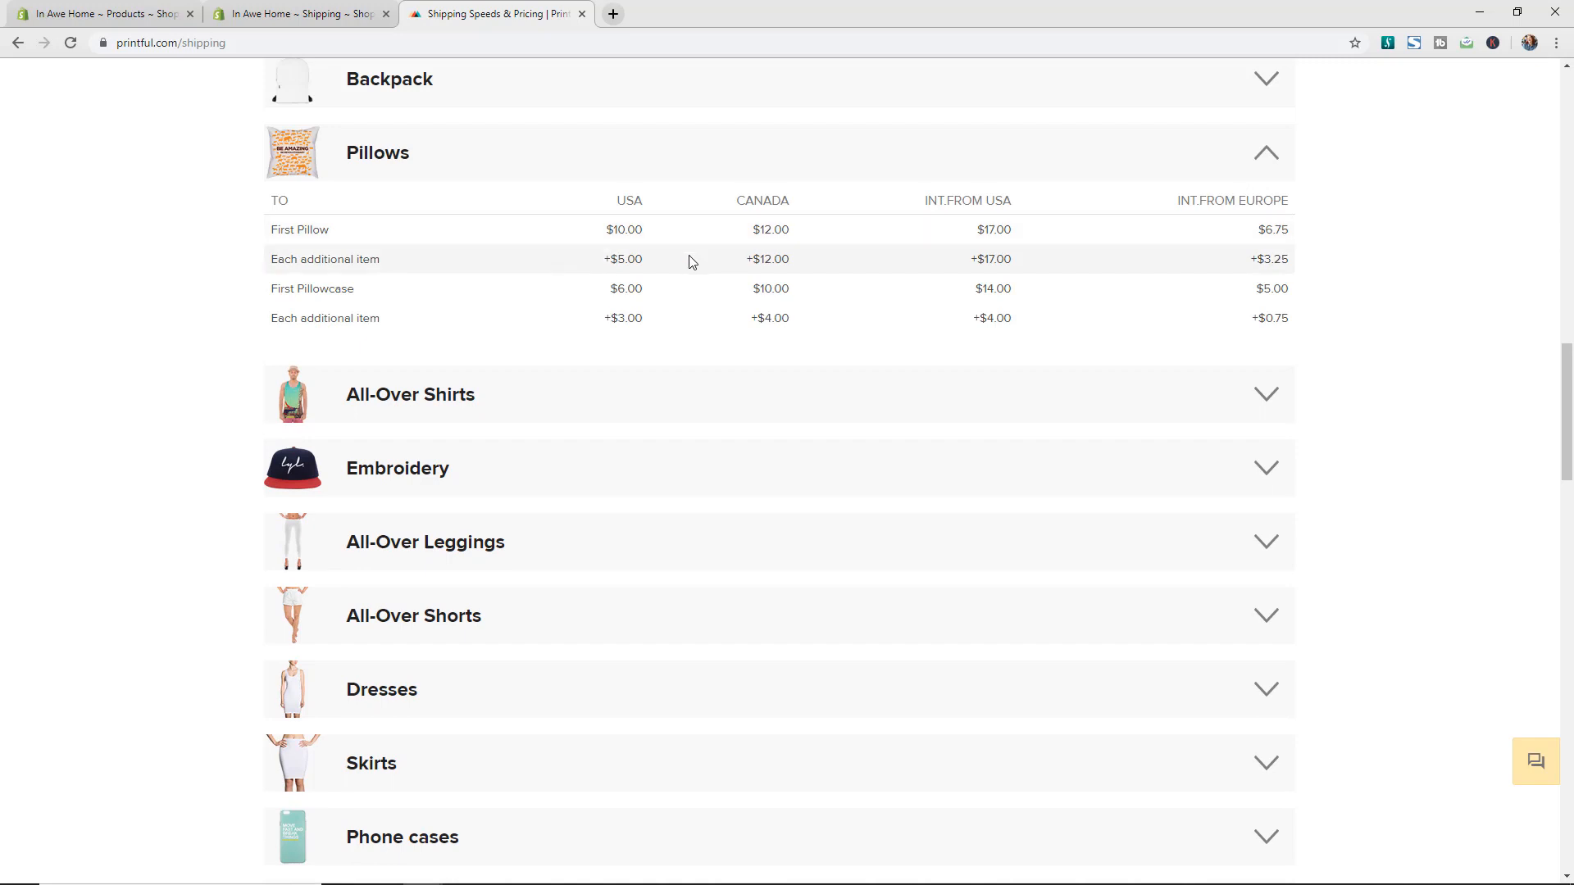
mouse_move(662, 246)
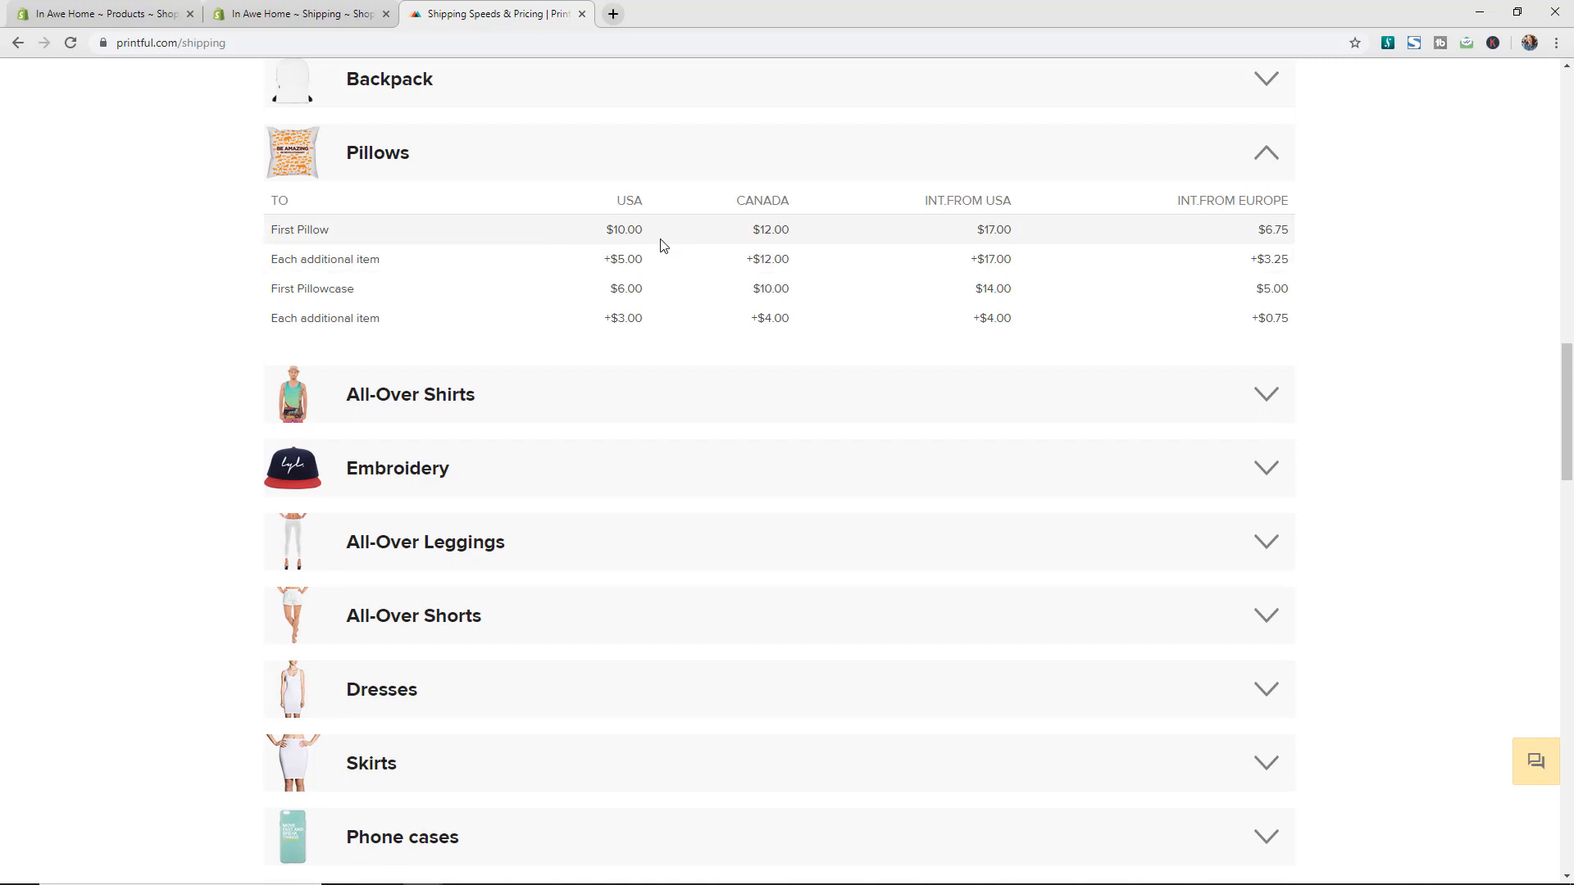
mouse_move(813, 236)
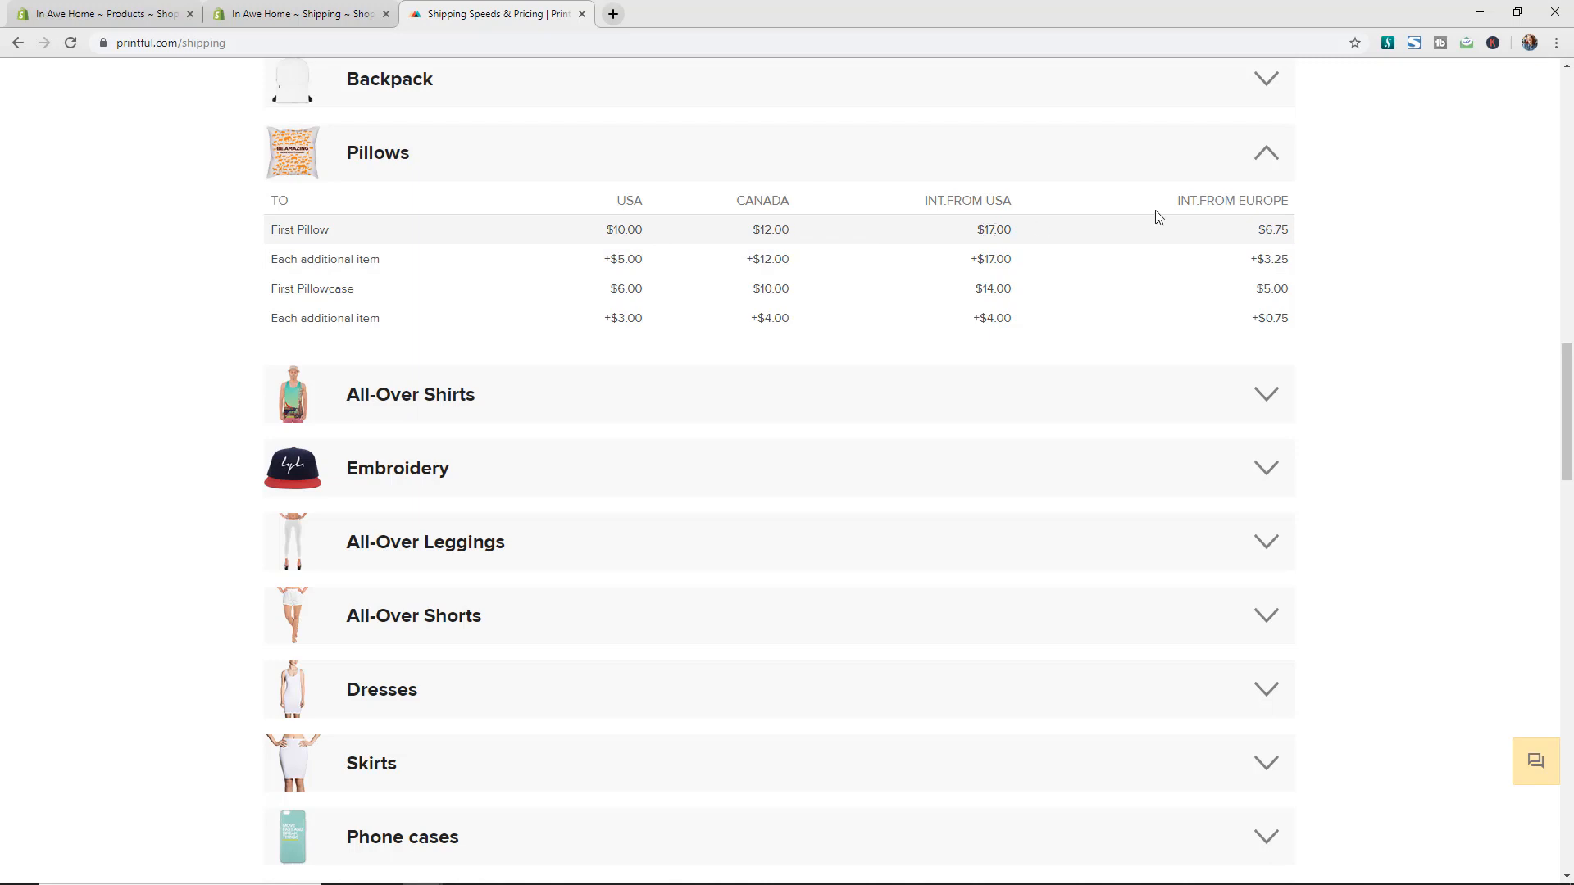
mouse_move(1298, 244)
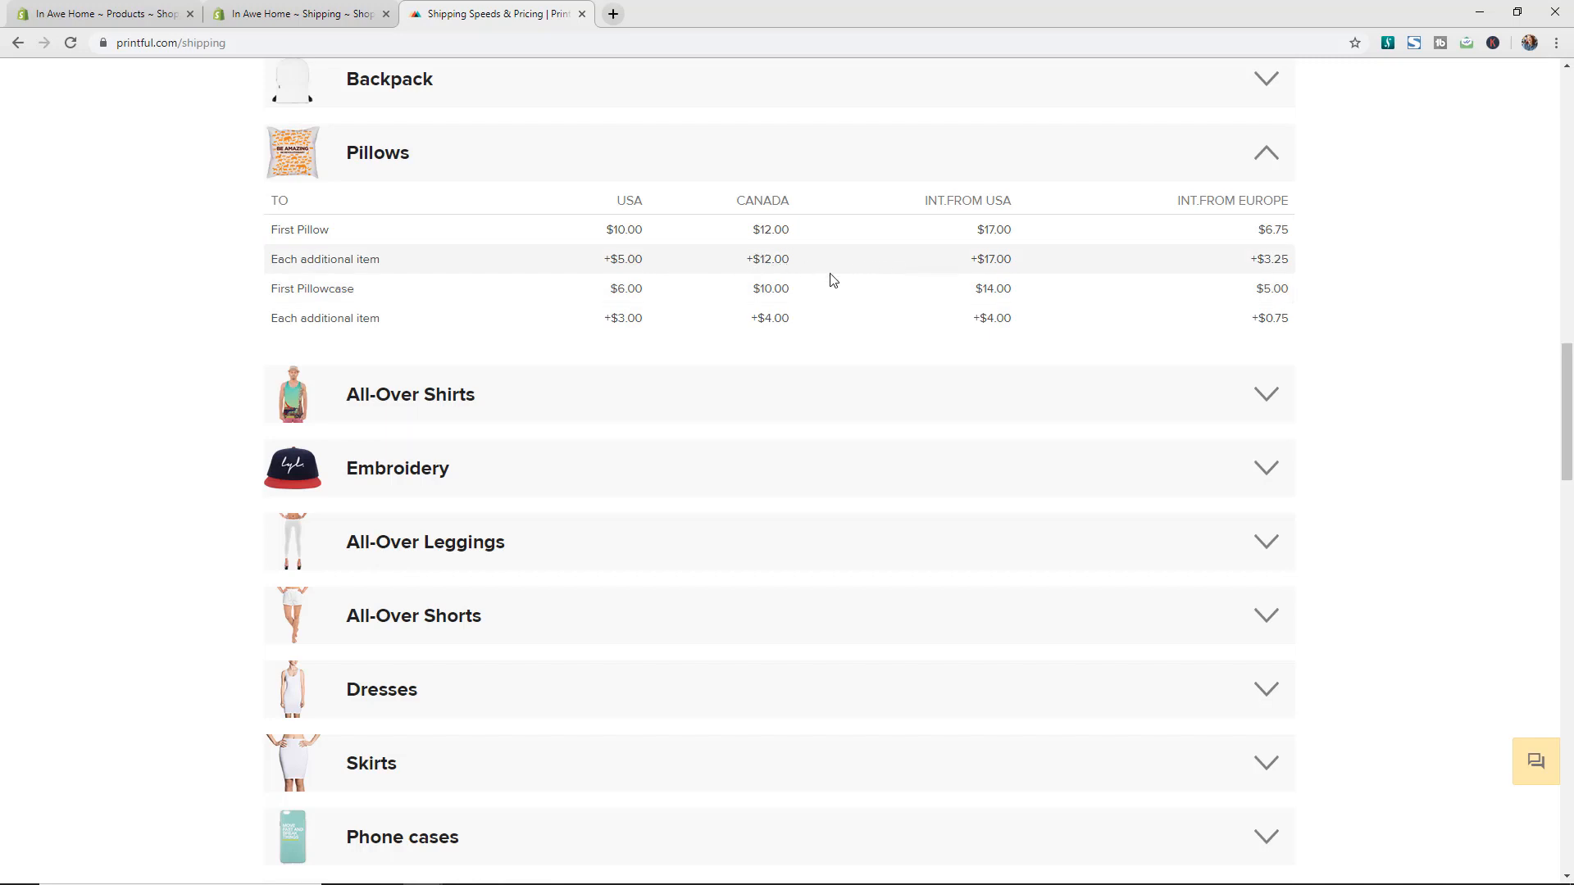
mouse_move(1012, 259)
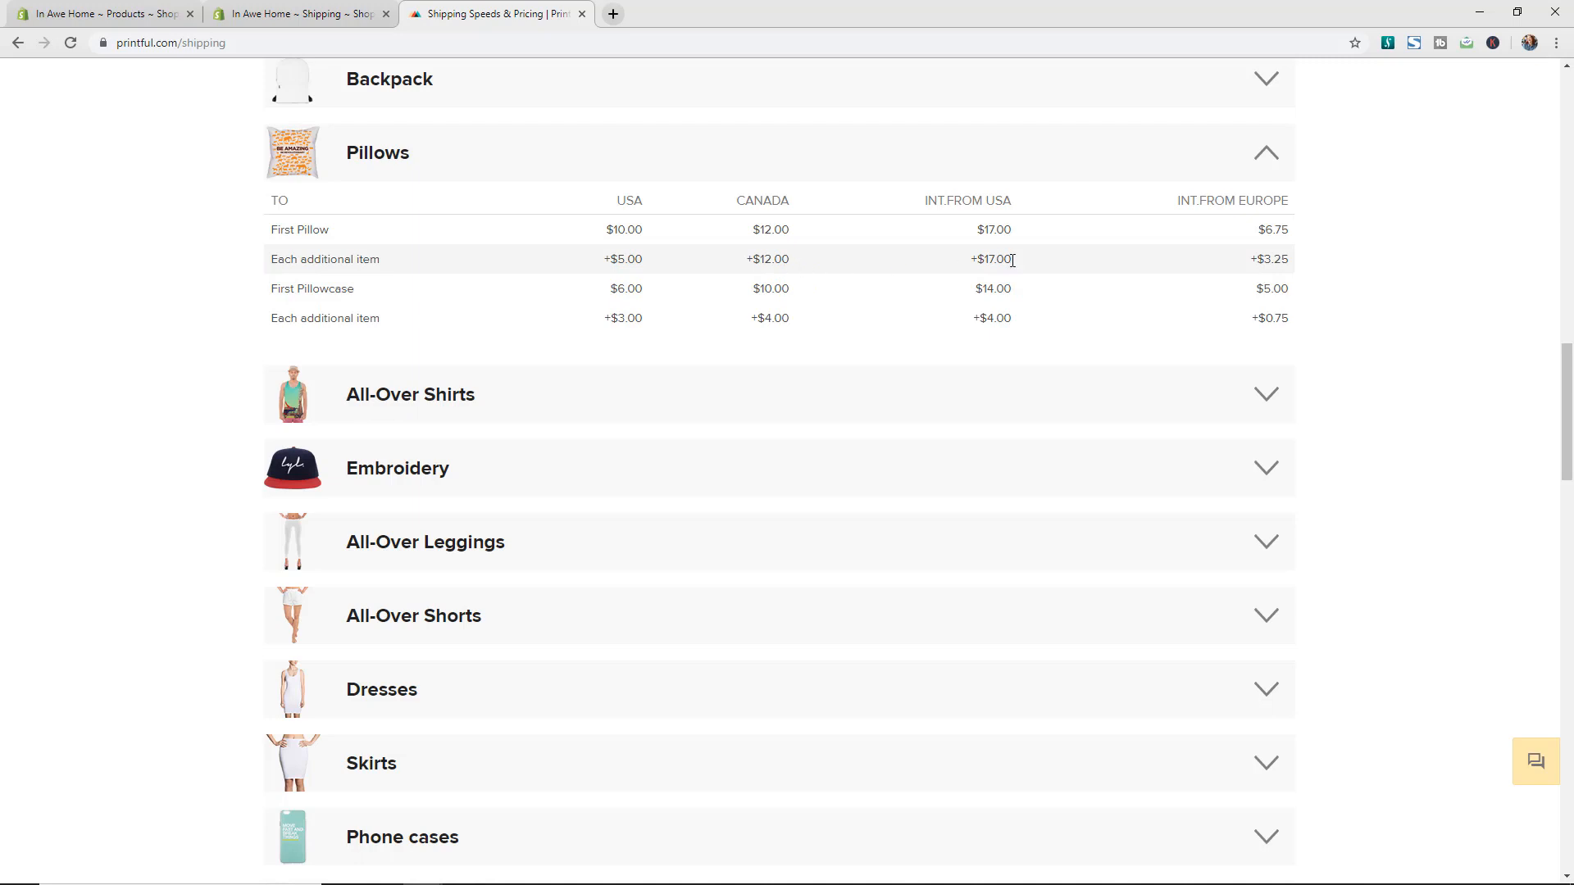
mouse_move(855, 268)
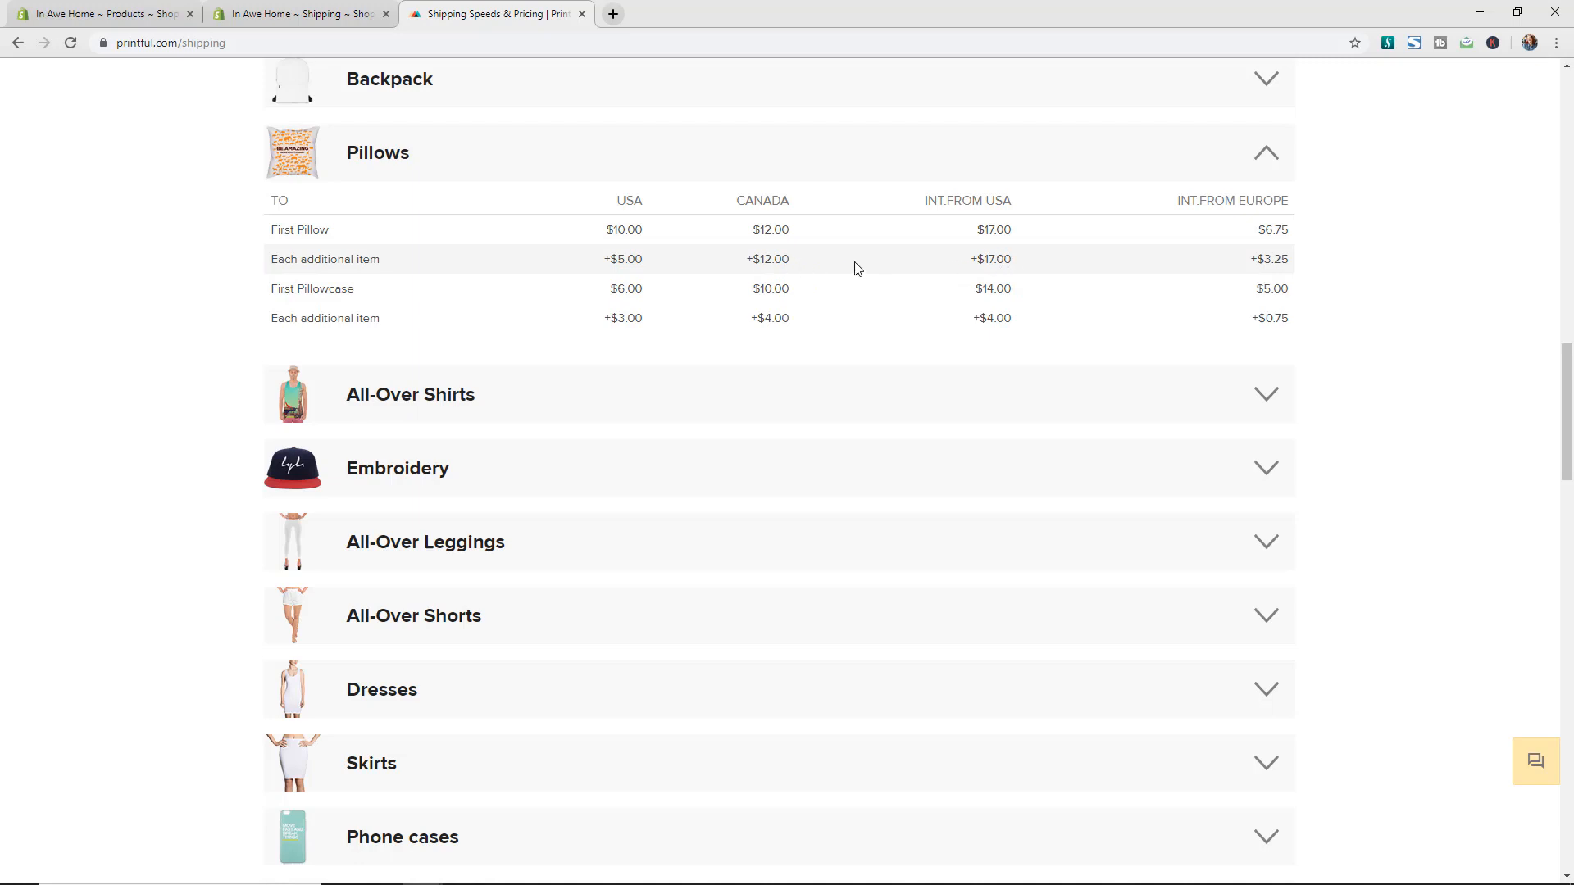
mouse_move(643, 256)
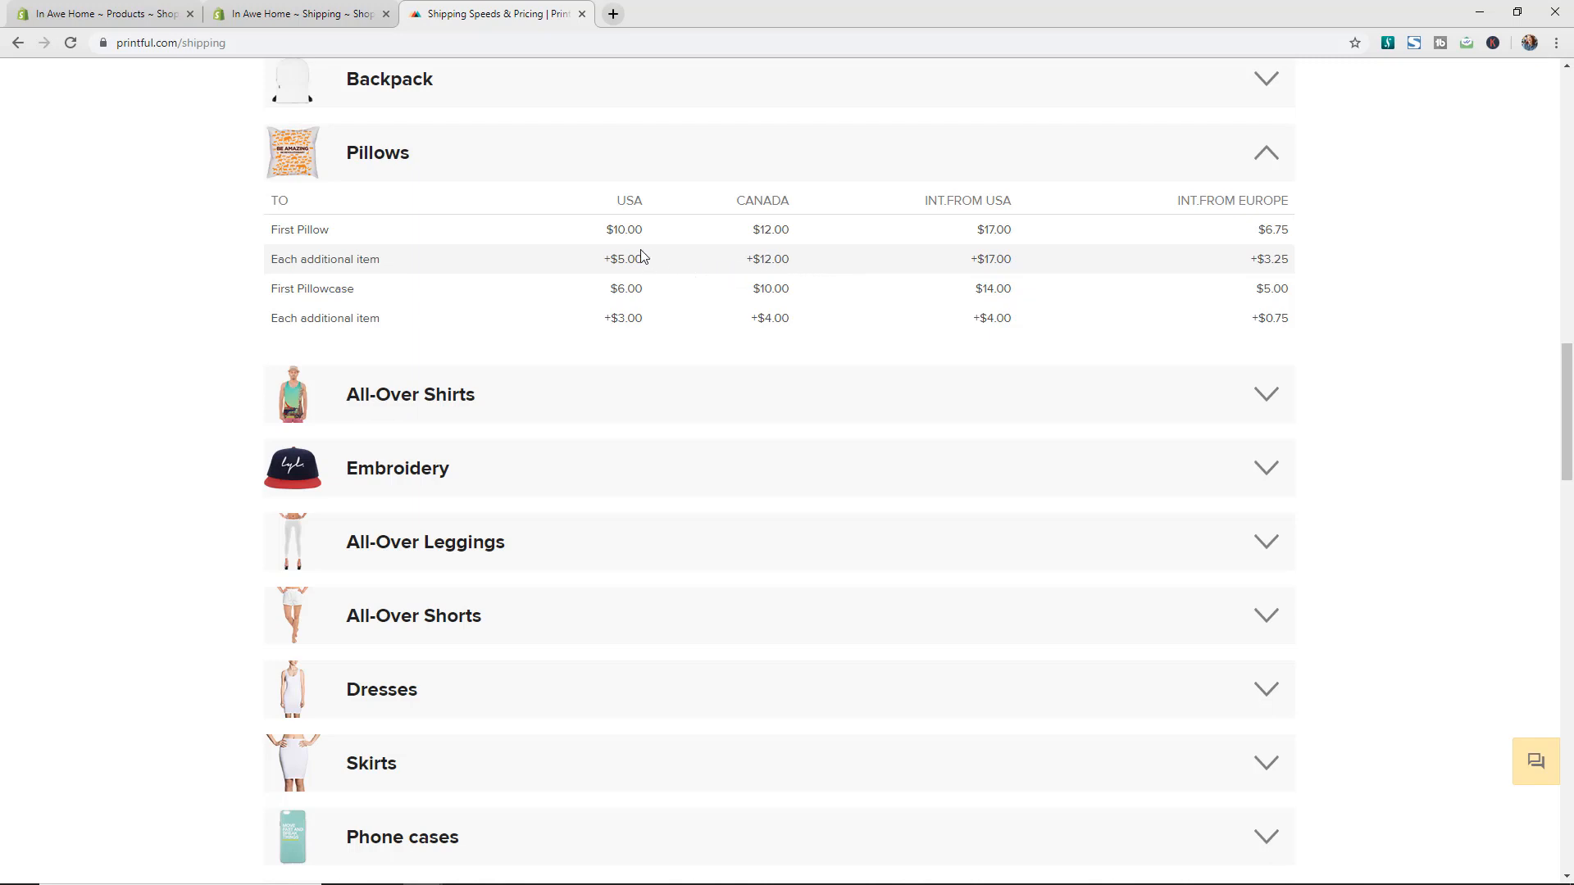
mouse_move(614, 275)
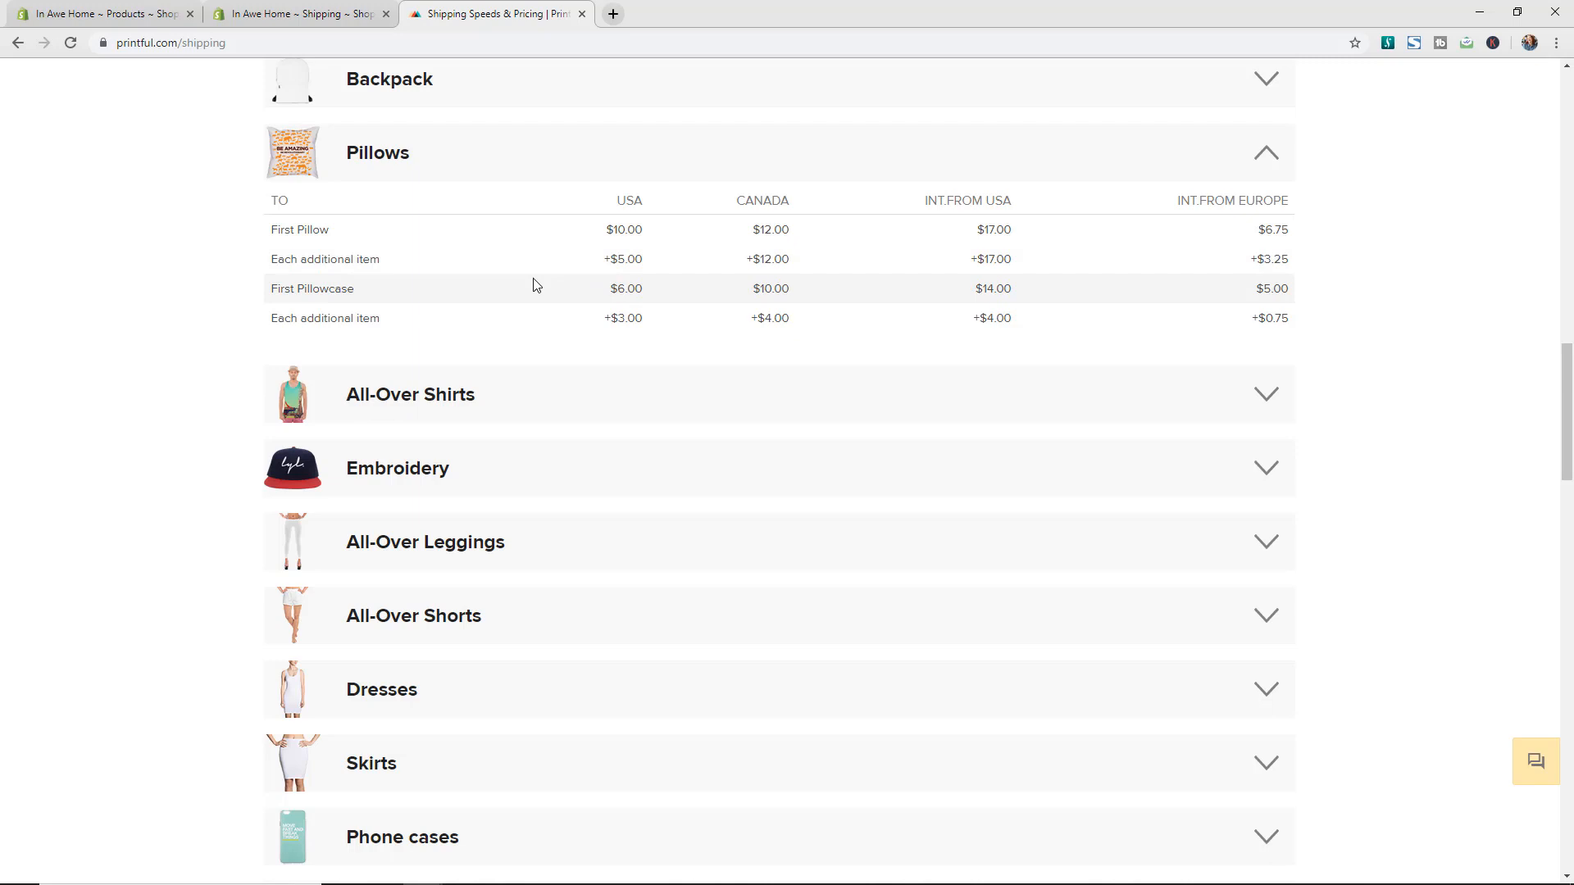
mouse_move(536, 394)
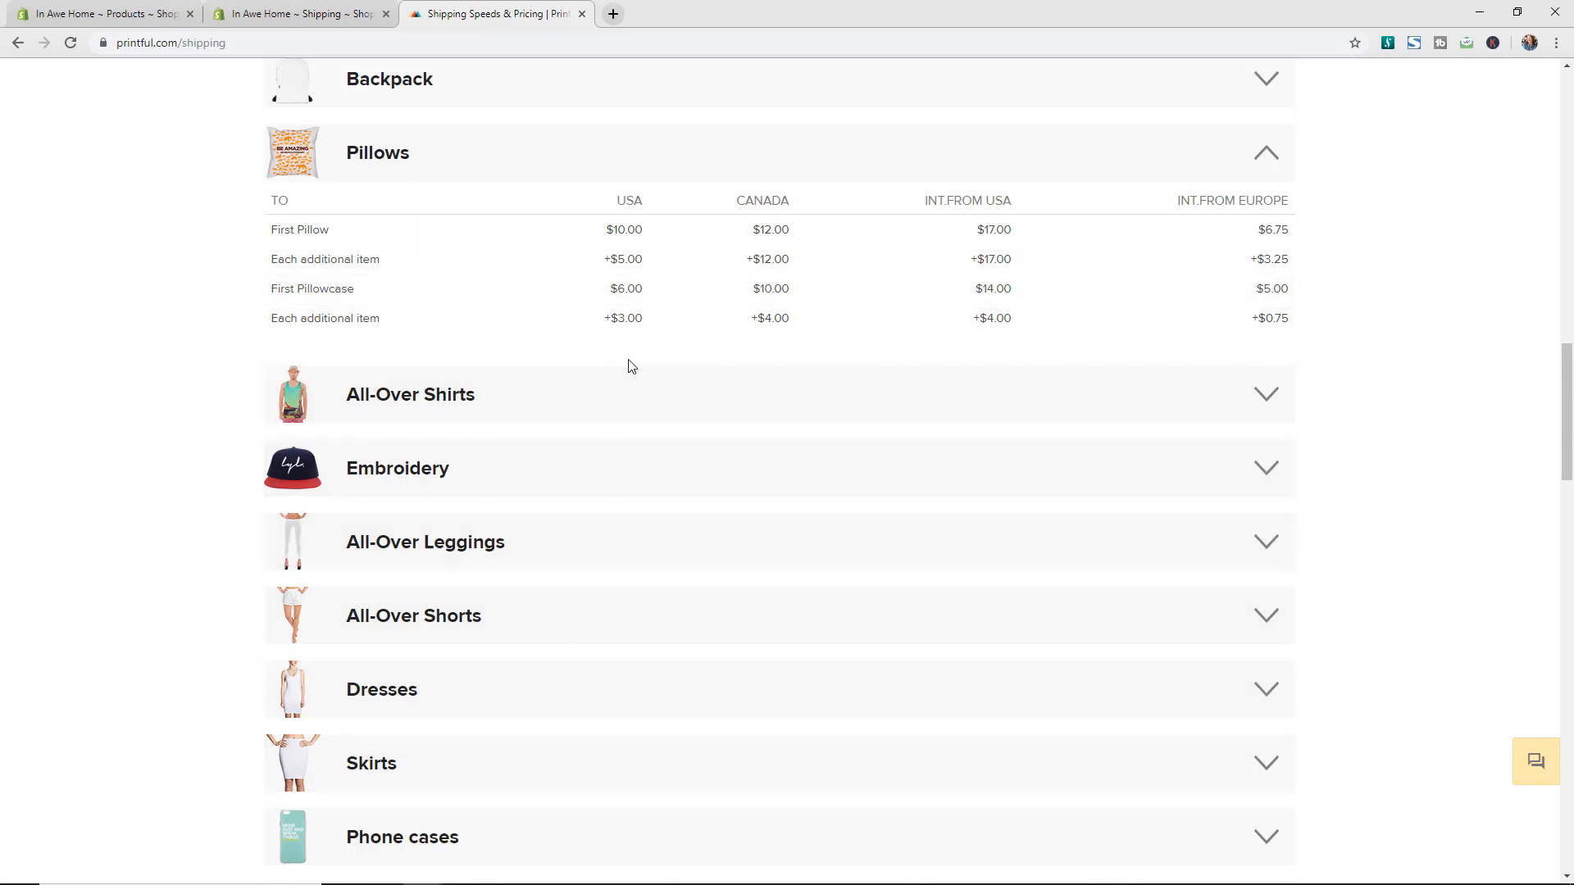
- Review the pillow rate table, then return to the Shopify shipping settings tab
scroll(up, 3)
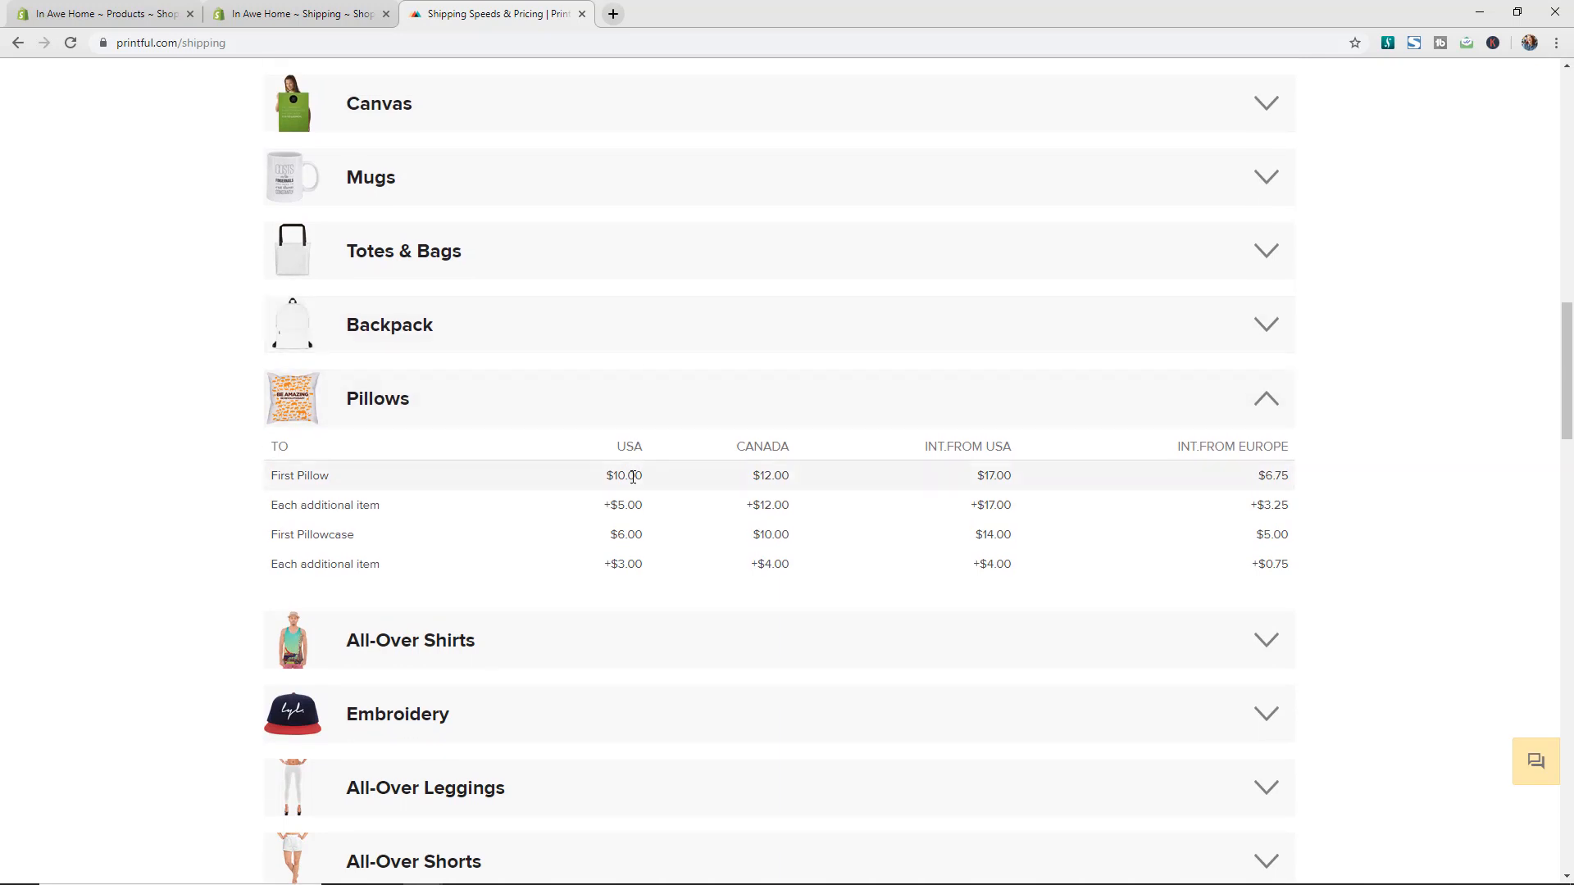
mouse_move(629, 479)
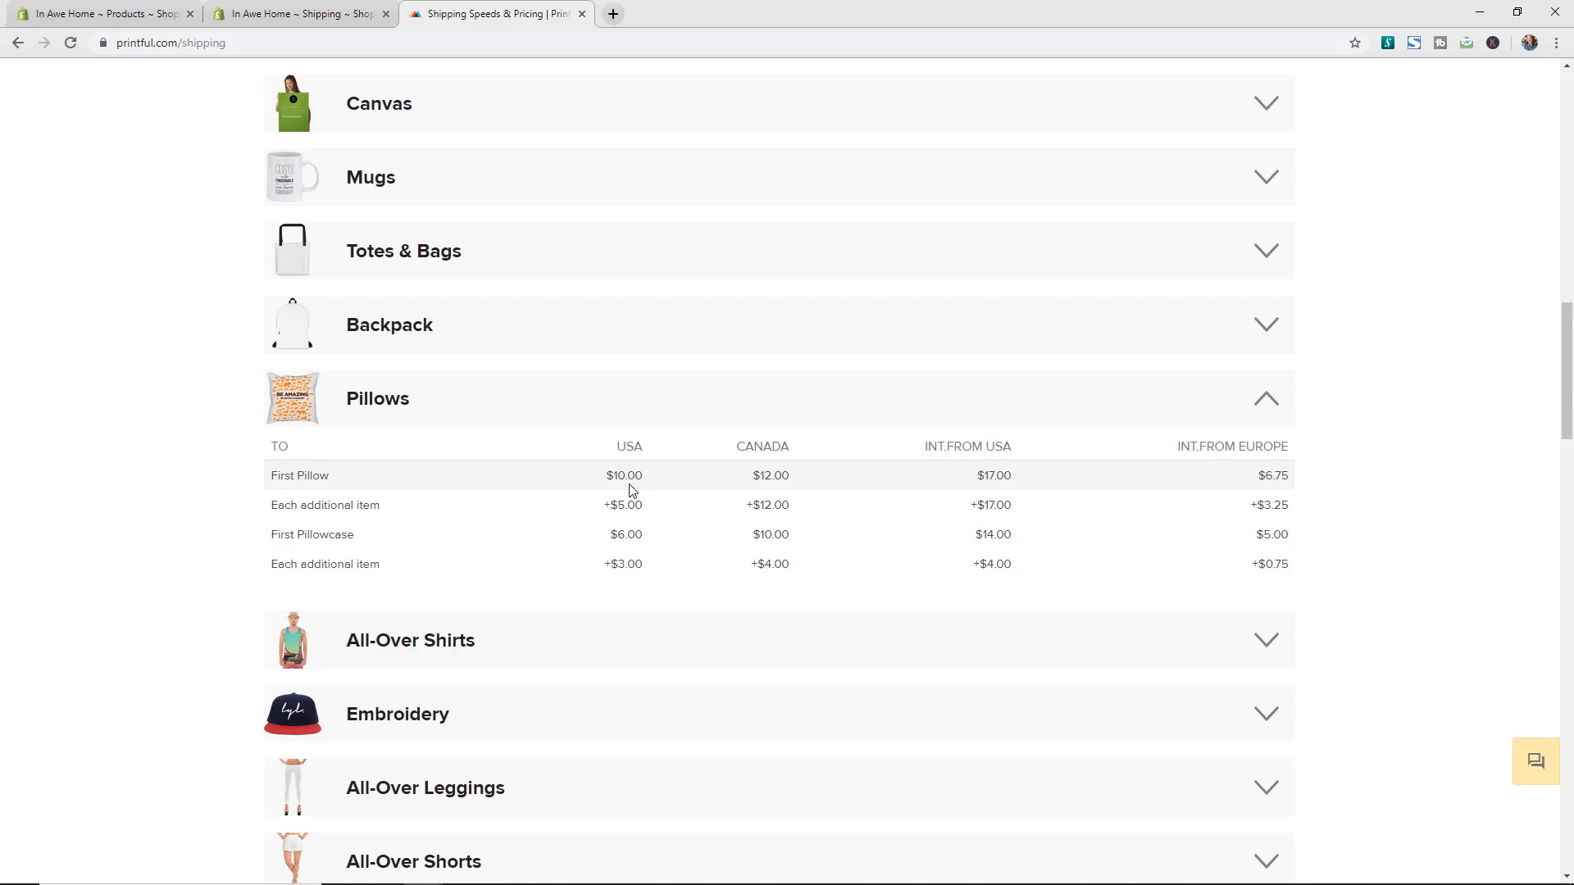
mouse_move(664, 490)
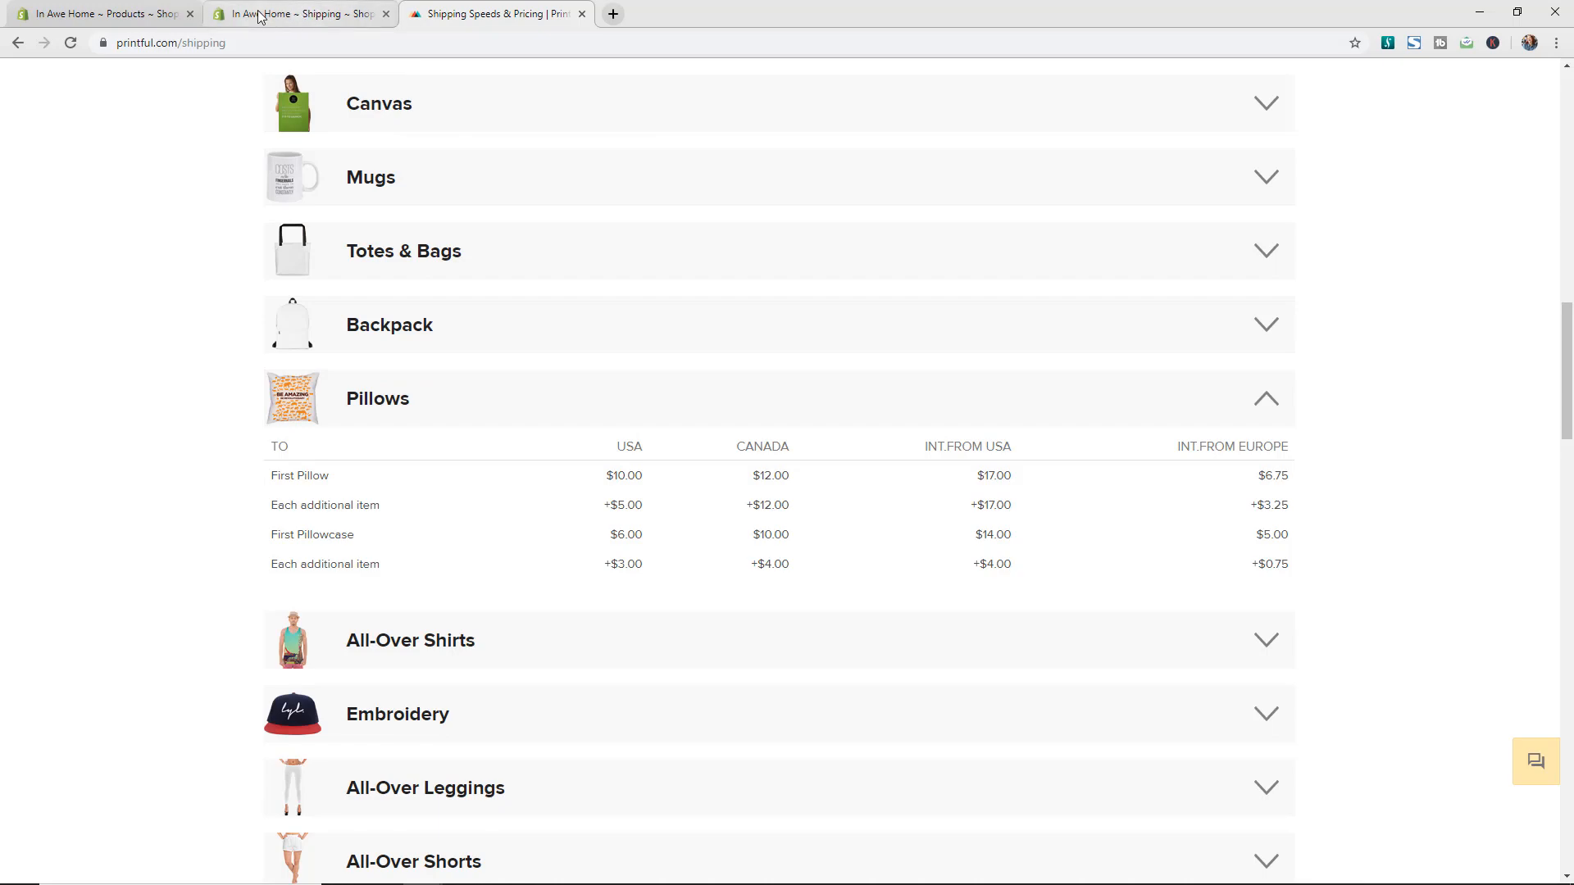
click(300, 13)
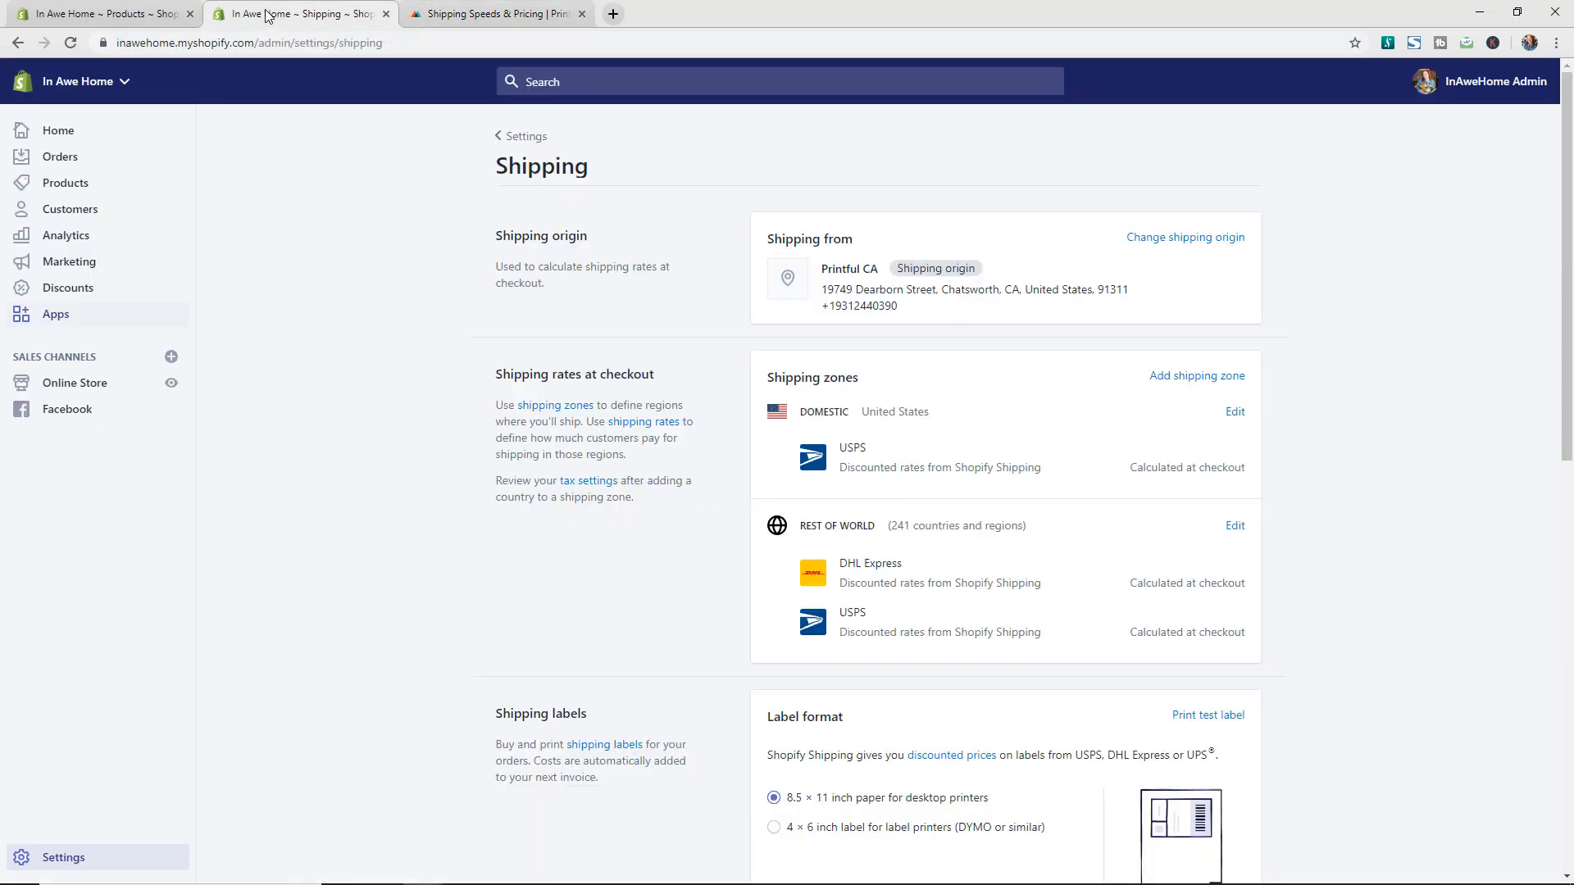
mouse_move(63, 856)
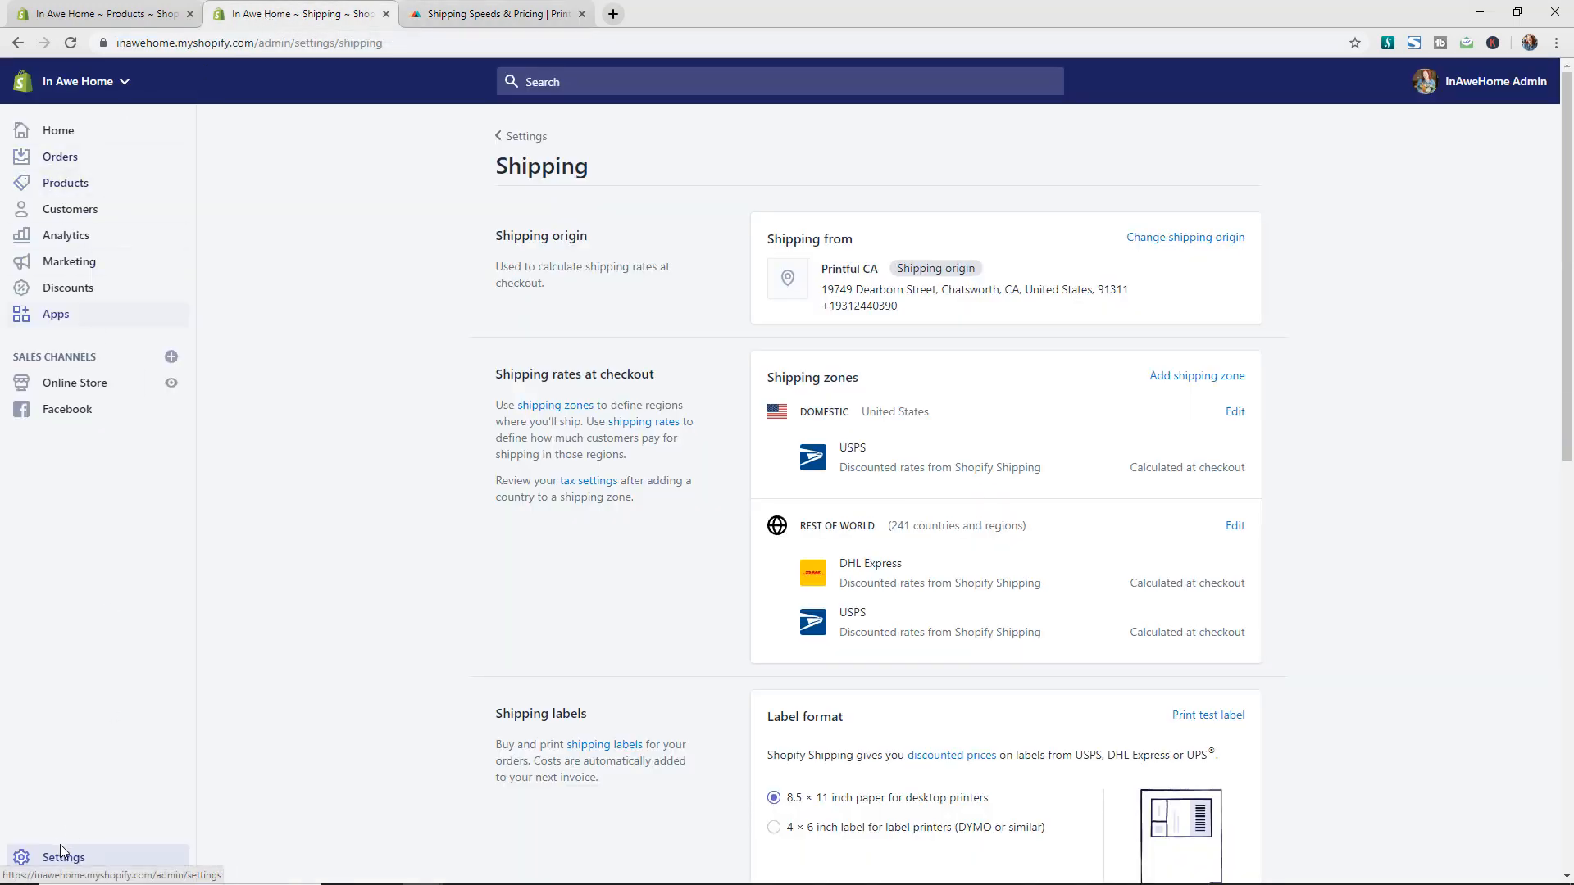
- Go to Settings > Shipping in the Shopify admin
click(525, 135)
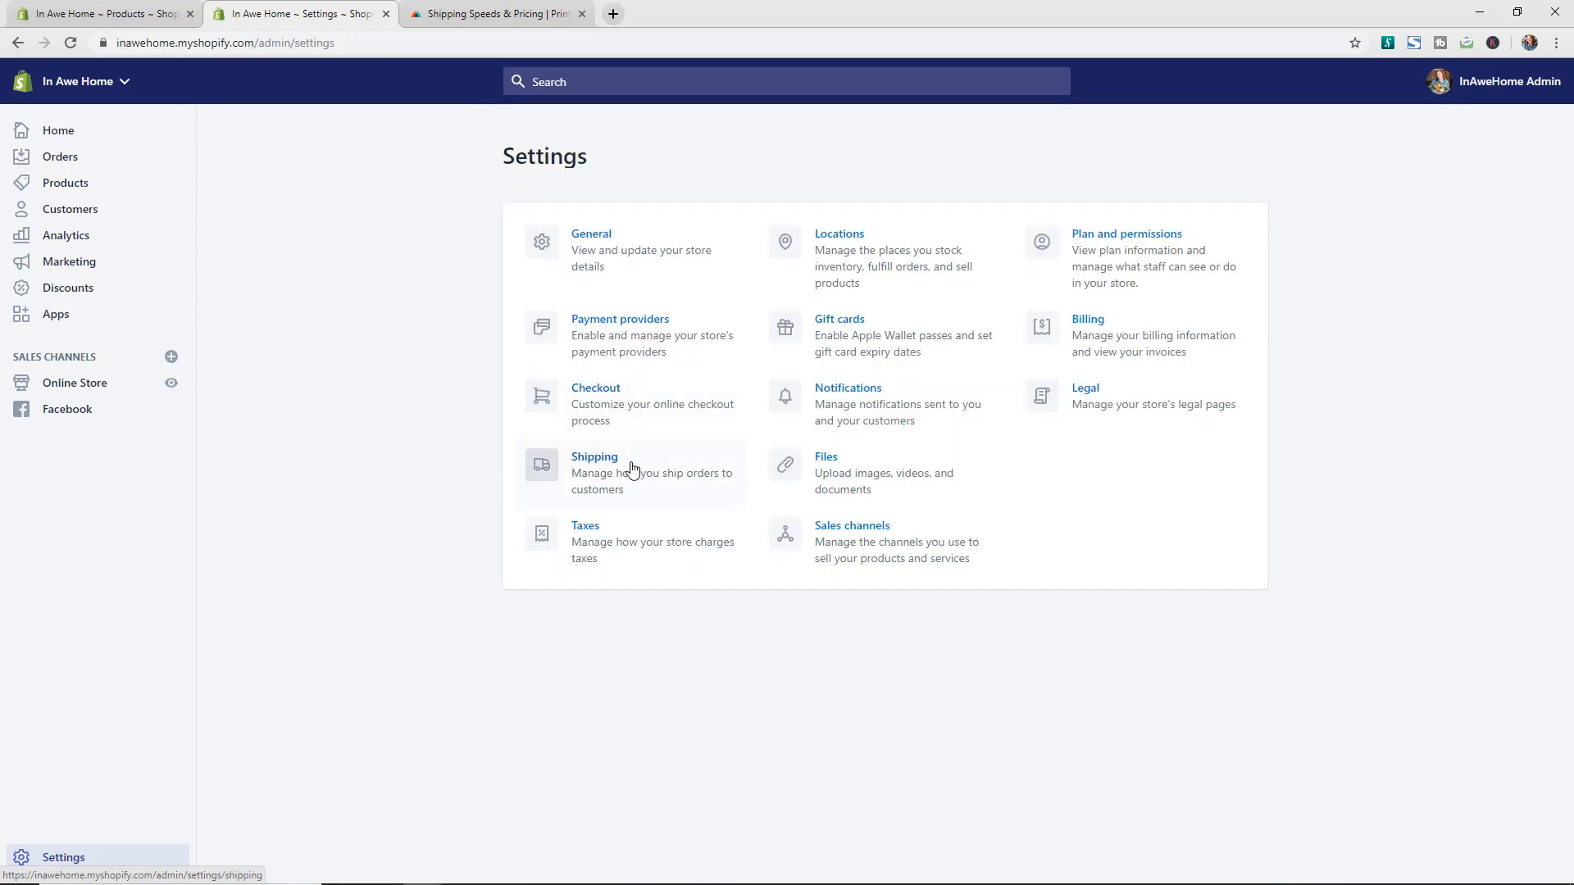
click(594, 457)
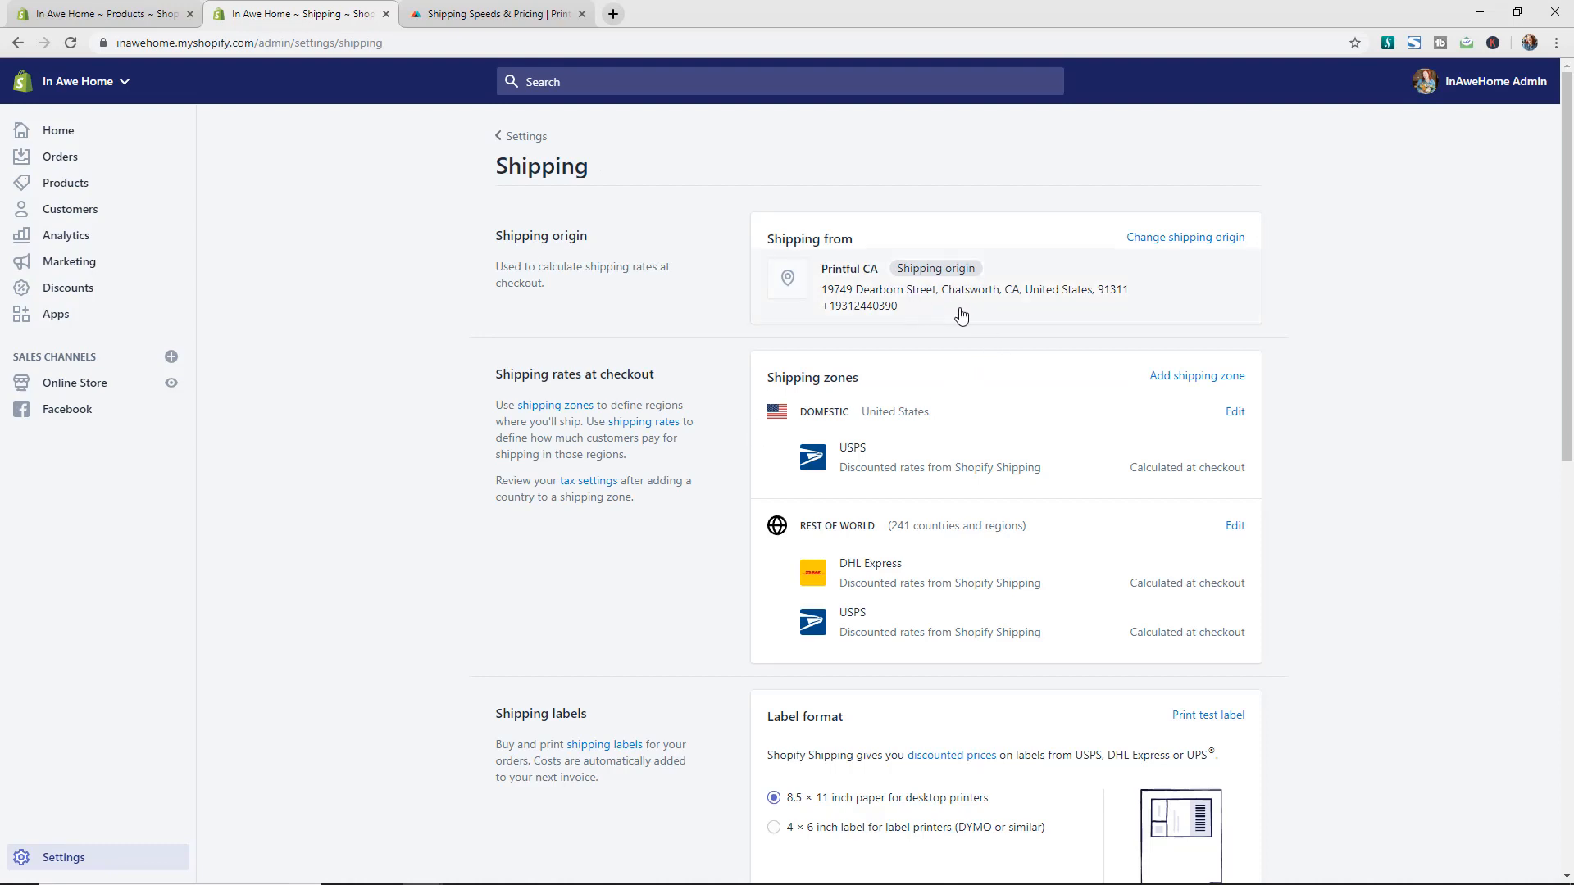
mouse_move(977, 309)
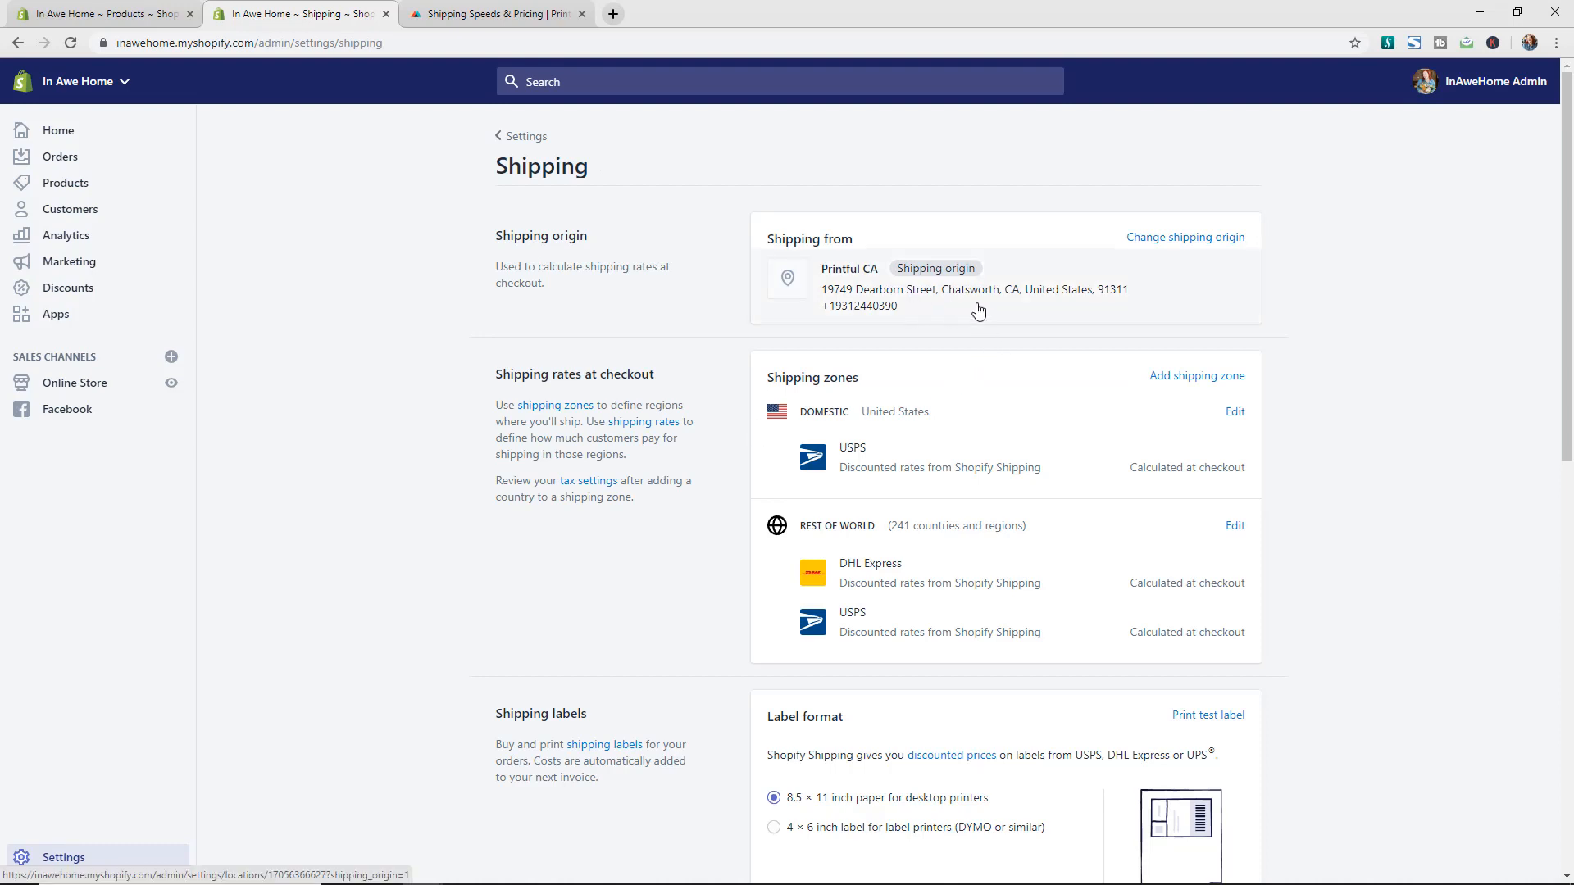
mouse_move(970, 310)
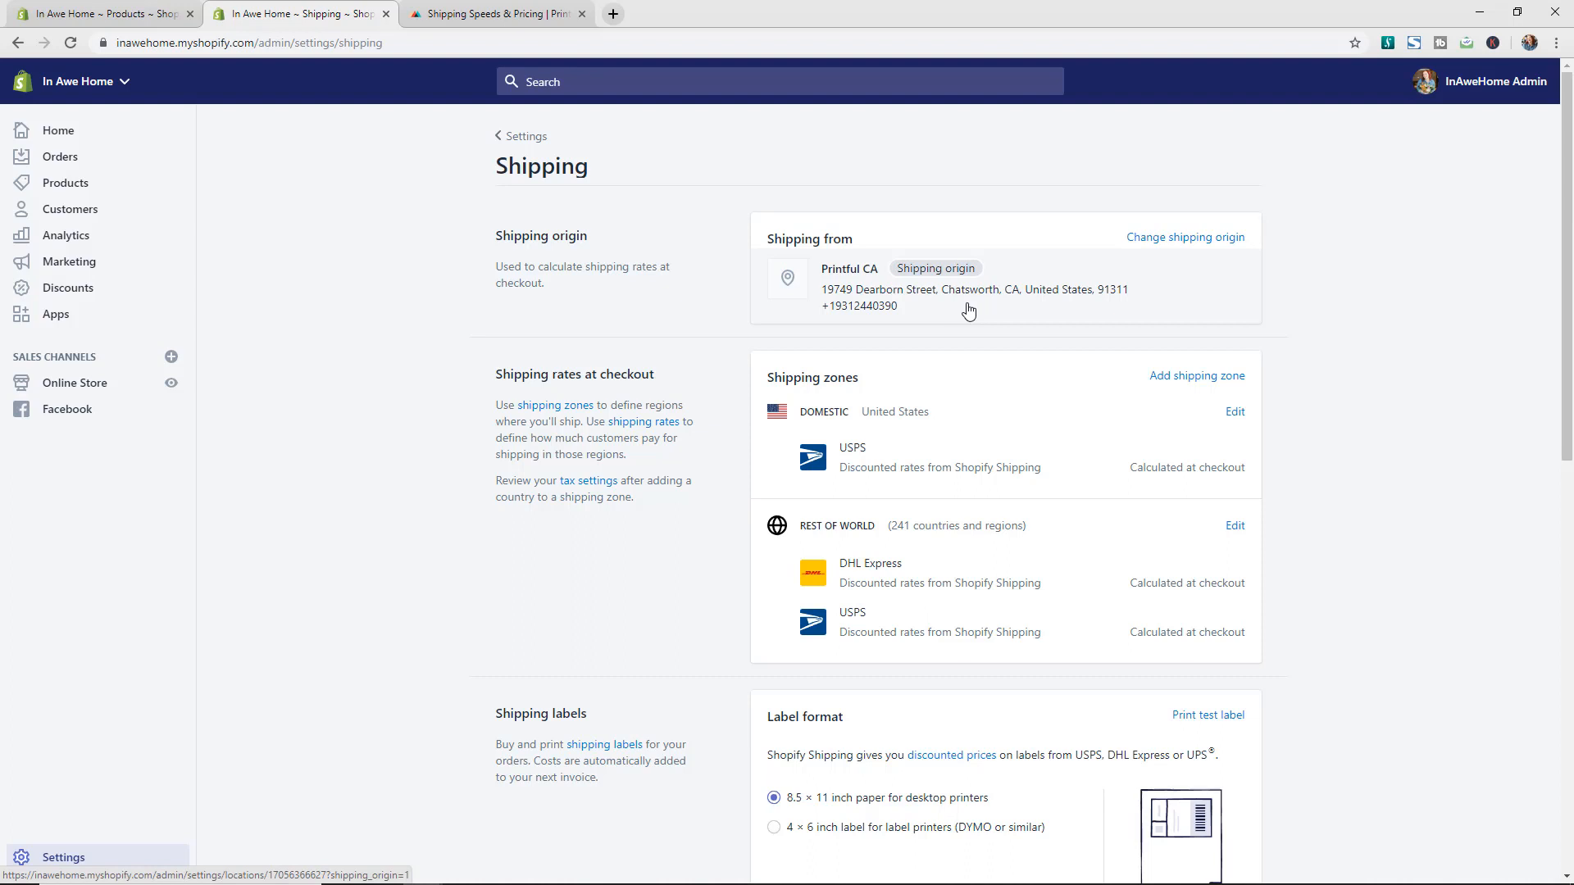
mouse_move(966, 311)
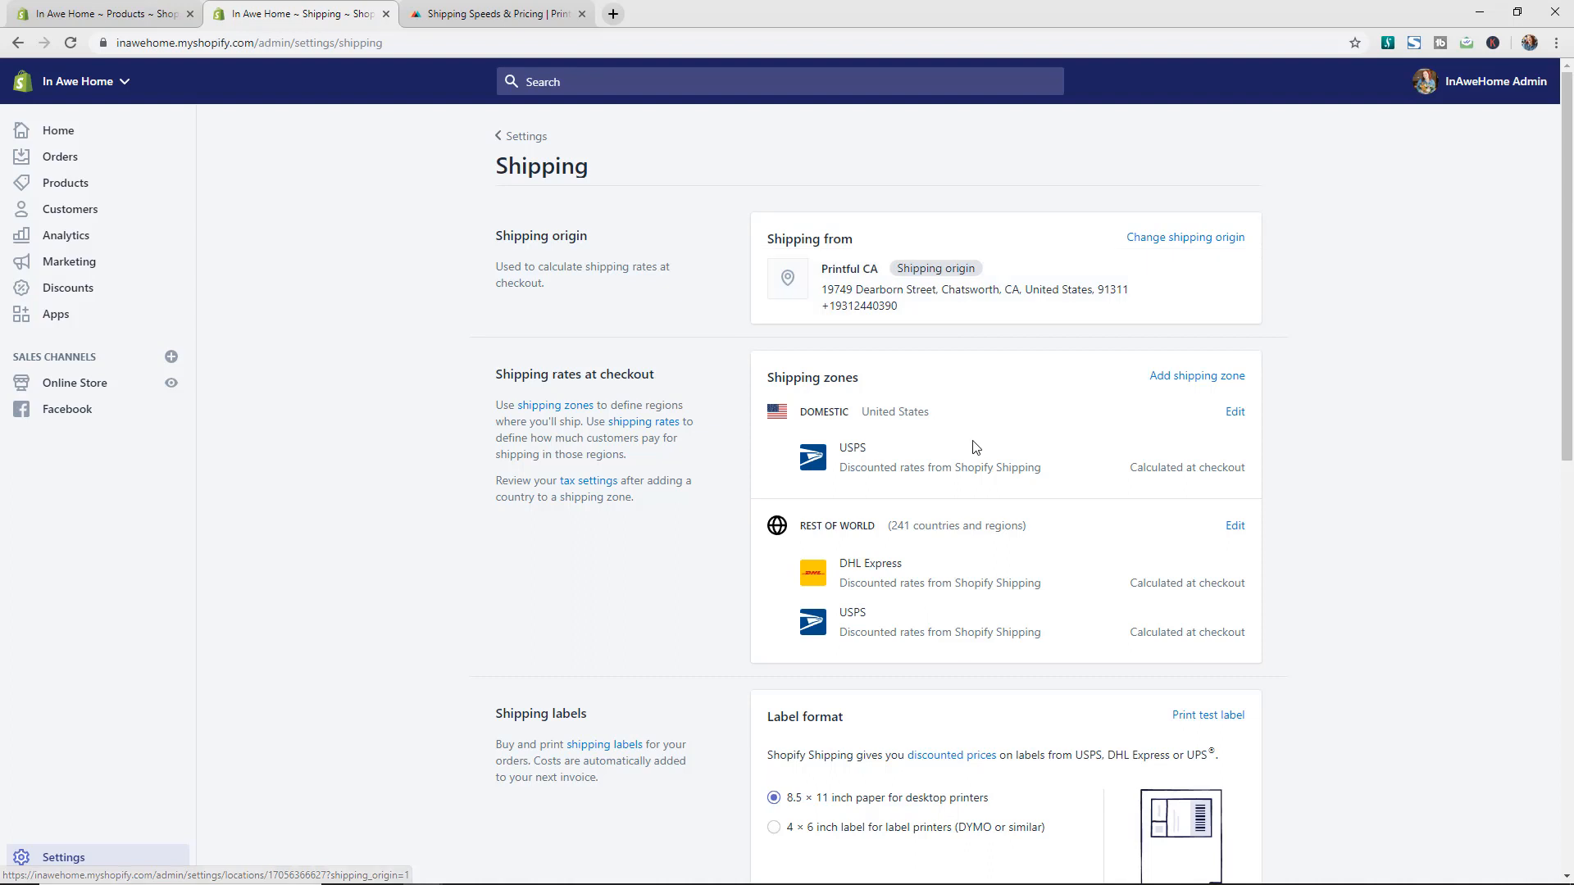
mouse_move(997, 468)
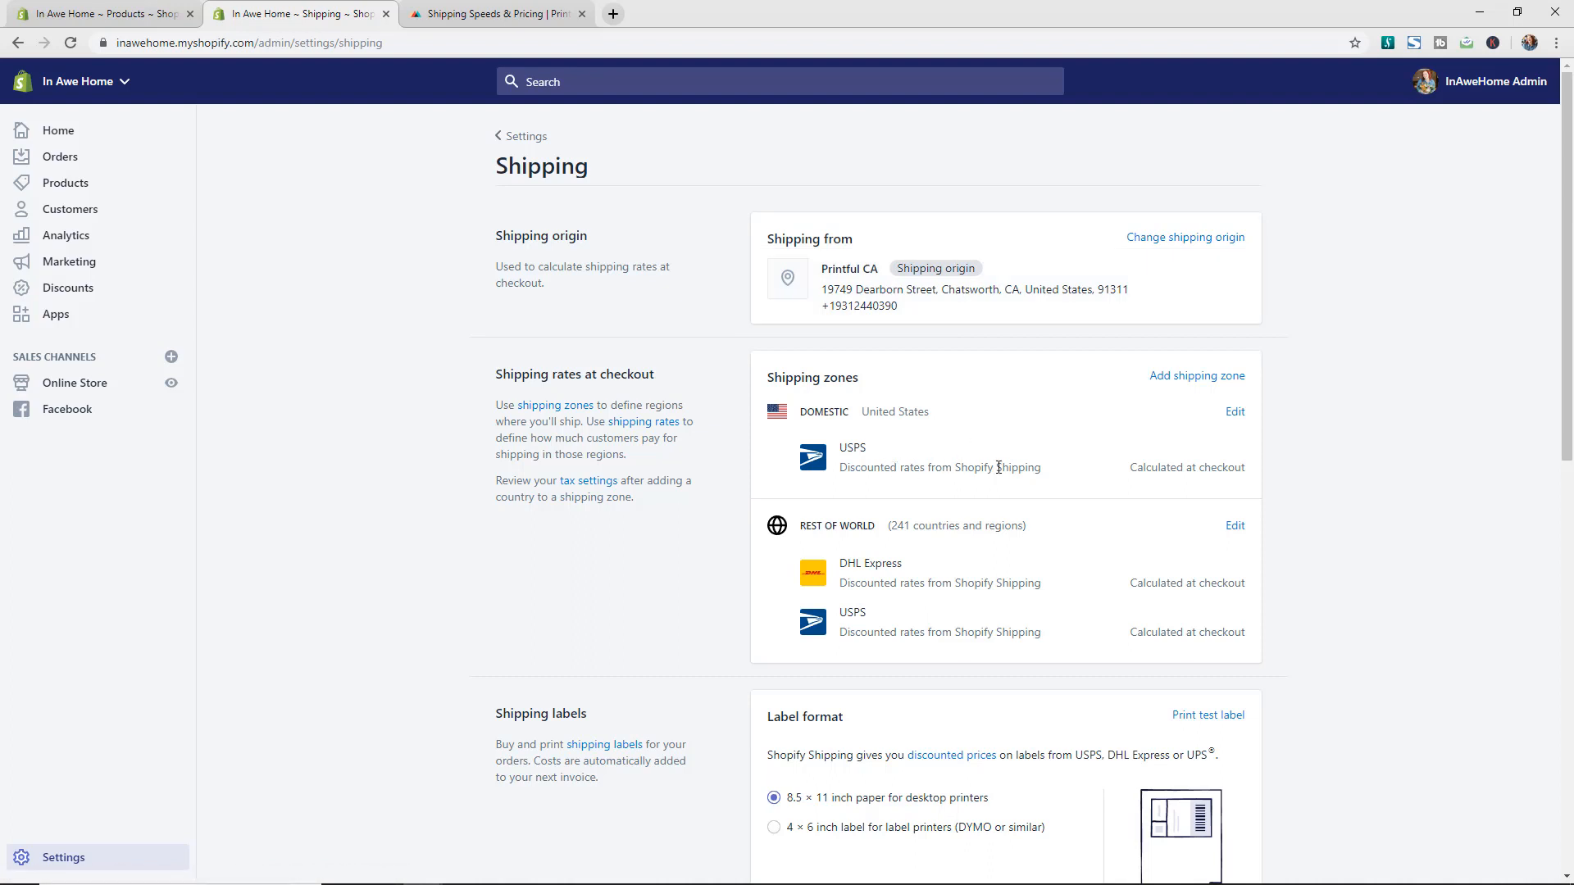
mouse_move(1015, 461)
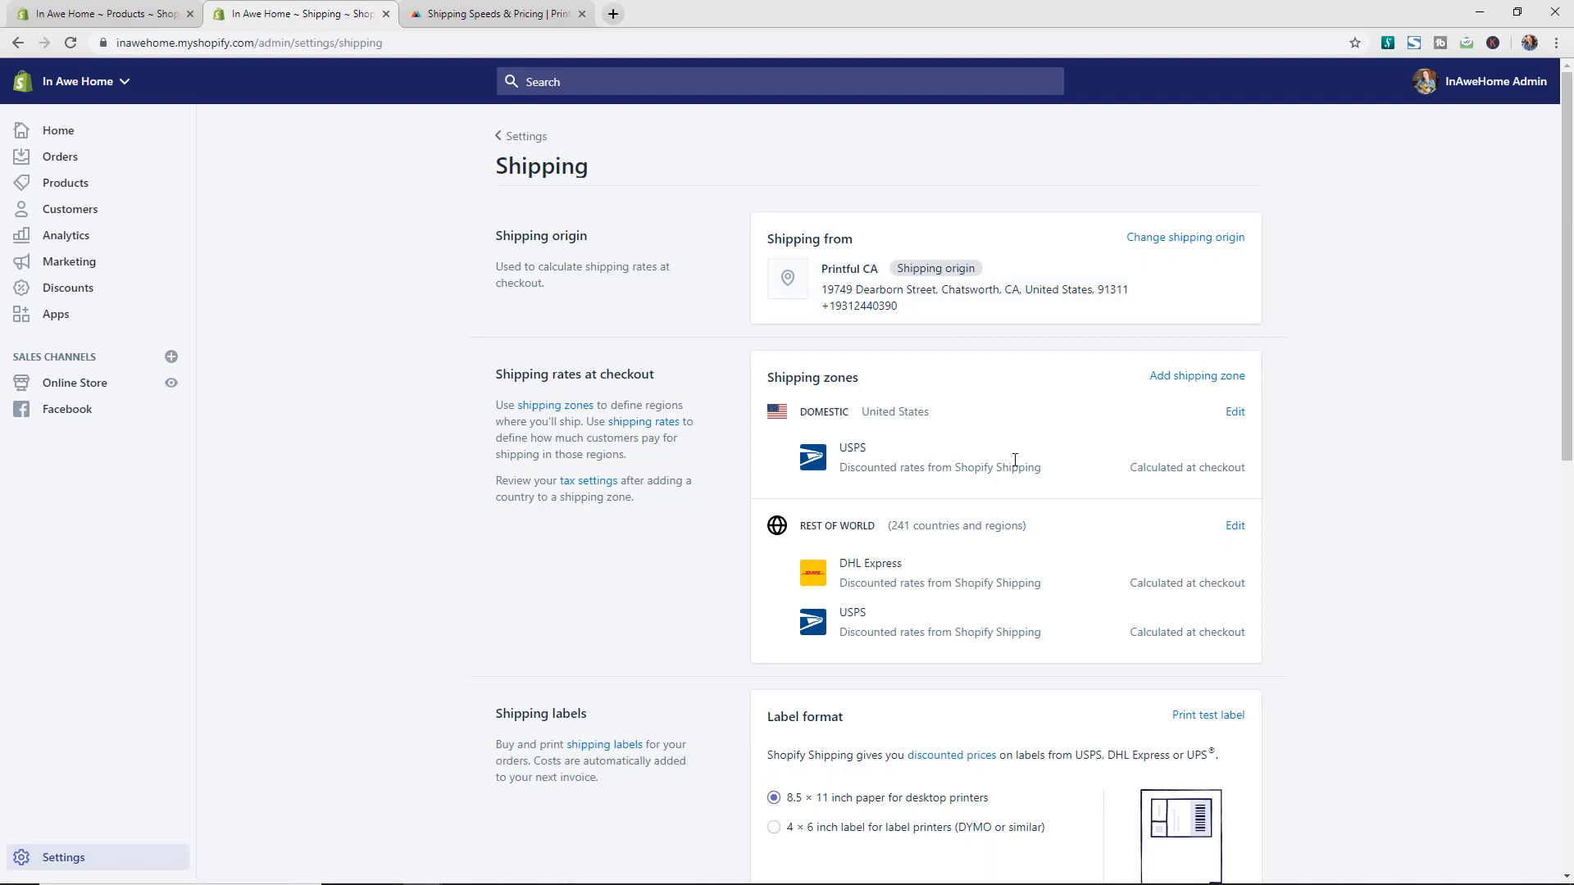
mouse_move(951, 450)
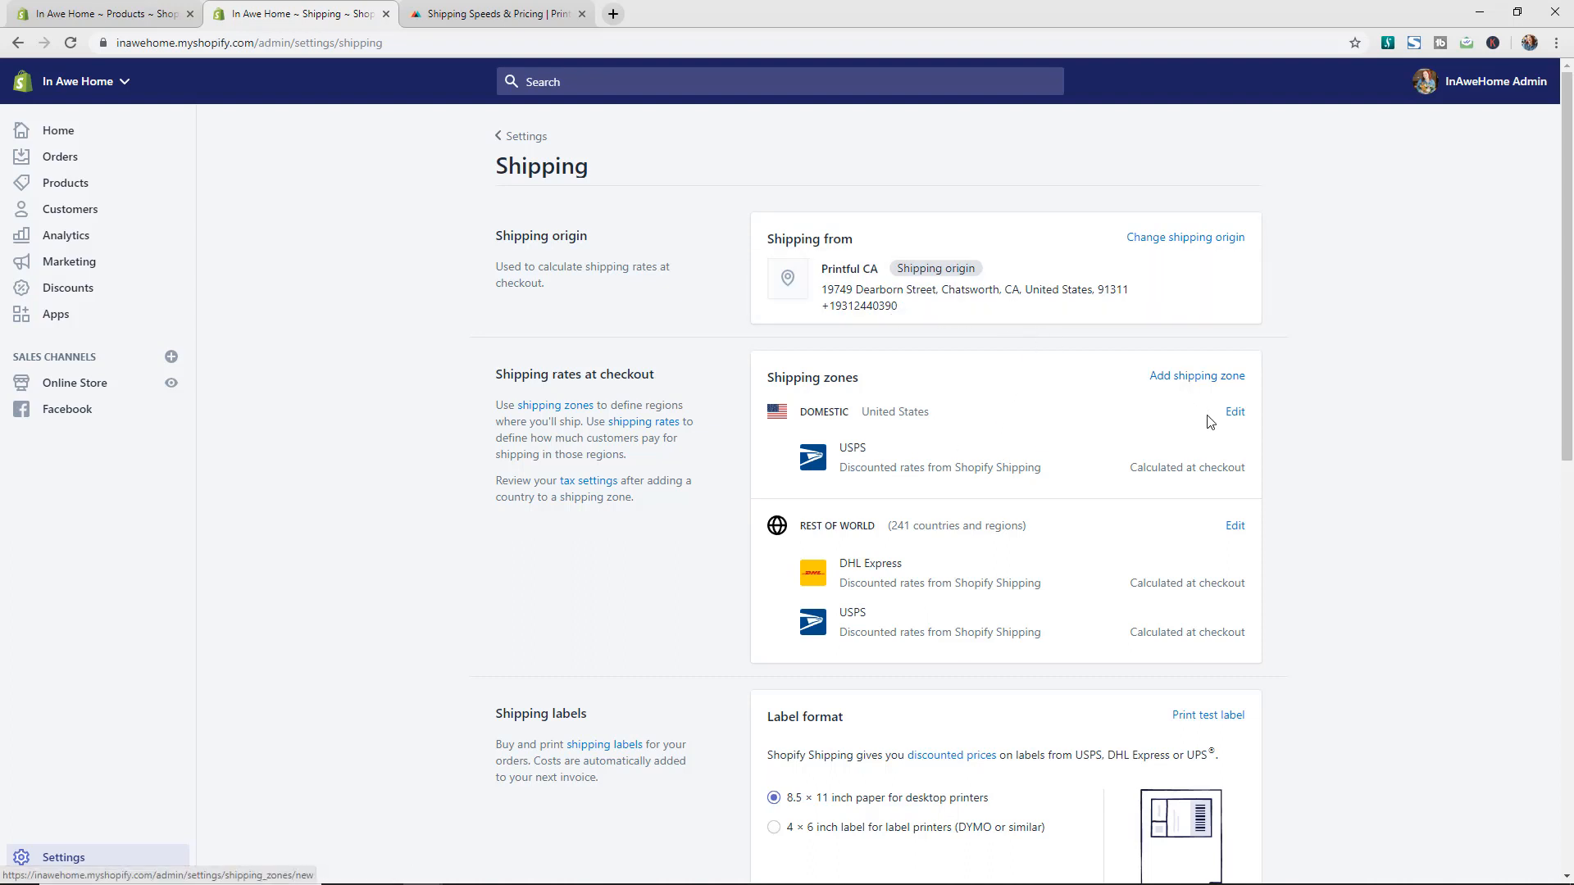
mouse_move(1432, 501)
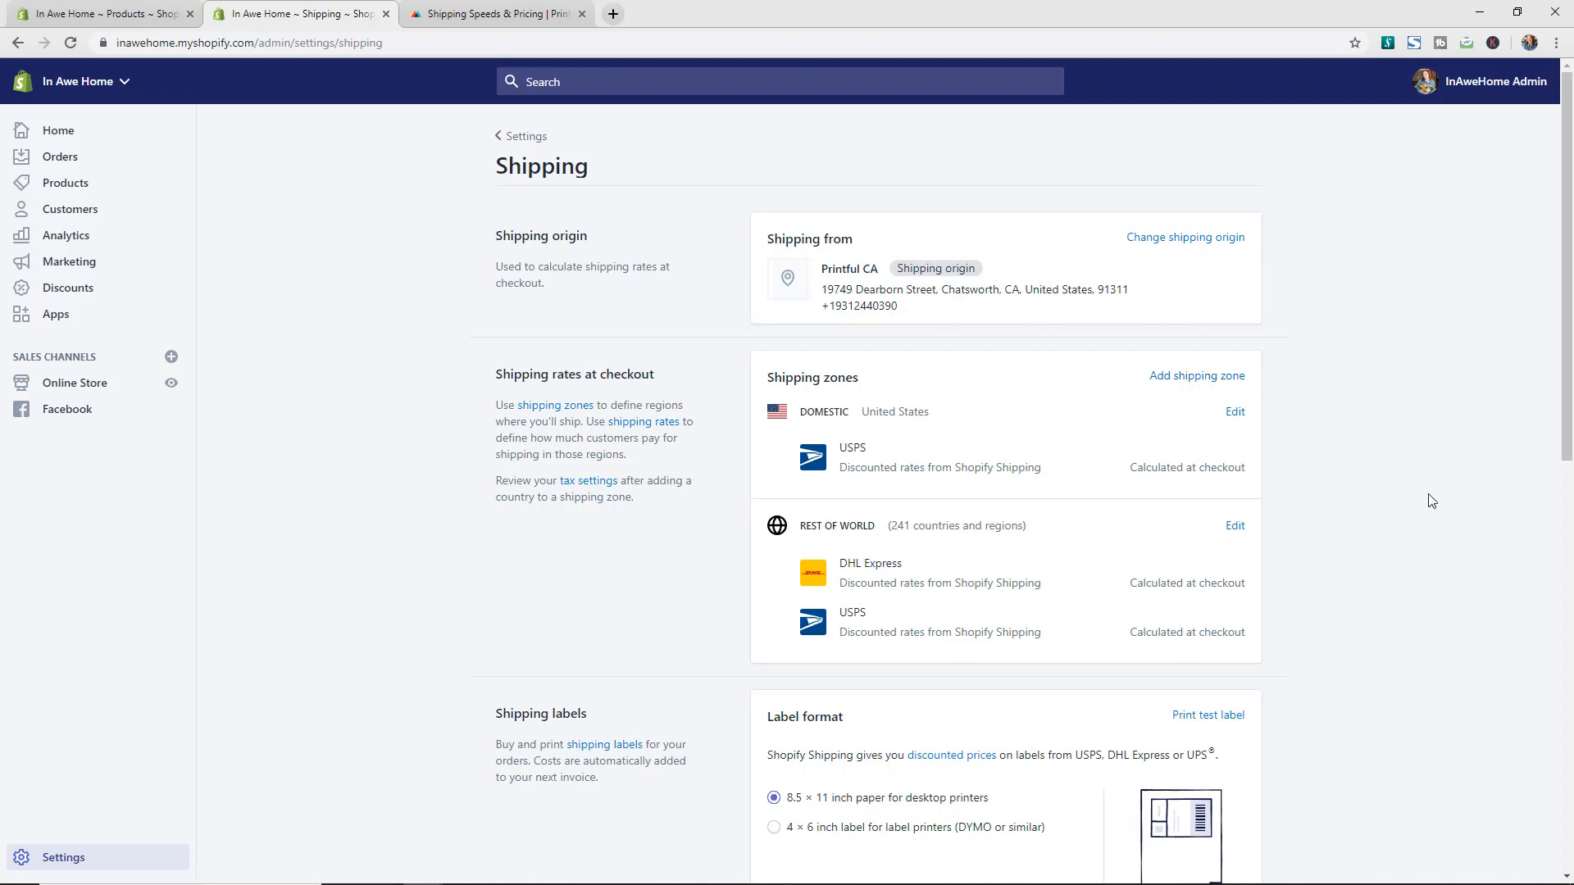
mouse_move(1421, 495)
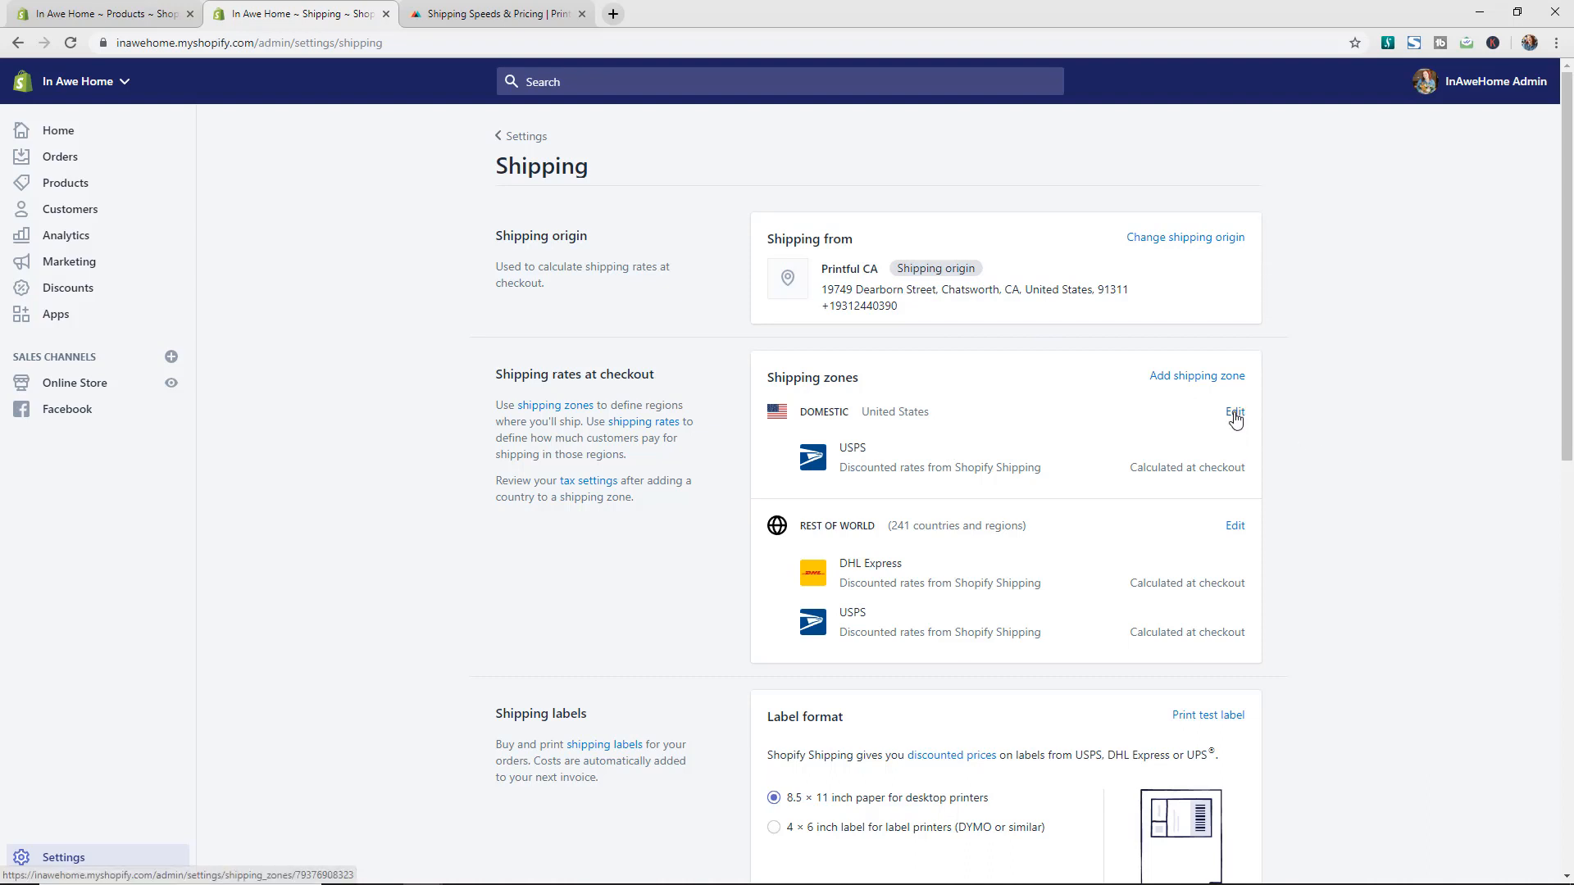
- Edit the Domestic zone covering the United States with USPS calculated rates
click(1234, 411)
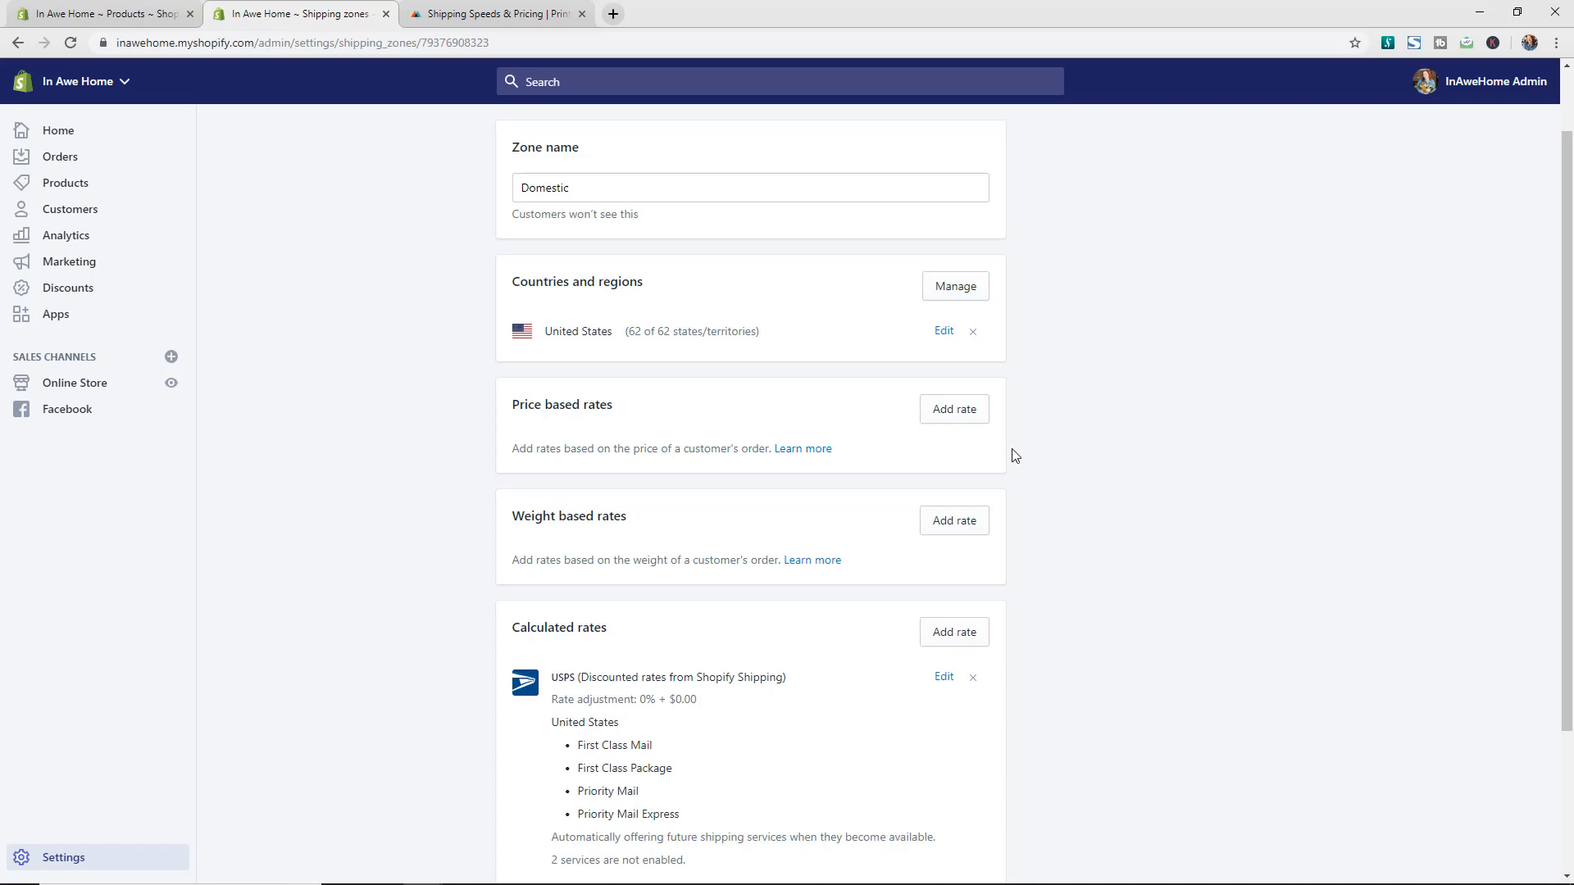
mouse_move(1020, 533)
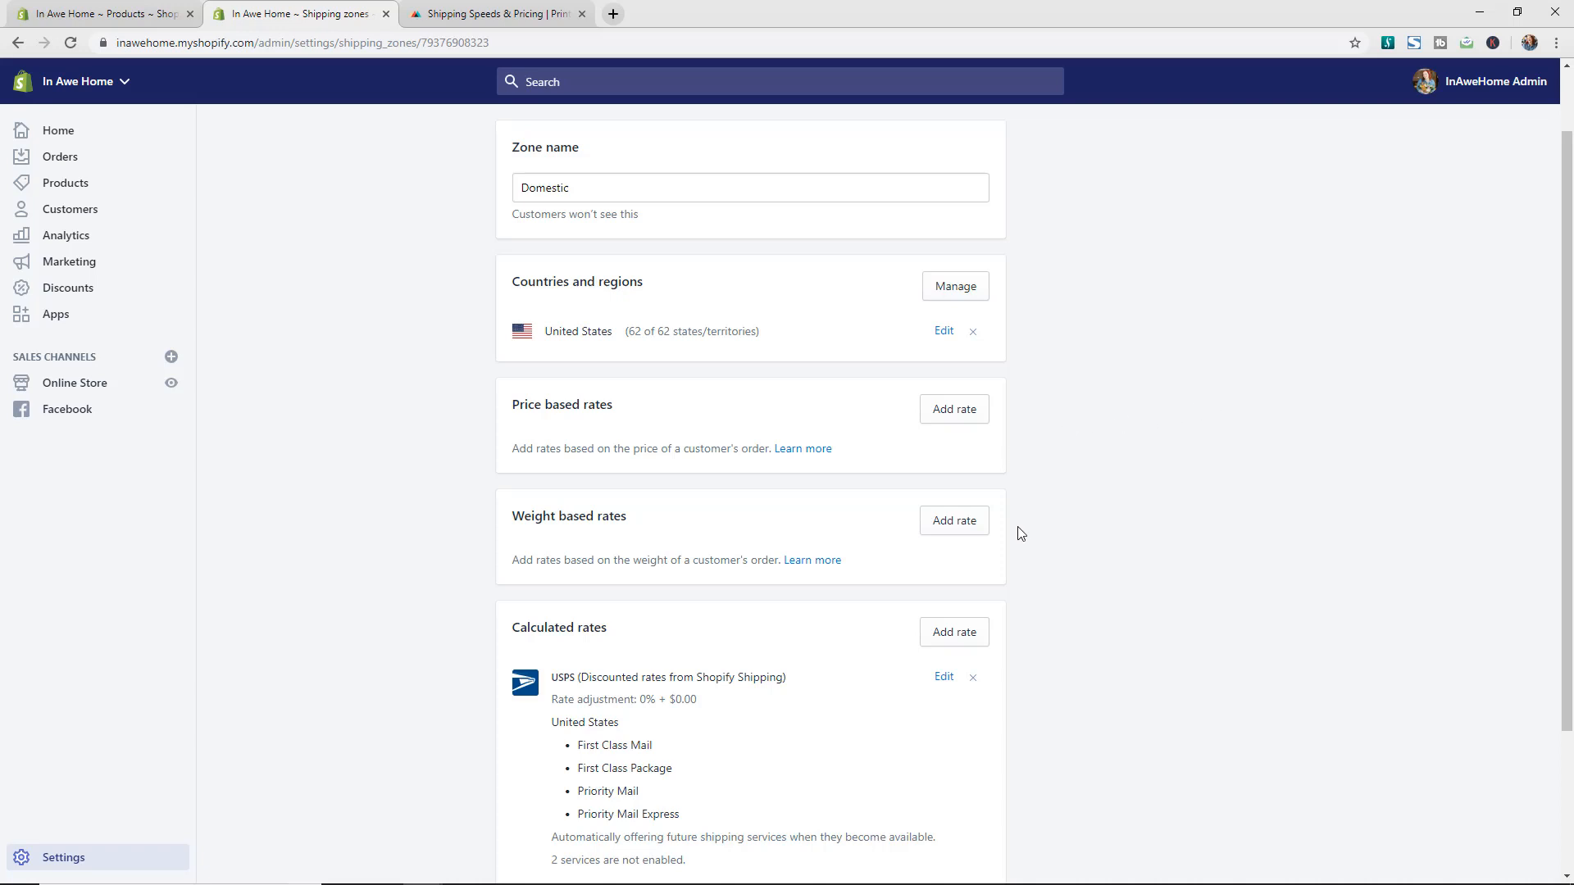
mouse_move(1105, 491)
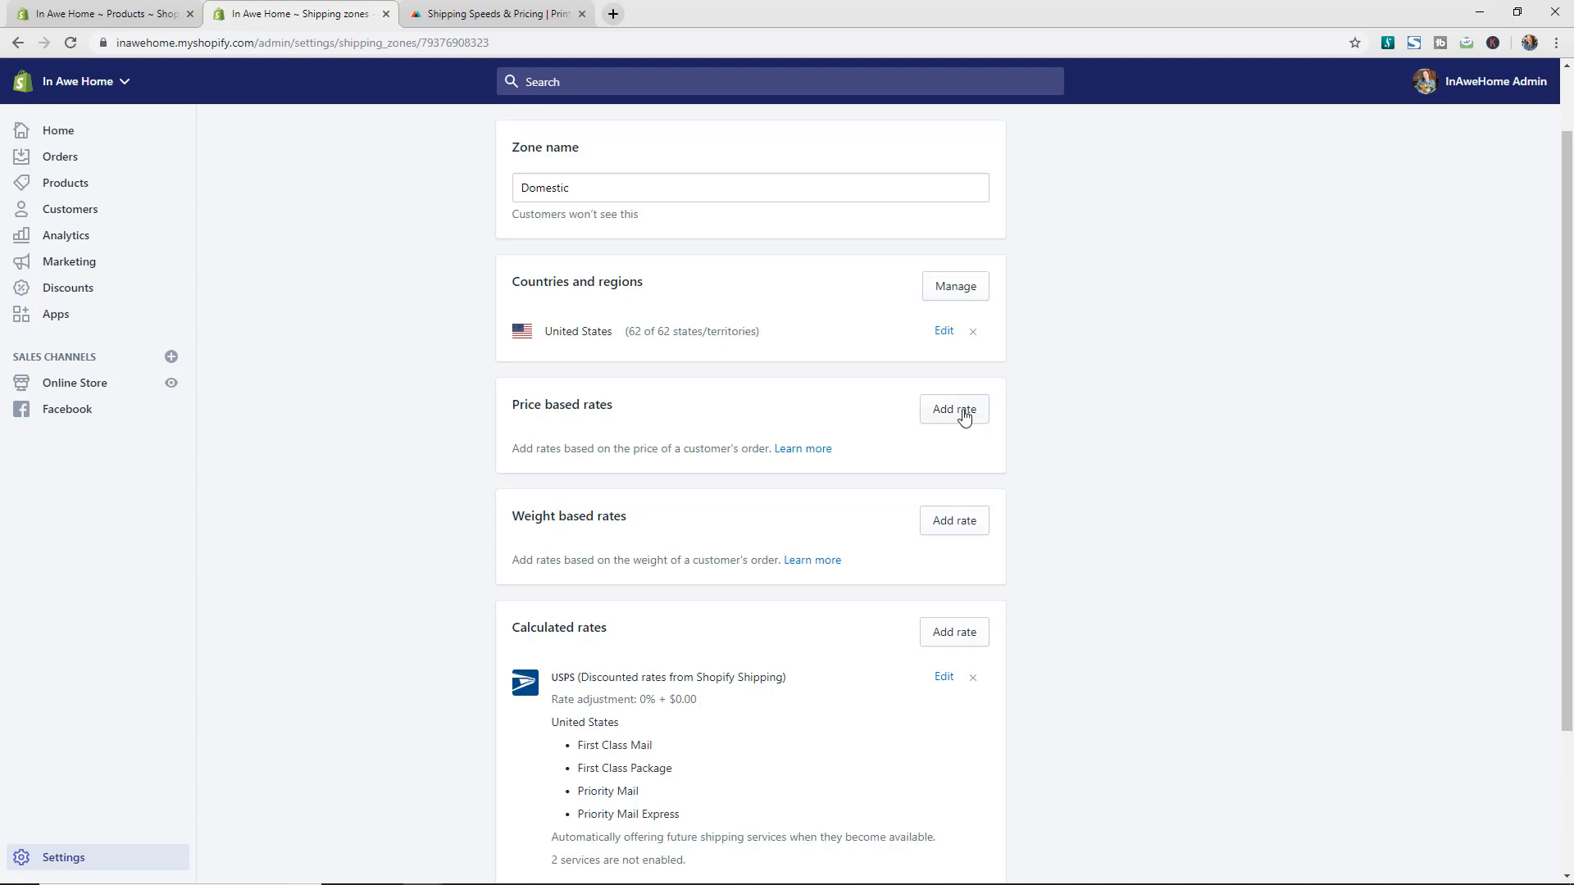
- Open the Add price based rate form, dismissing and reopening it once
click(952, 410)
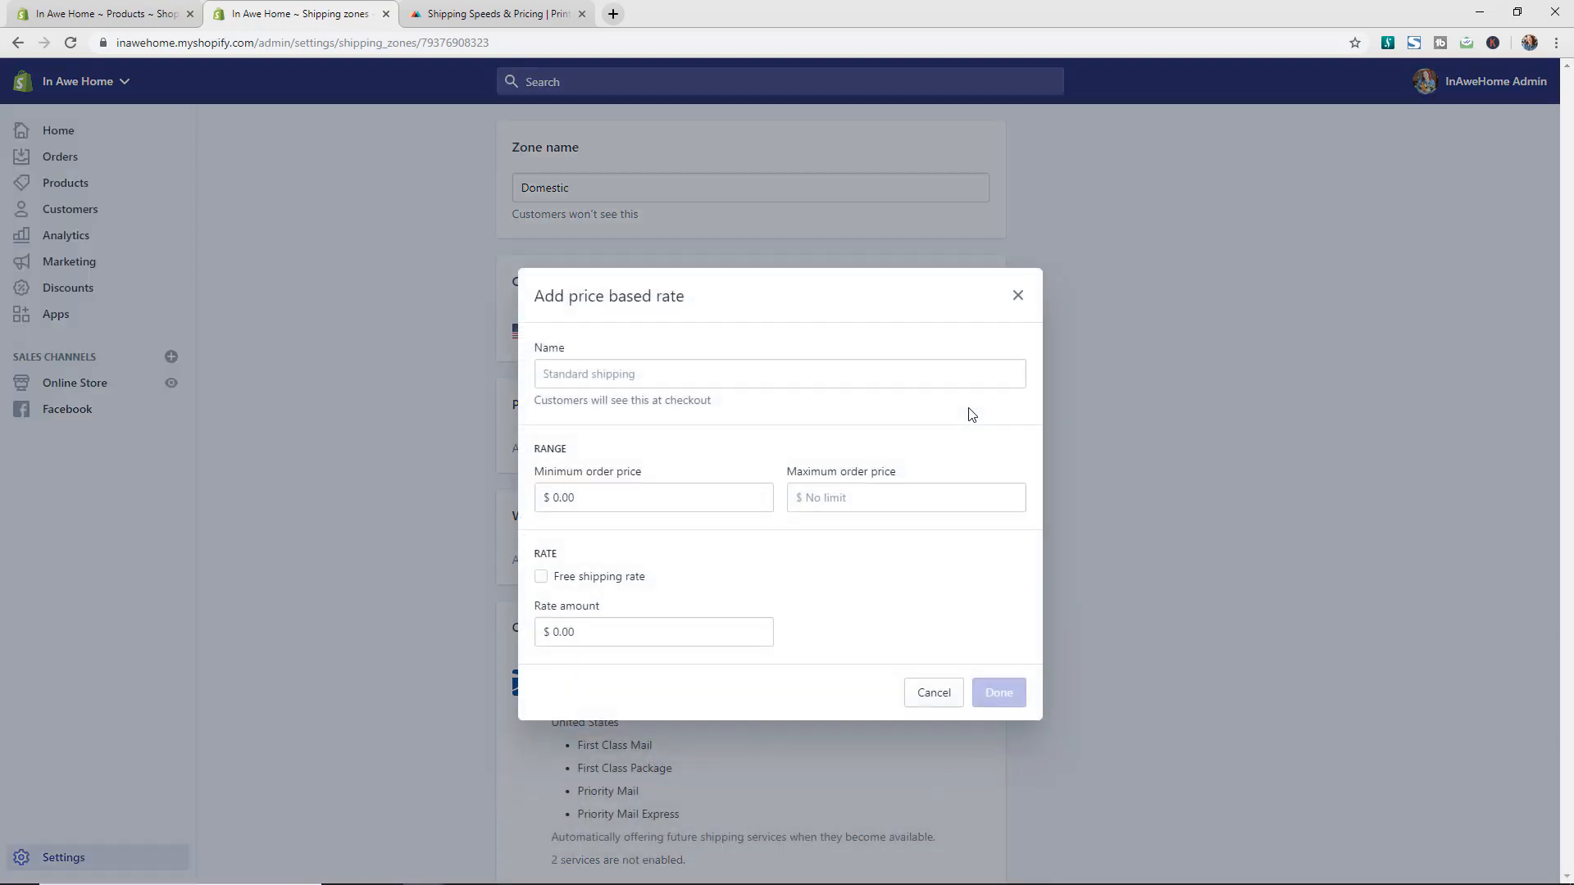
mouse_move(1038, 337)
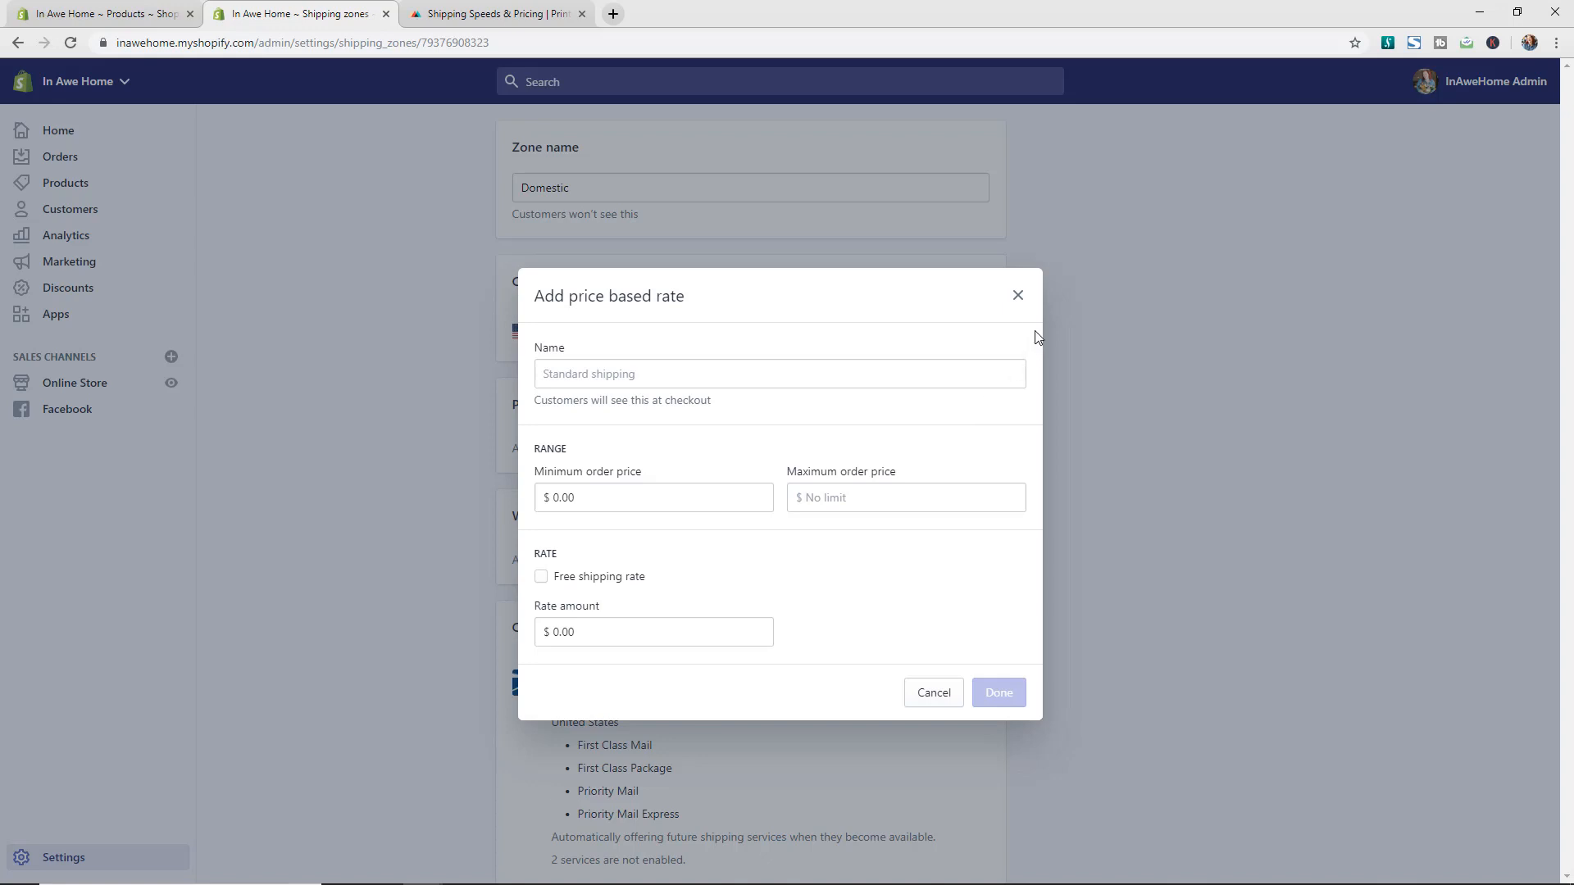
click(931, 693)
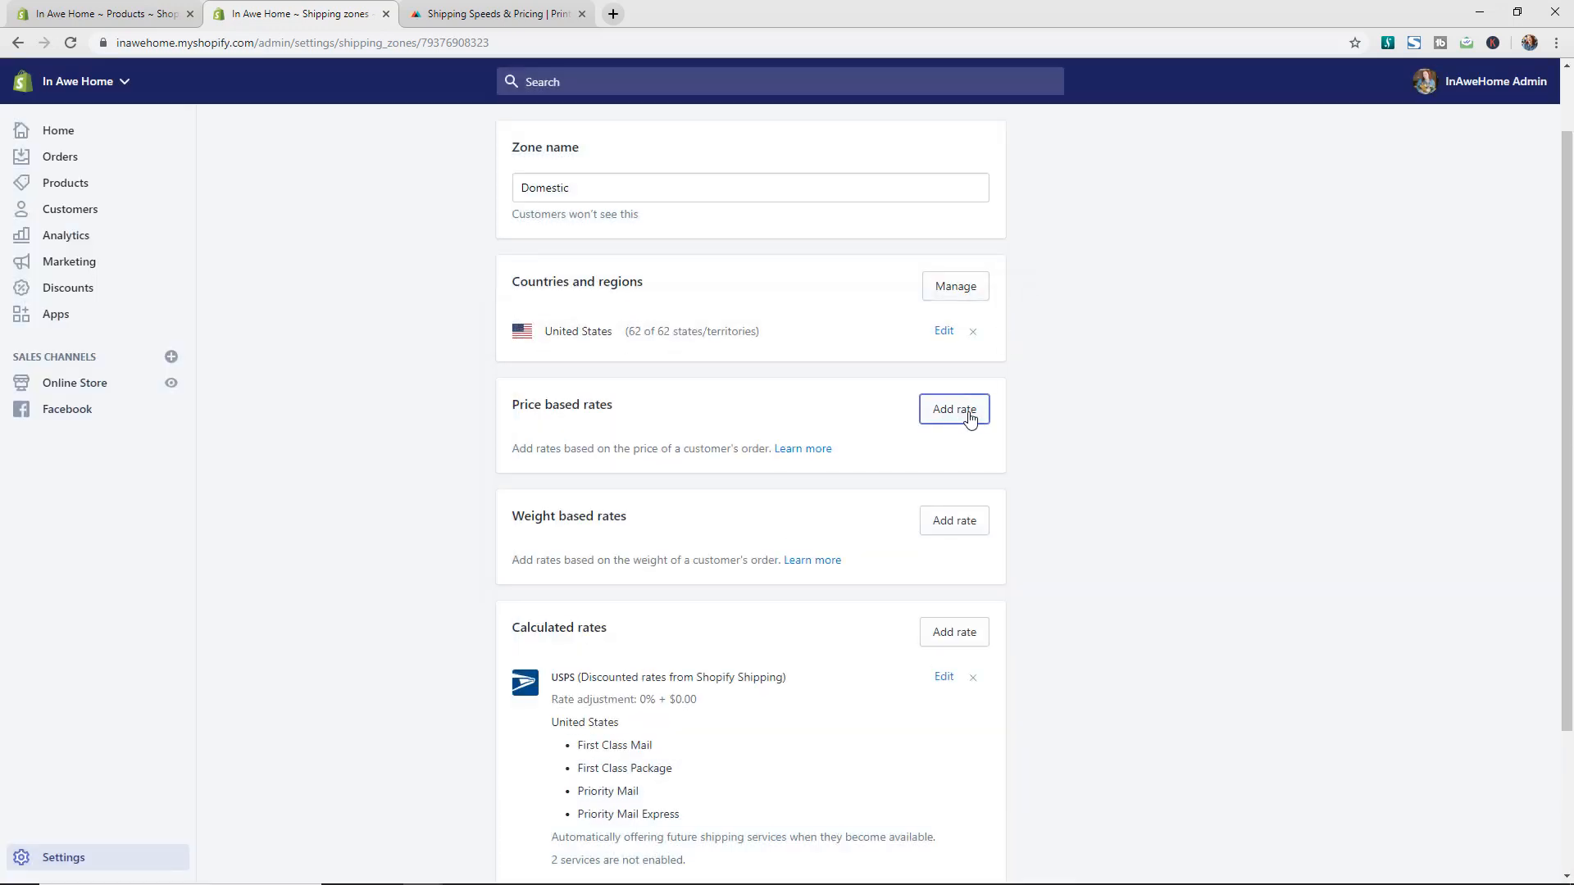
click(953, 413)
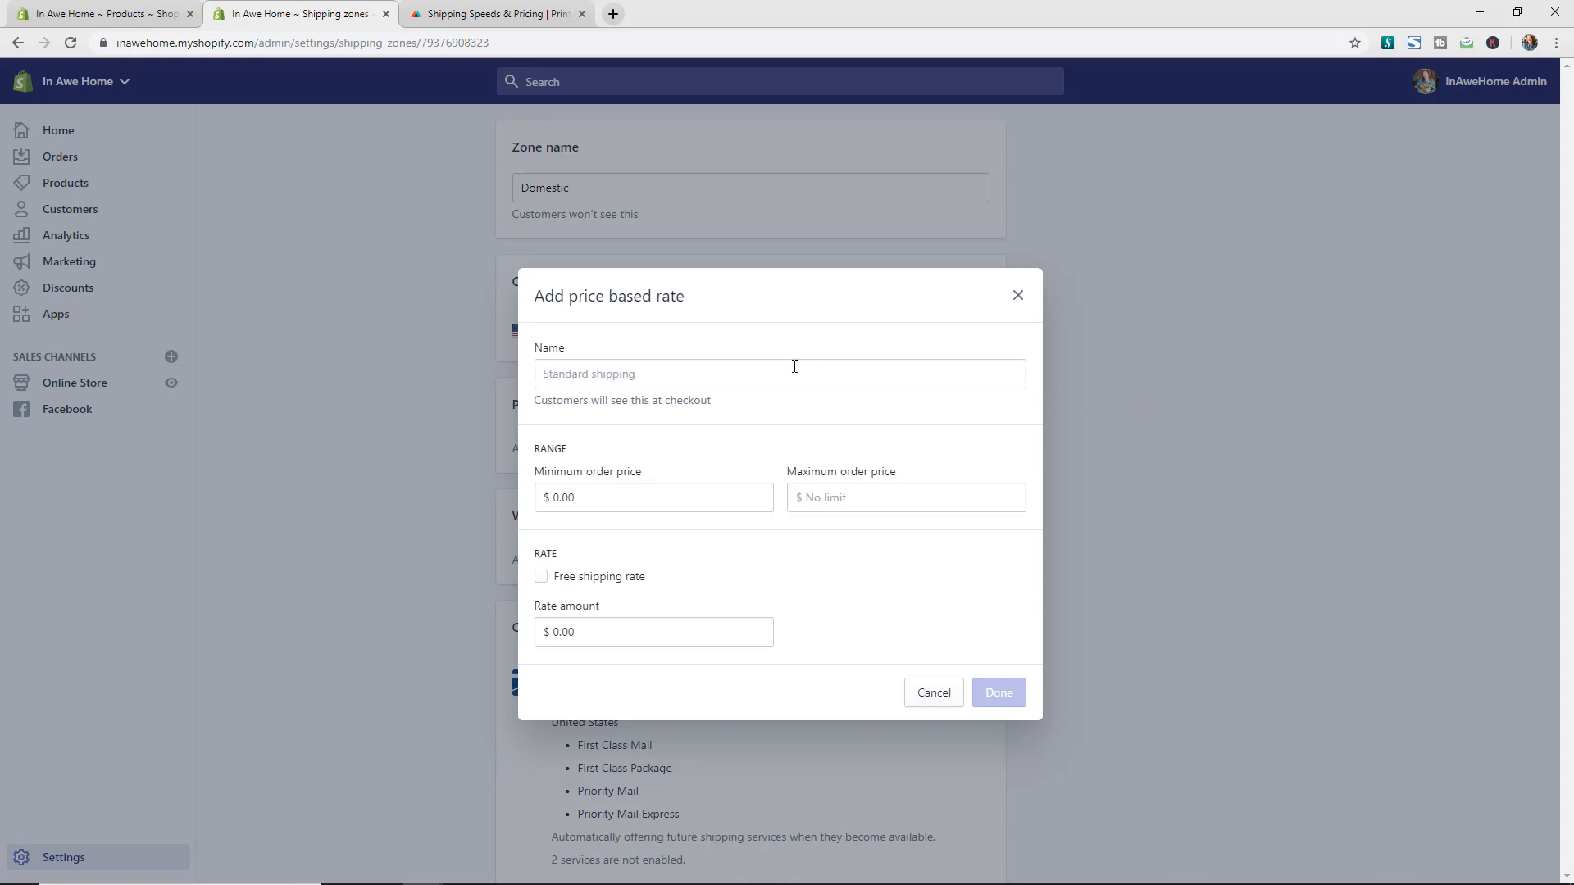
mouse_move(833, 362)
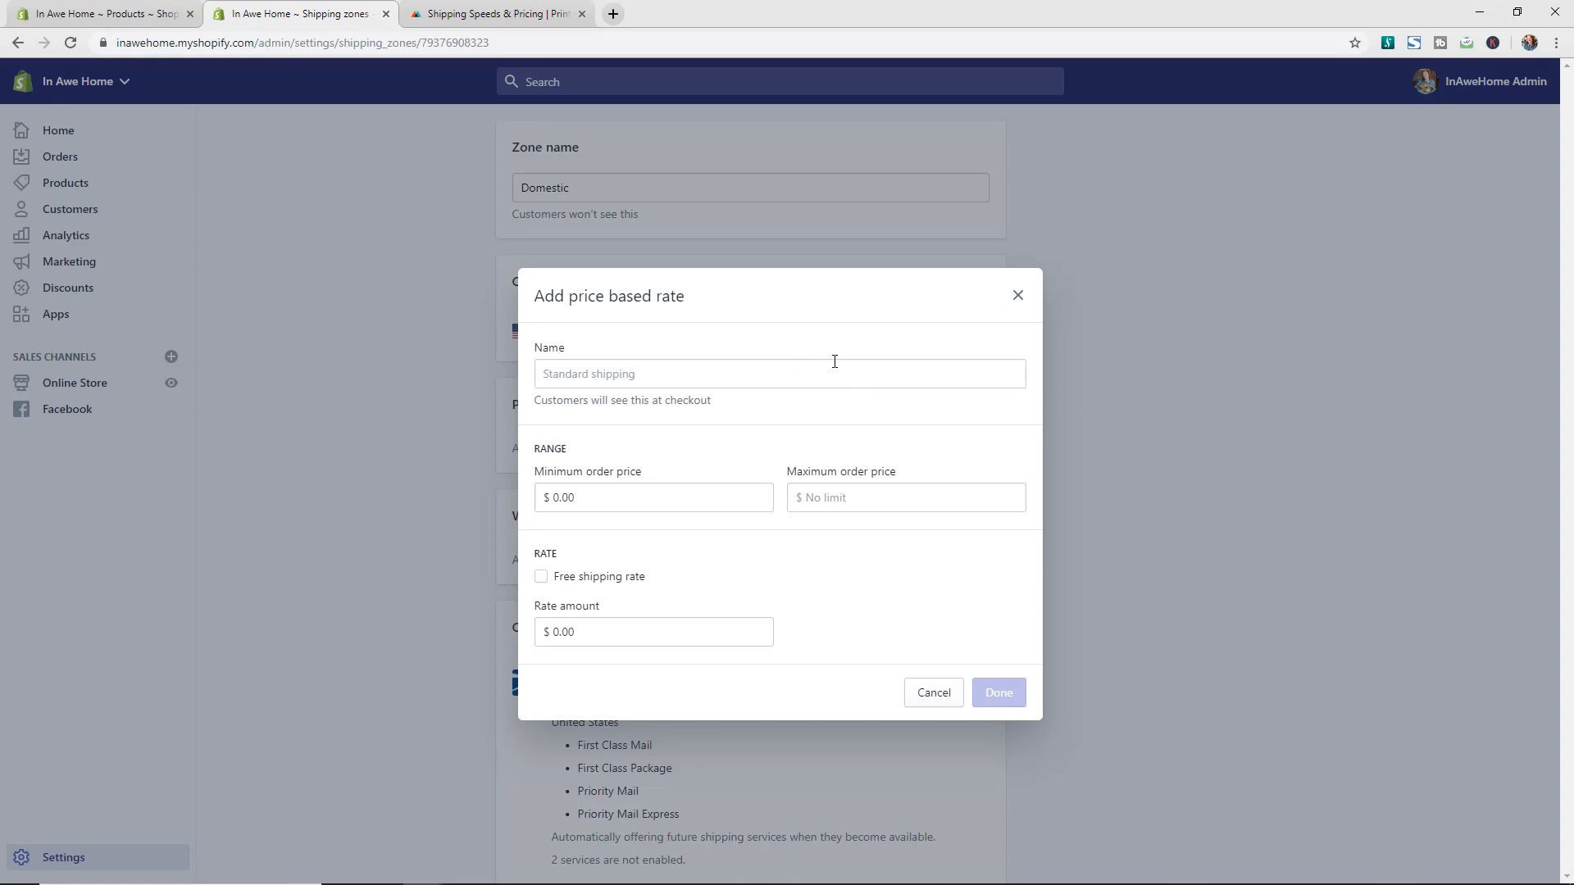
mouse_move(840, 366)
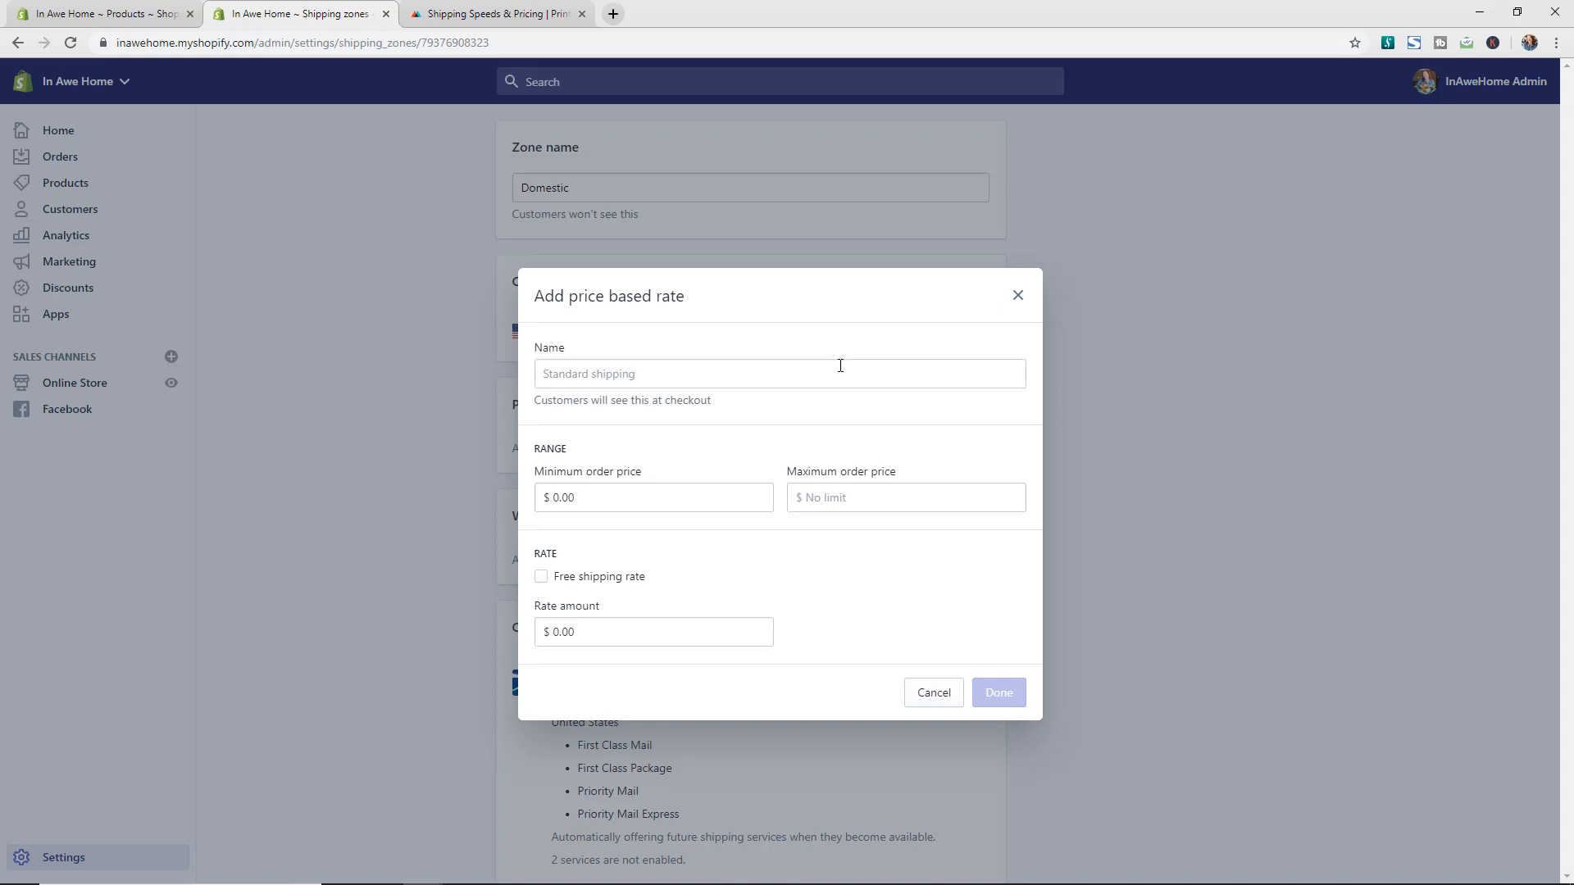
mouse_move(840, 389)
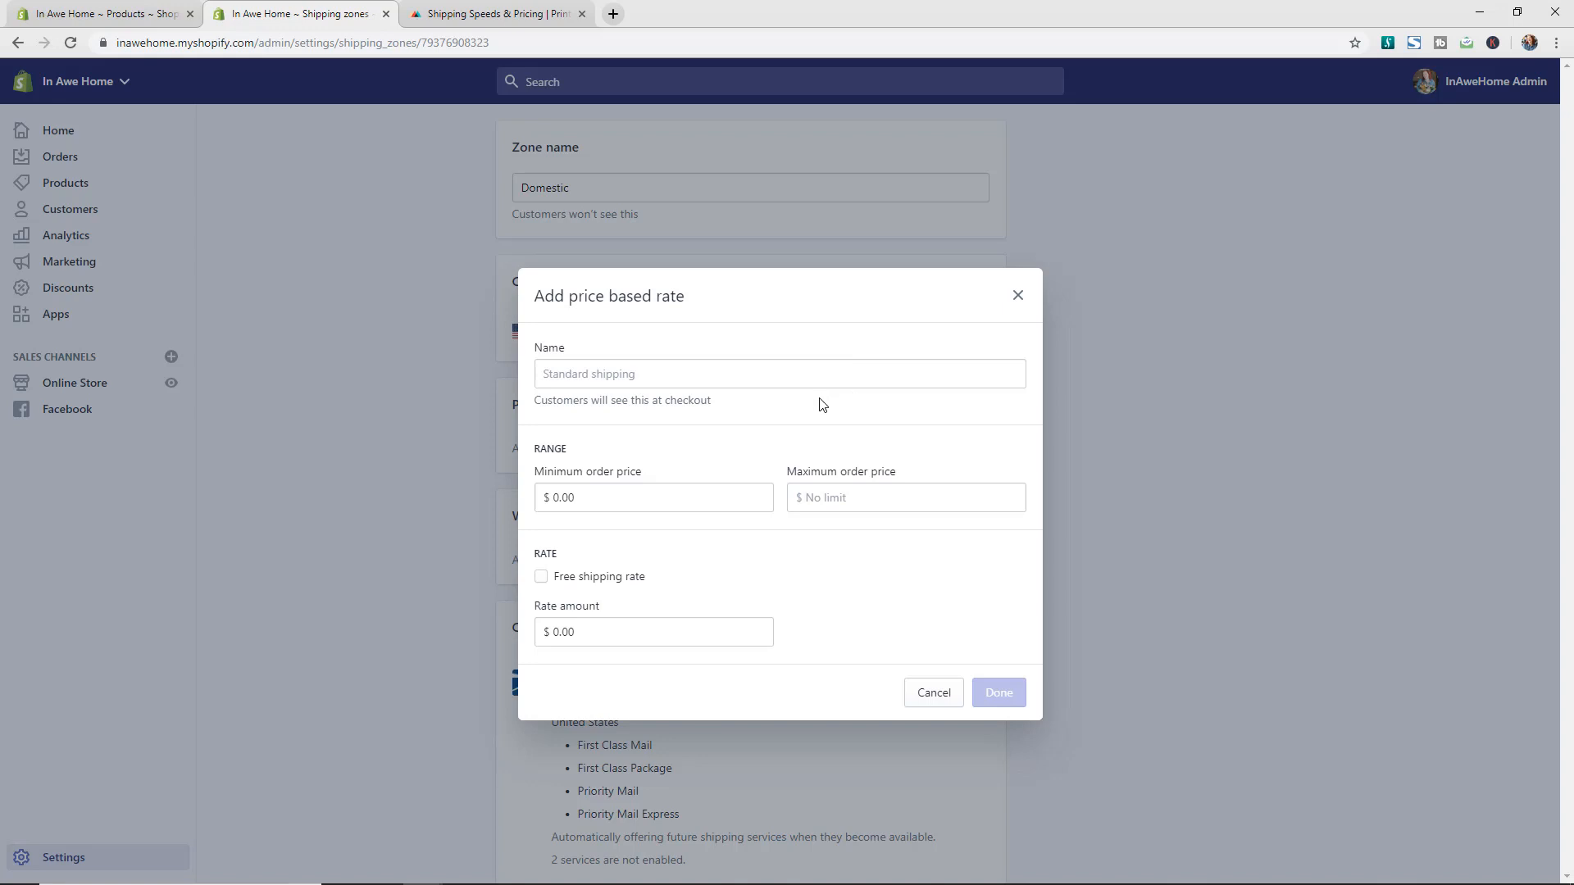
mouse_move(706, 494)
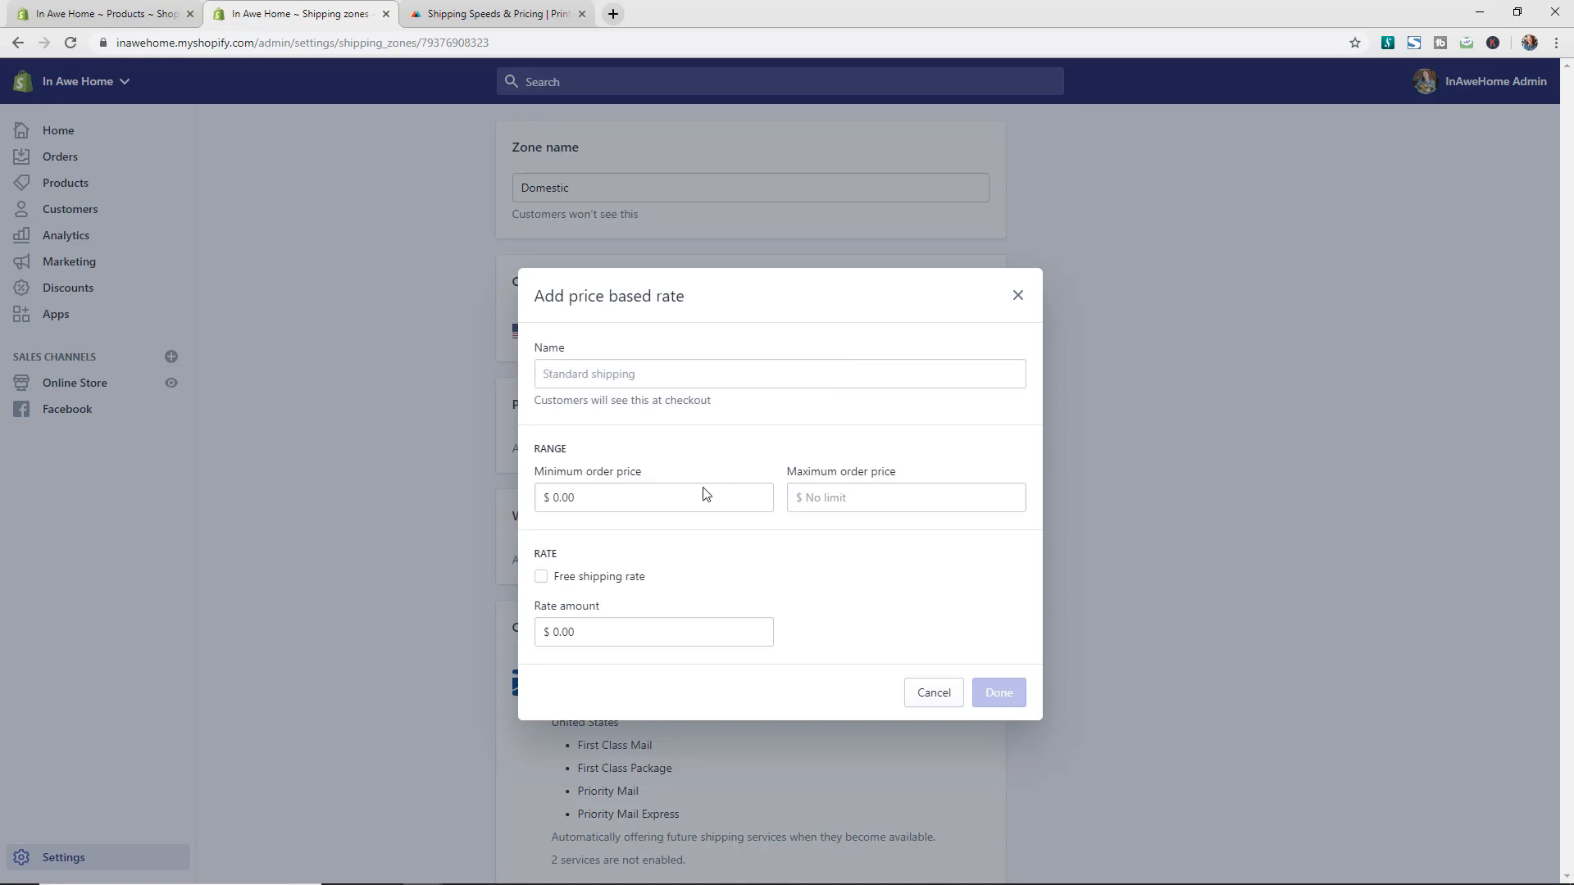
mouse_move(693, 519)
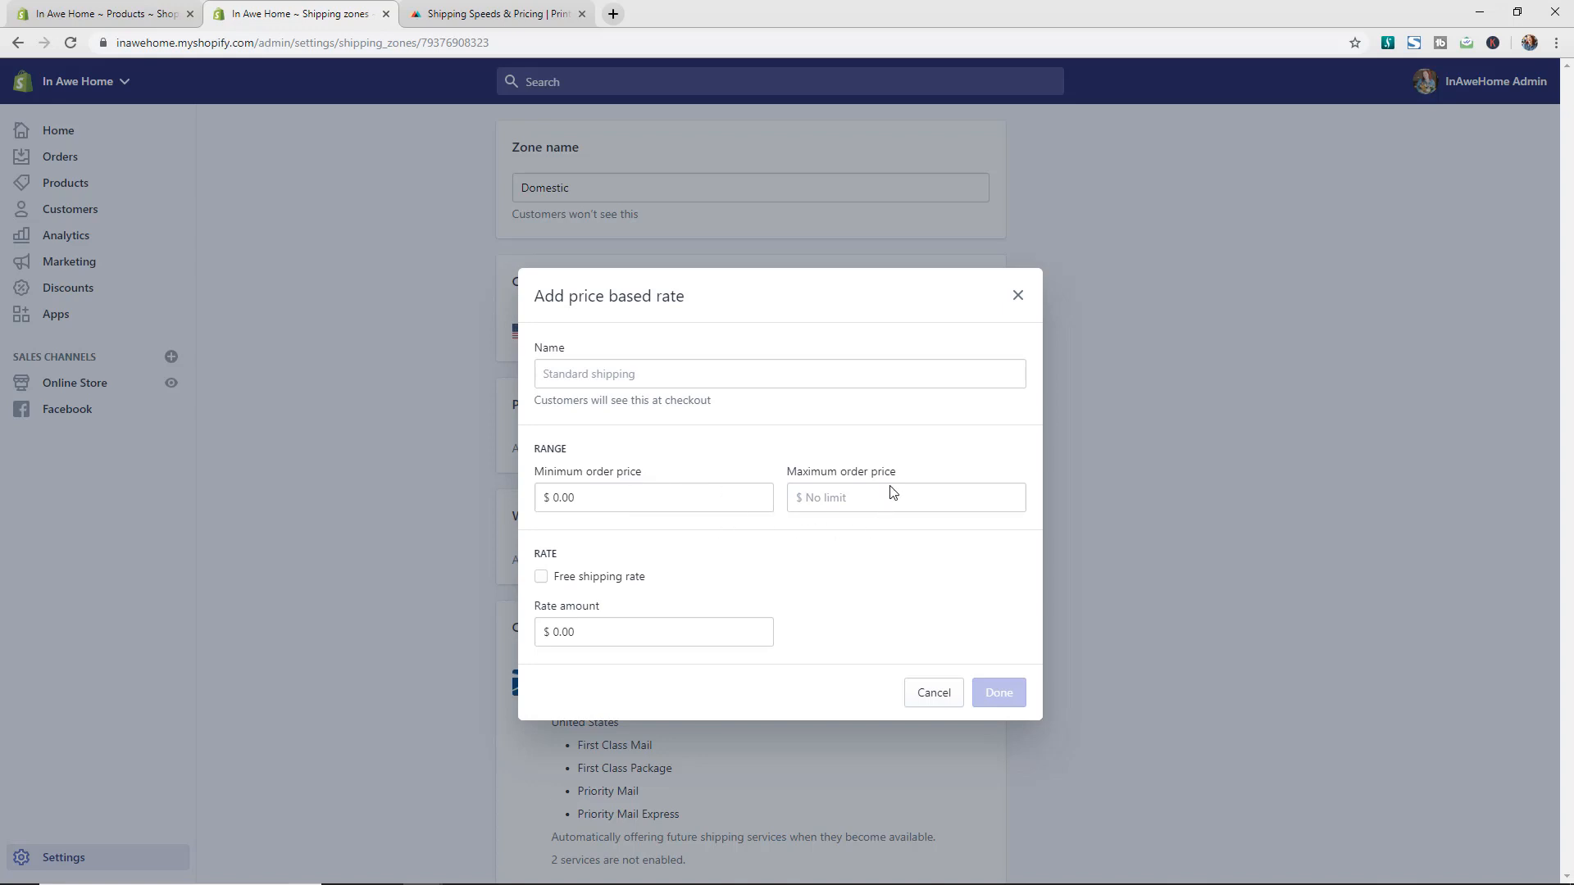
mouse_move(859, 496)
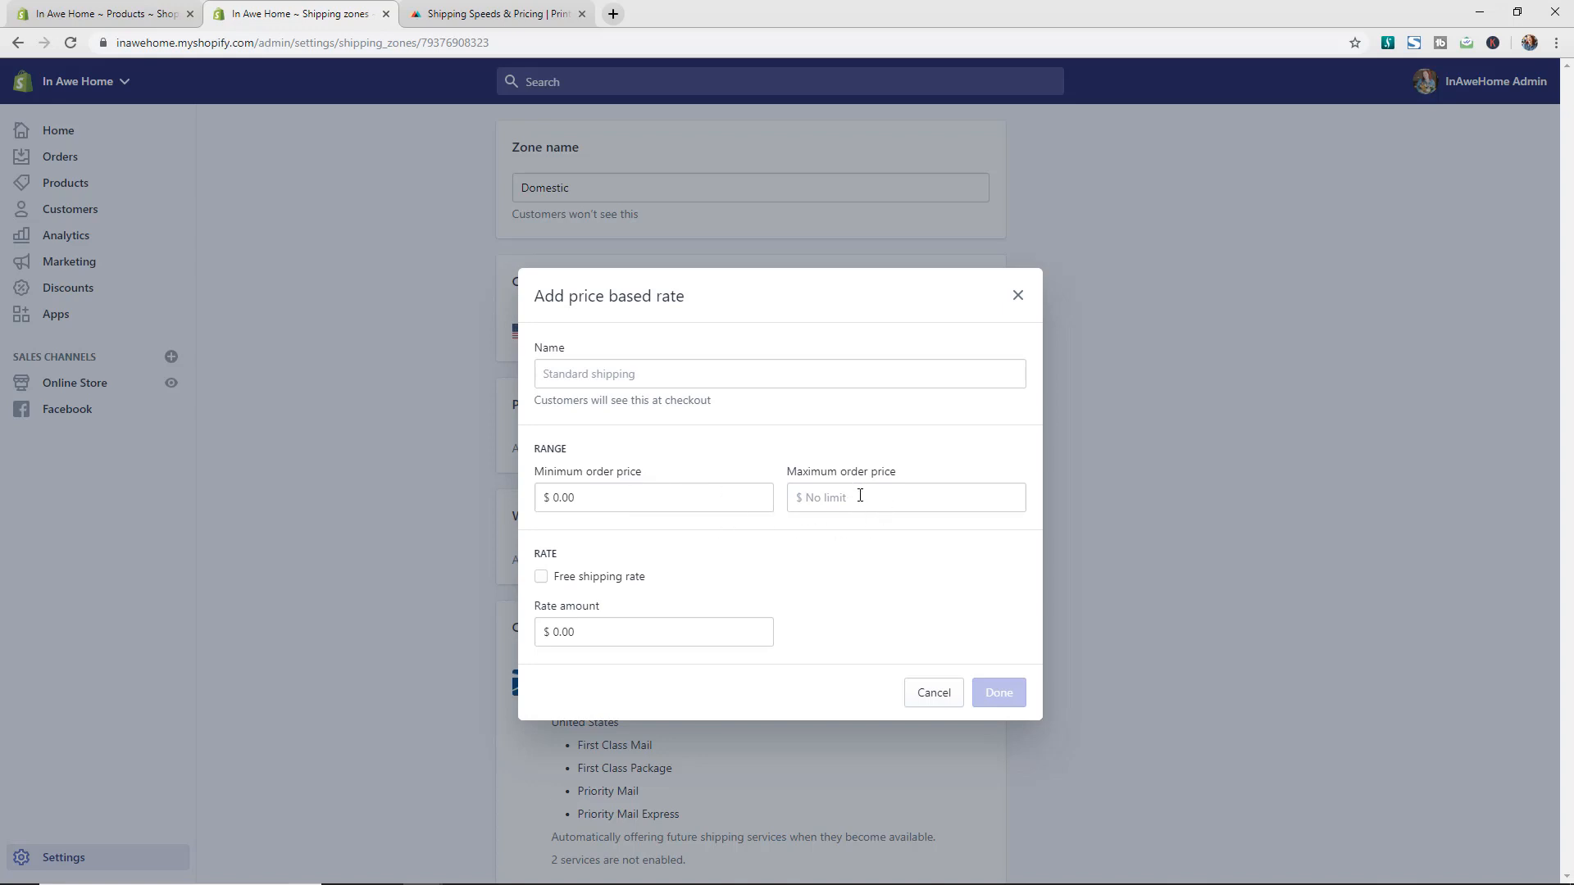
mouse_move(607, 632)
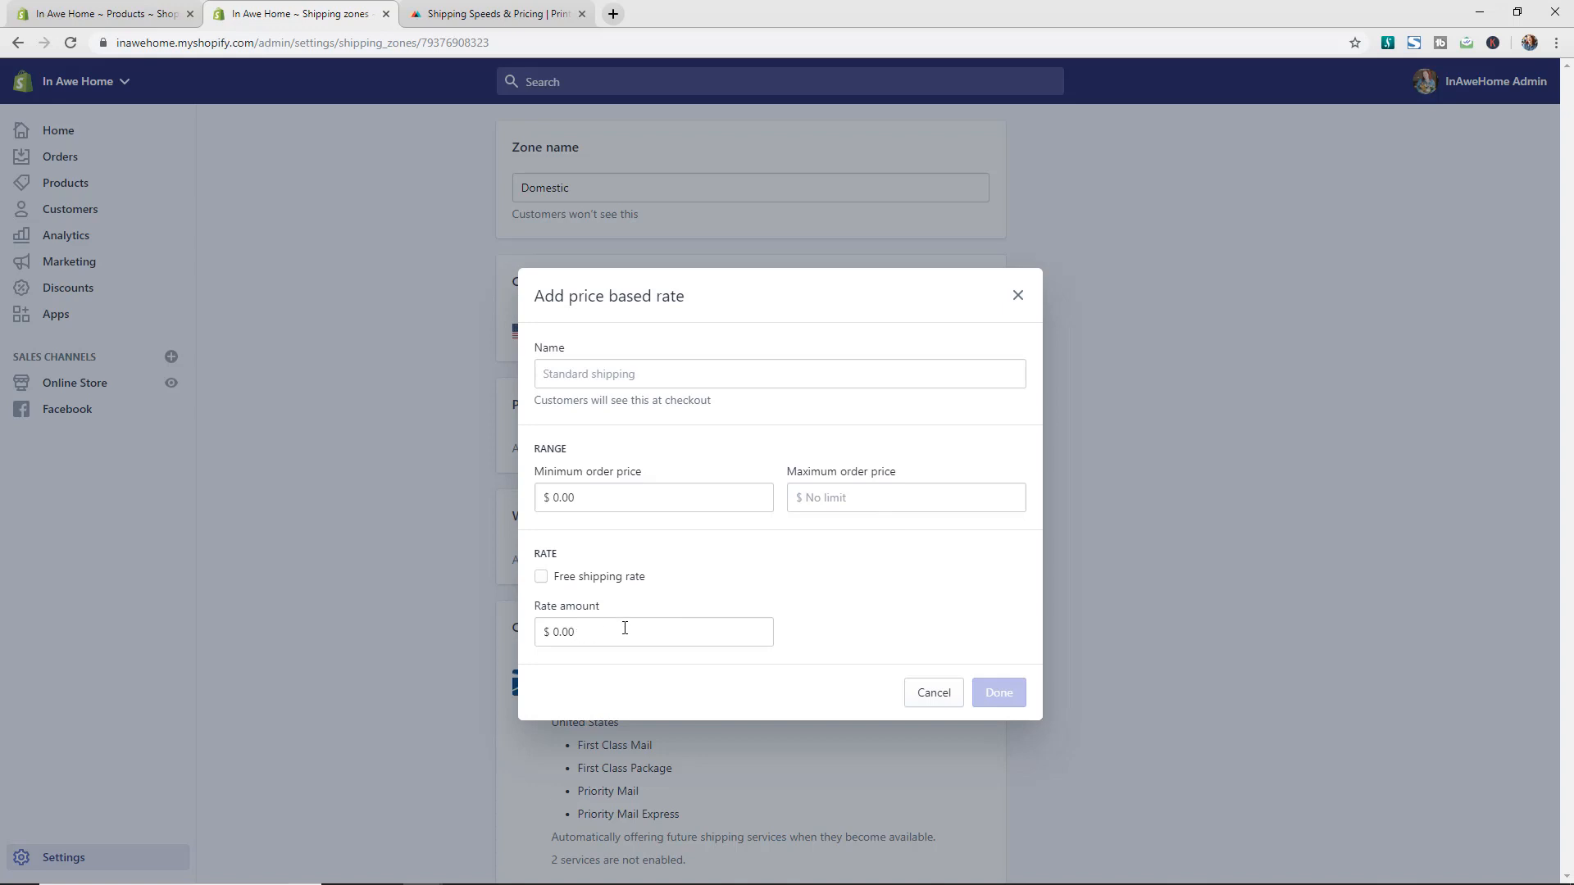
mouse_move(632, 631)
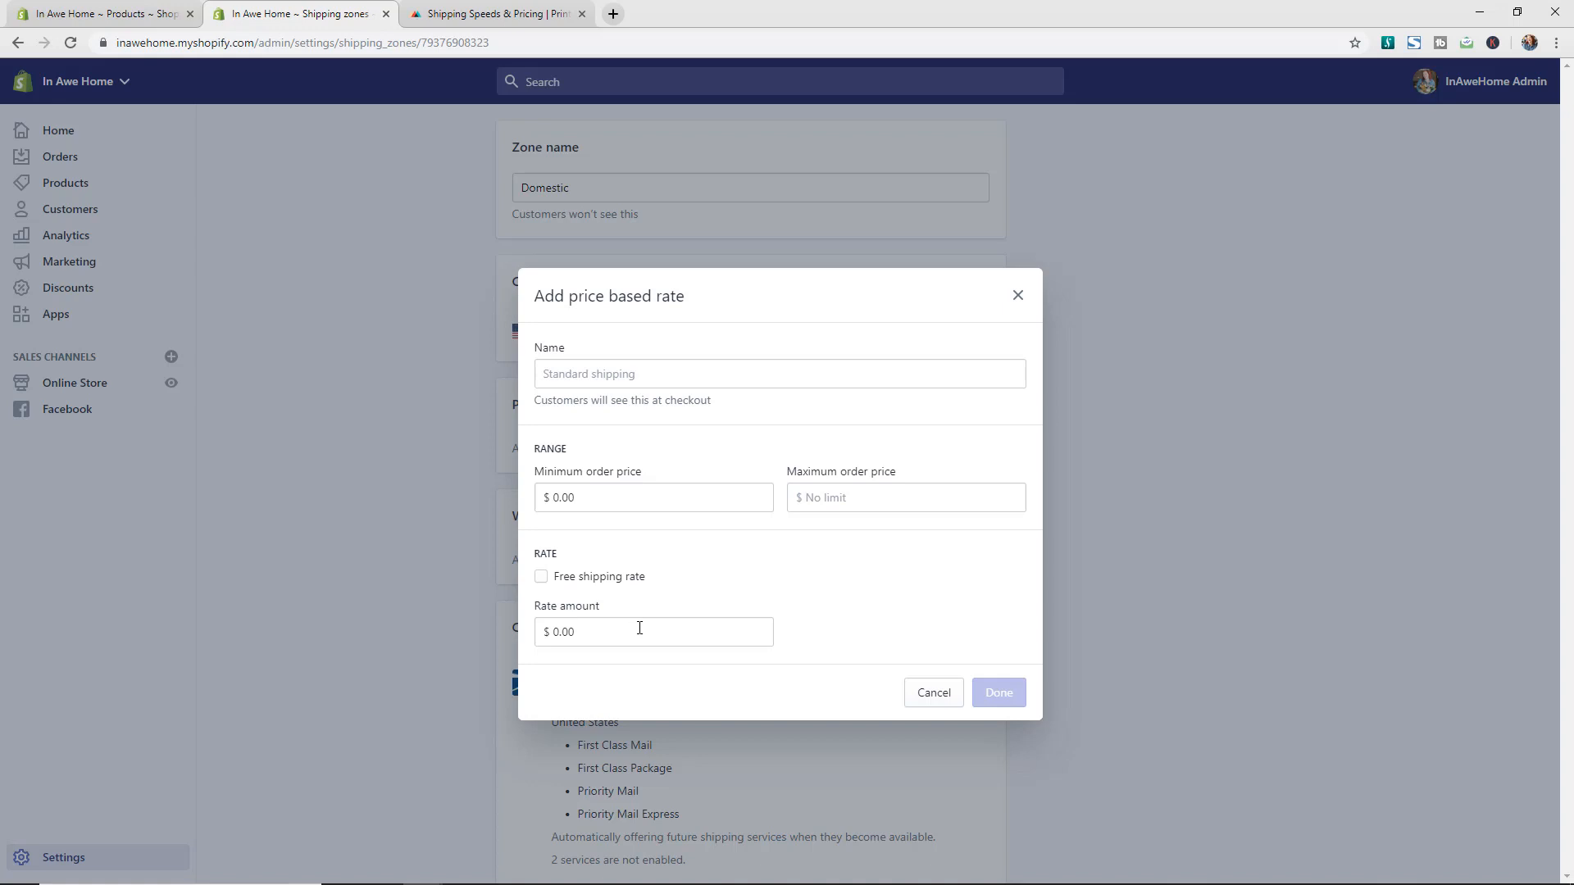
mouse_move(652, 628)
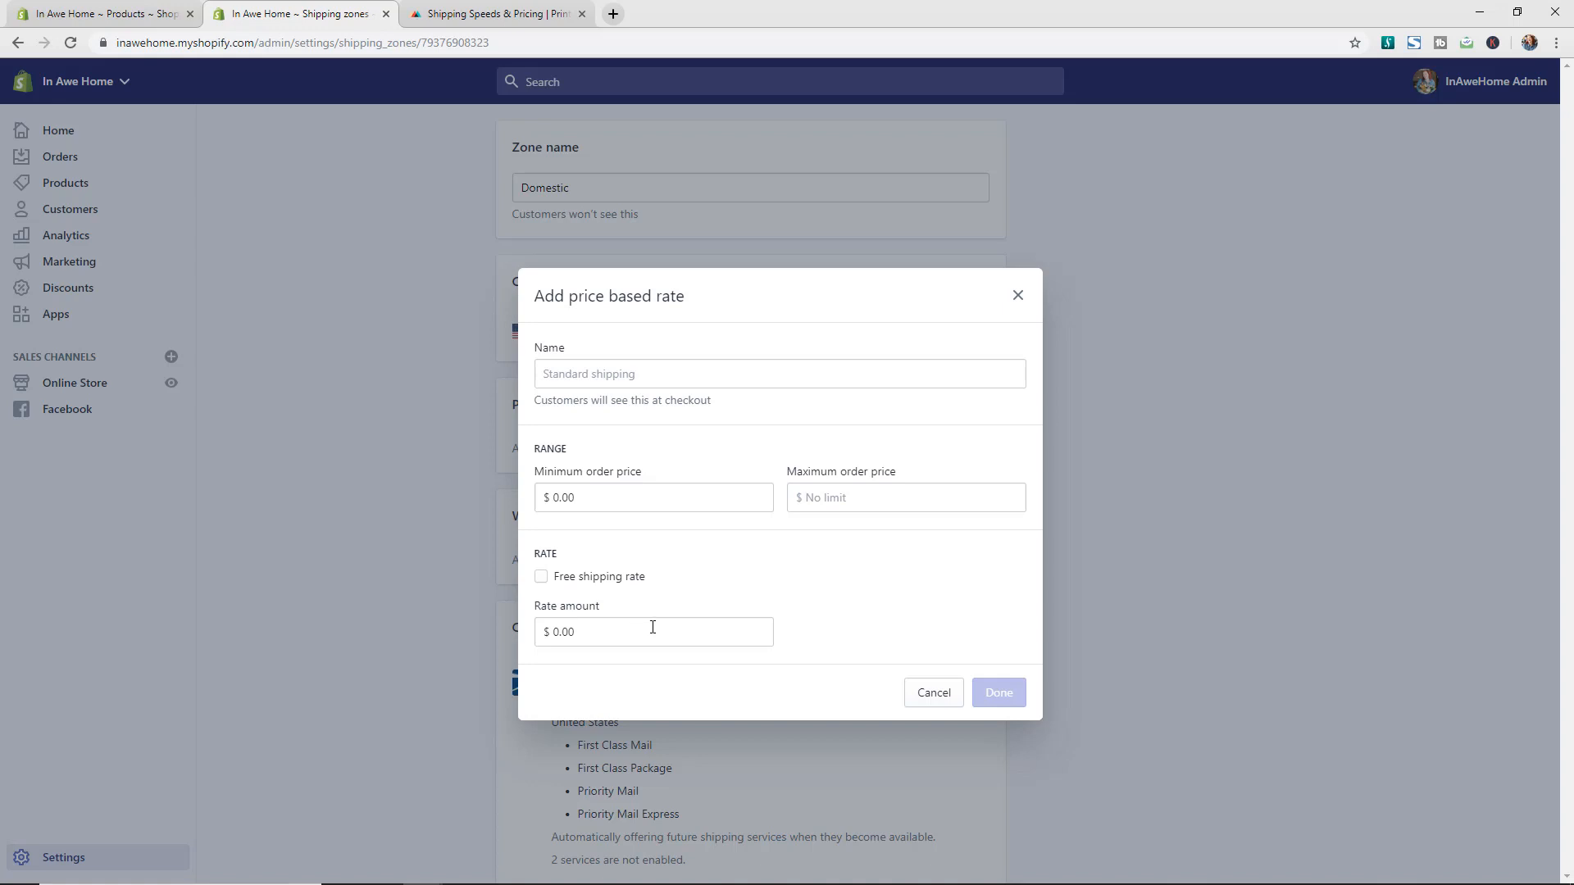
mouse_move(689, 593)
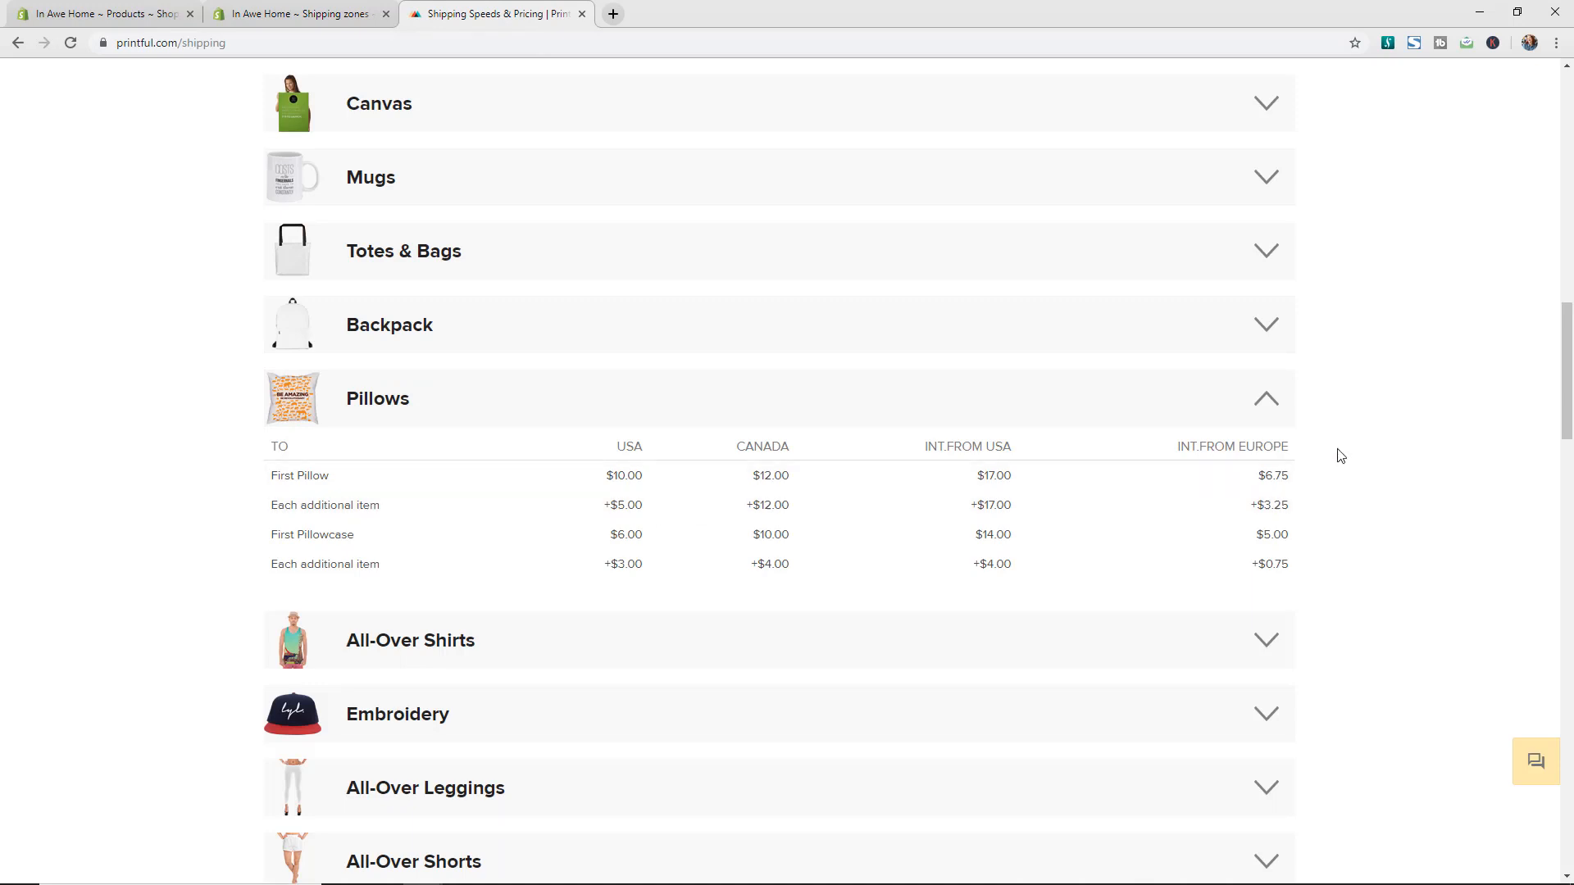
mouse_move(1342, 453)
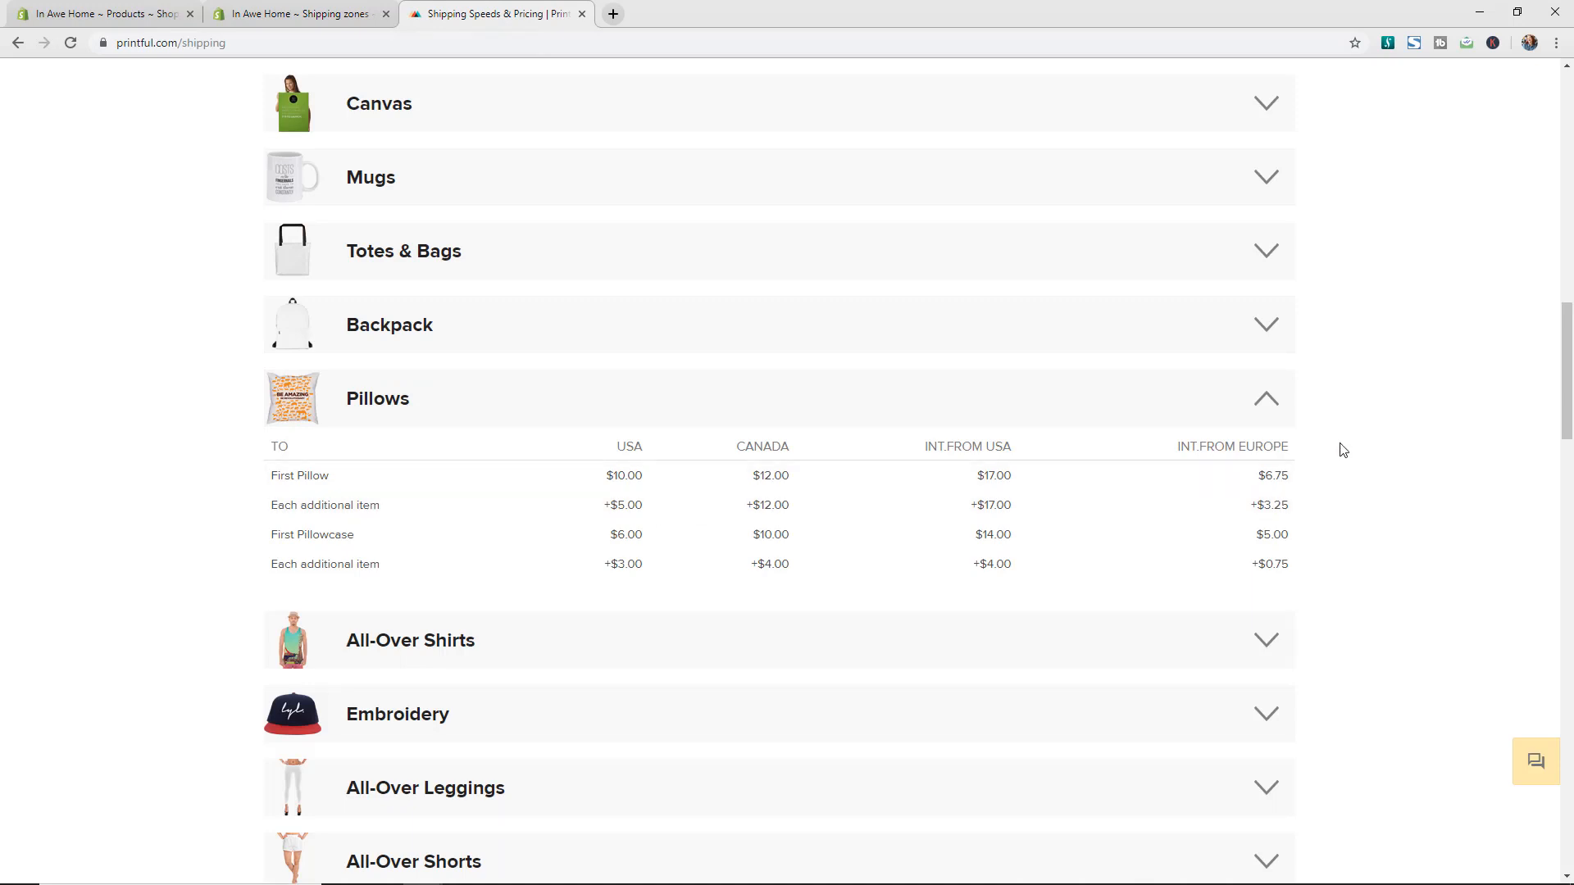
mouse_move(1336, 469)
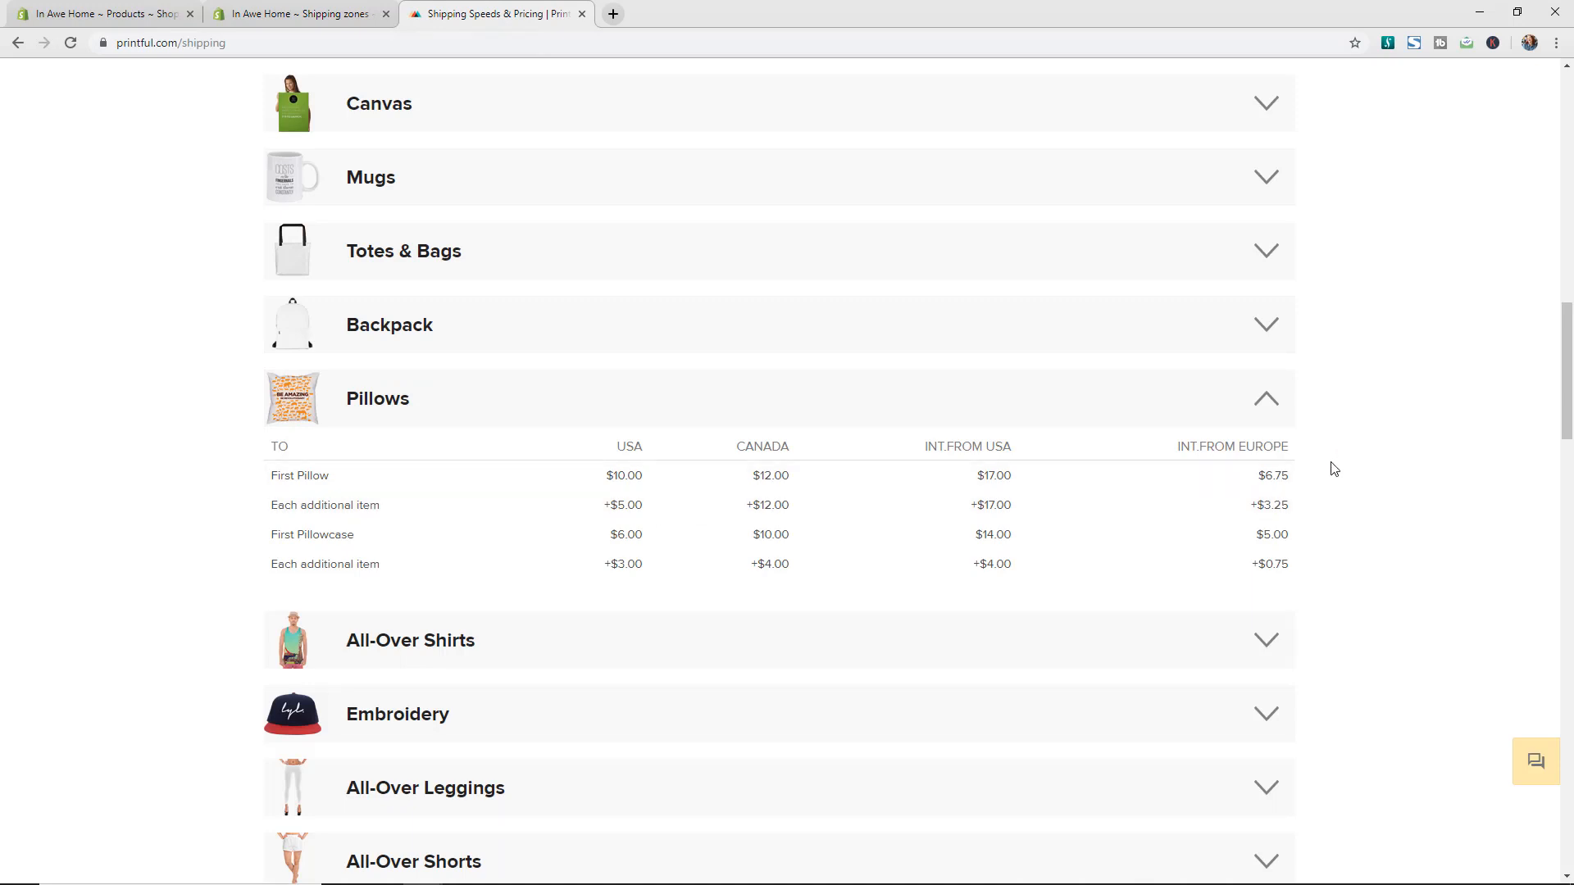
mouse_move(1382, 464)
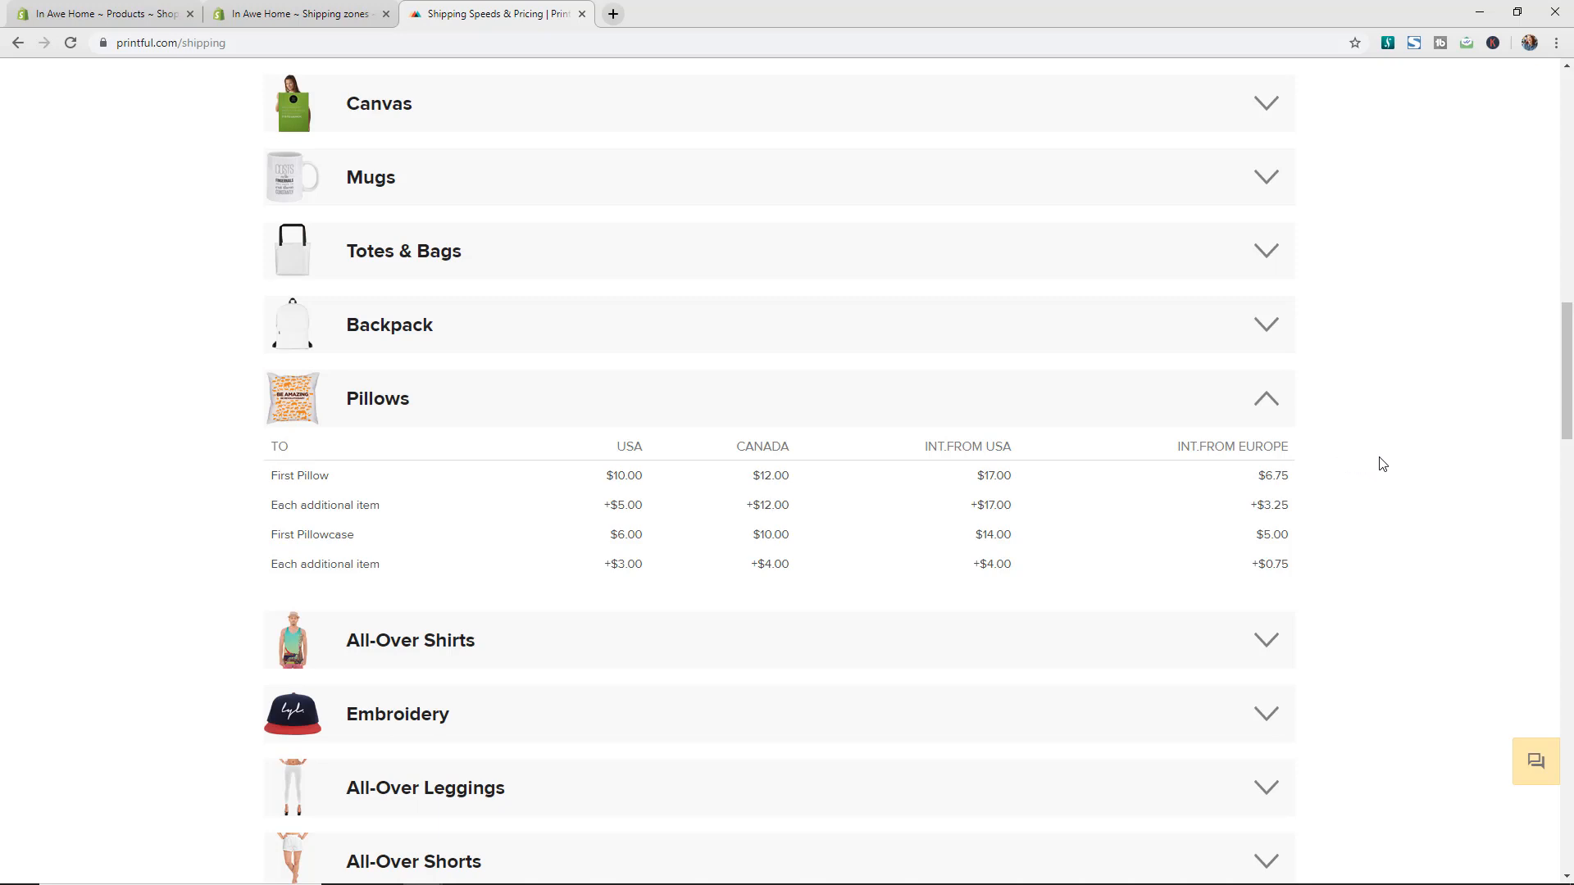
mouse_move(690, 518)
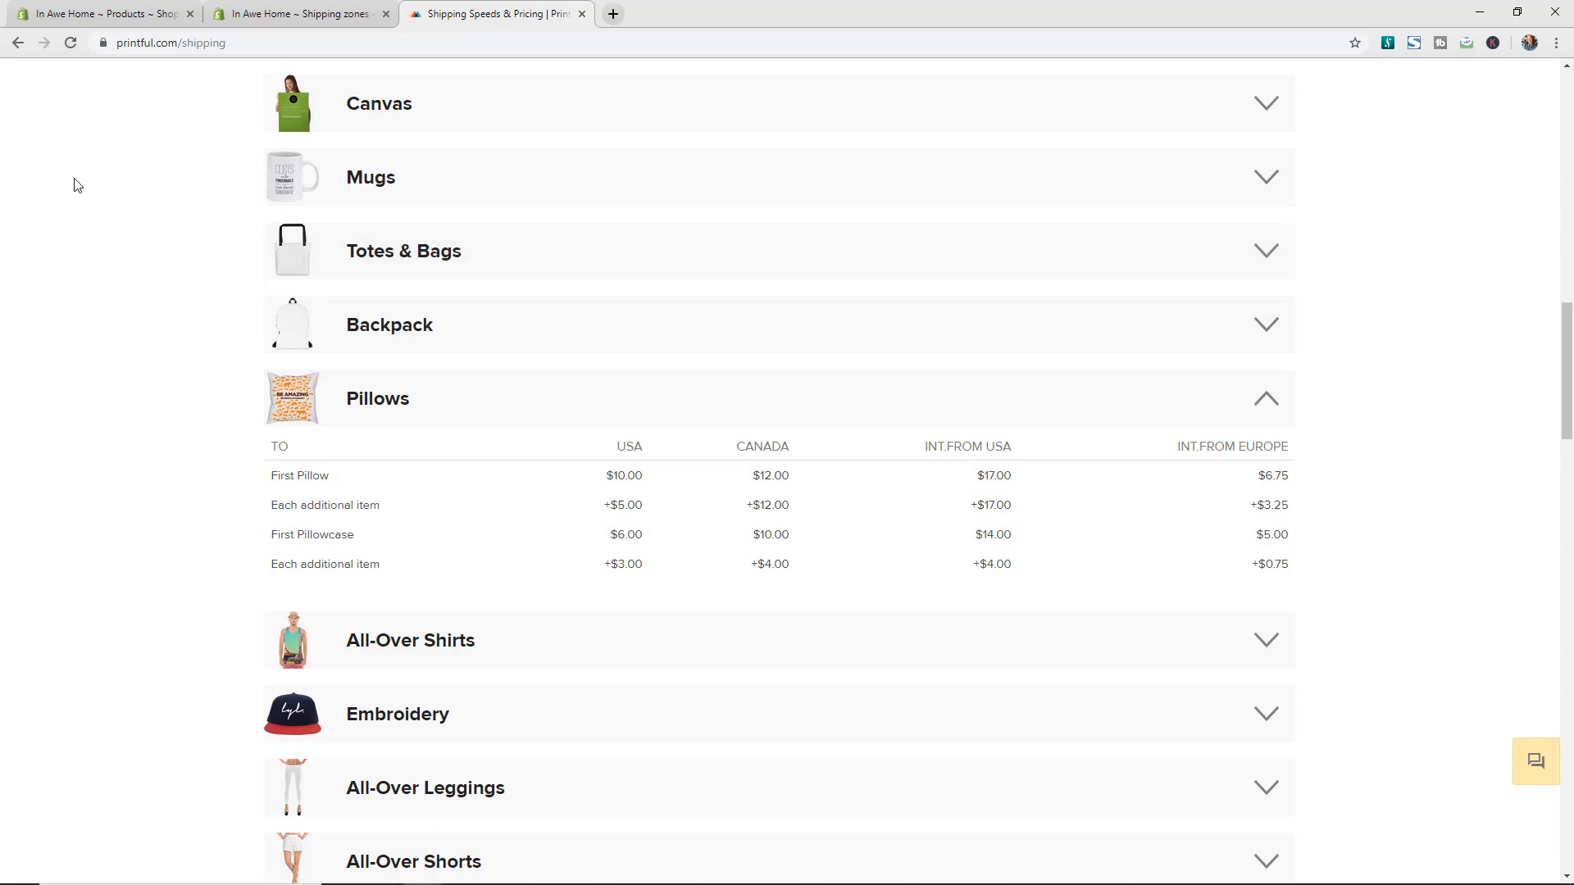
mouse_move(149, 165)
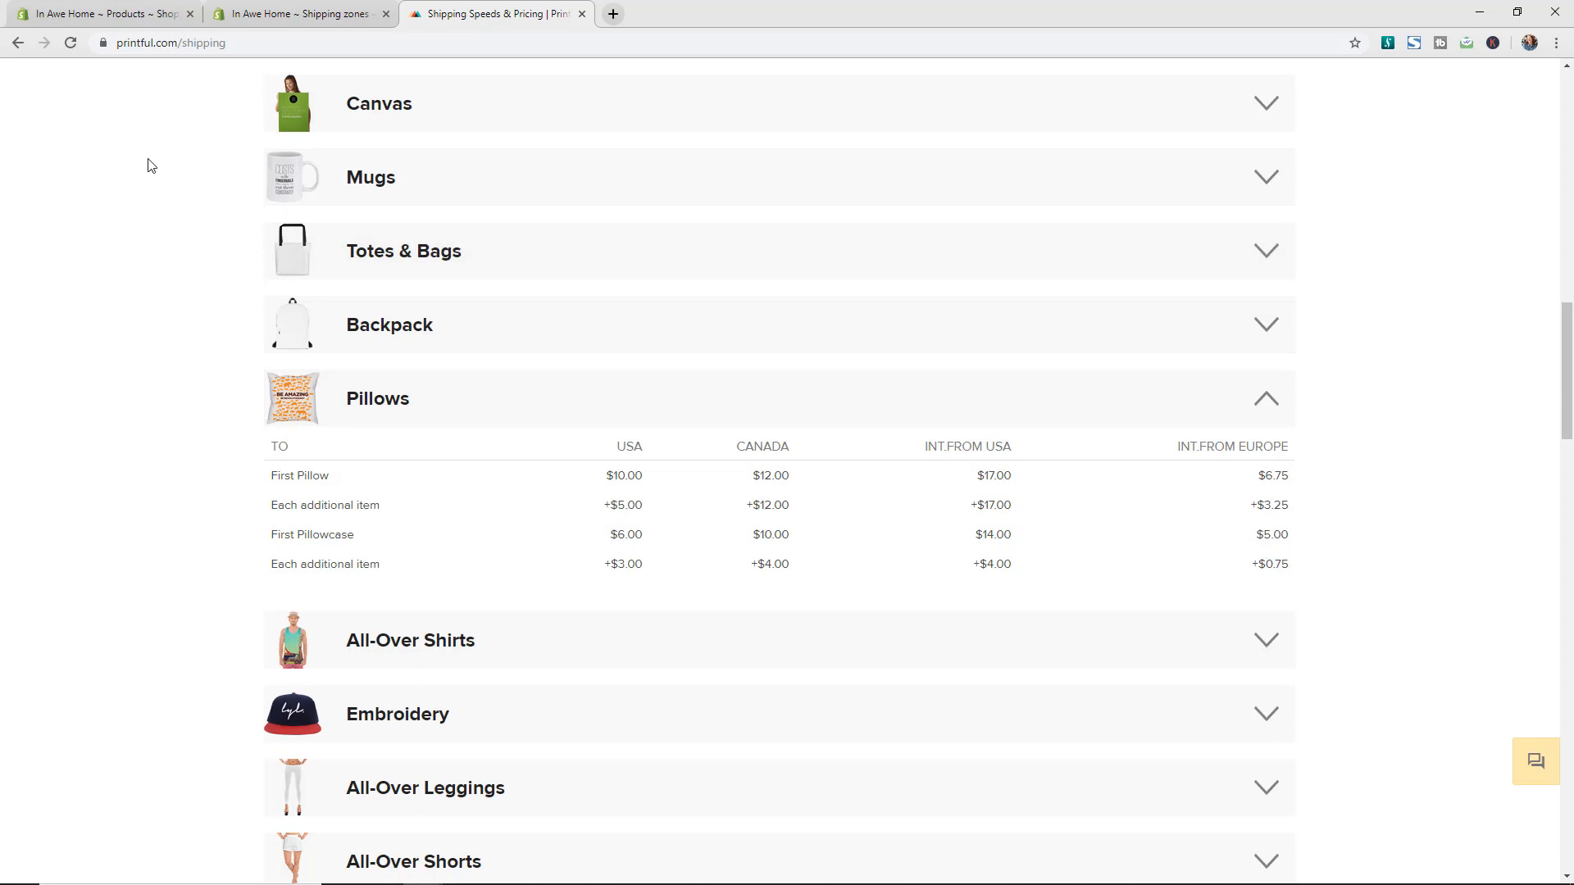
mouse_move(226, 111)
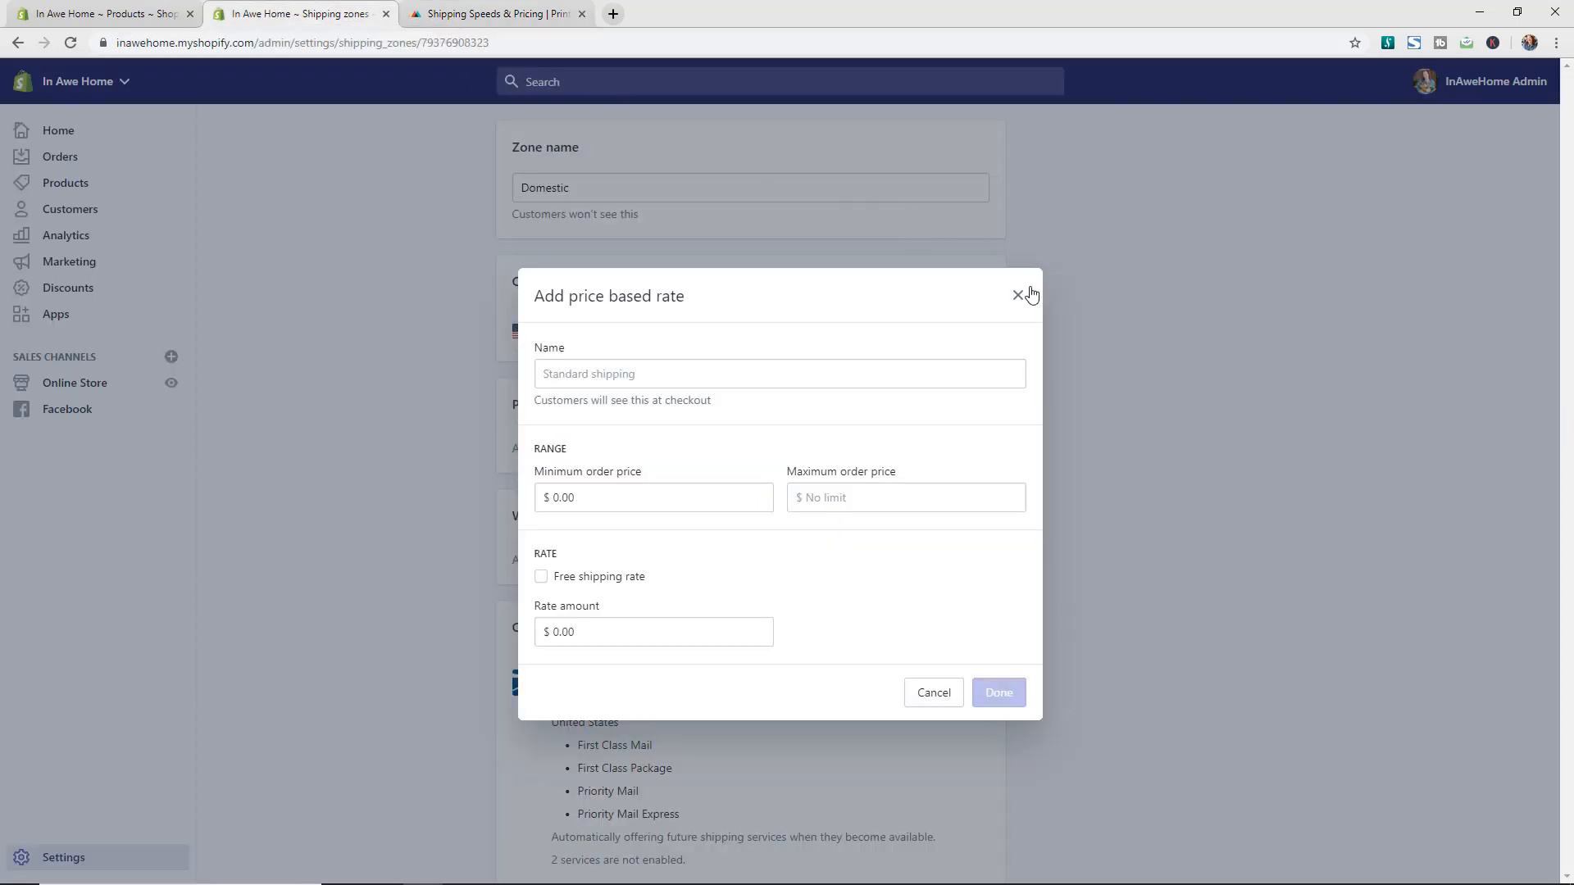
- Close the empty price-based rate form without adding any rate
click(1019, 296)
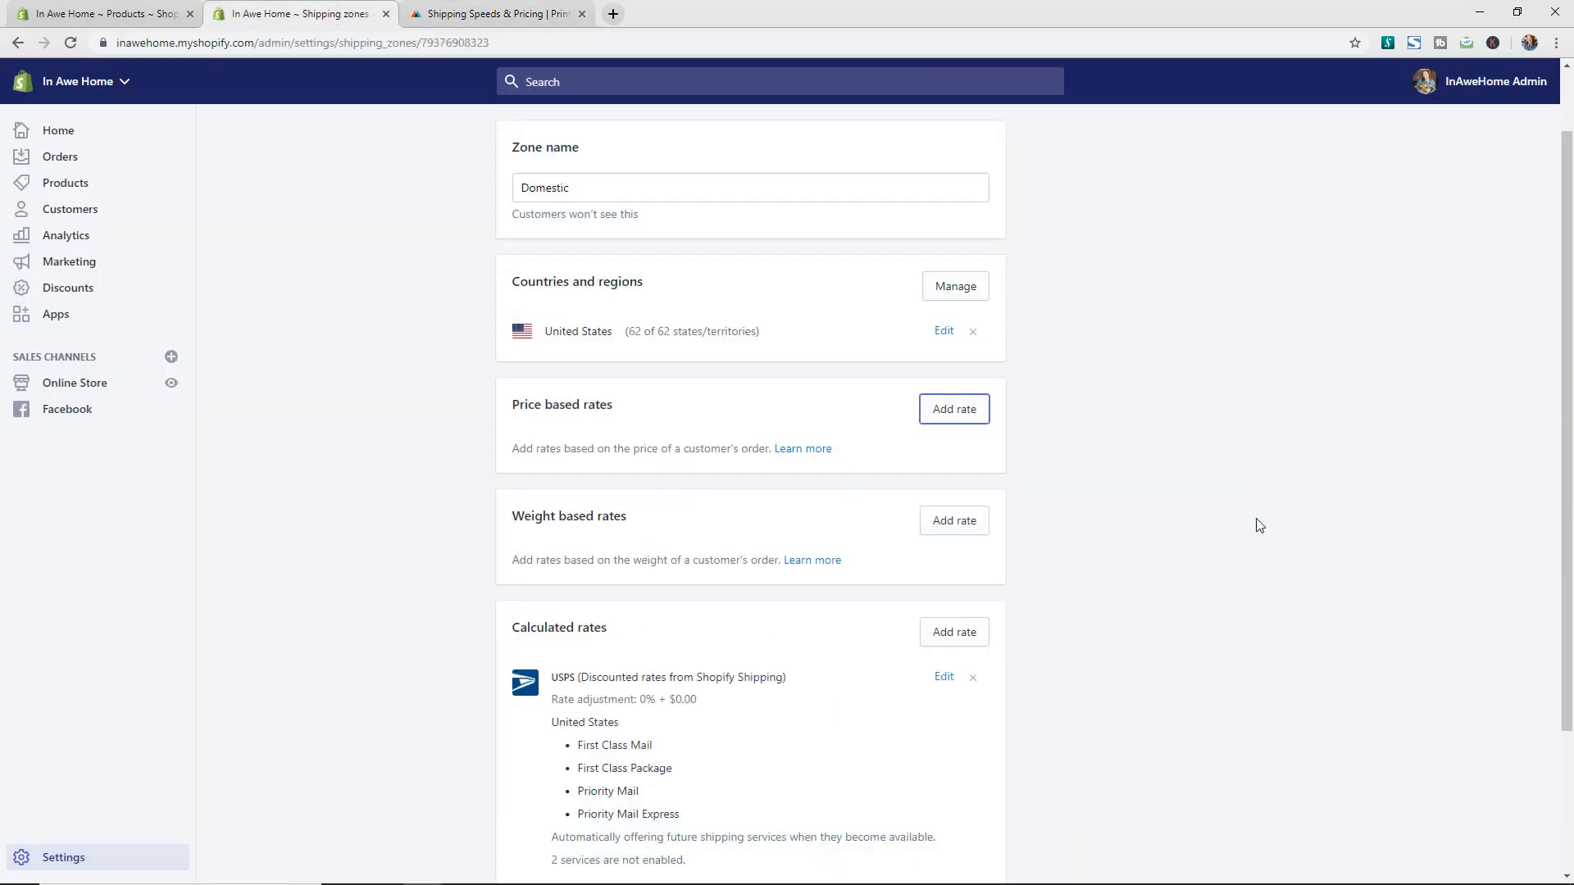
mouse_move(954, 519)
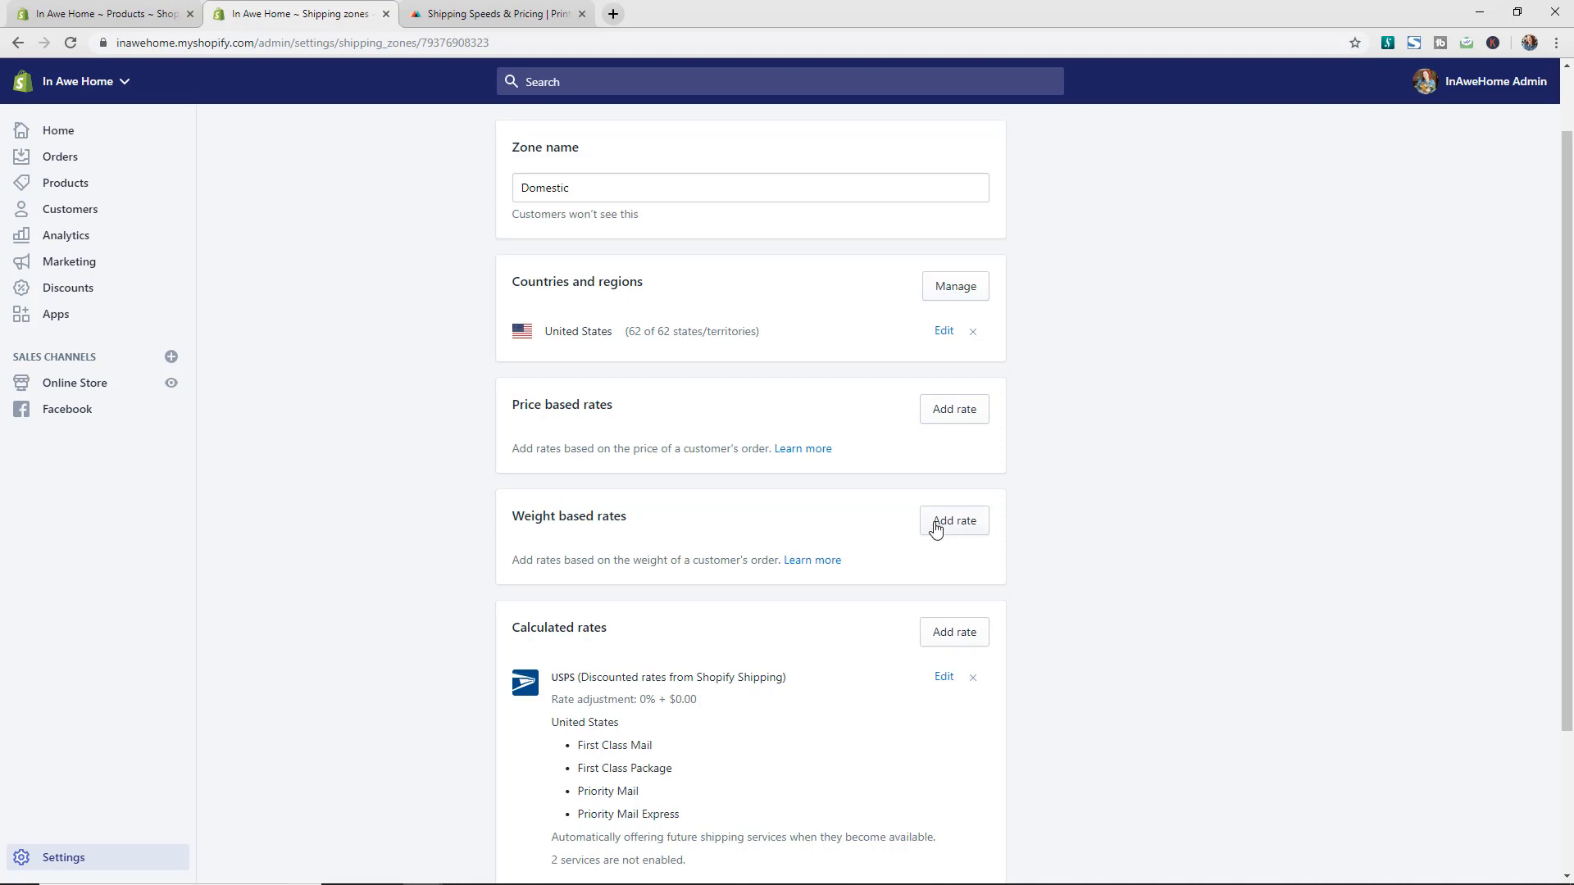
- Open a blank Add weight based rate form with the default 0–25 lb range
click(953, 520)
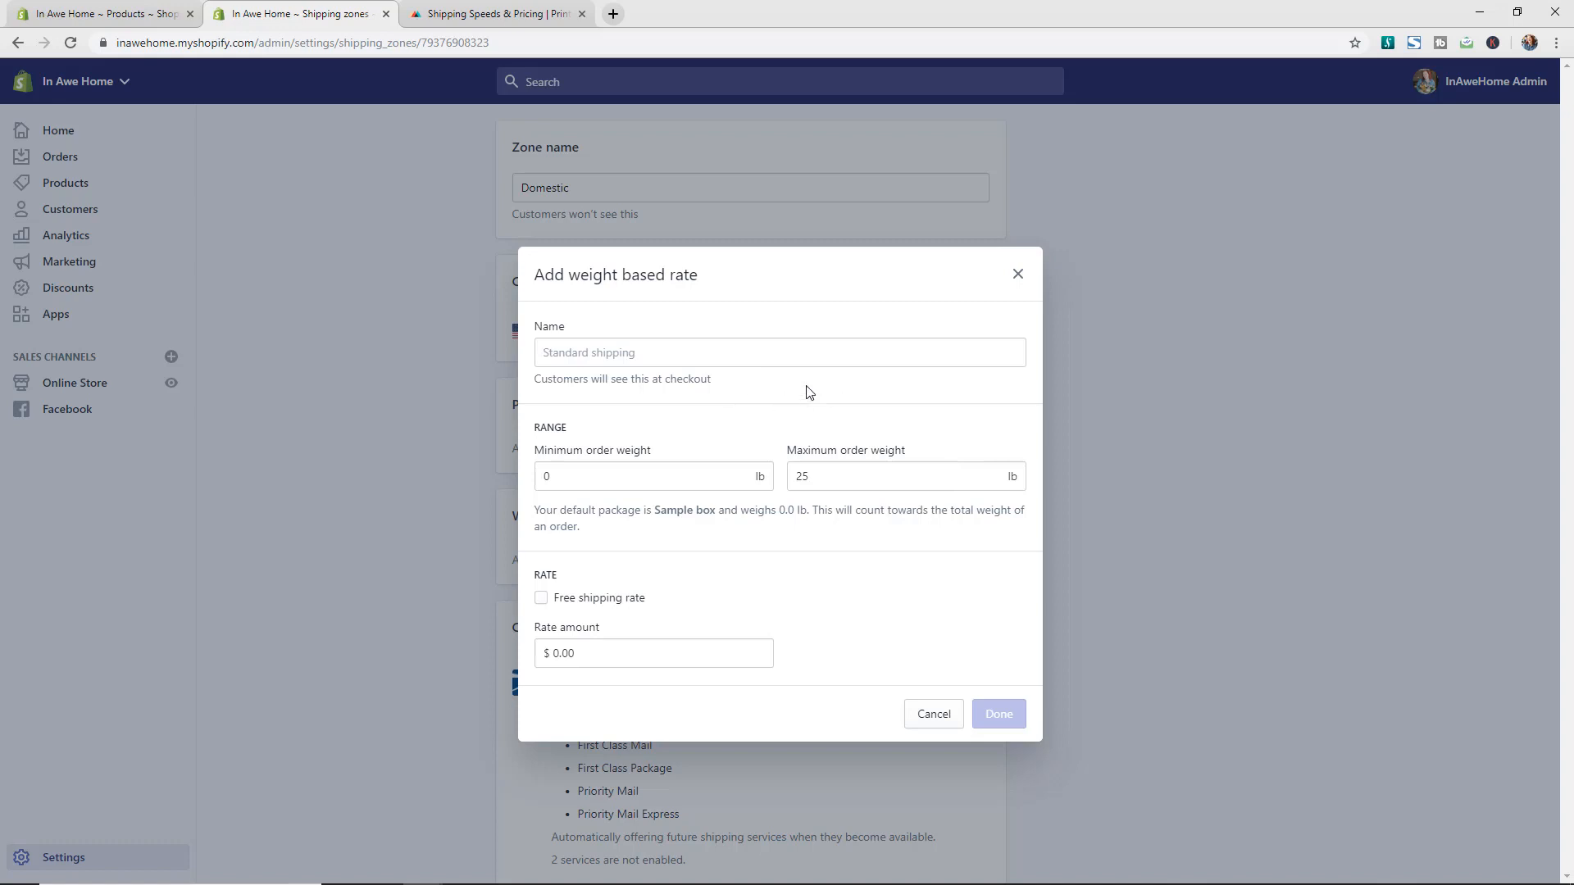
mouse_move(786, 418)
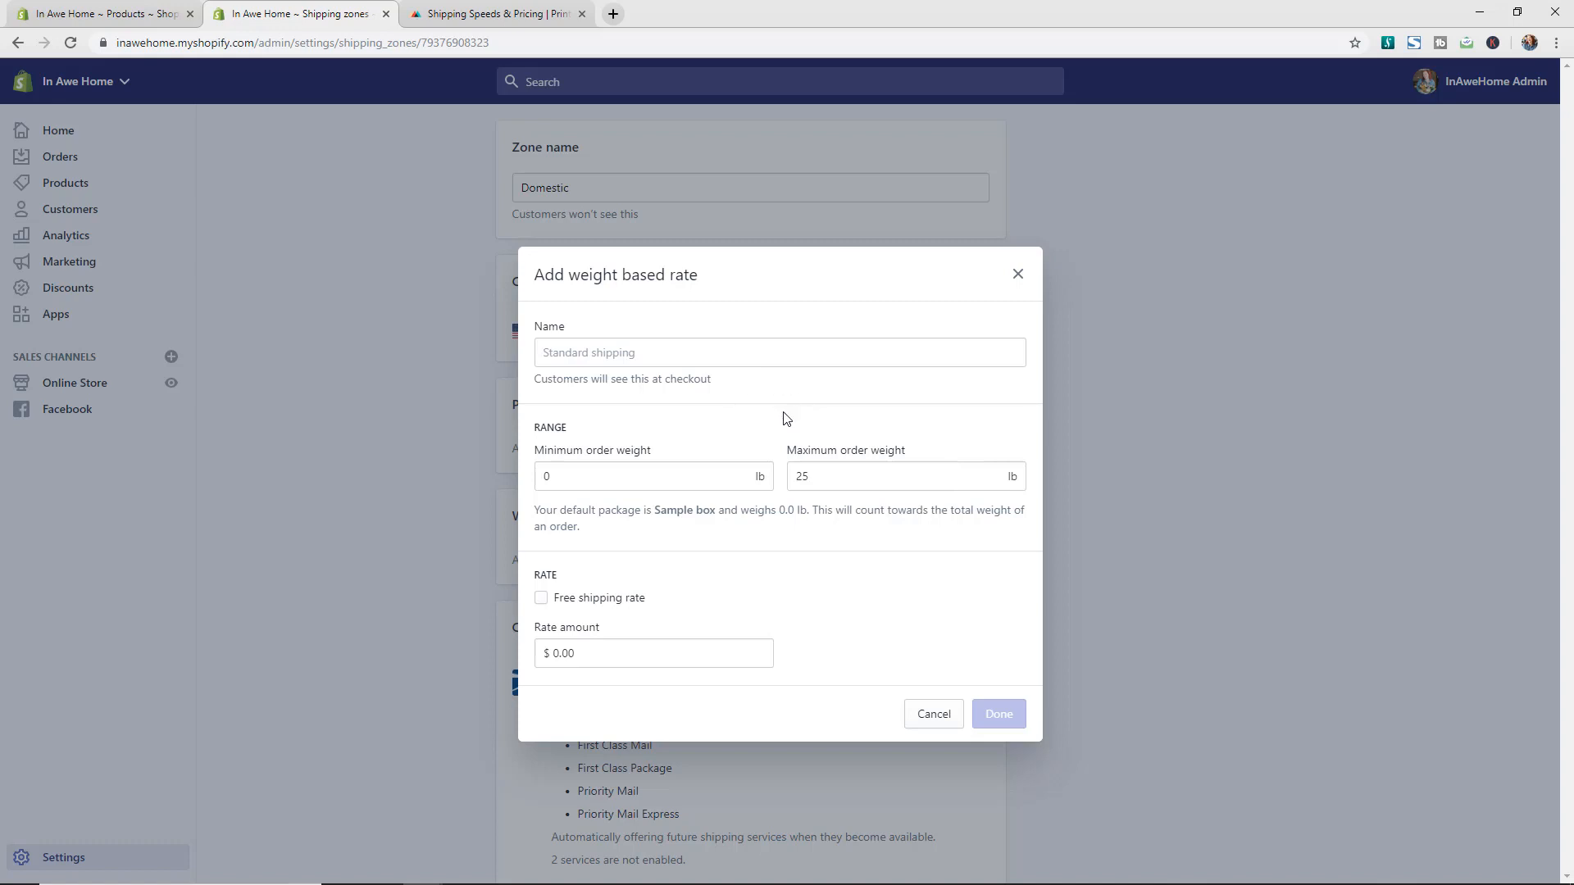
mouse_move(706, 454)
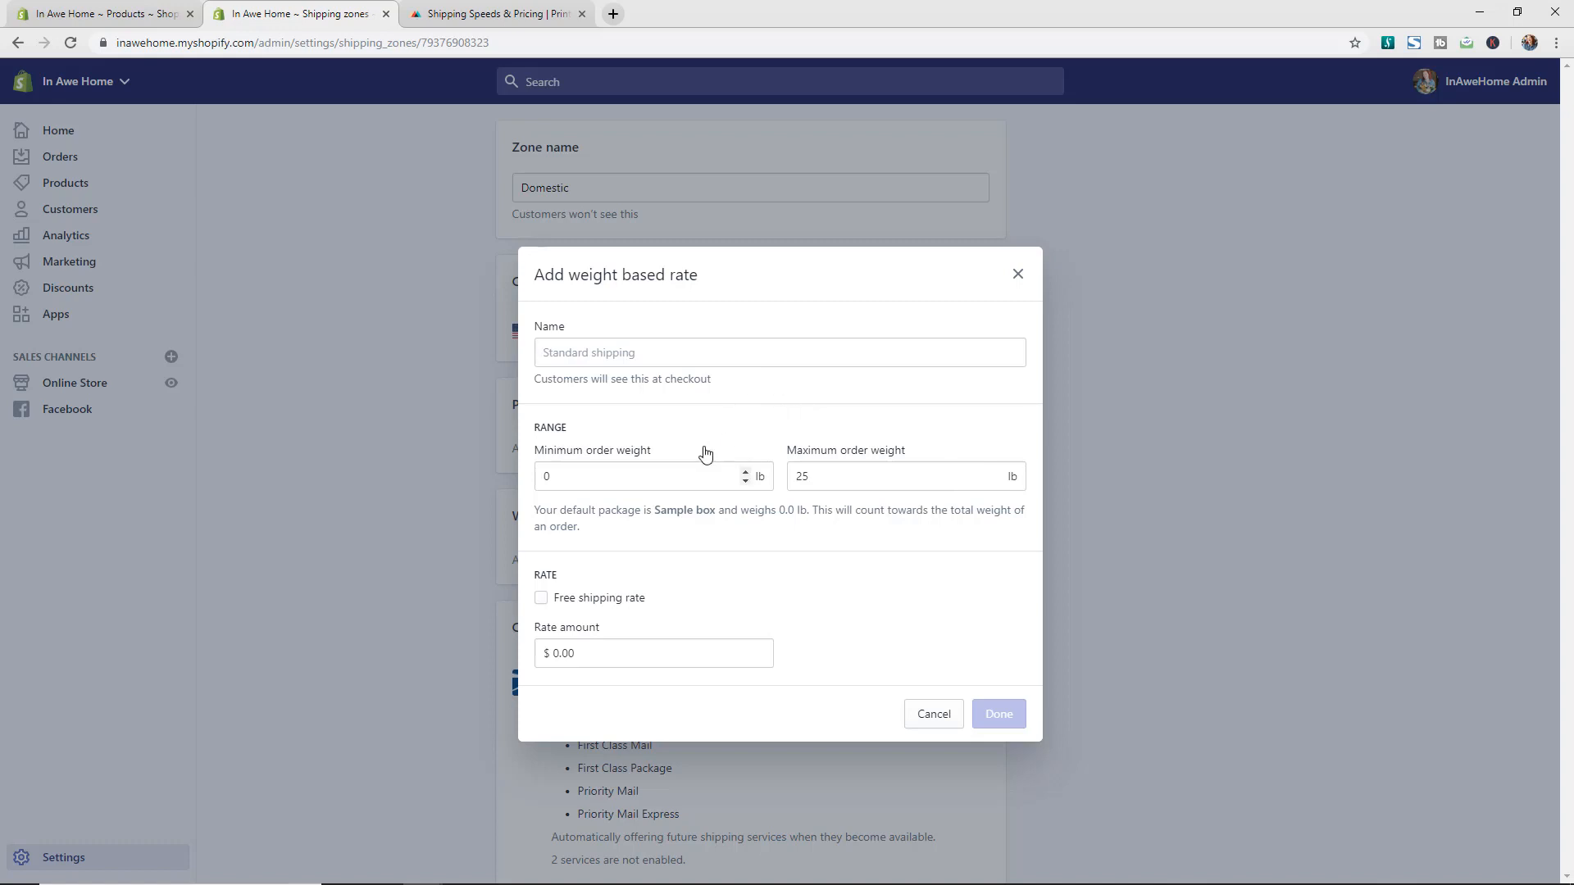
mouse_move(717, 445)
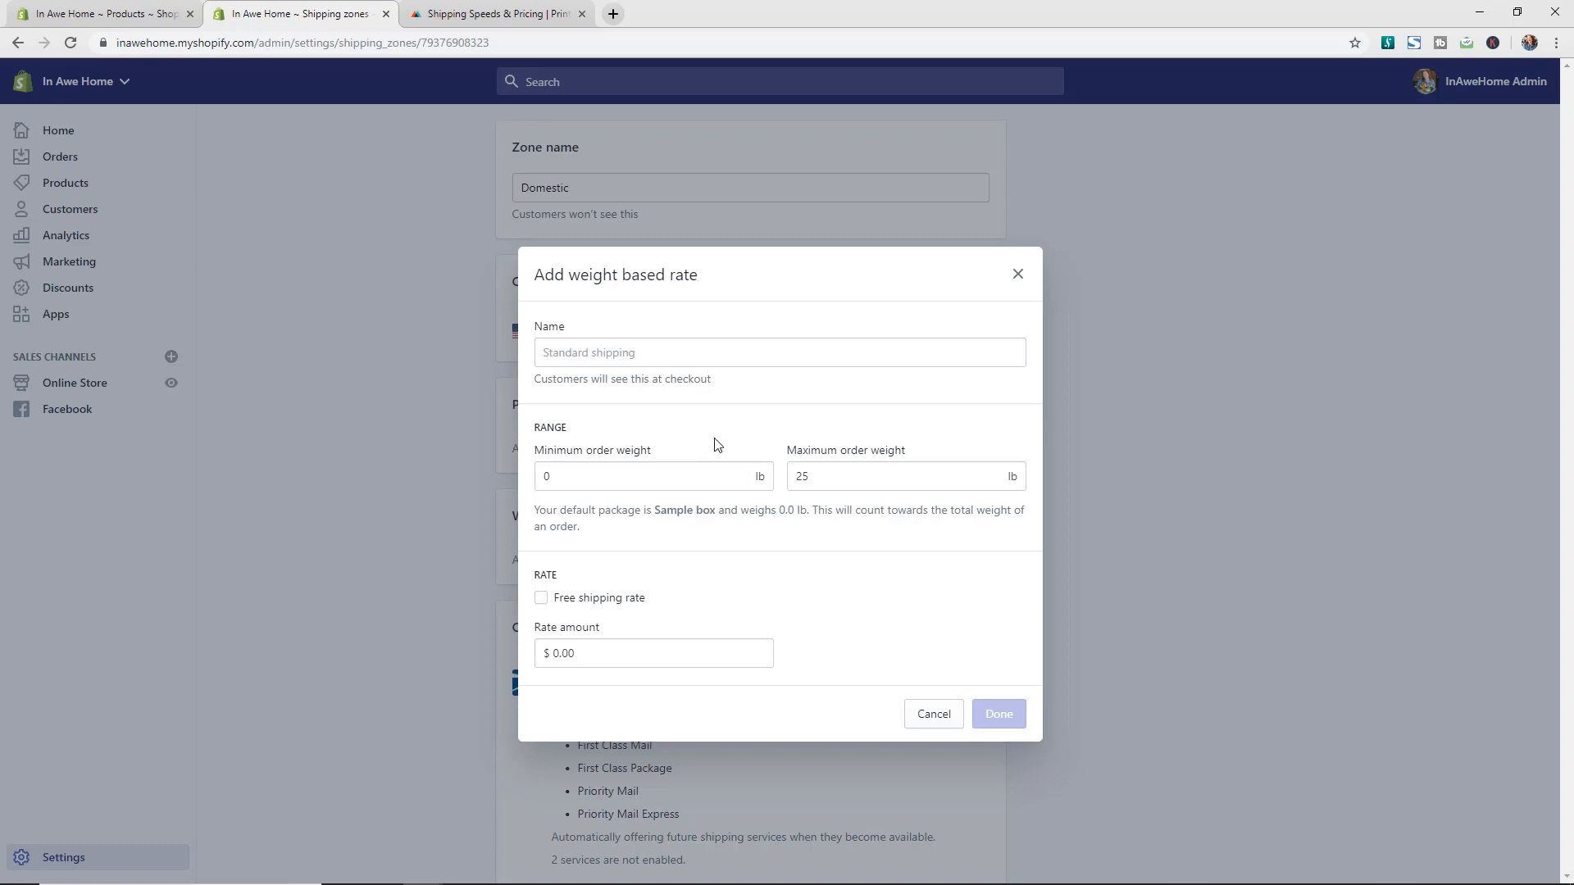
mouse_move(745, 482)
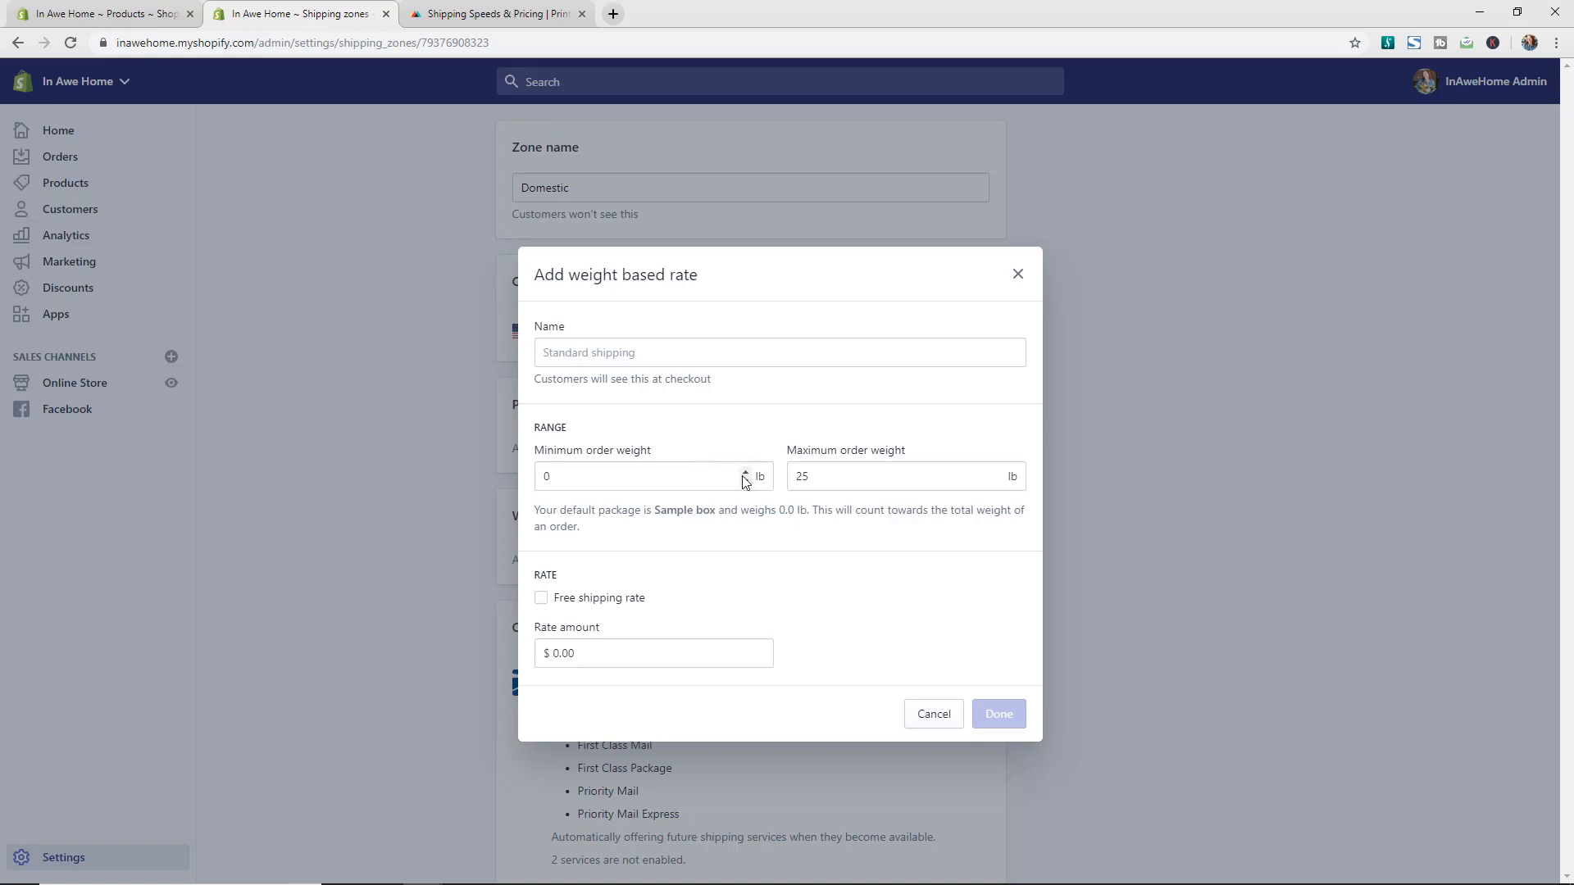
mouse_move(911, 502)
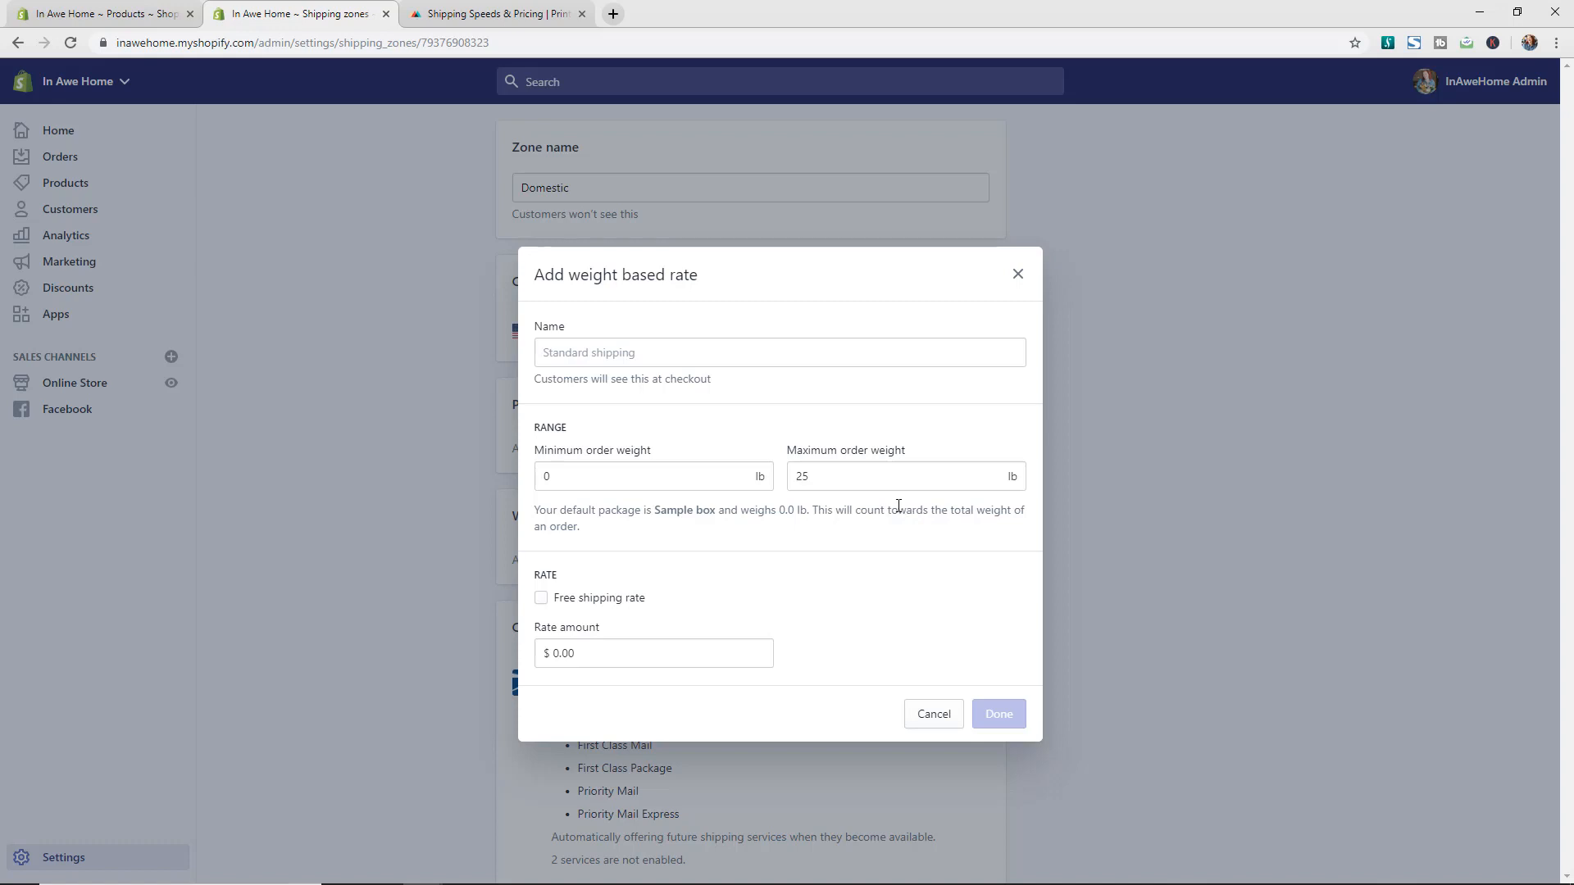
mouse_move(895, 506)
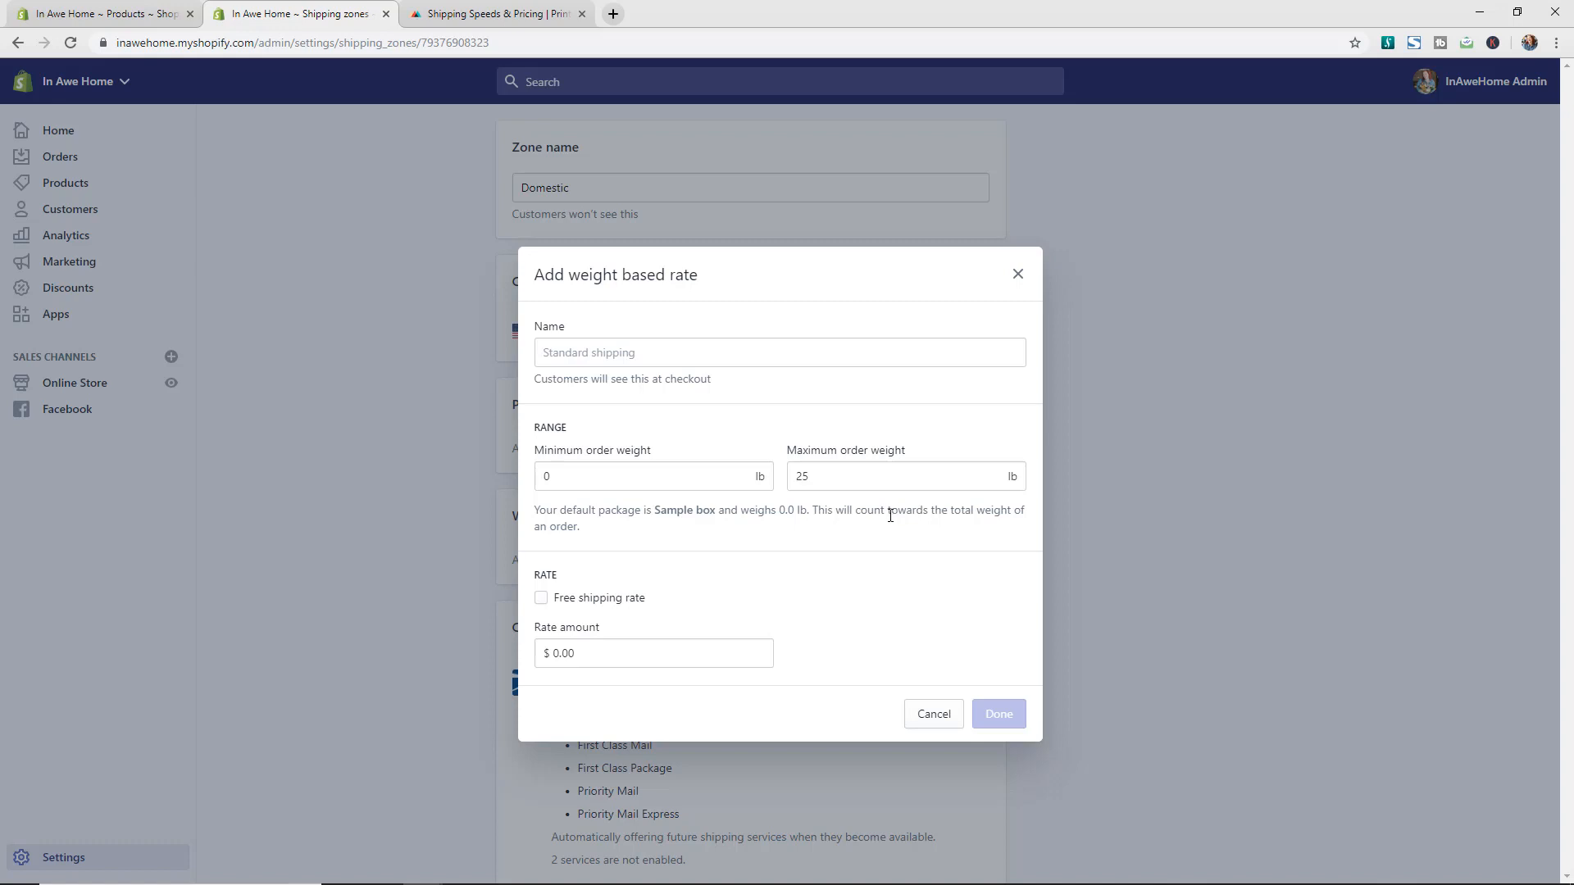
mouse_move(887, 514)
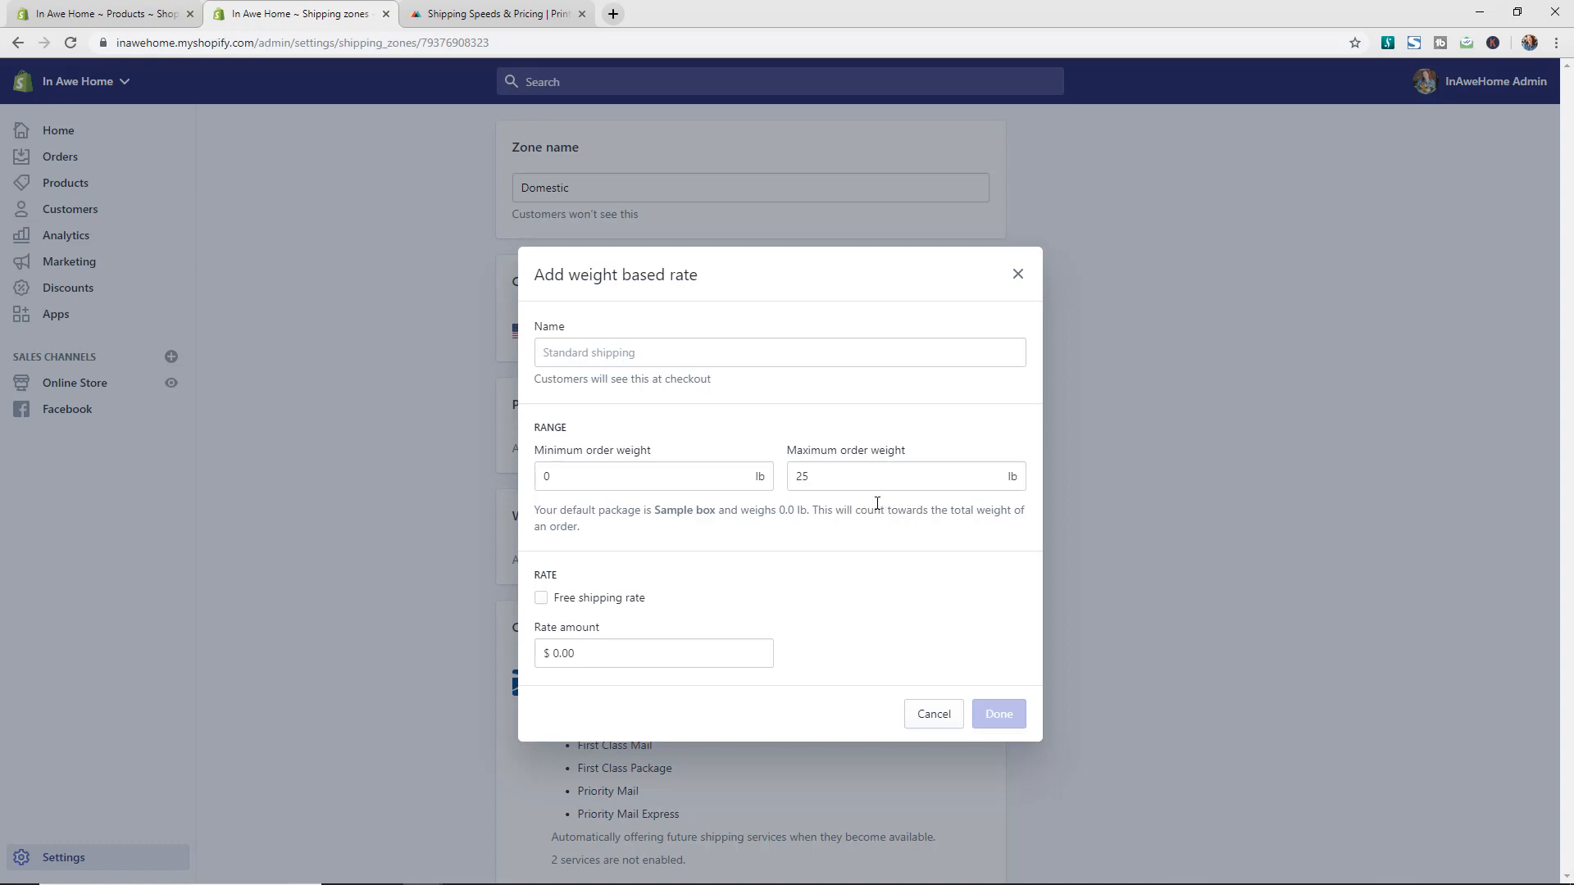
mouse_move(882, 510)
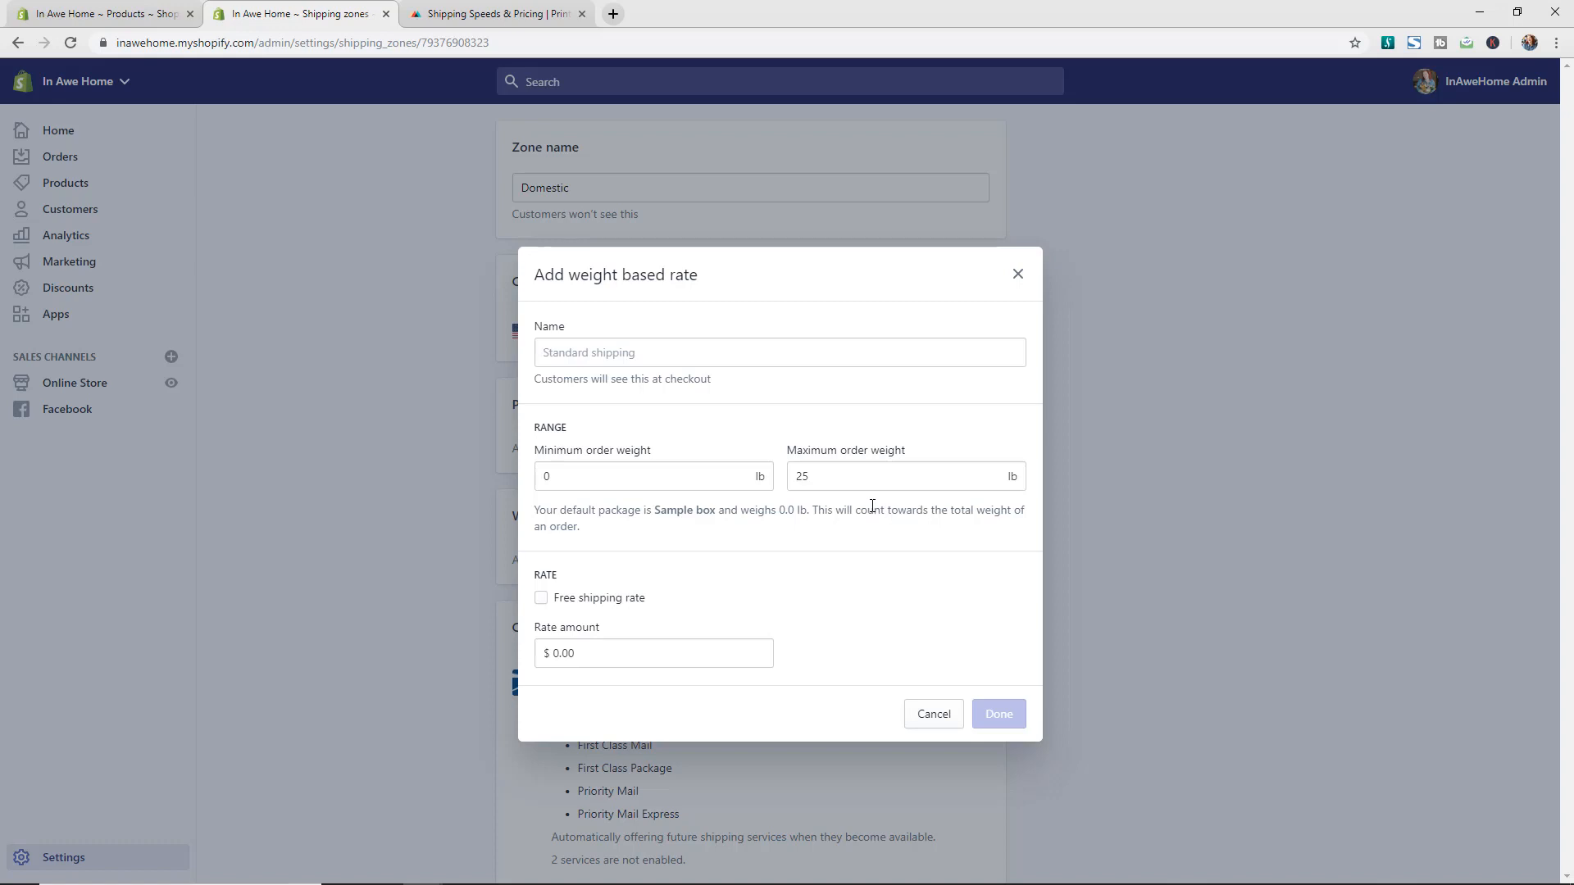
mouse_move(872, 506)
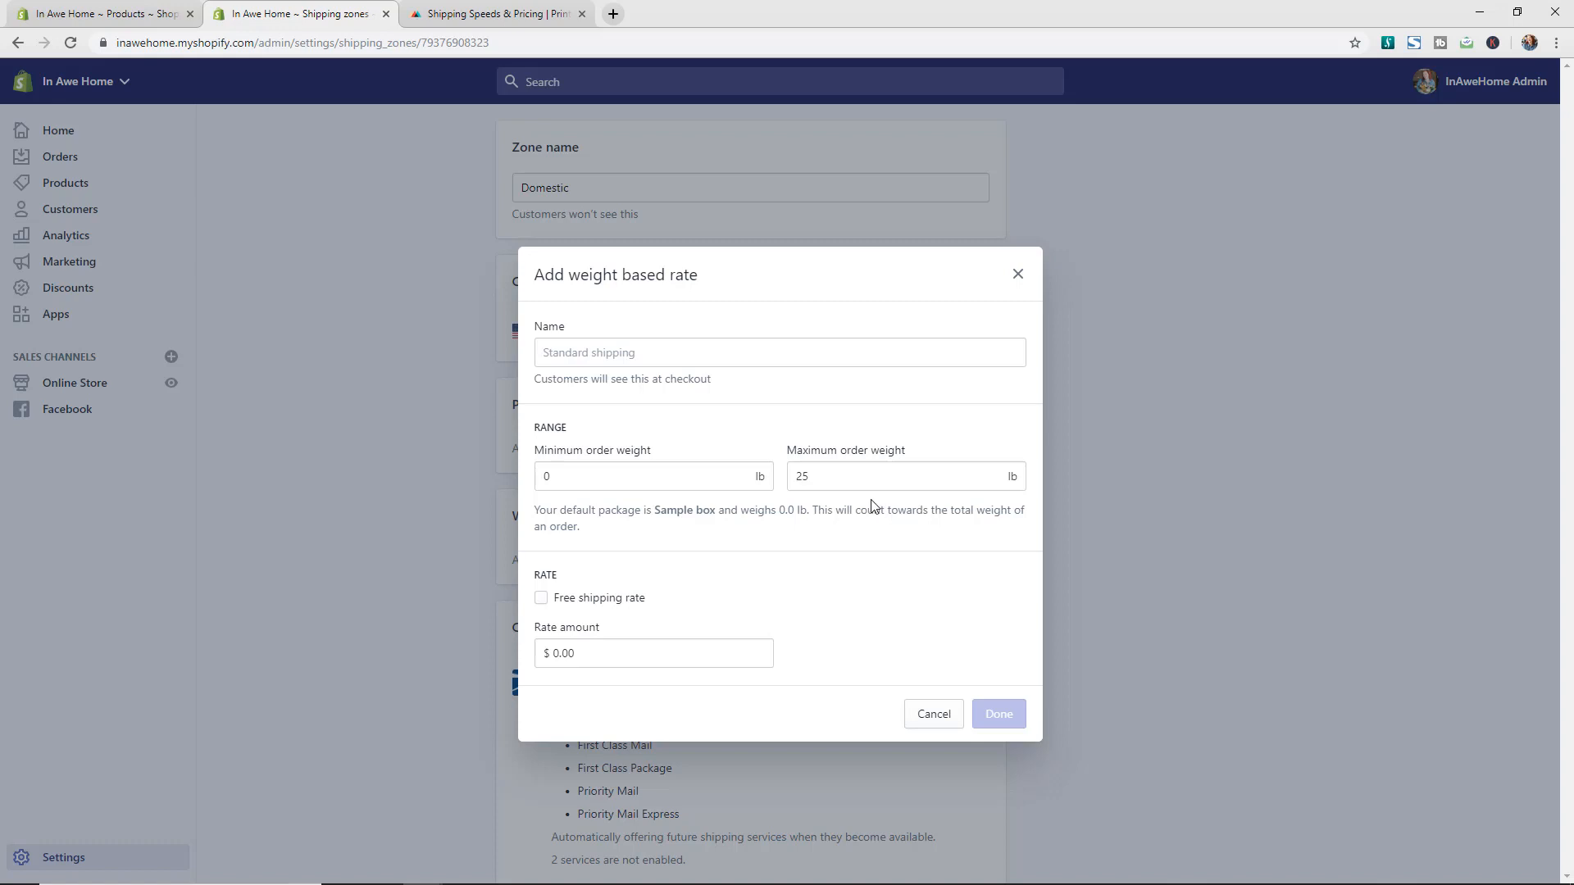
mouse_move(412, 139)
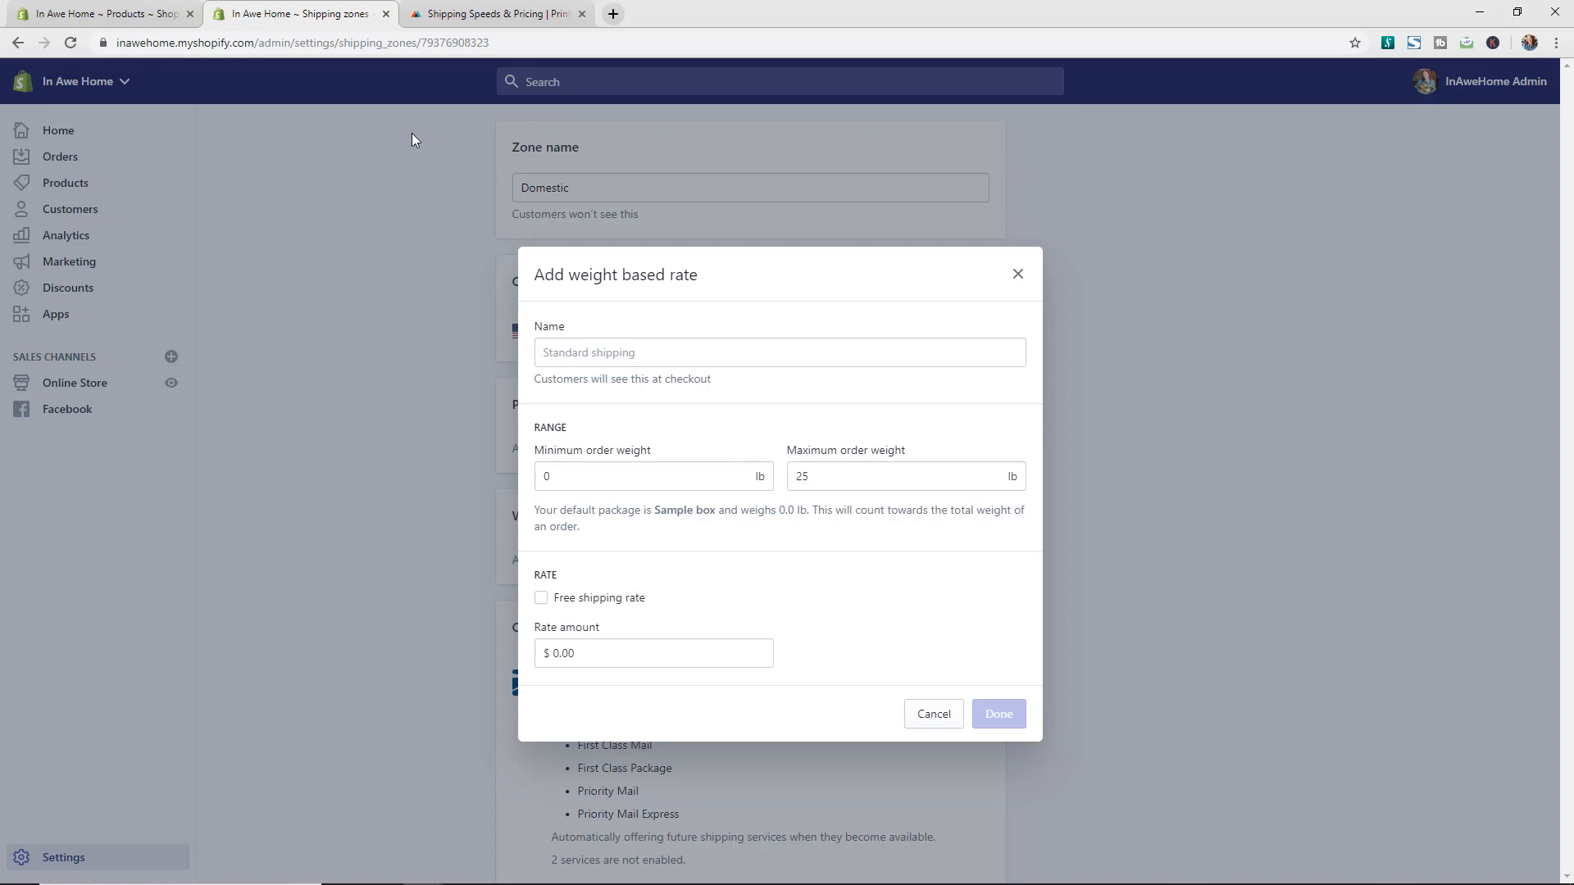
- Open the 'As For Me & My House' lumbar pillow product and read its 13.2 oz weight
click(100, 13)
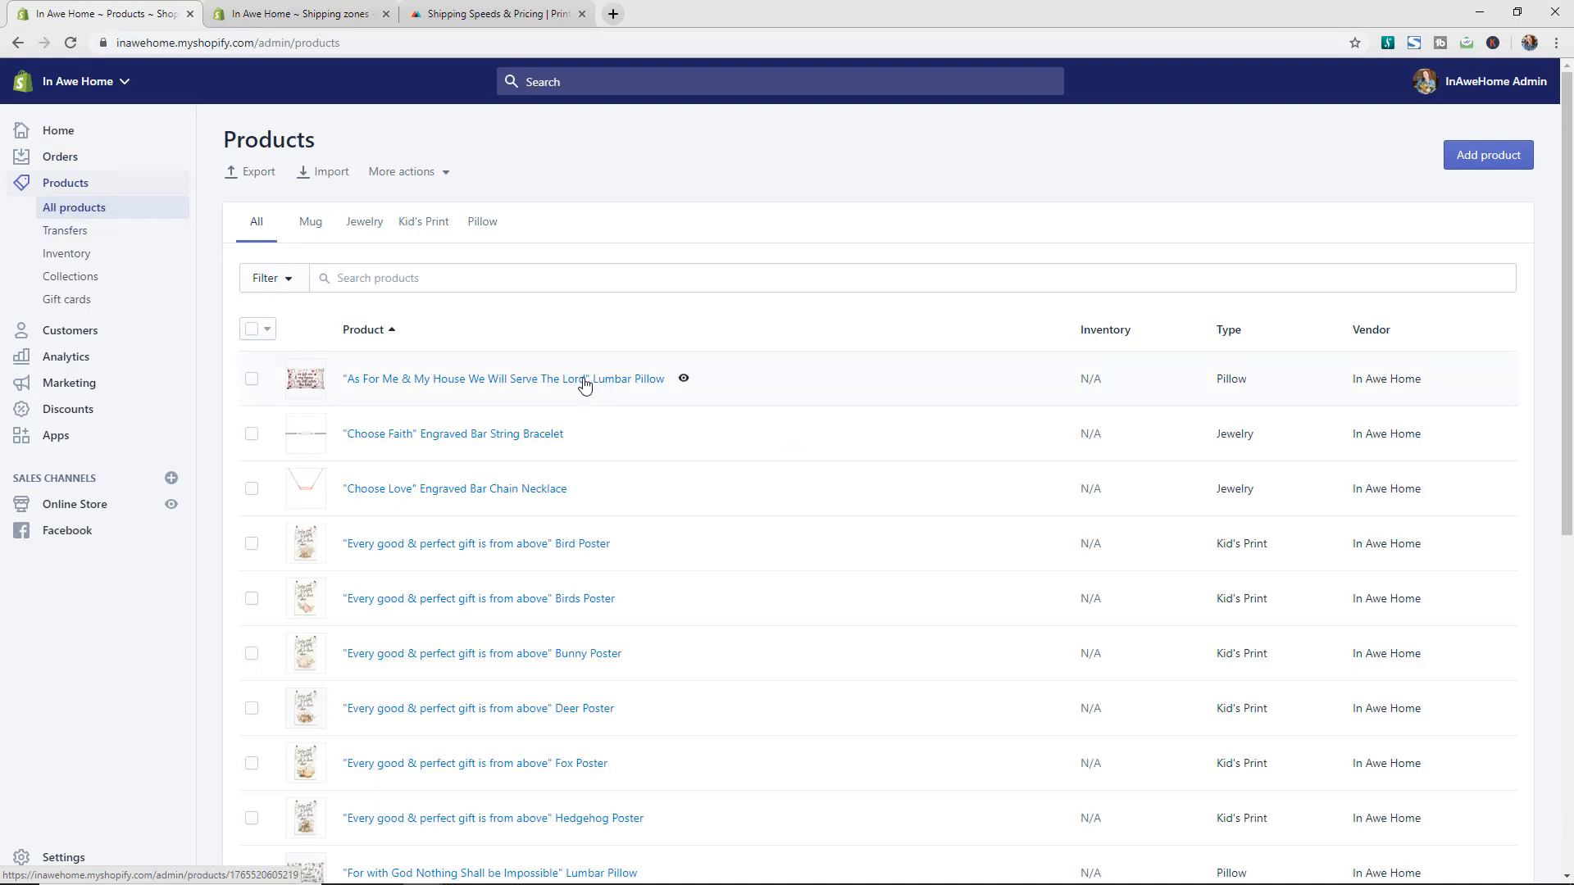
click(505, 378)
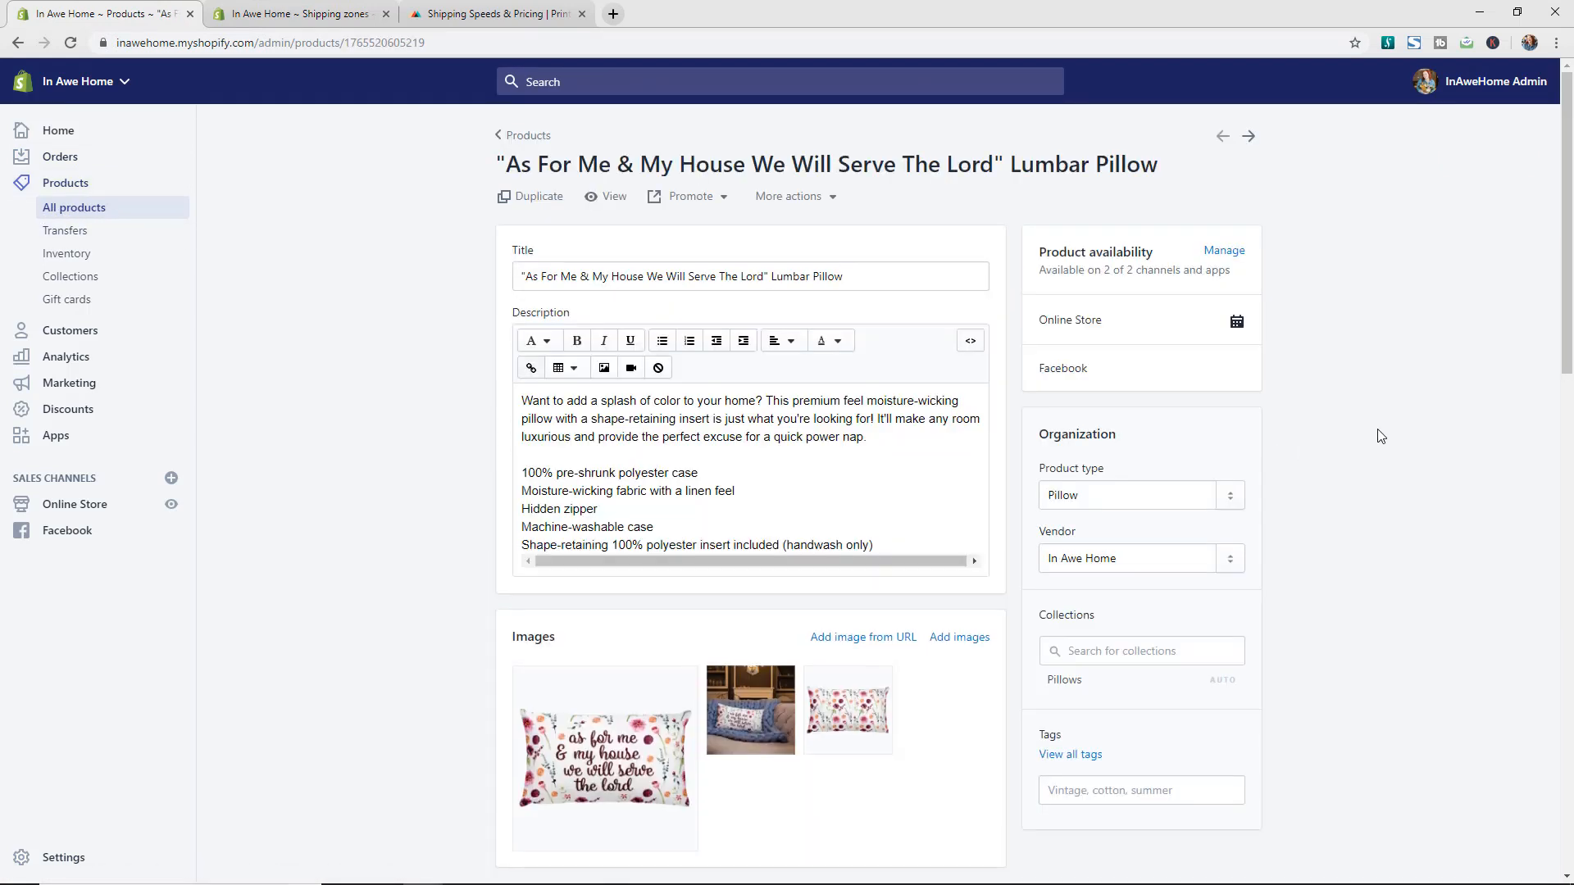
scroll(down, 3)
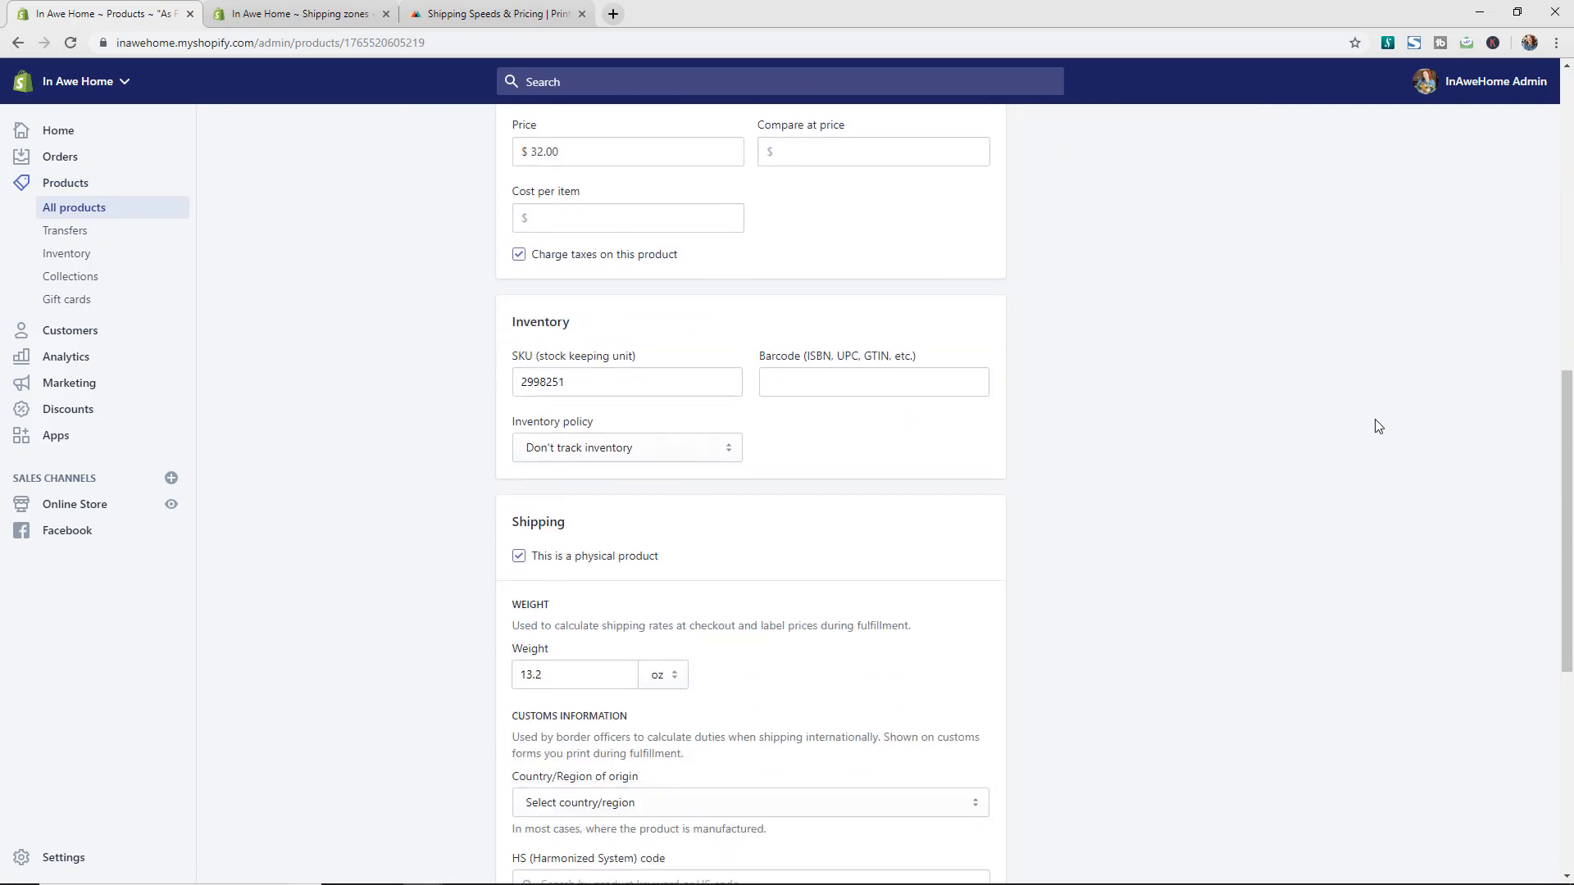
scroll(down, 3)
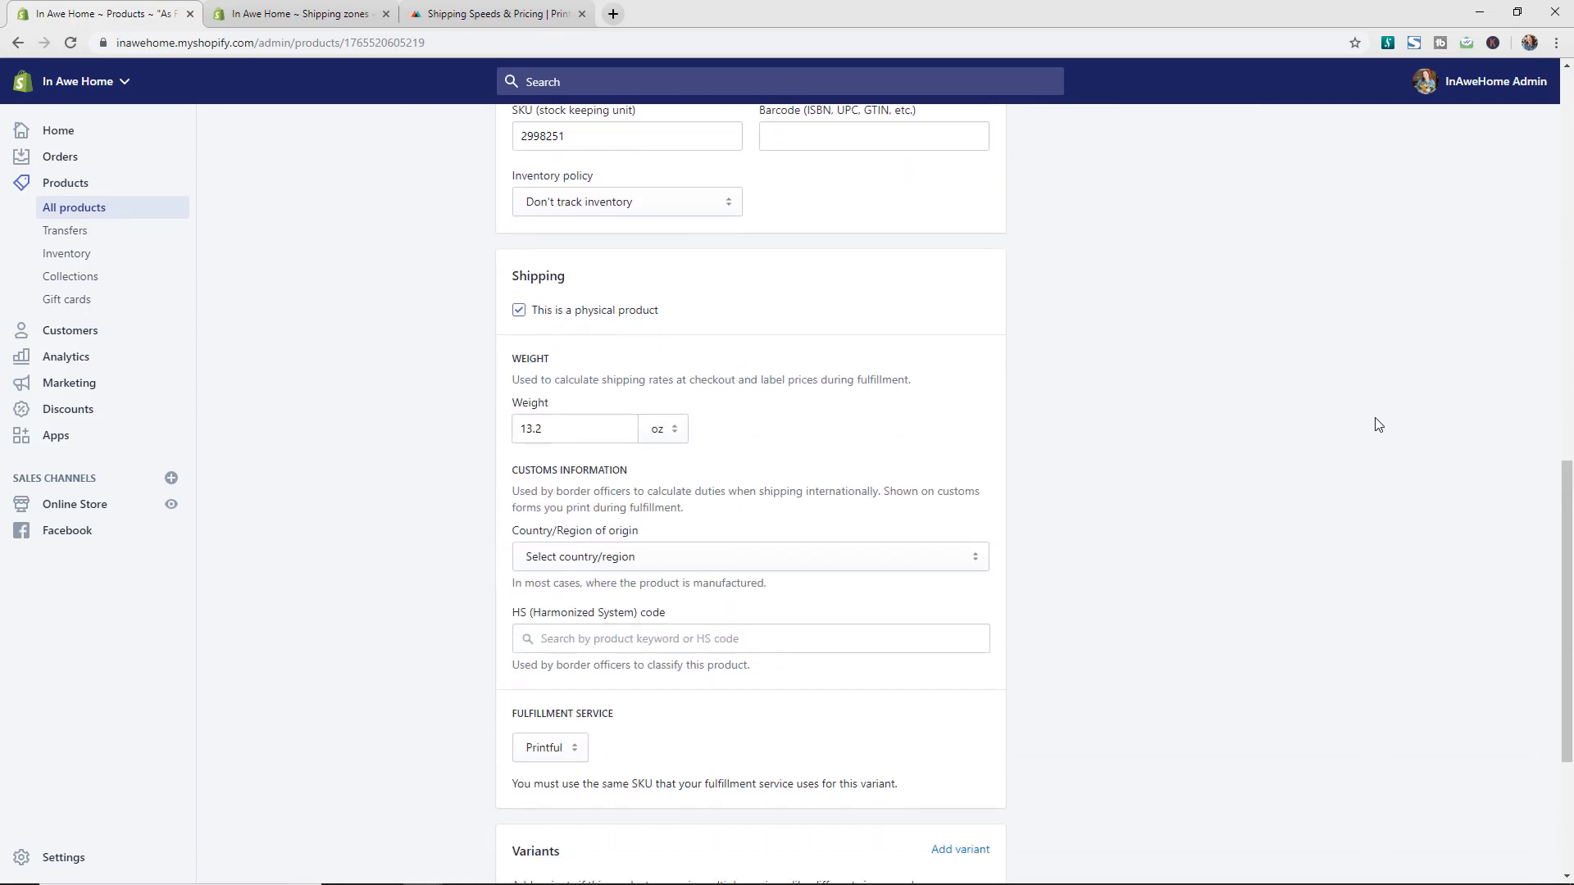
mouse_move(1373, 427)
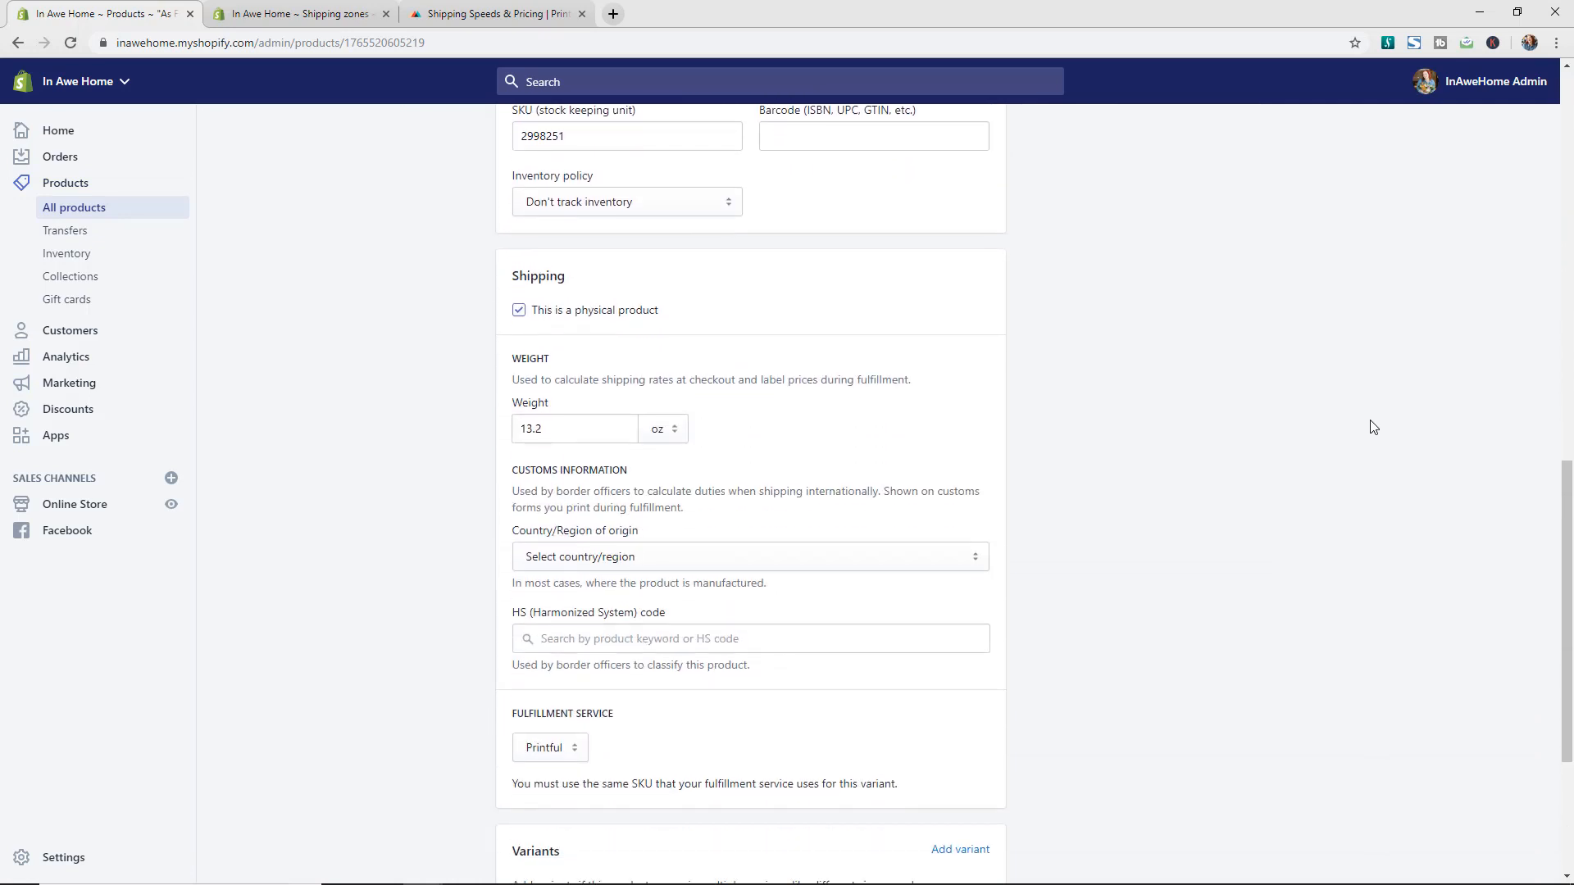
mouse_move(468, 435)
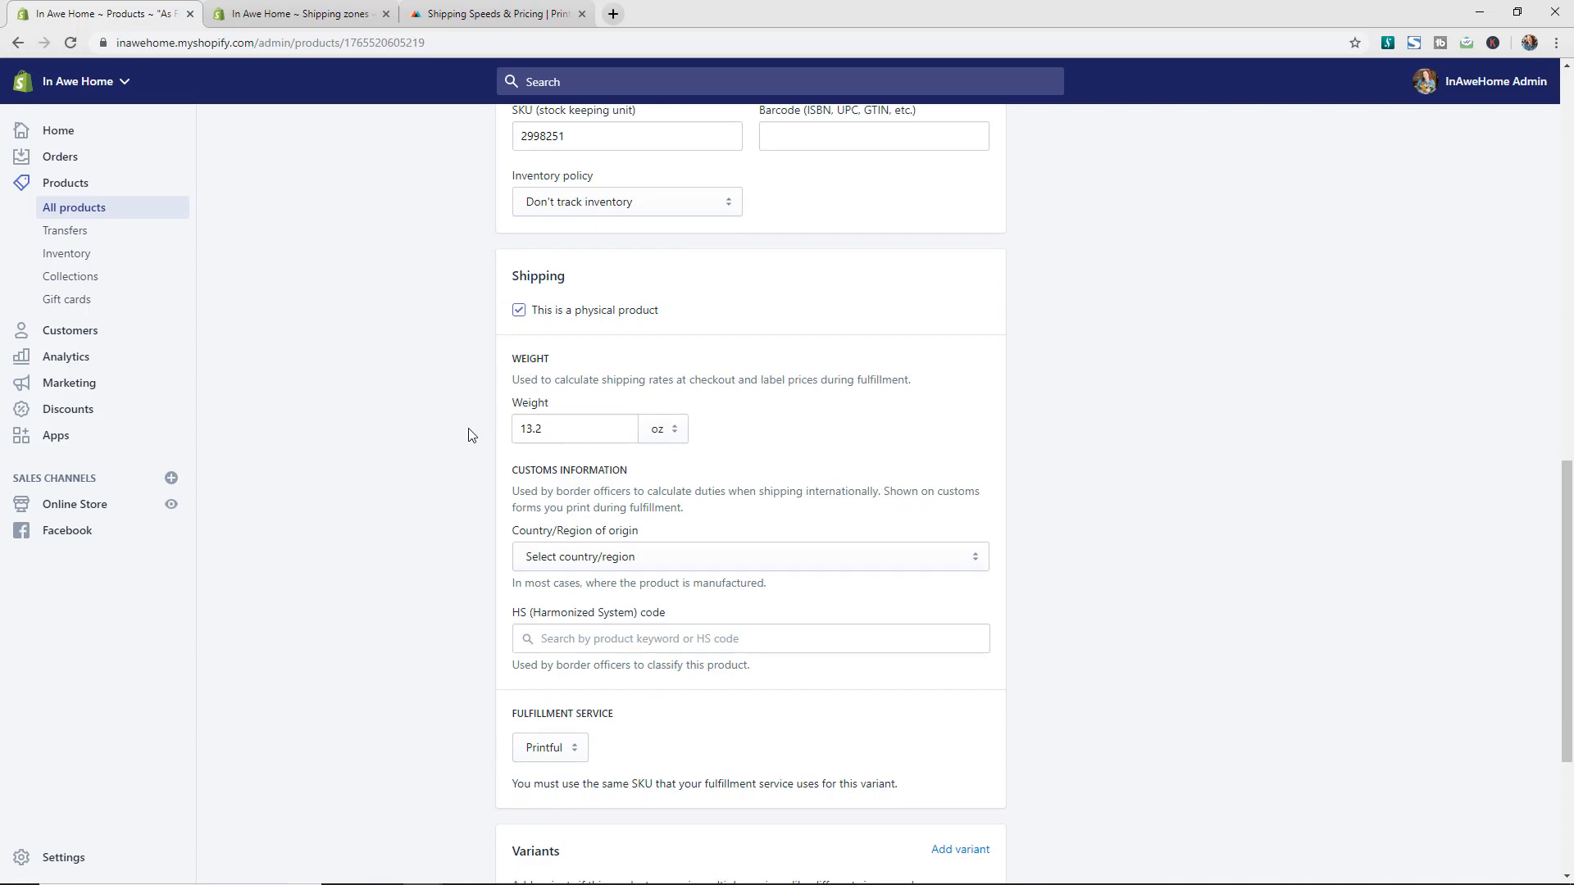
mouse_move(714, 474)
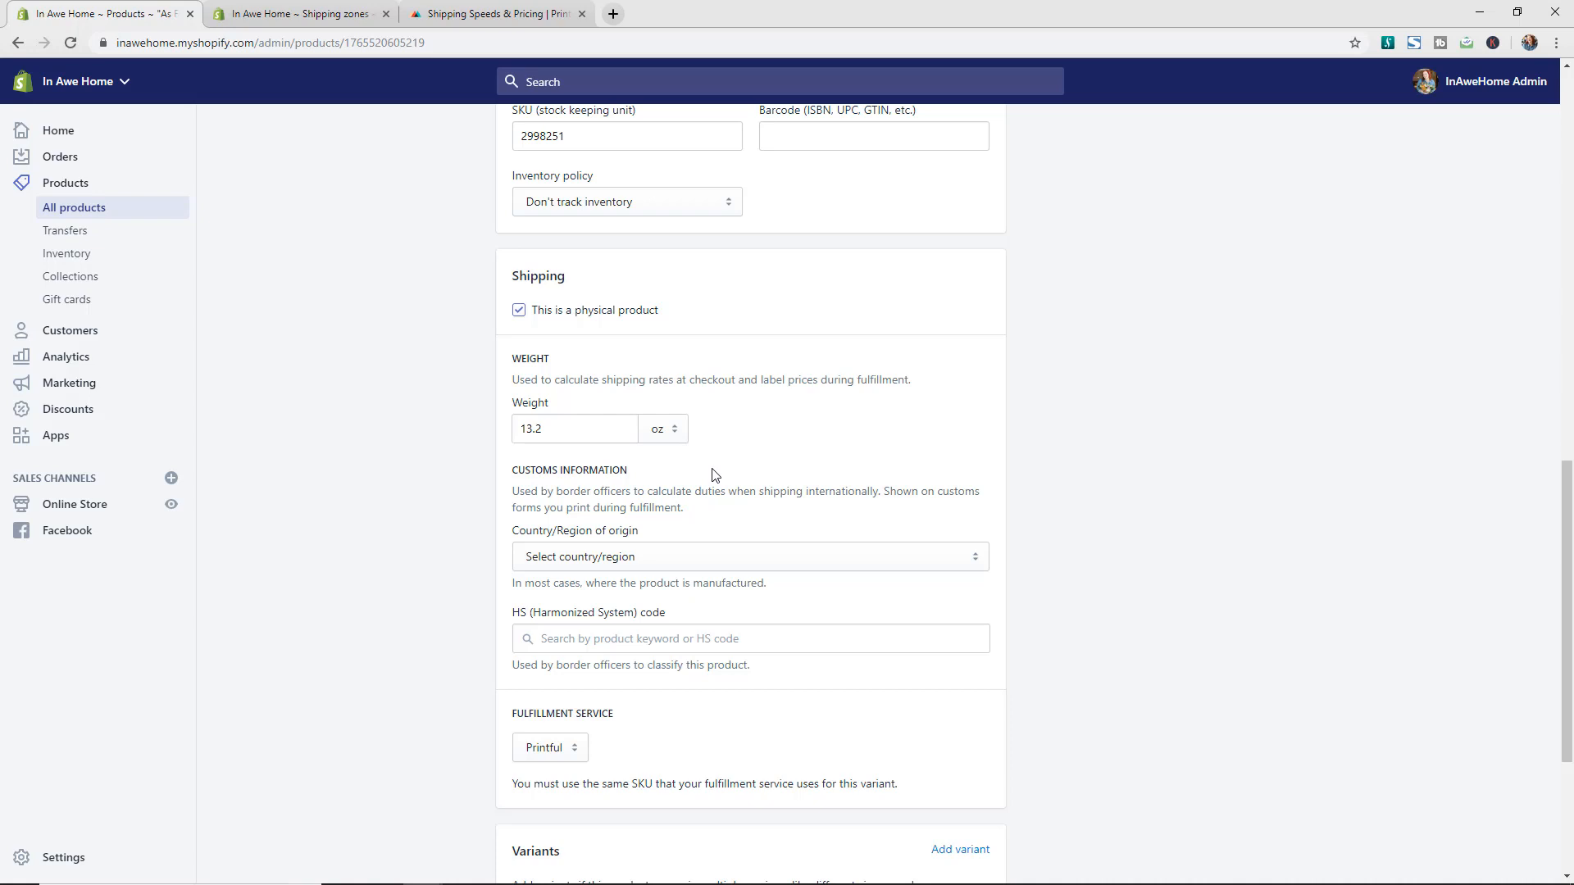
mouse_move(470, 144)
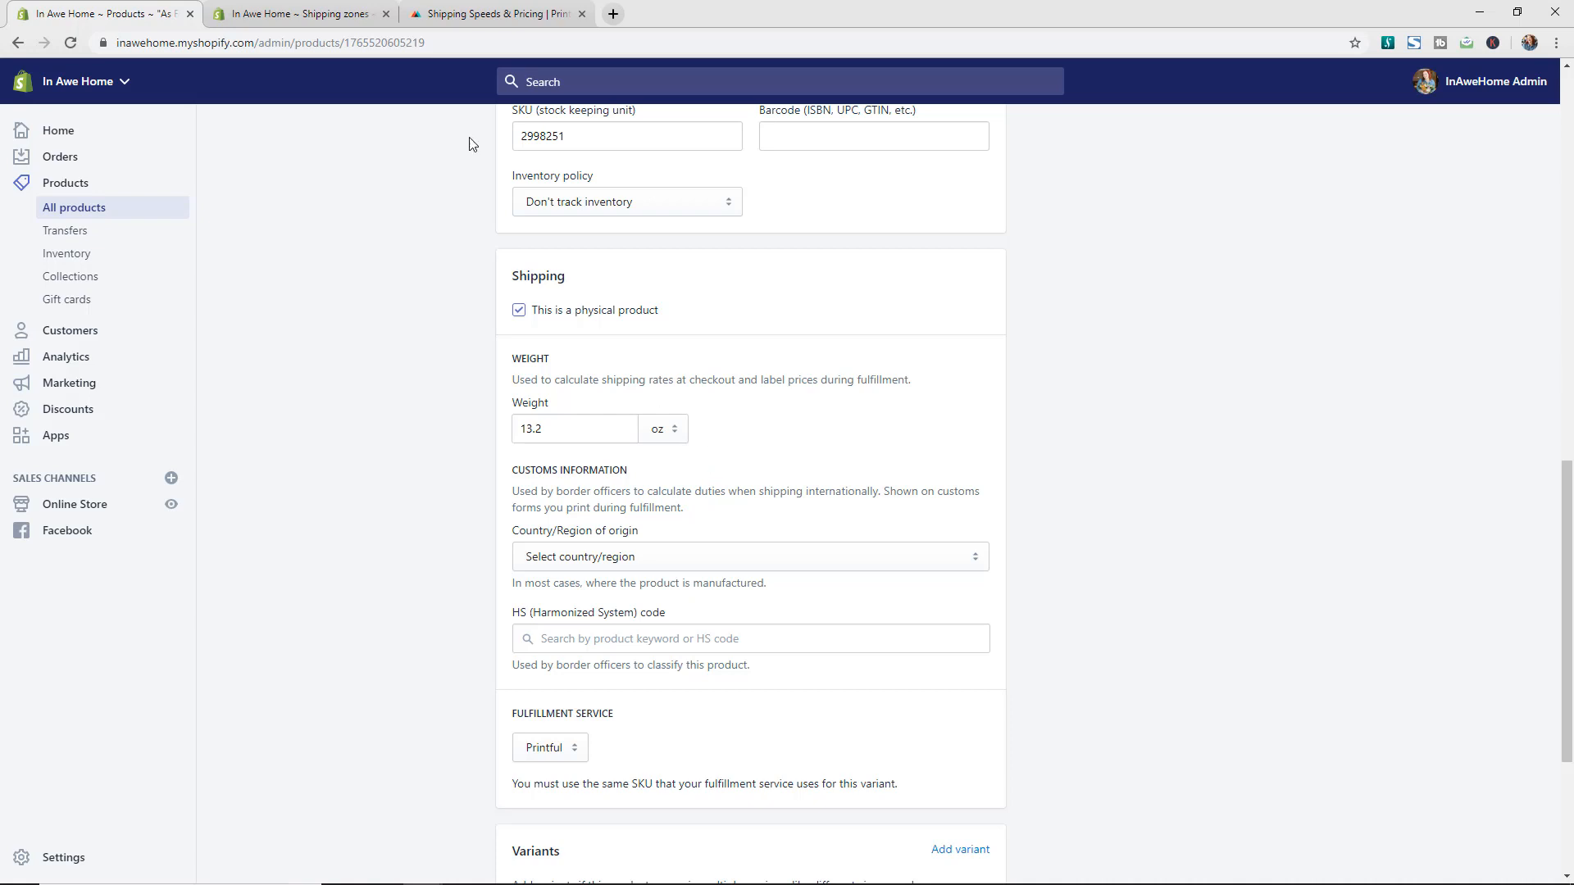
- Switch back to the Domestic zone tab showing the 0–25 lb weight-based rate form
click(299, 13)
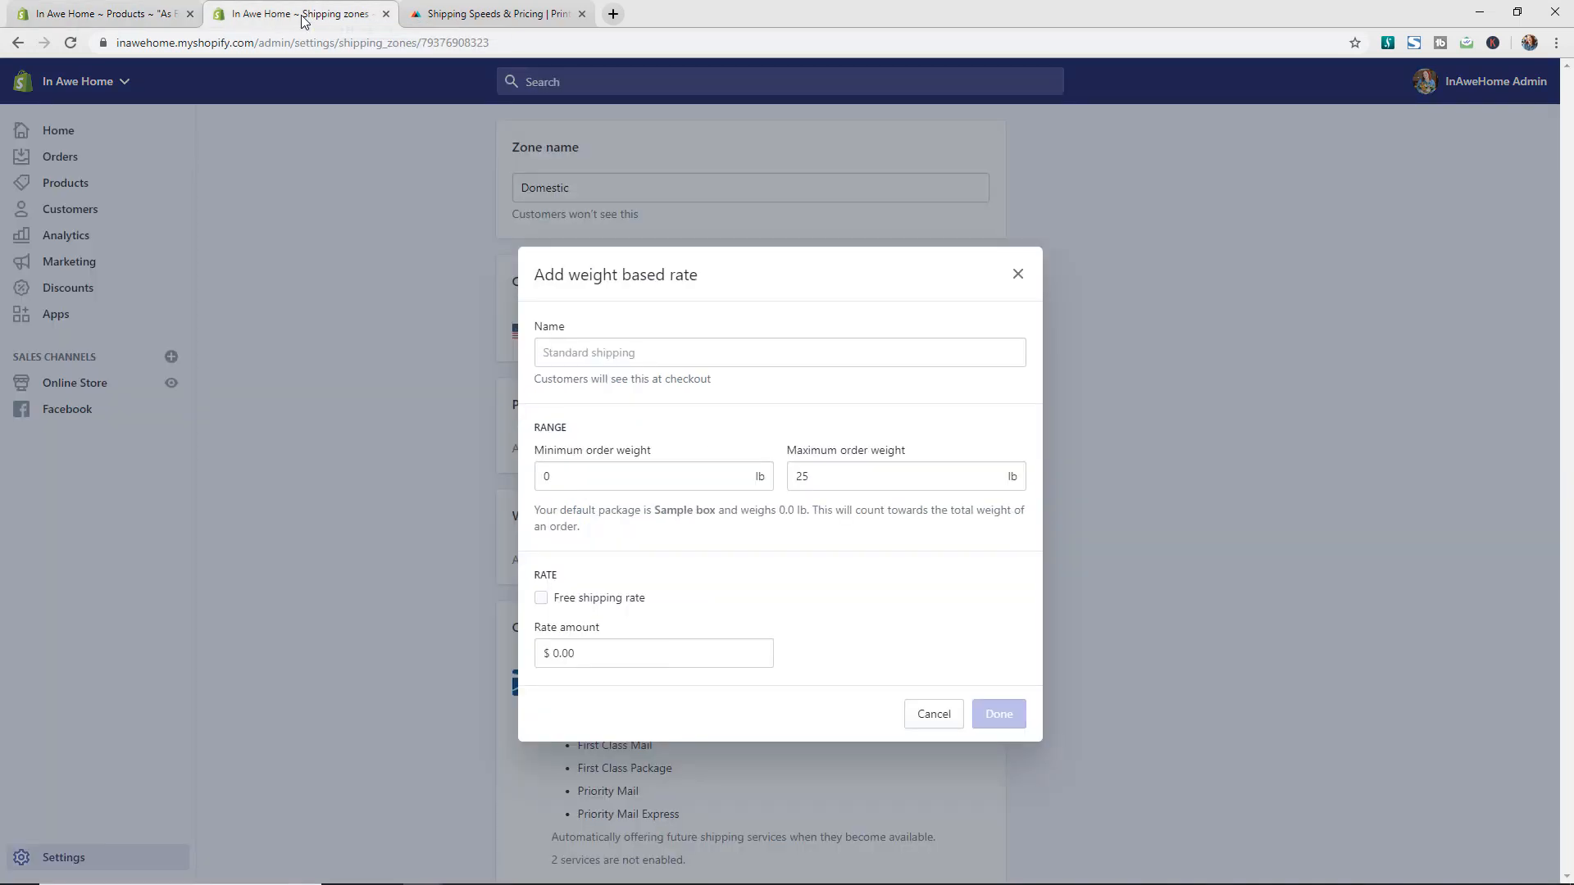
mouse_move(935, 528)
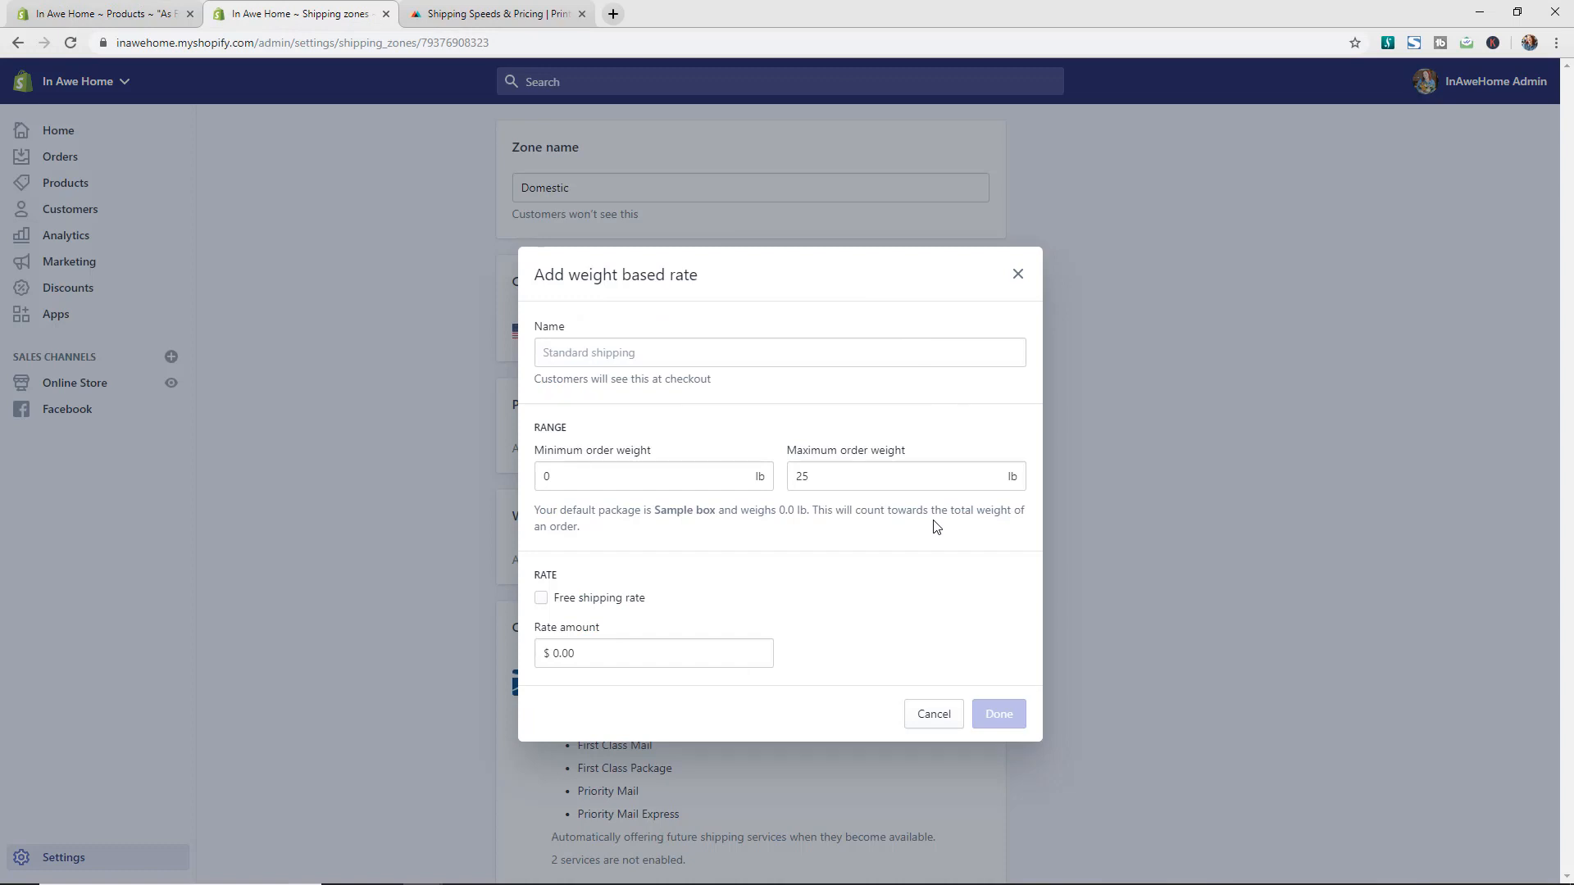
mouse_move(844, 505)
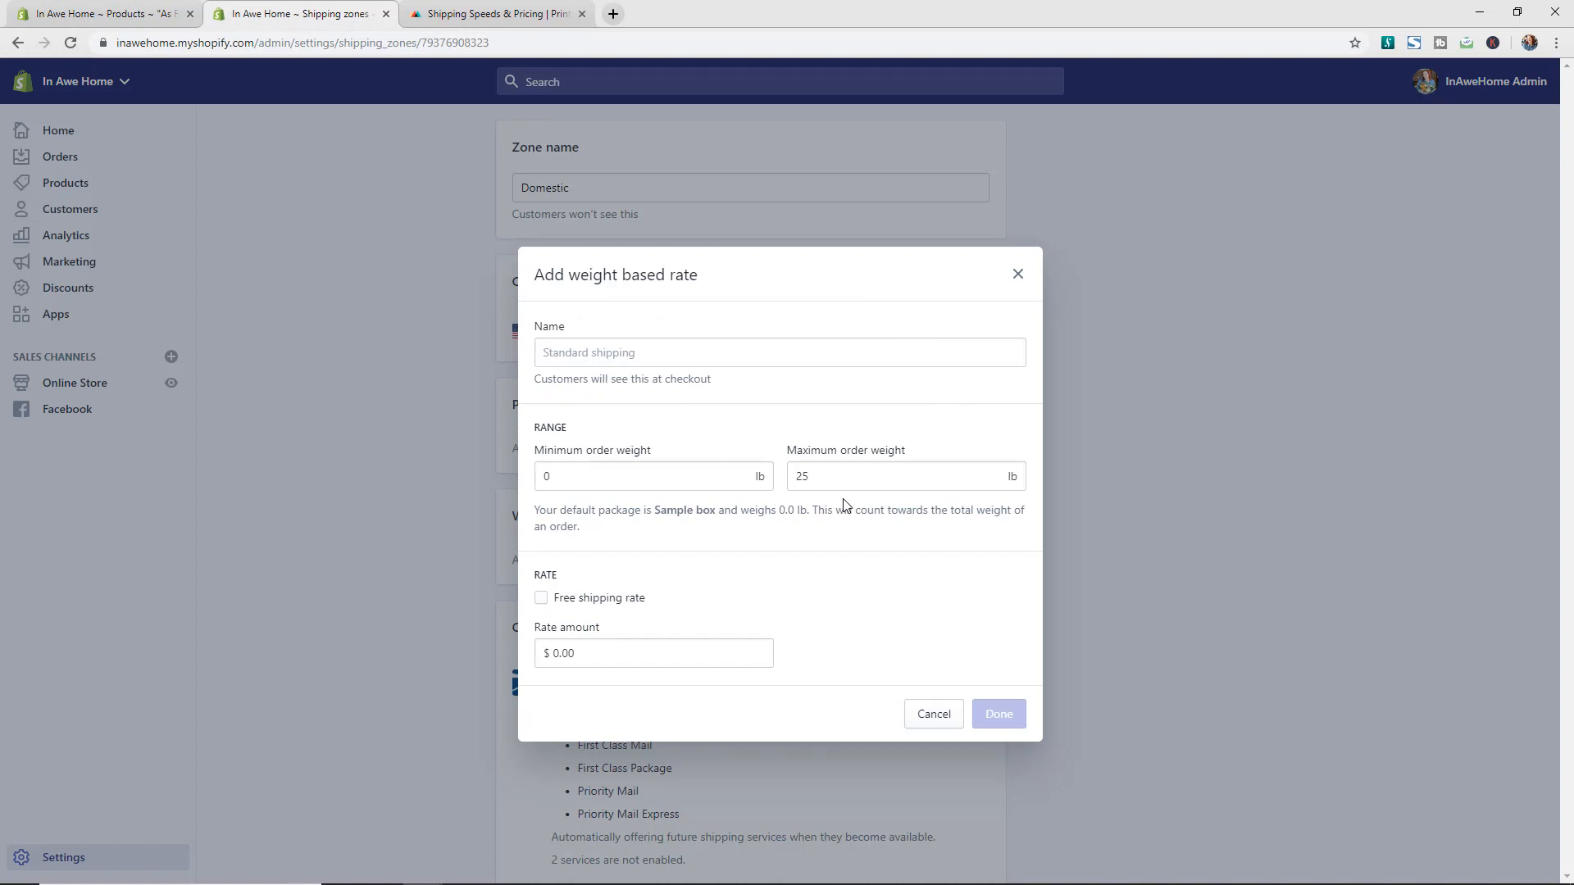
mouse_move(840, 505)
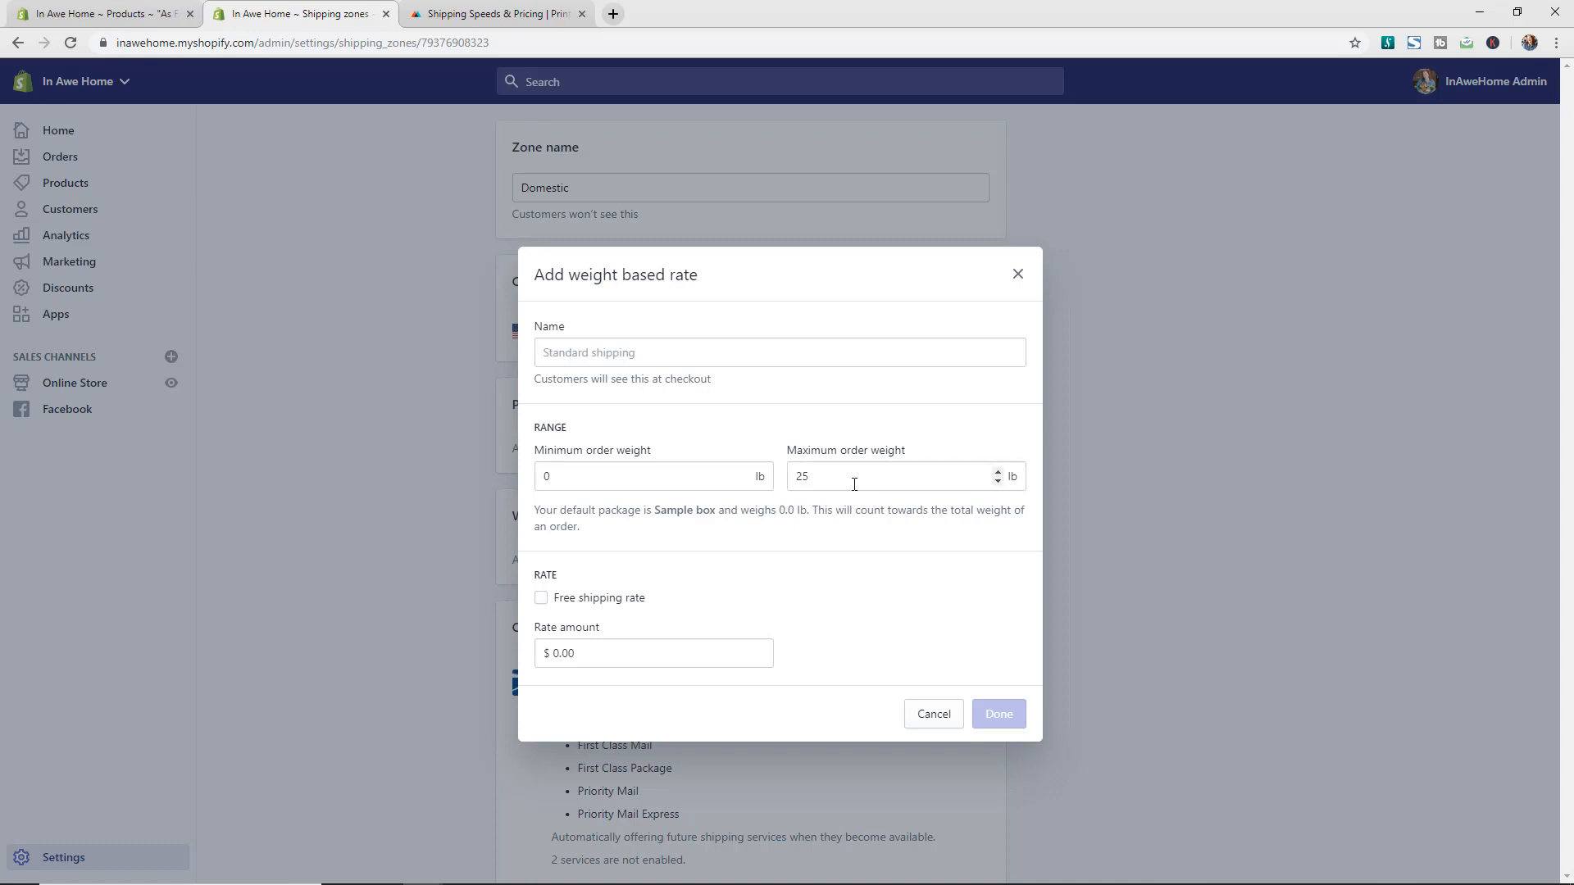
mouse_move(881, 526)
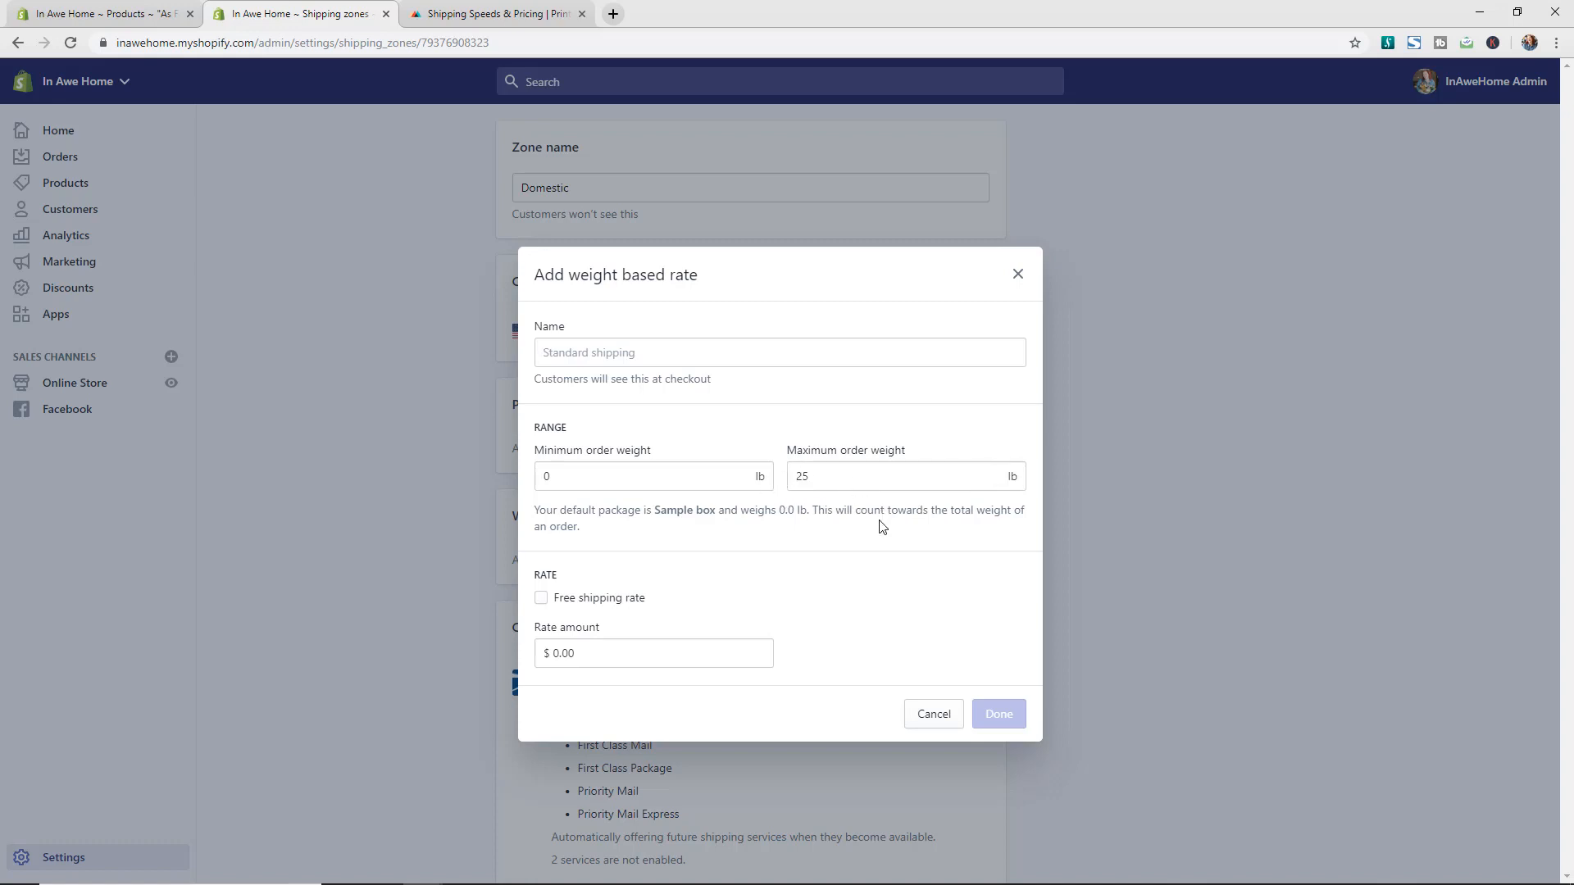
mouse_move(791, 535)
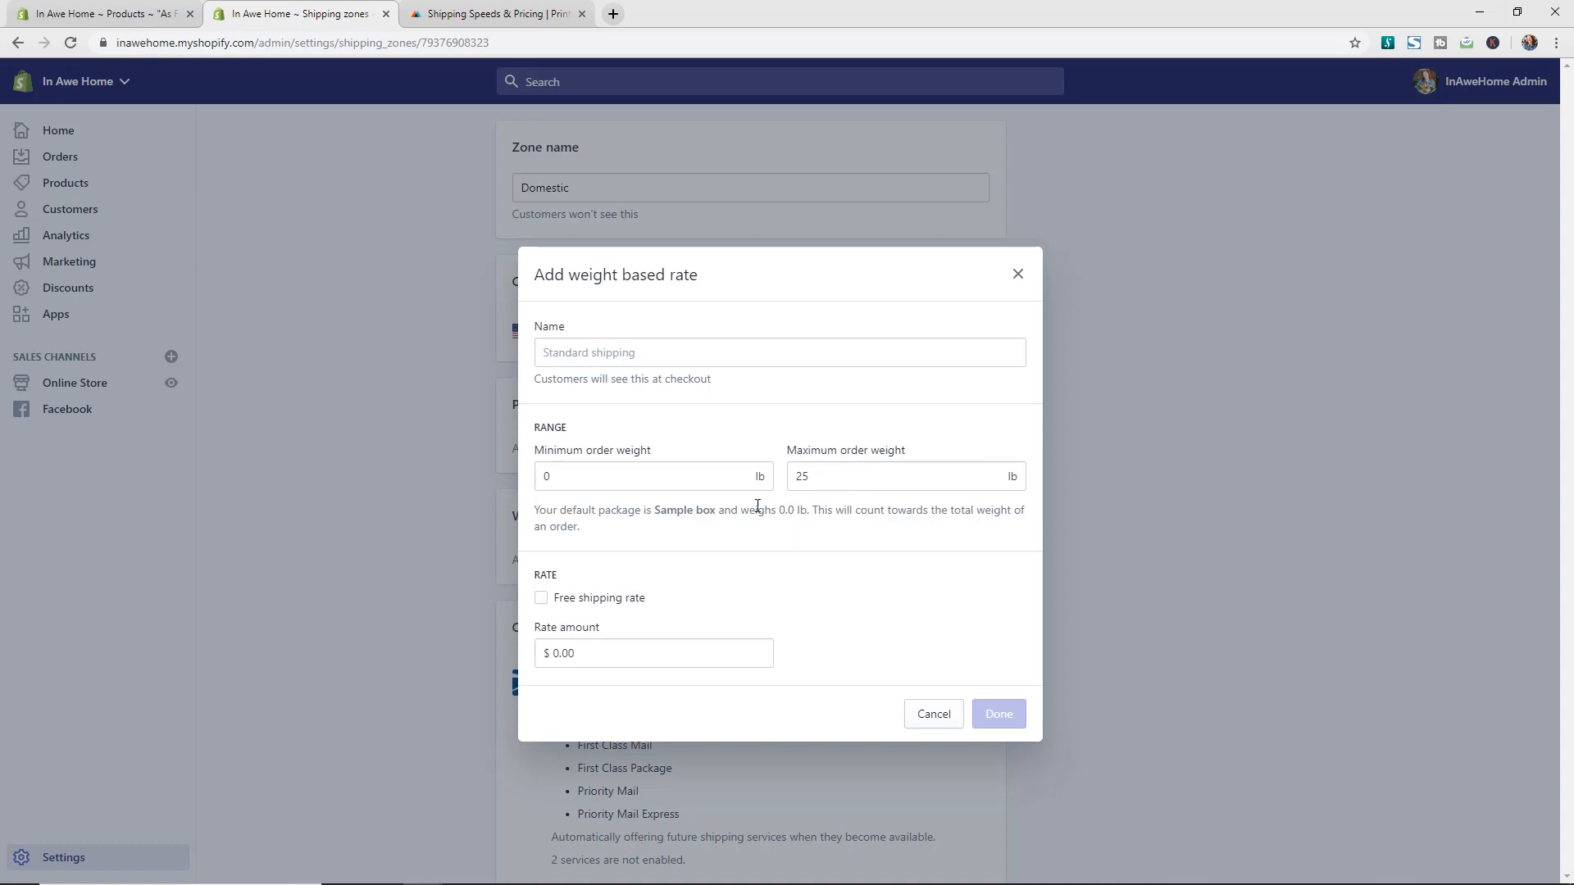
mouse_move(996, 526)
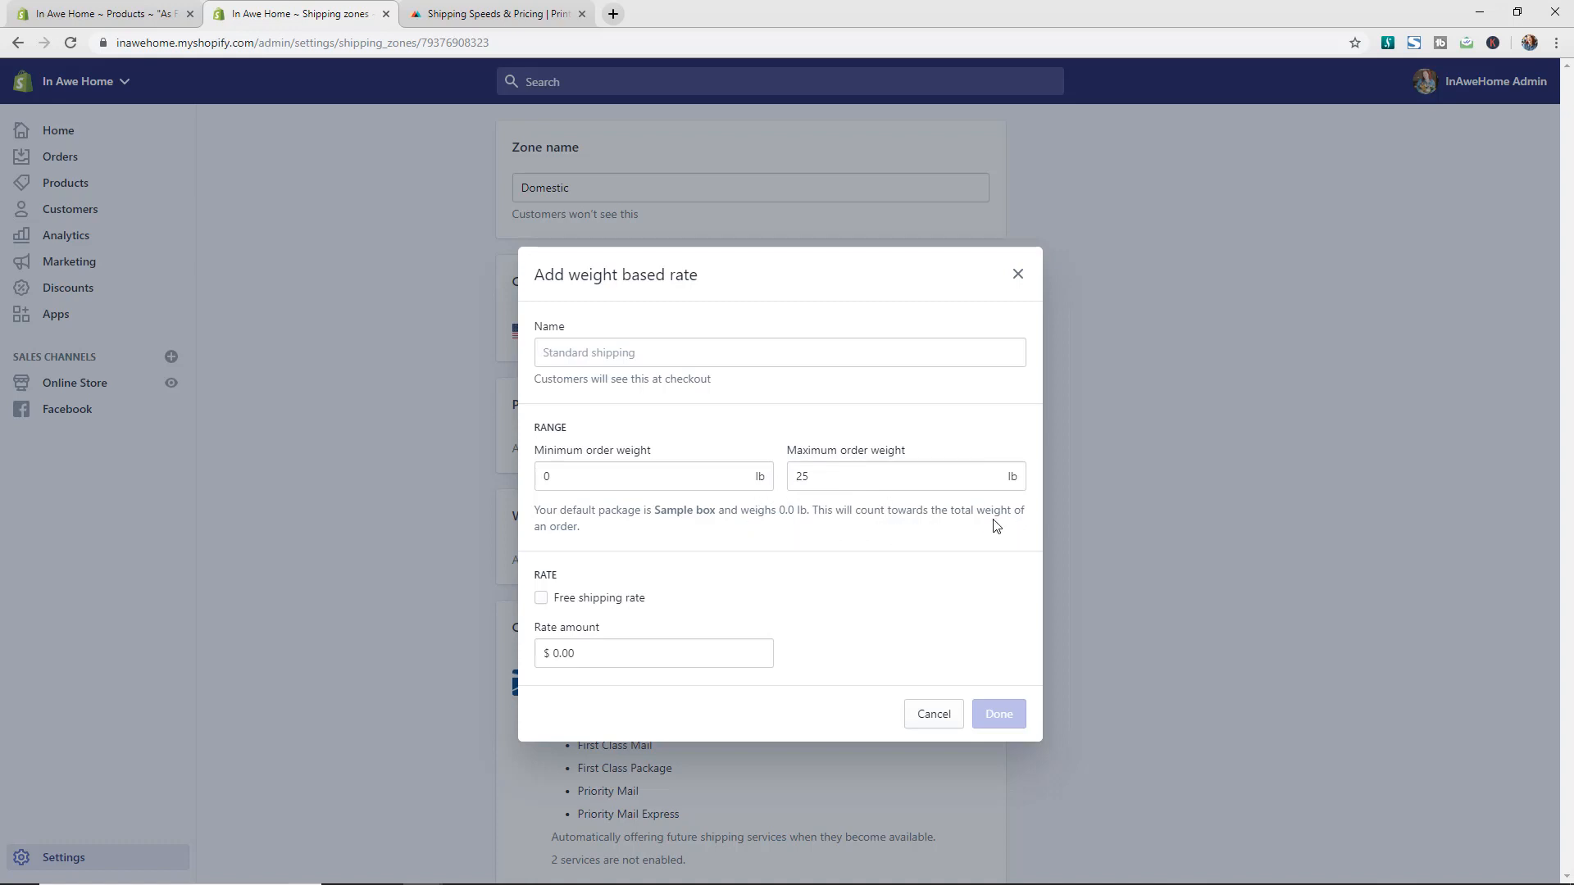
mouse_move(873, 574)
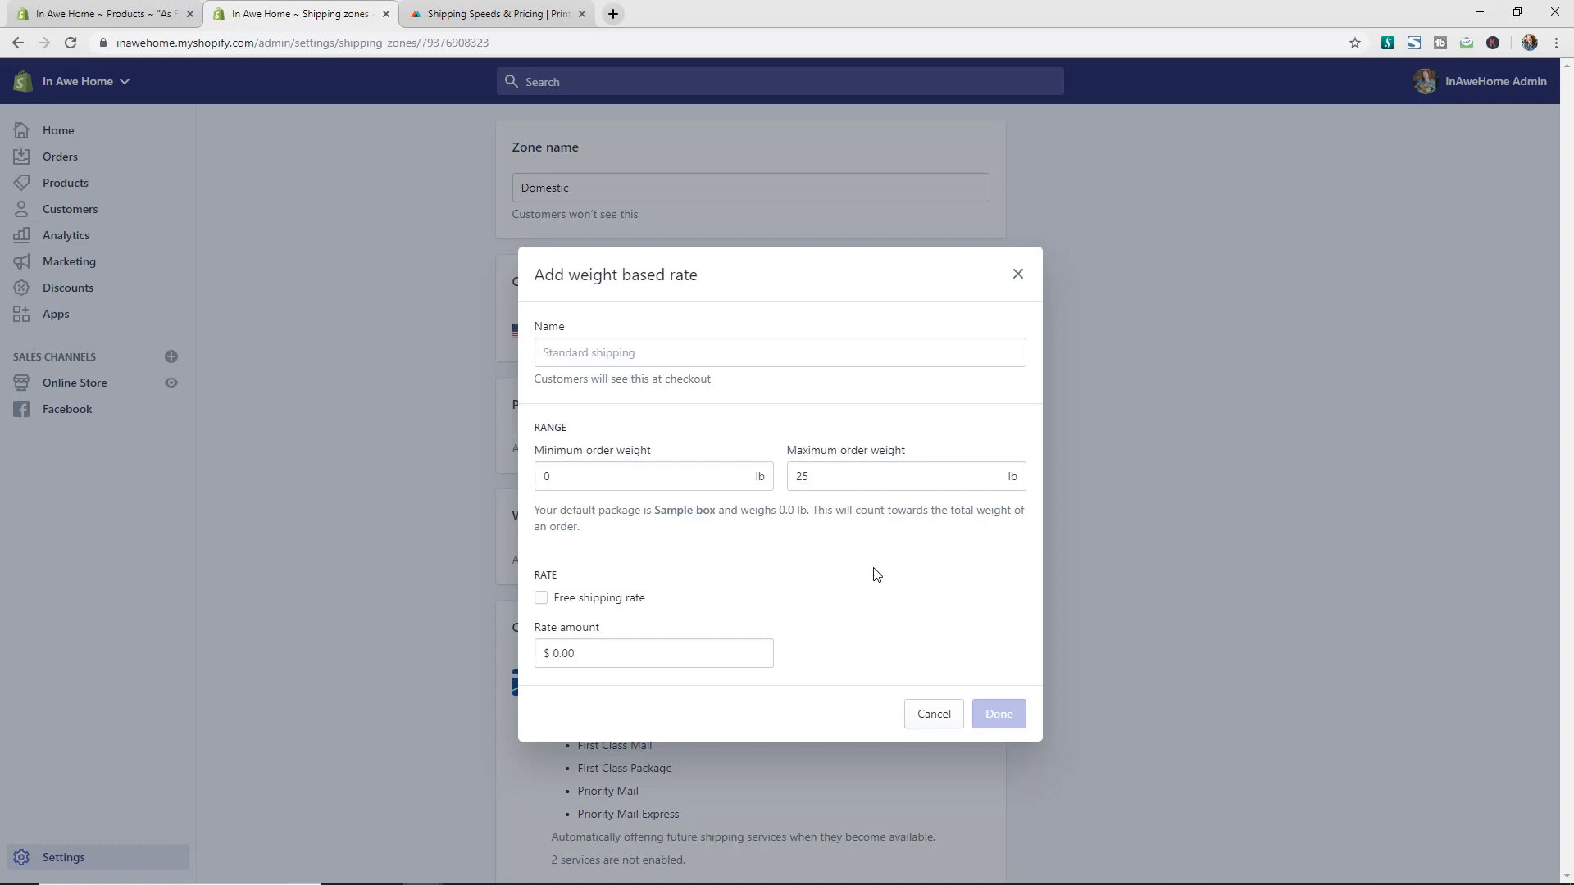
mouse_move(876, 564)
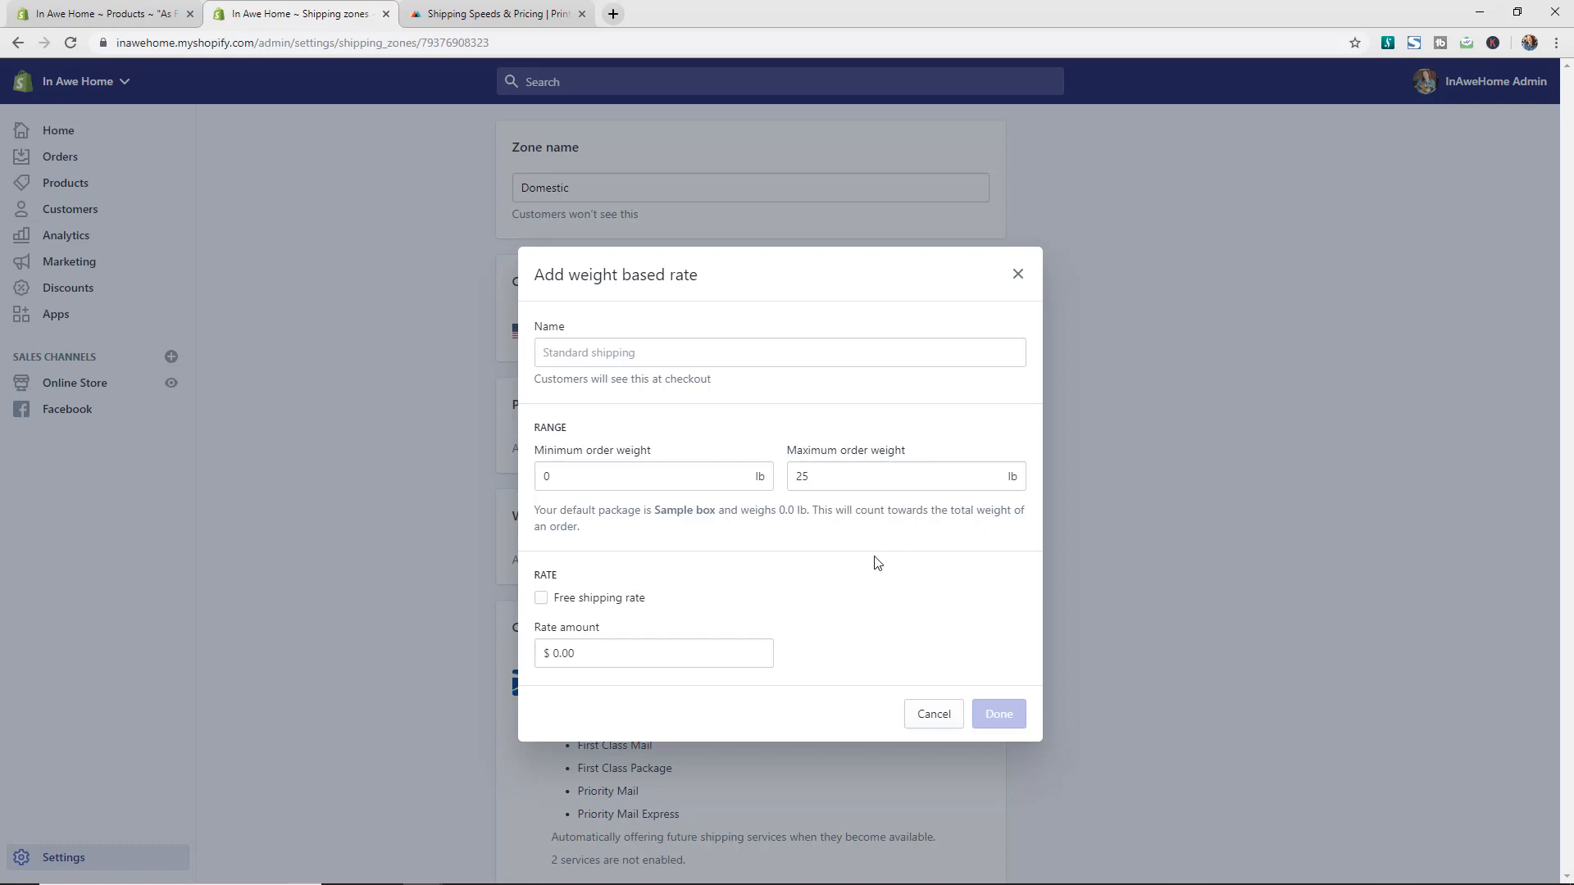
mouse_move(884, 549)
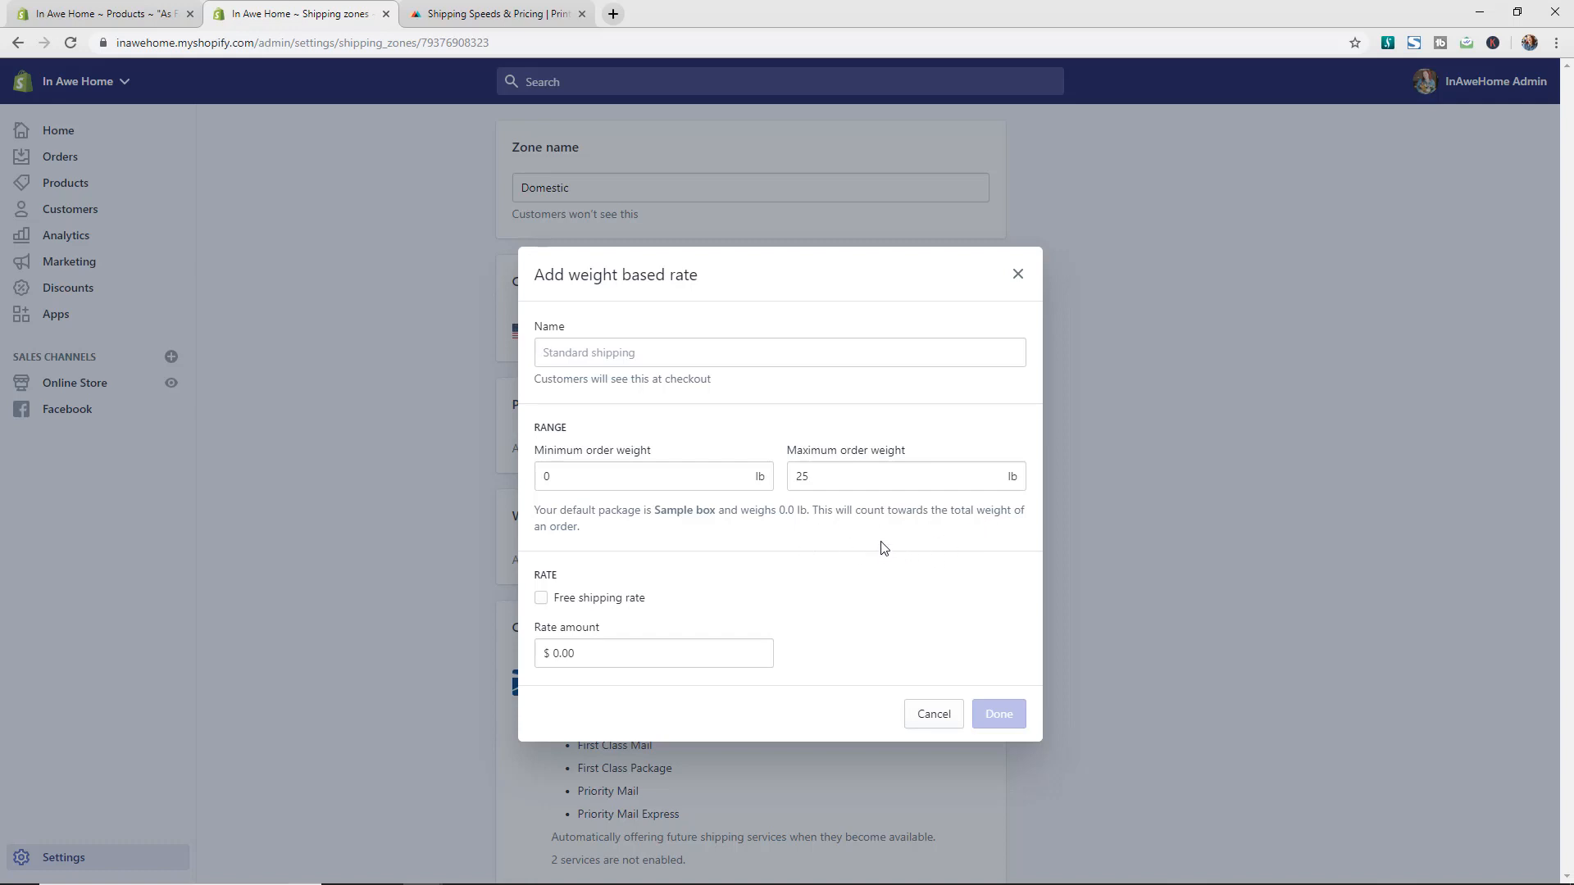
mouse_move(900, 557)
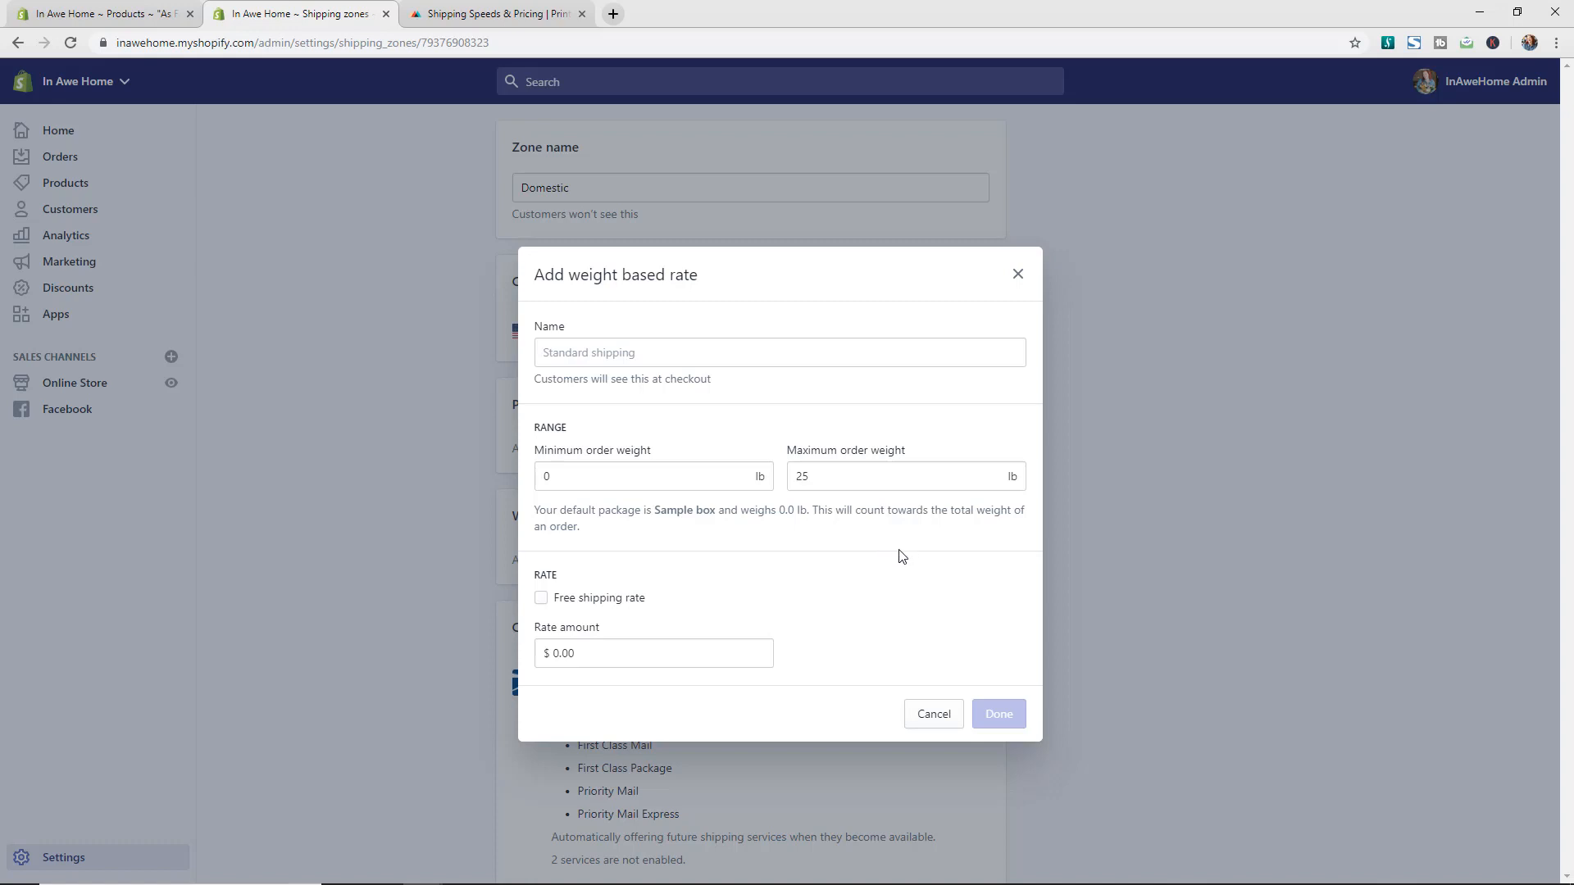
- Expand Printful's Mugs shipping rates alongside the already-open Pillows rates
click(496, 13)
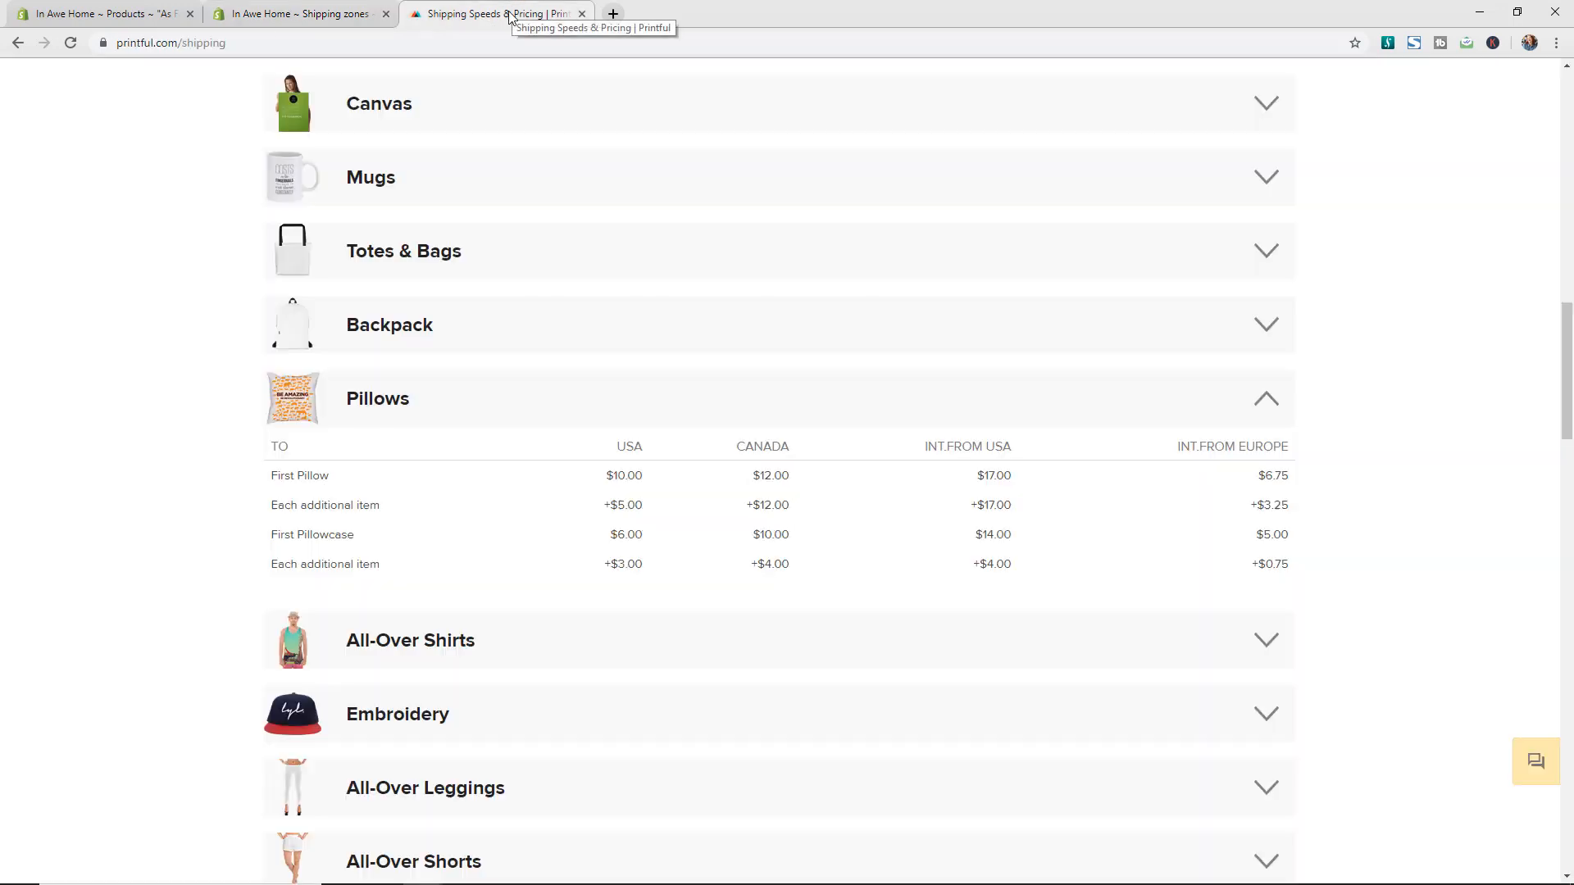
mouse_move(1355, 411)
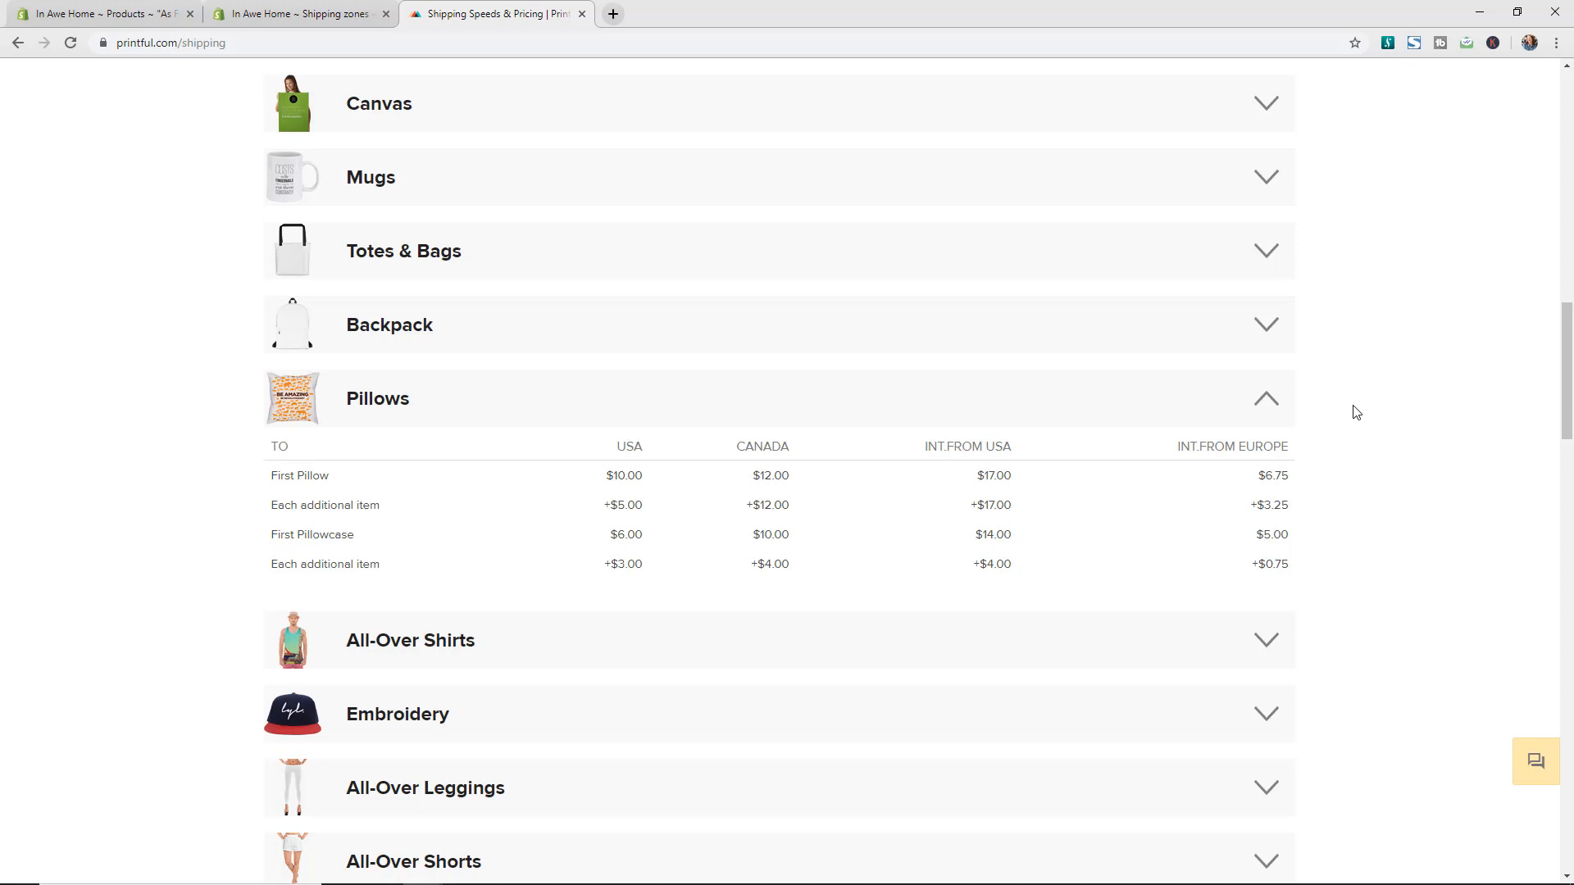
mouse_move(1020, 251)
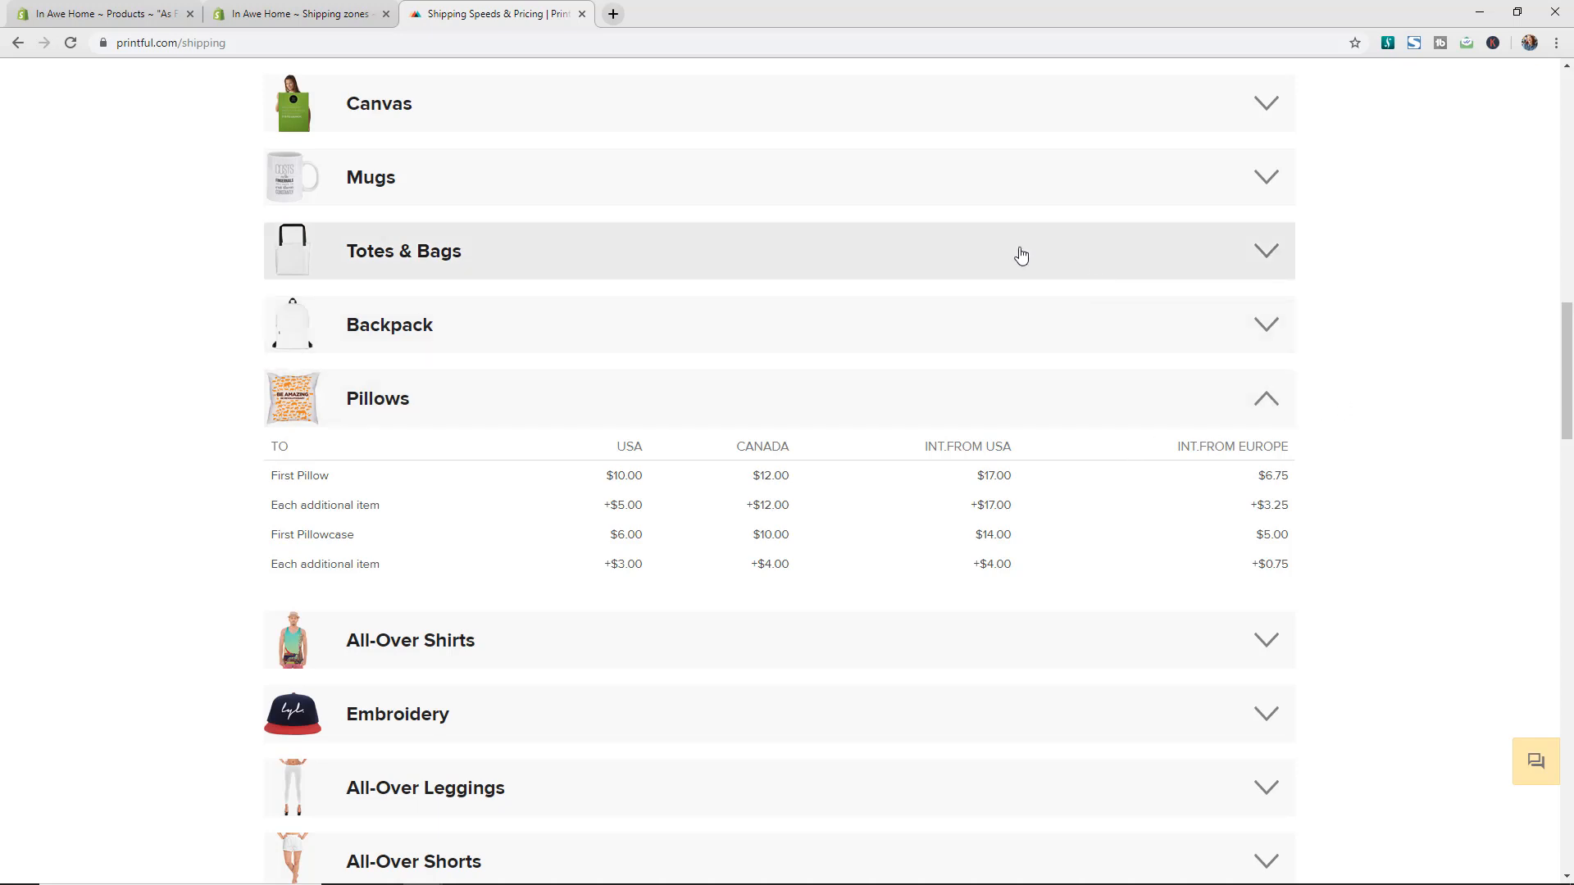
mouse_move(1370, 281)
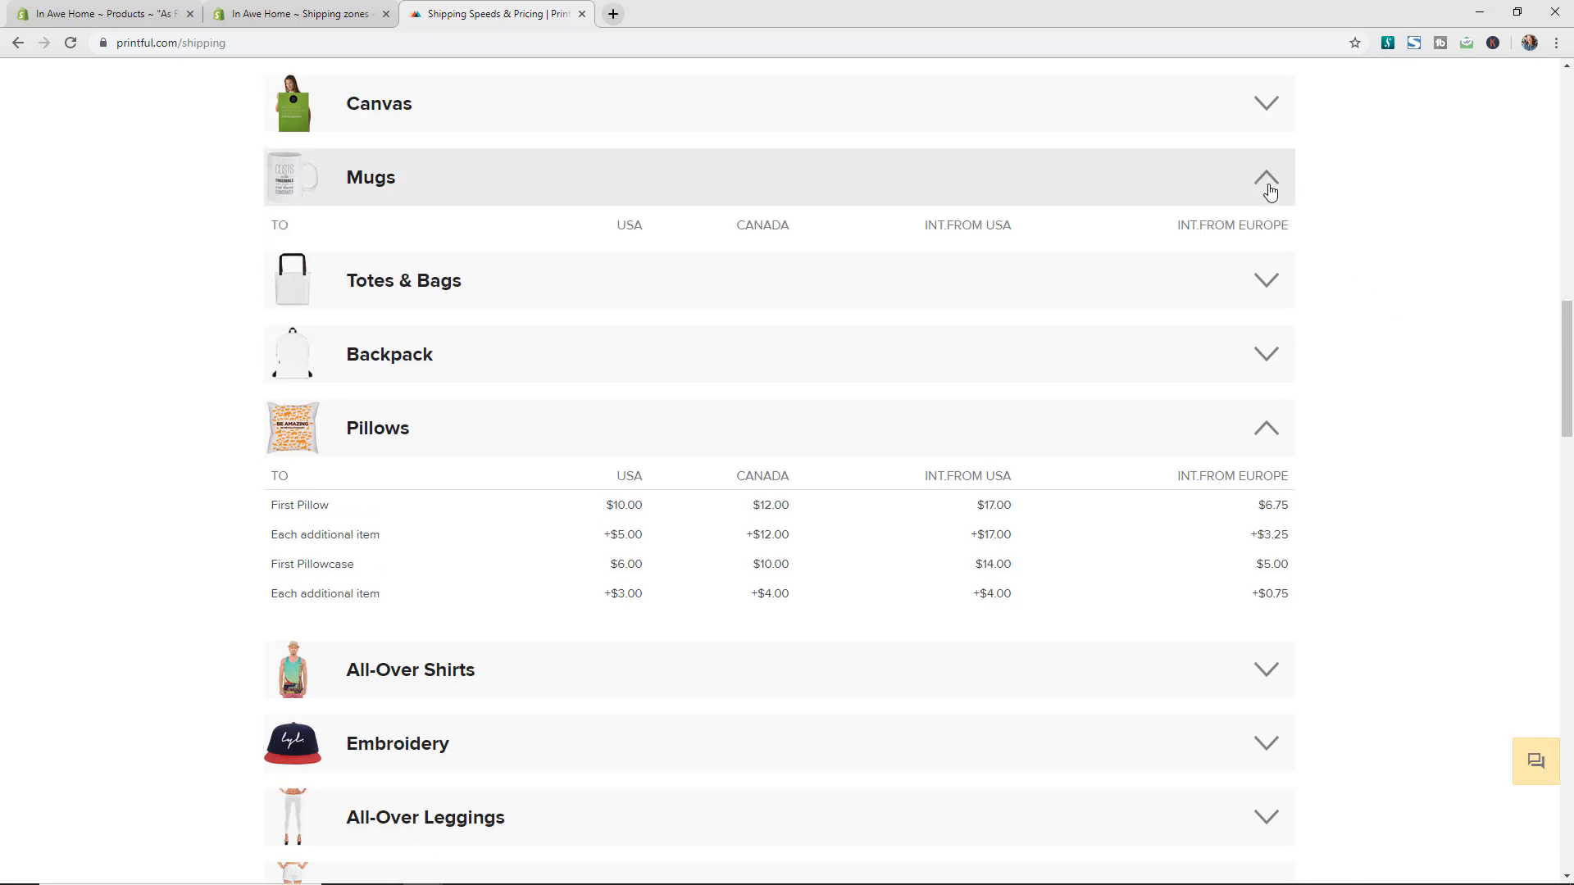
click(1266, 177)
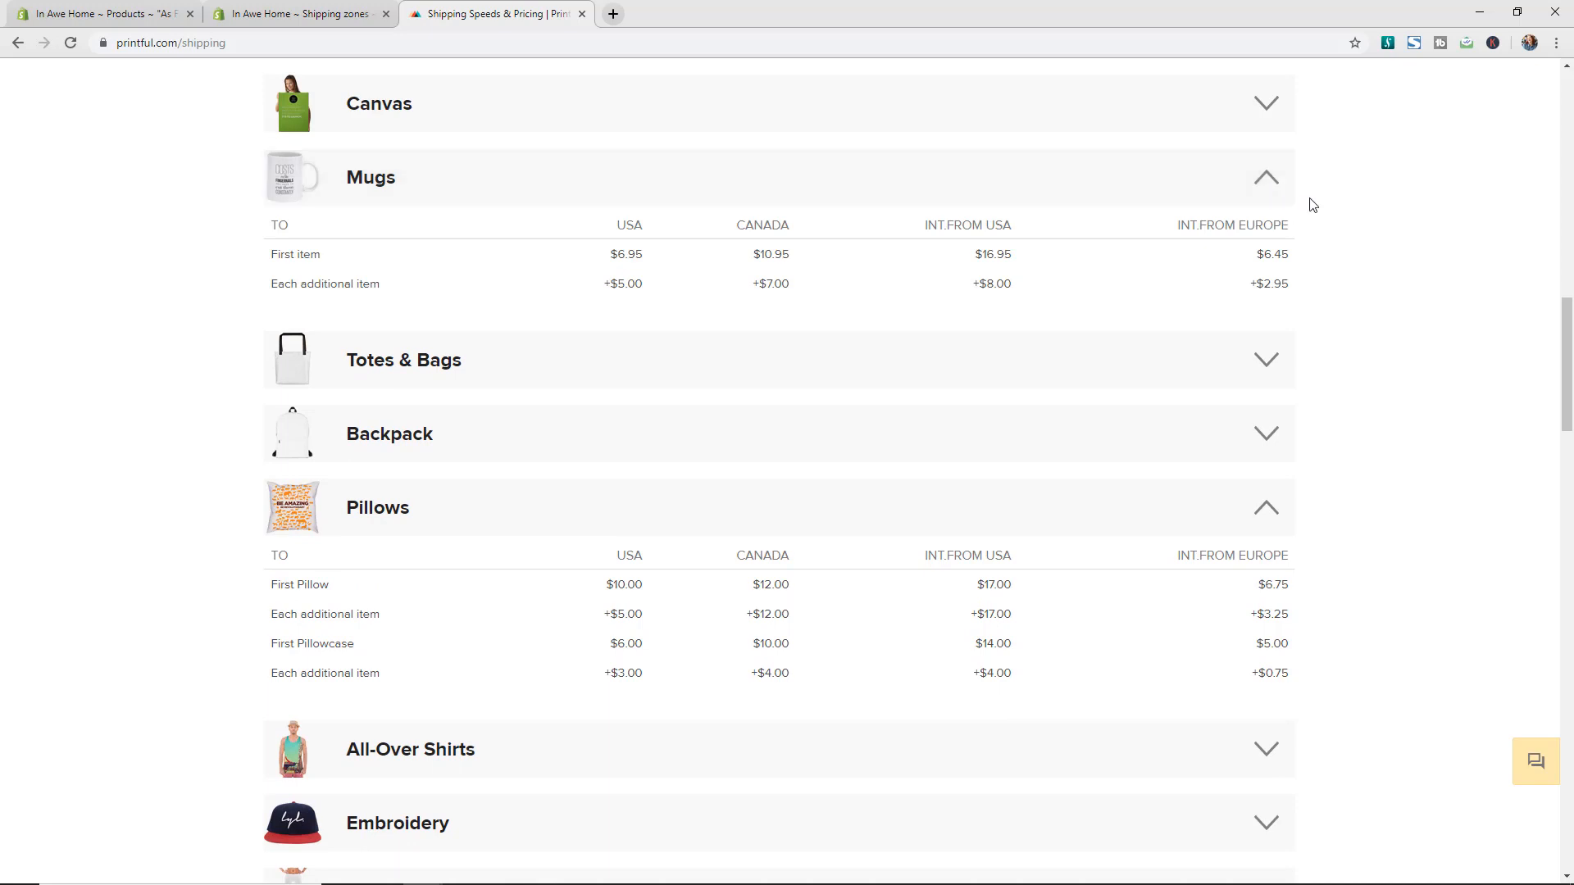
mouse_move(671, 267)
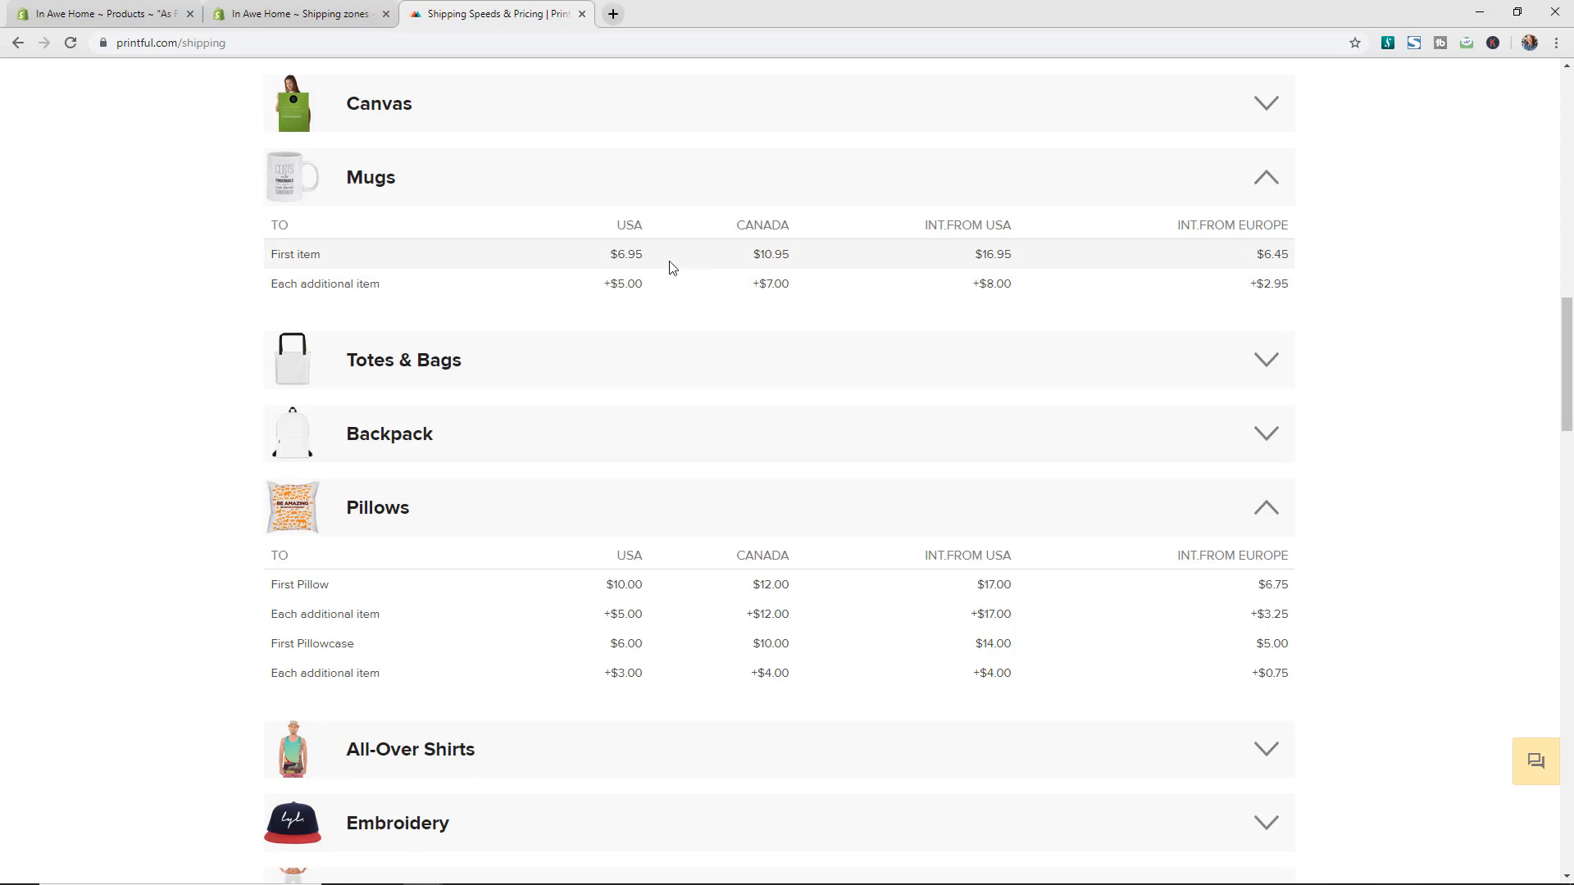
mouse_move(674, 268)
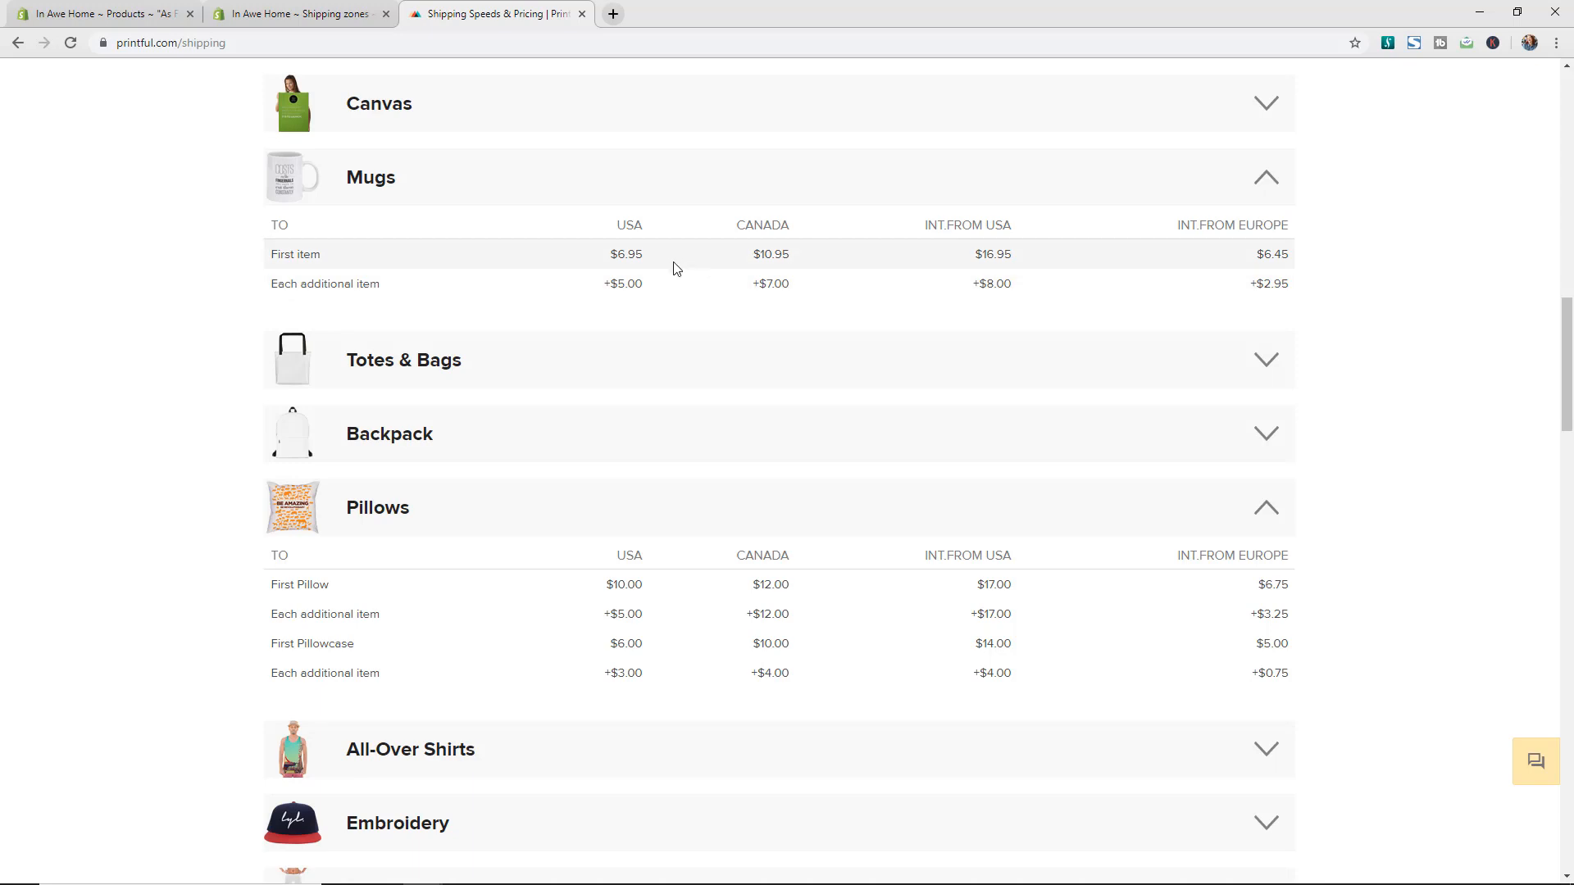
mouse_move(1481, 362)
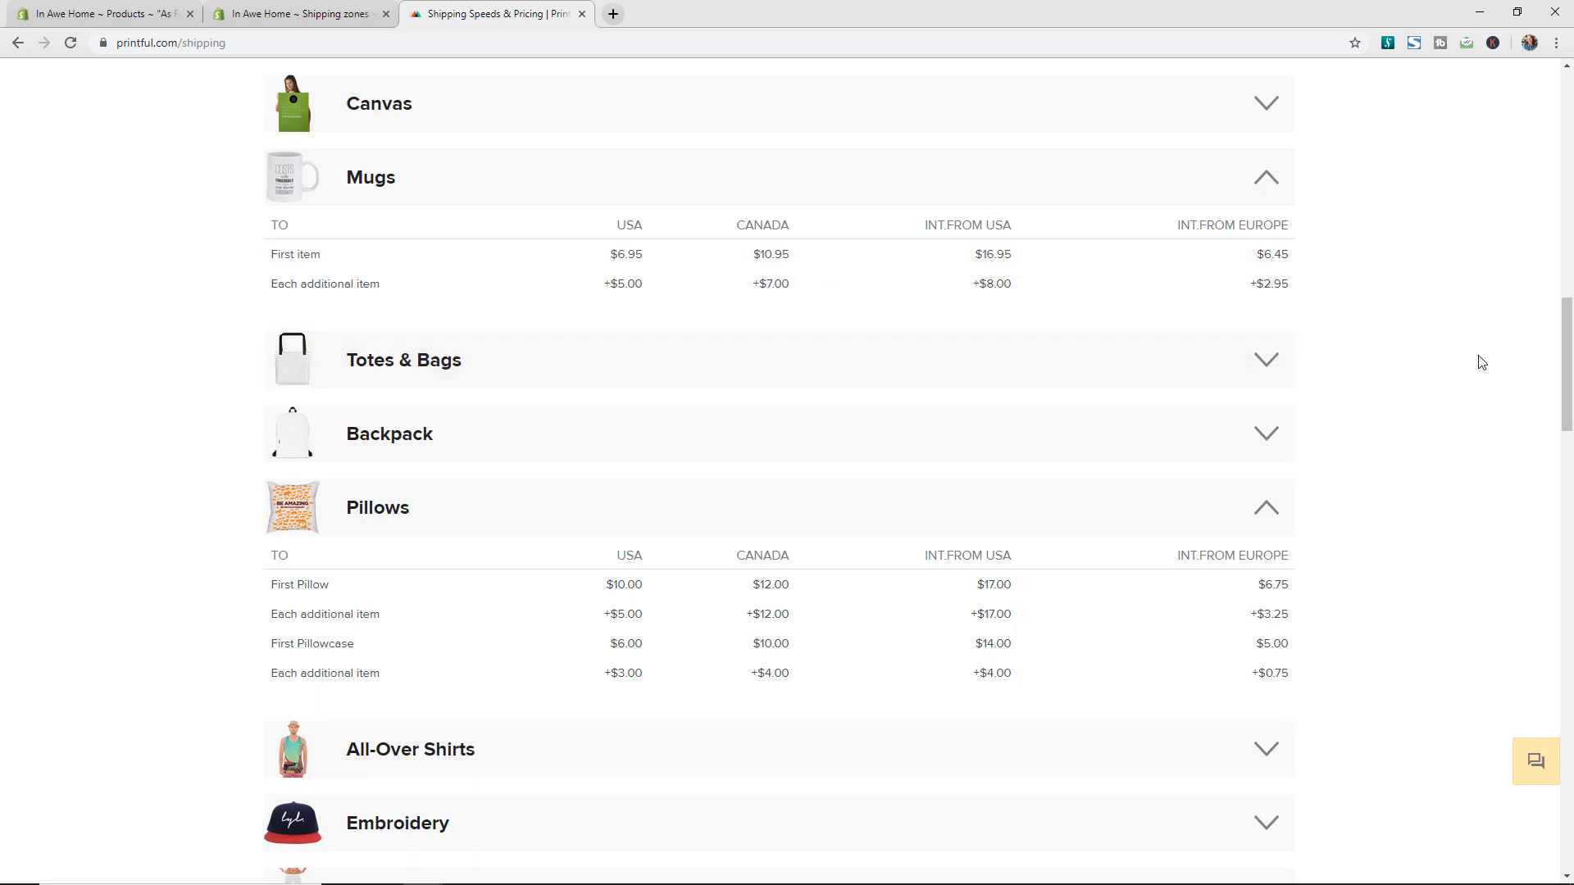
mouse_move(1489, 359)
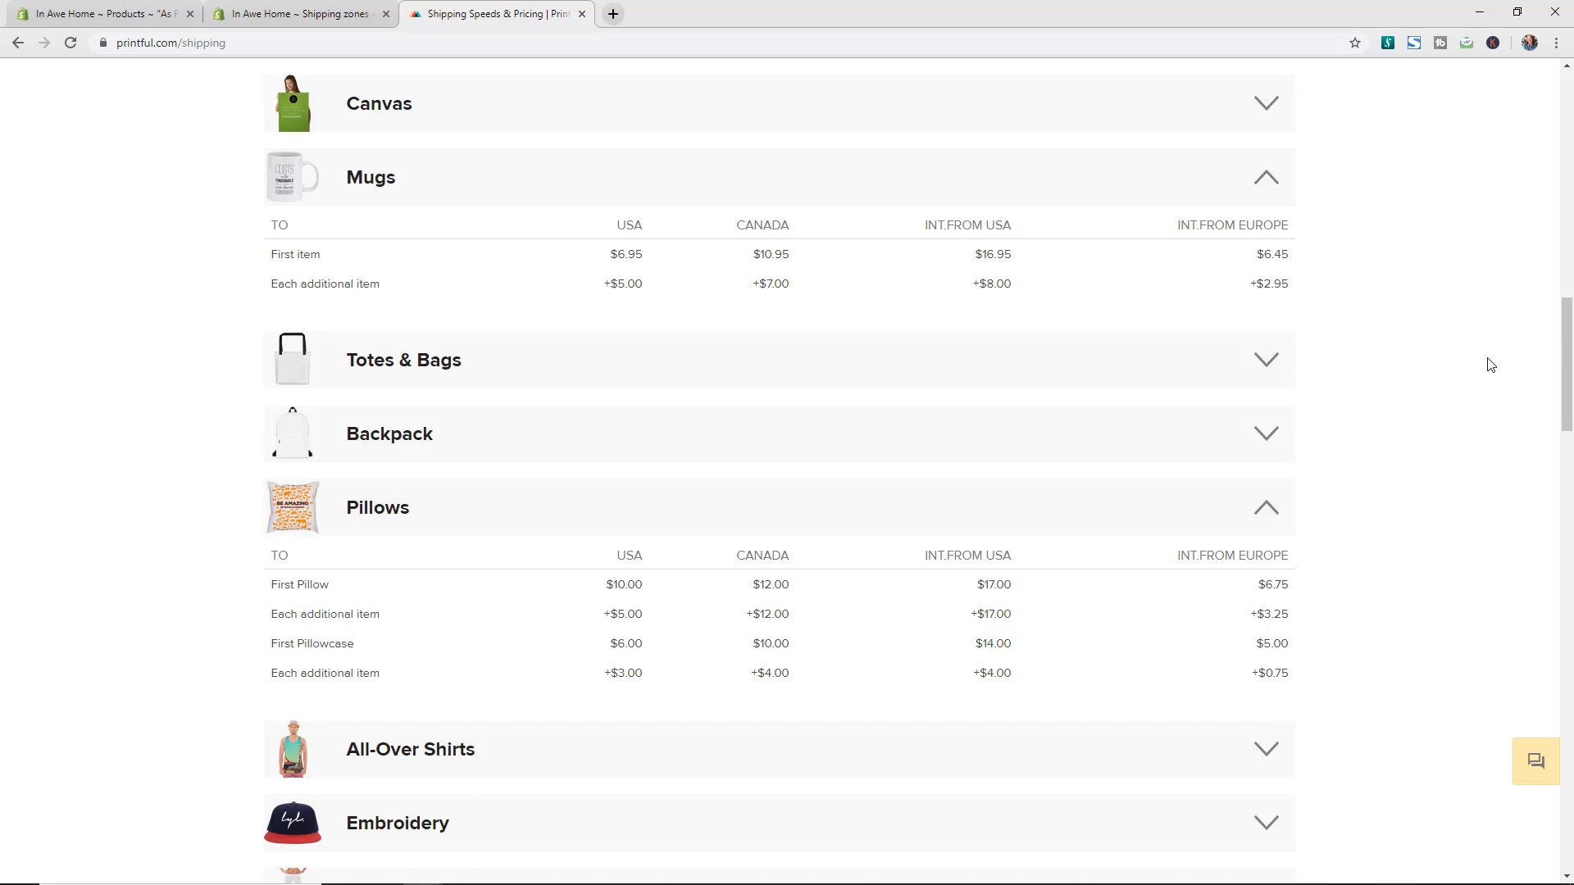
mouse_move(1494, 362)
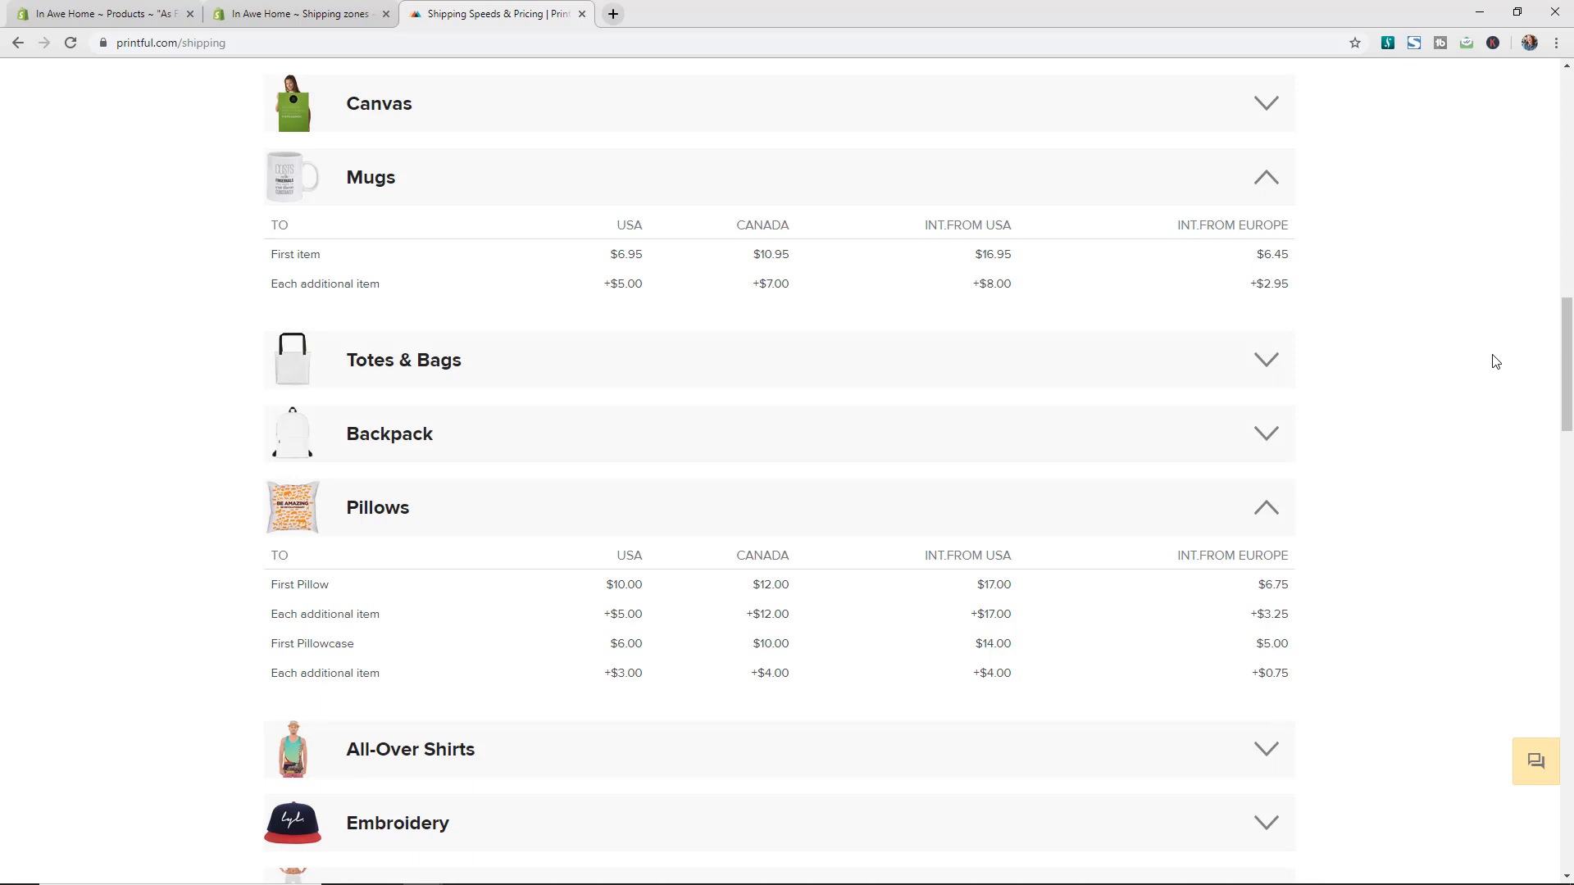
mouse_move(1517, 326)
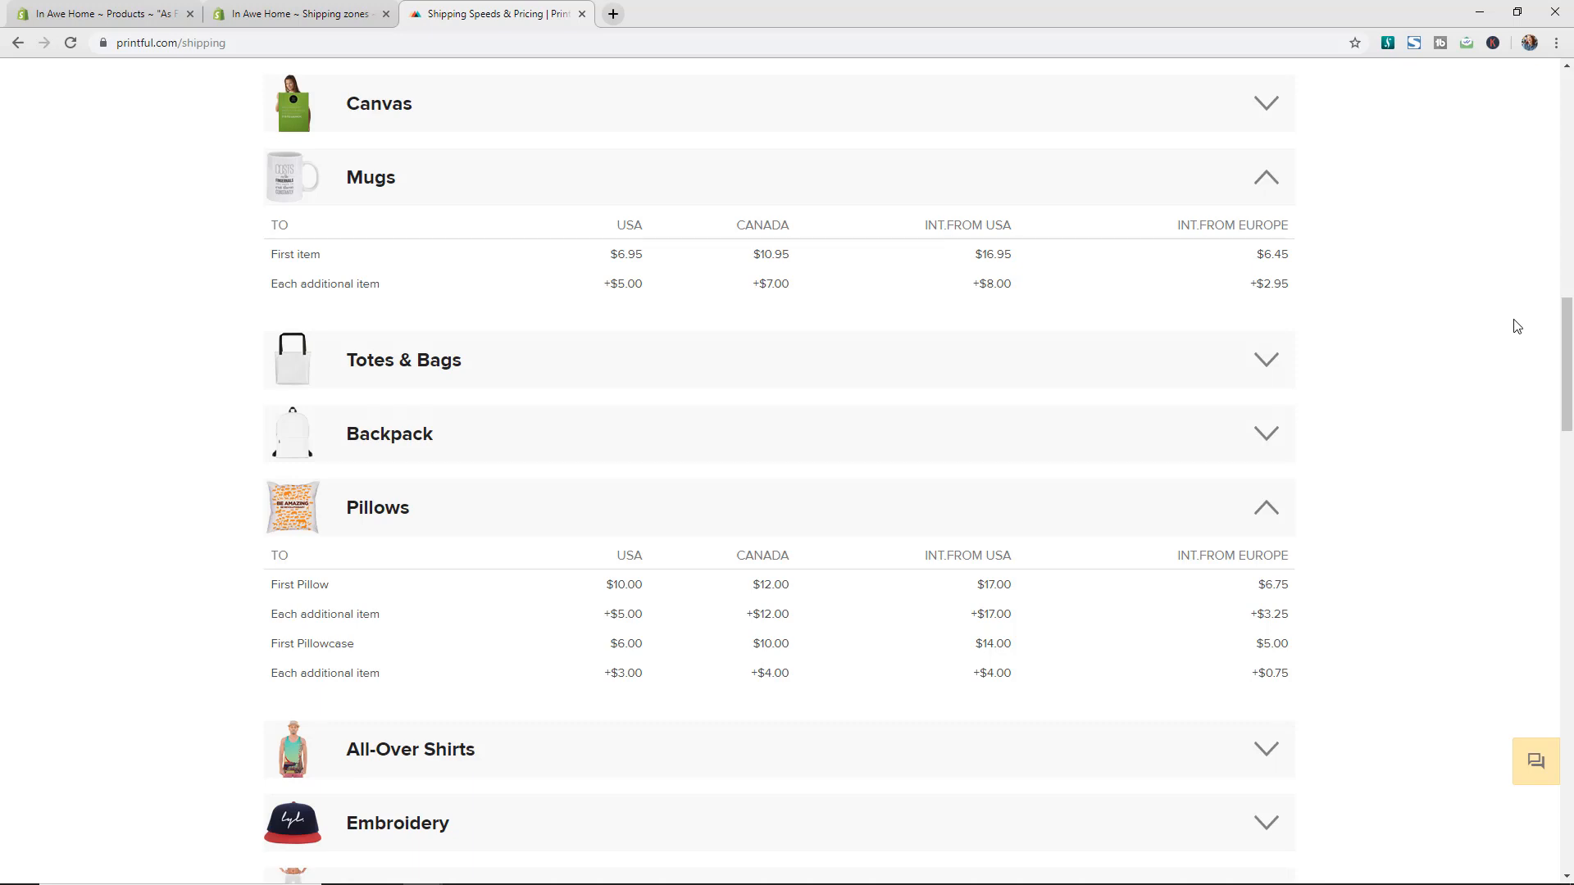
mouse_move(1517, 335)
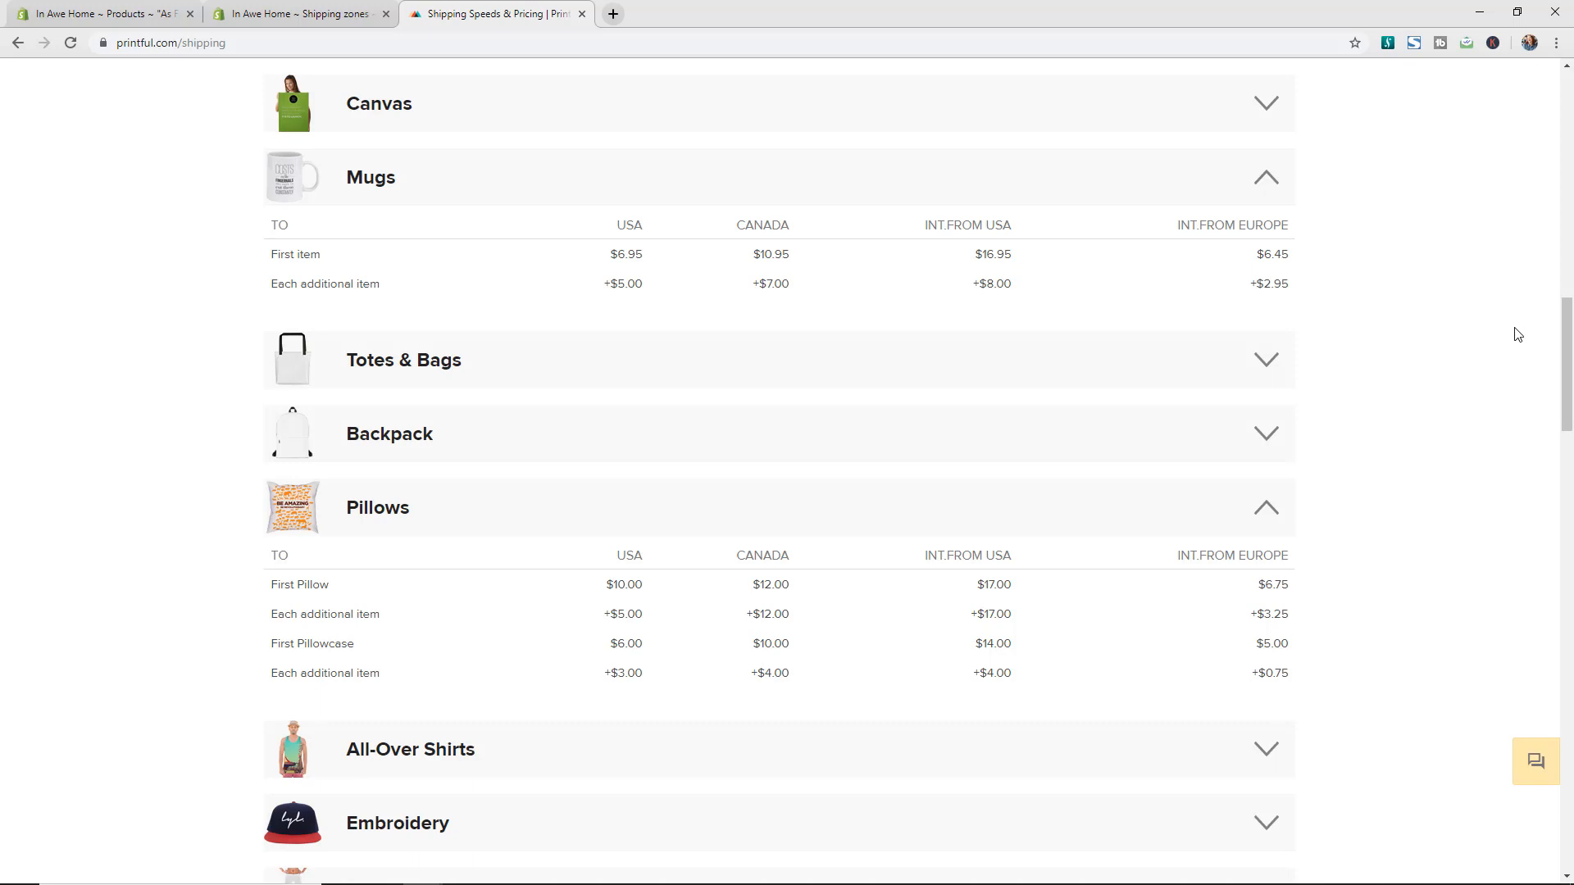
mouse_move(1524, 334)
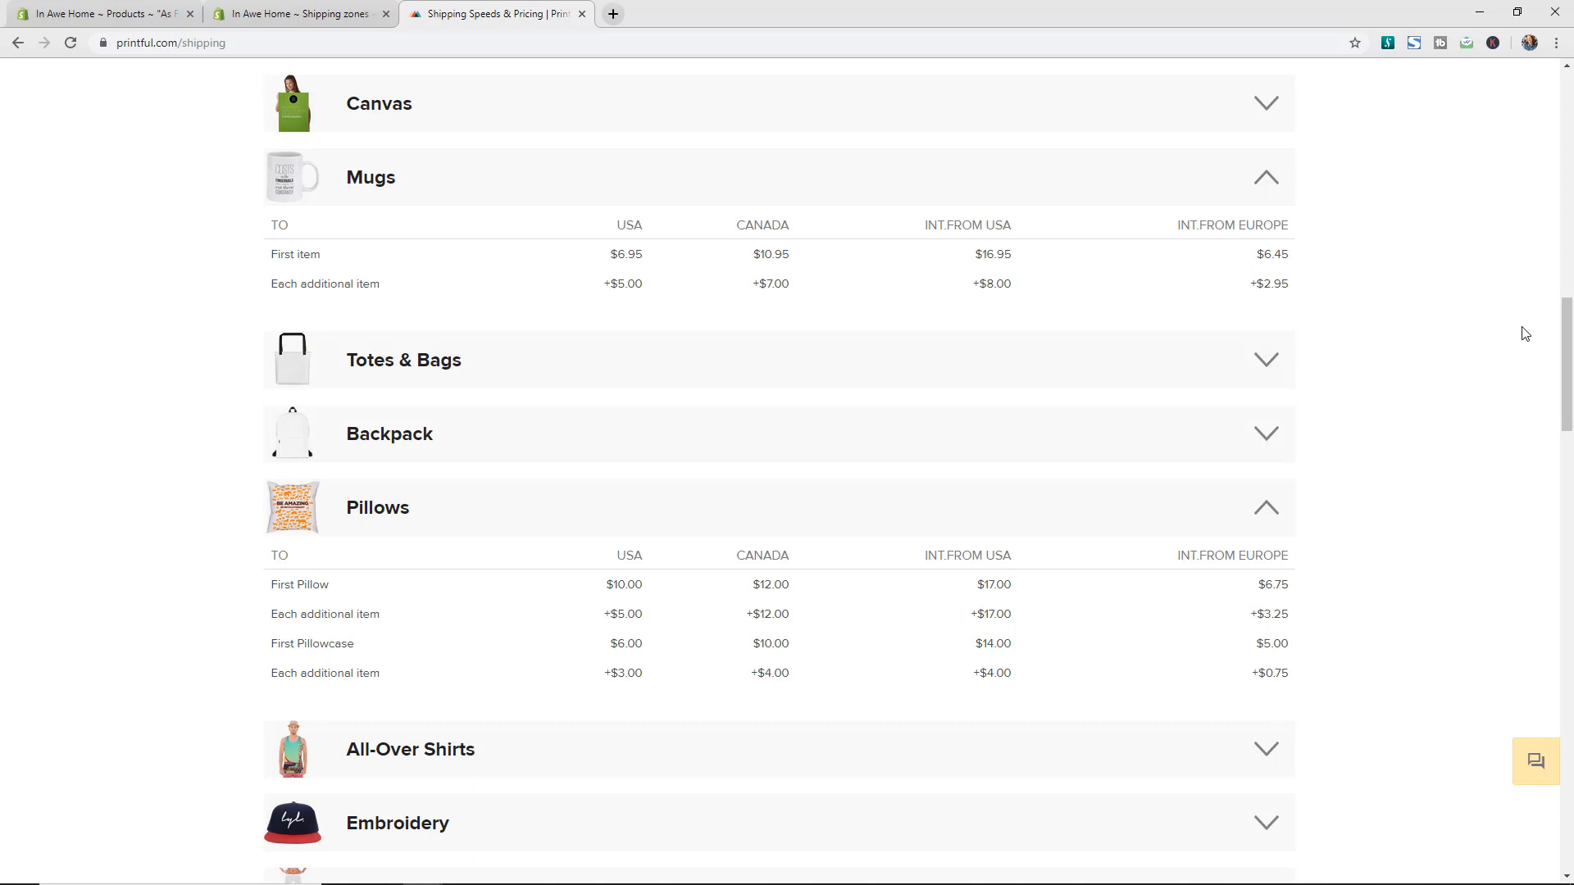
mouse_move(1521, 347)
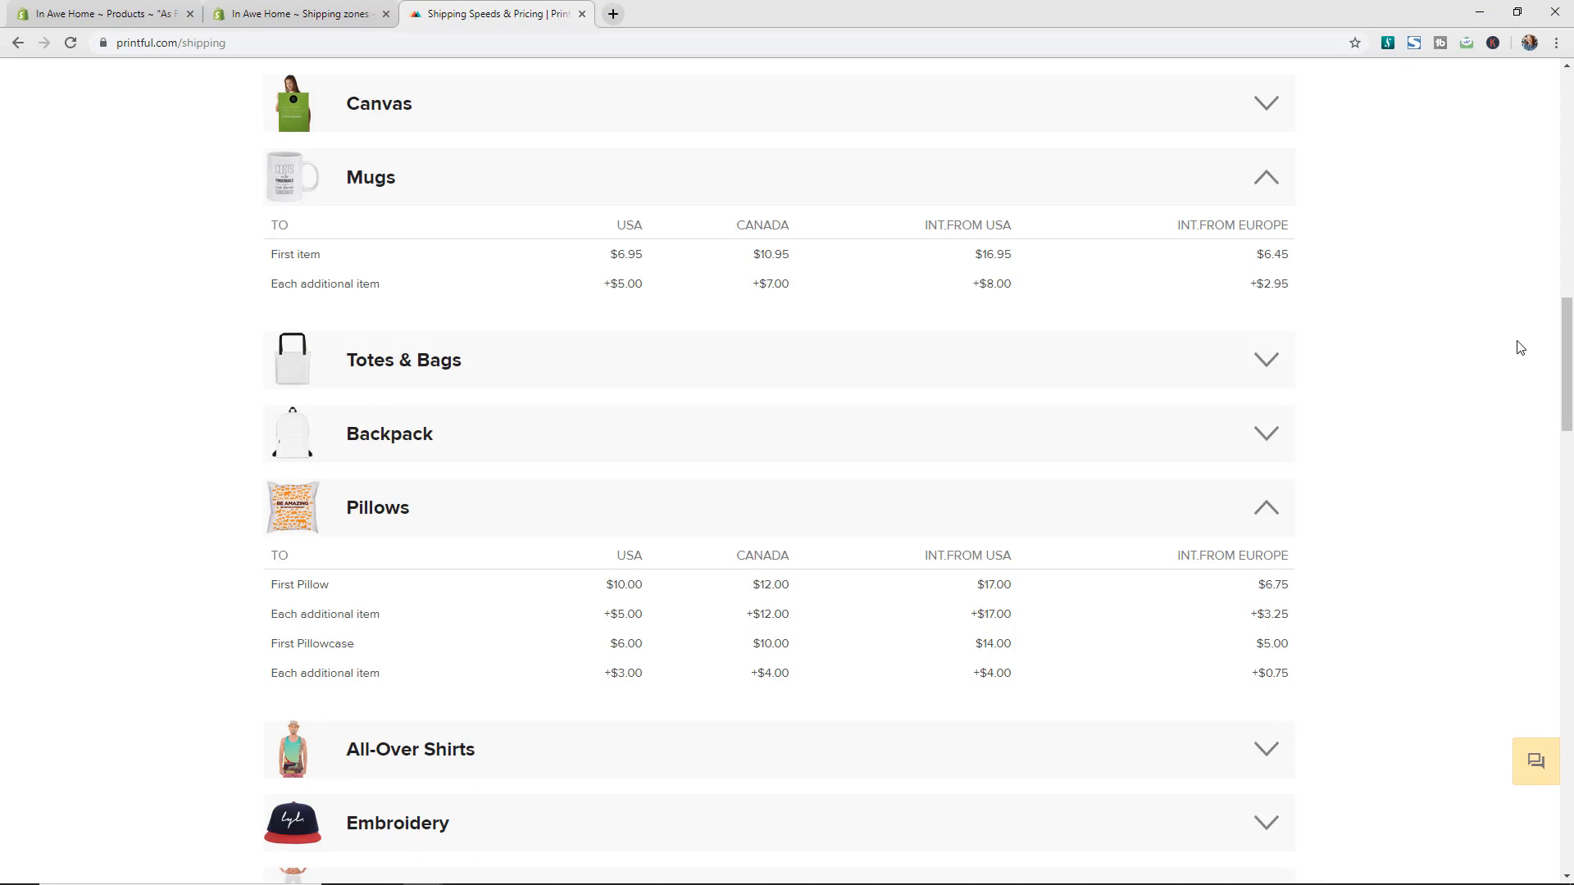